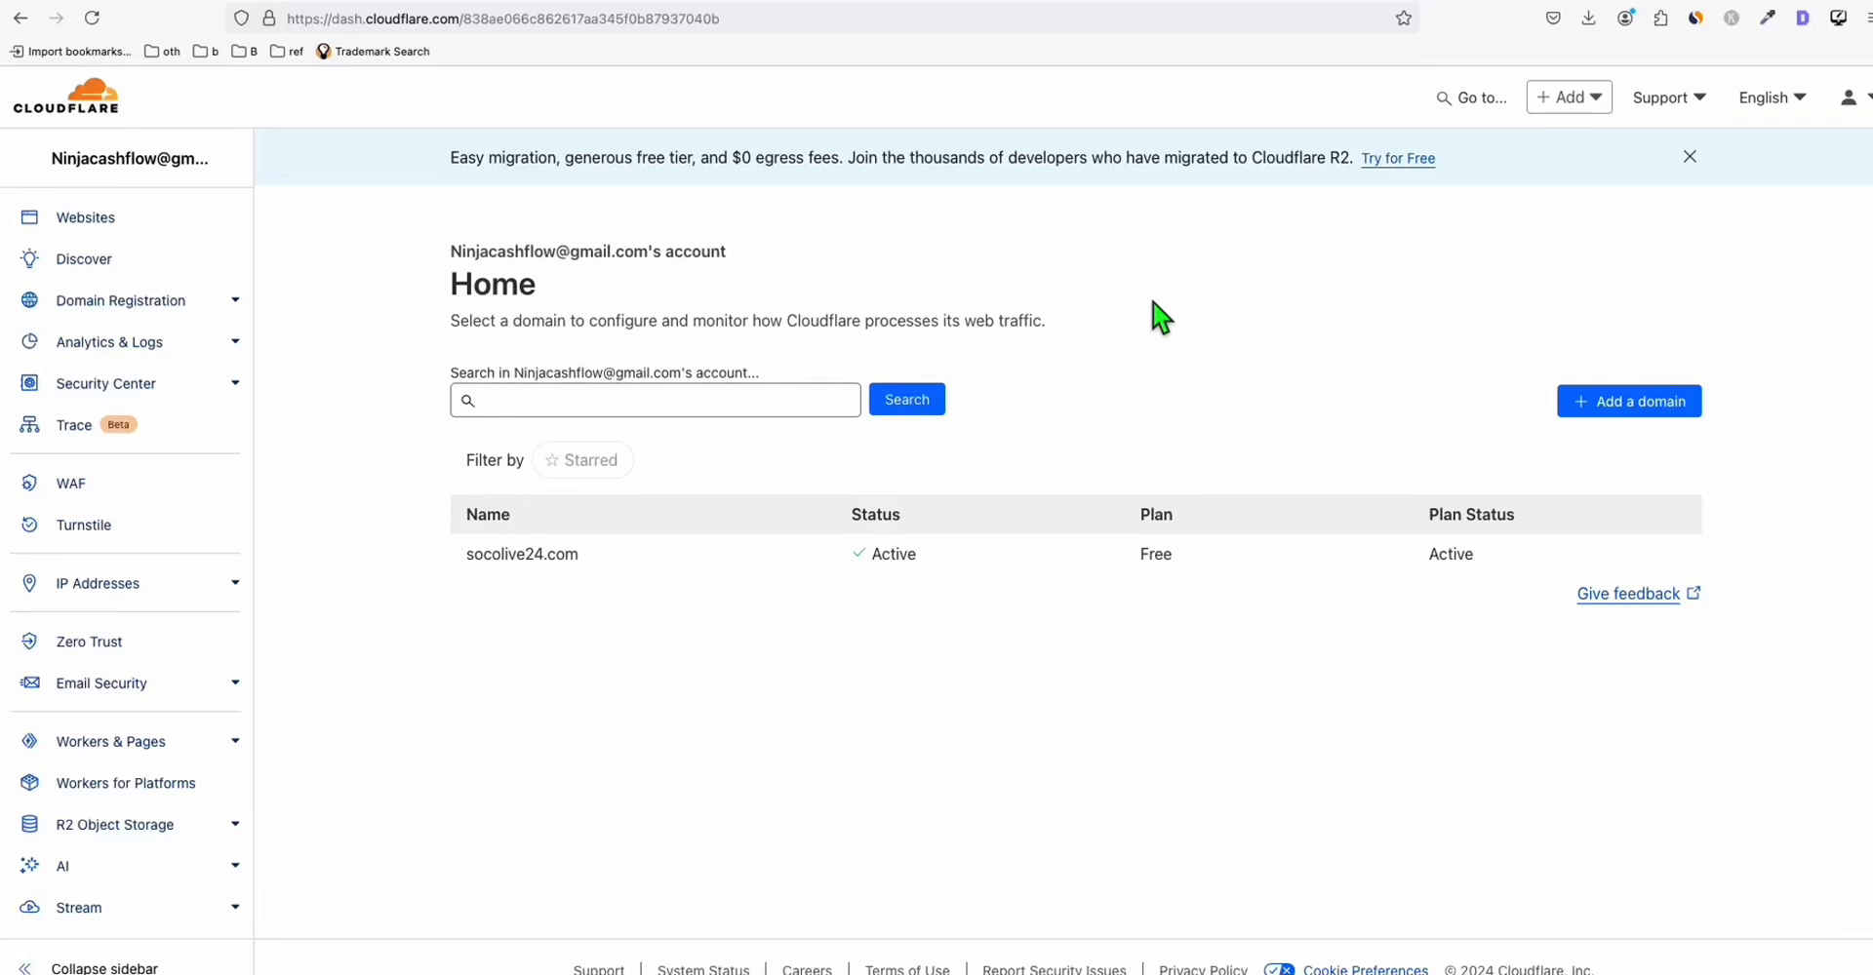
{"action": "mouse_move", "coordinate": [609, 501]}
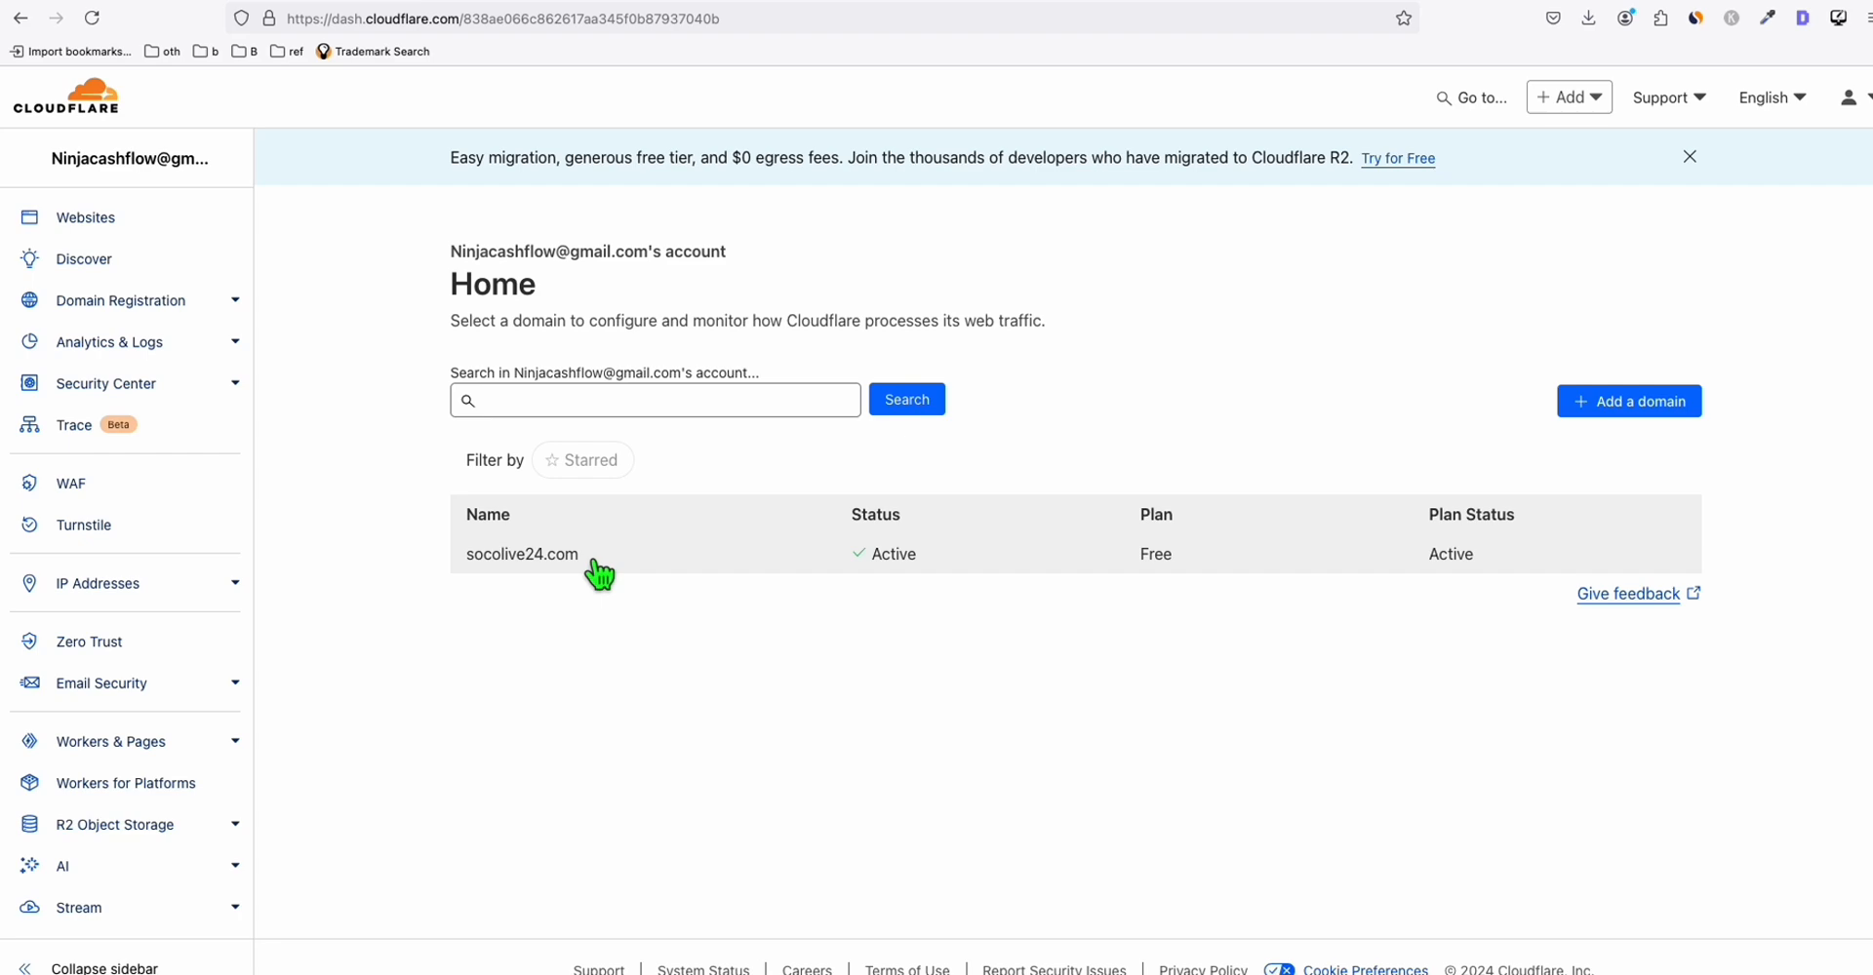
{"action": "mouse_move", "coordinate": [505, 597]}
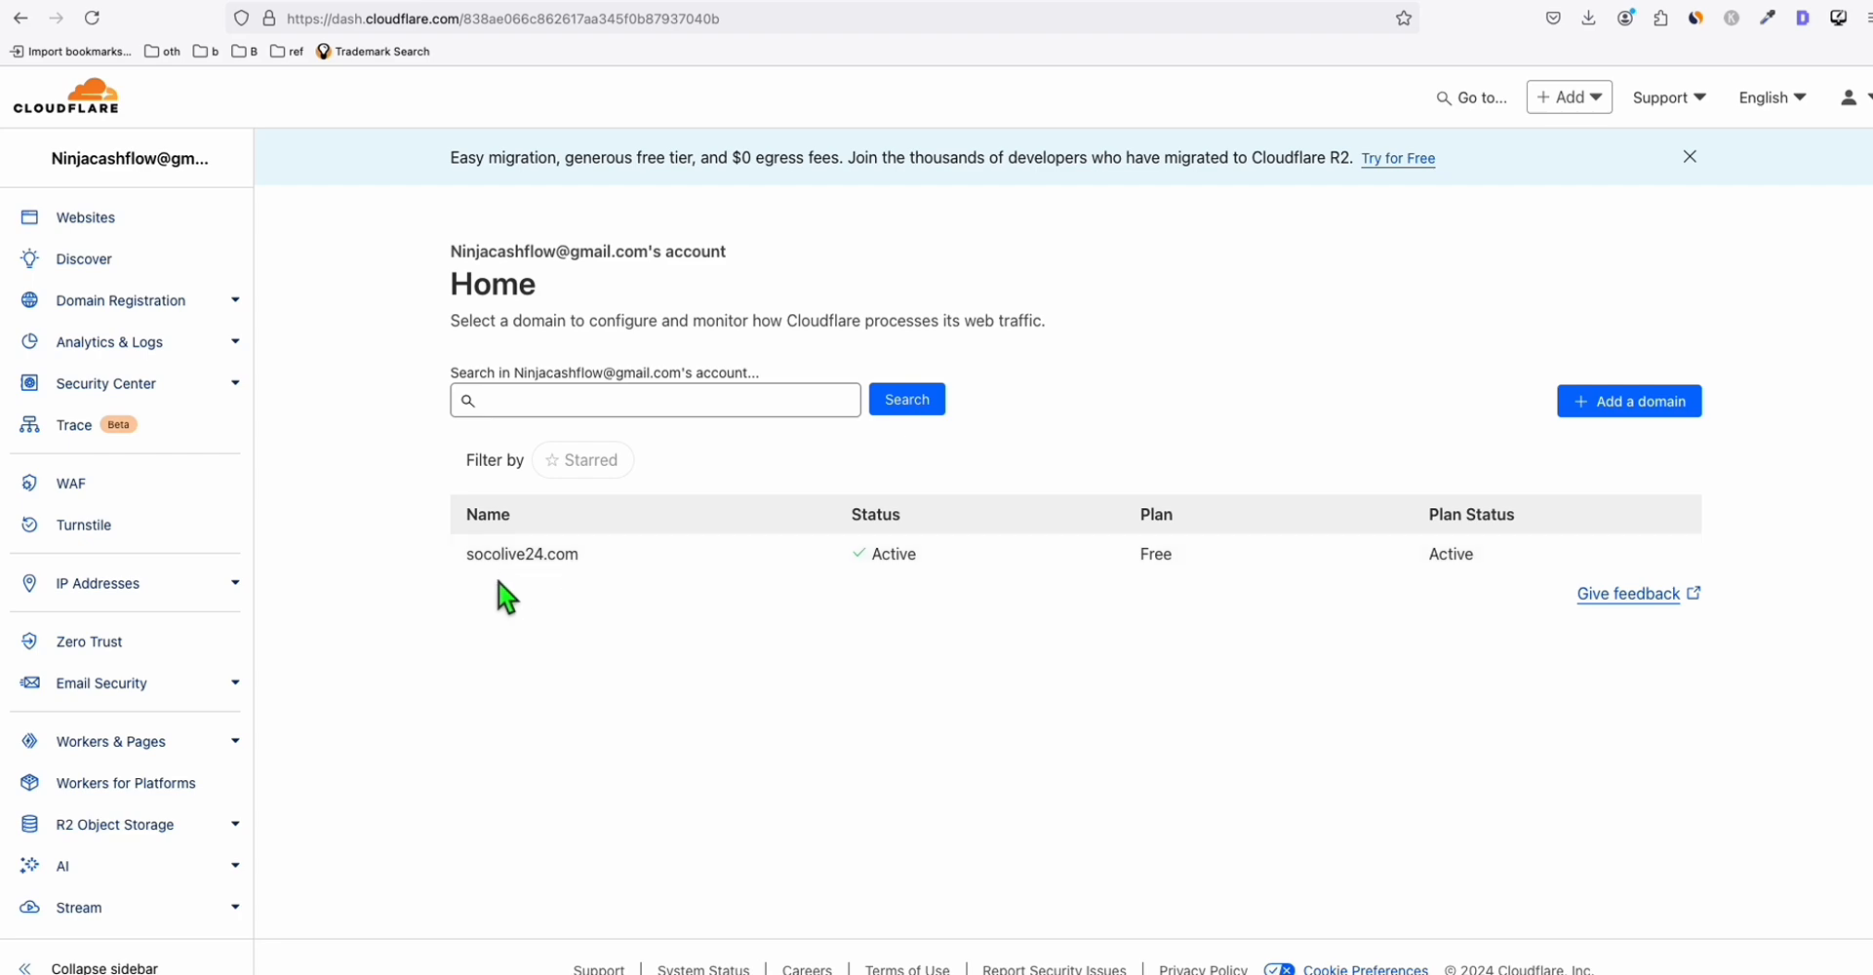
{"action": "mouse_move", "coordinate": [629, 593]}
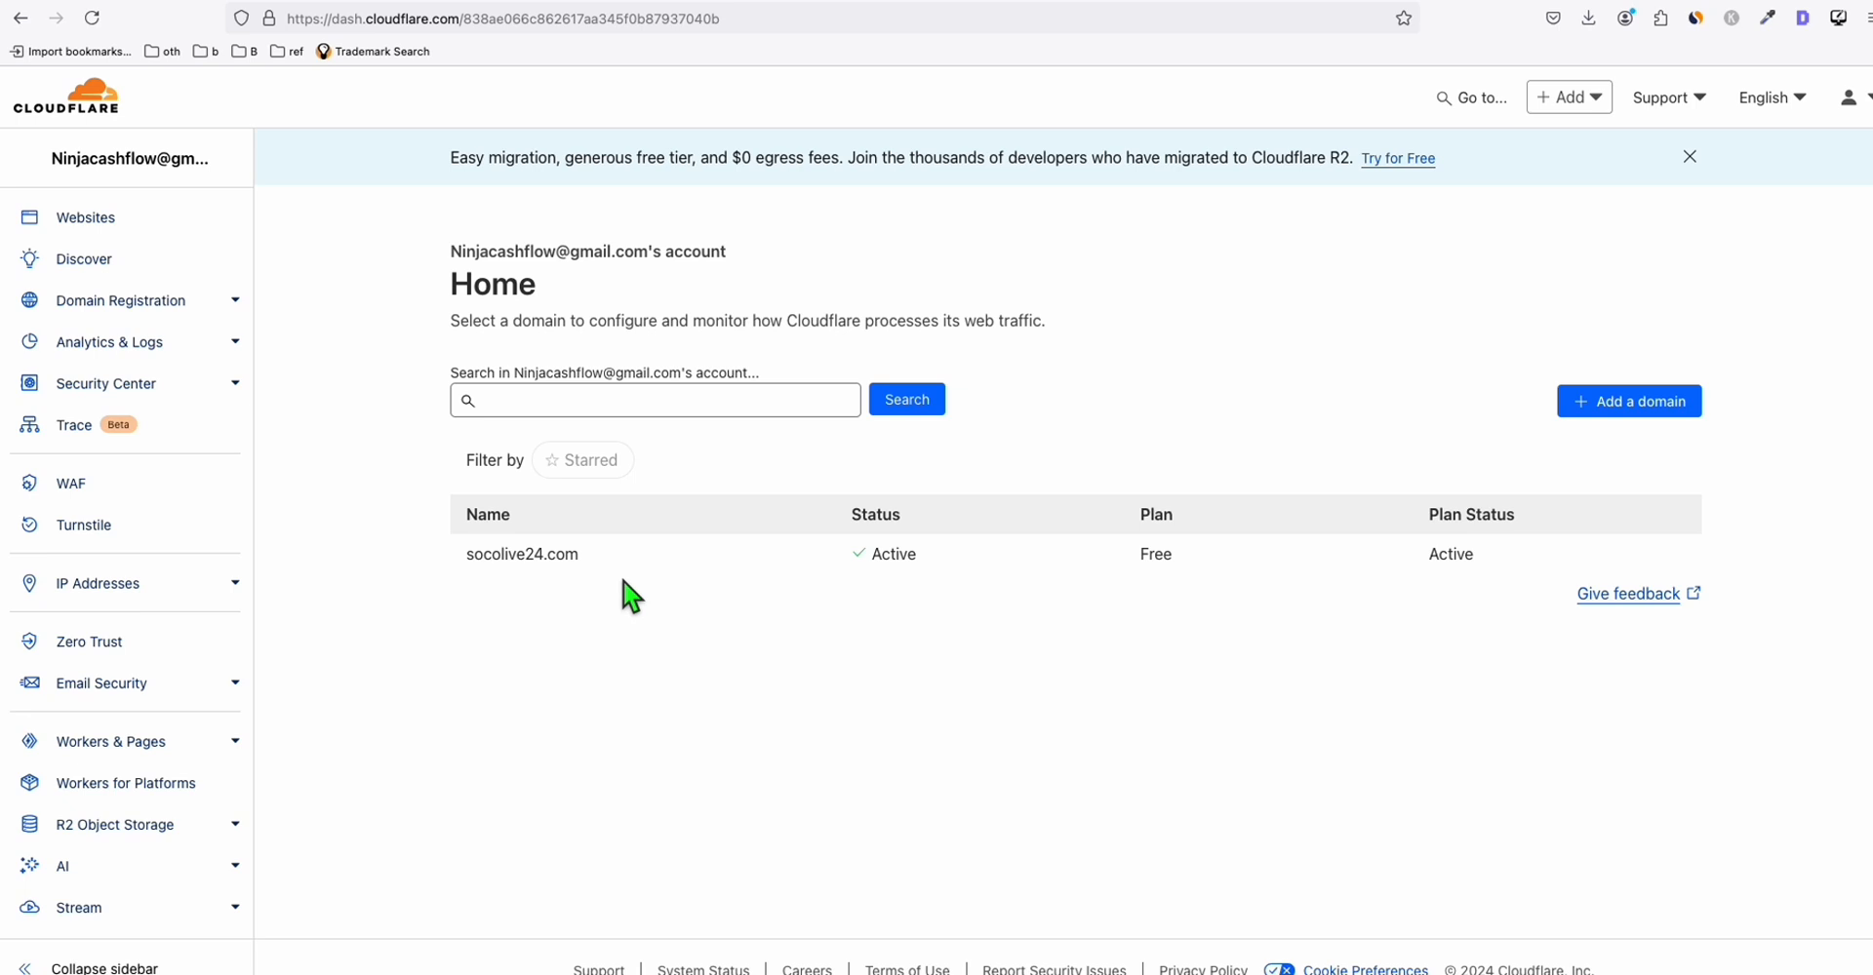
{"action": "mouse_move", "coordinate": [262, 526]}
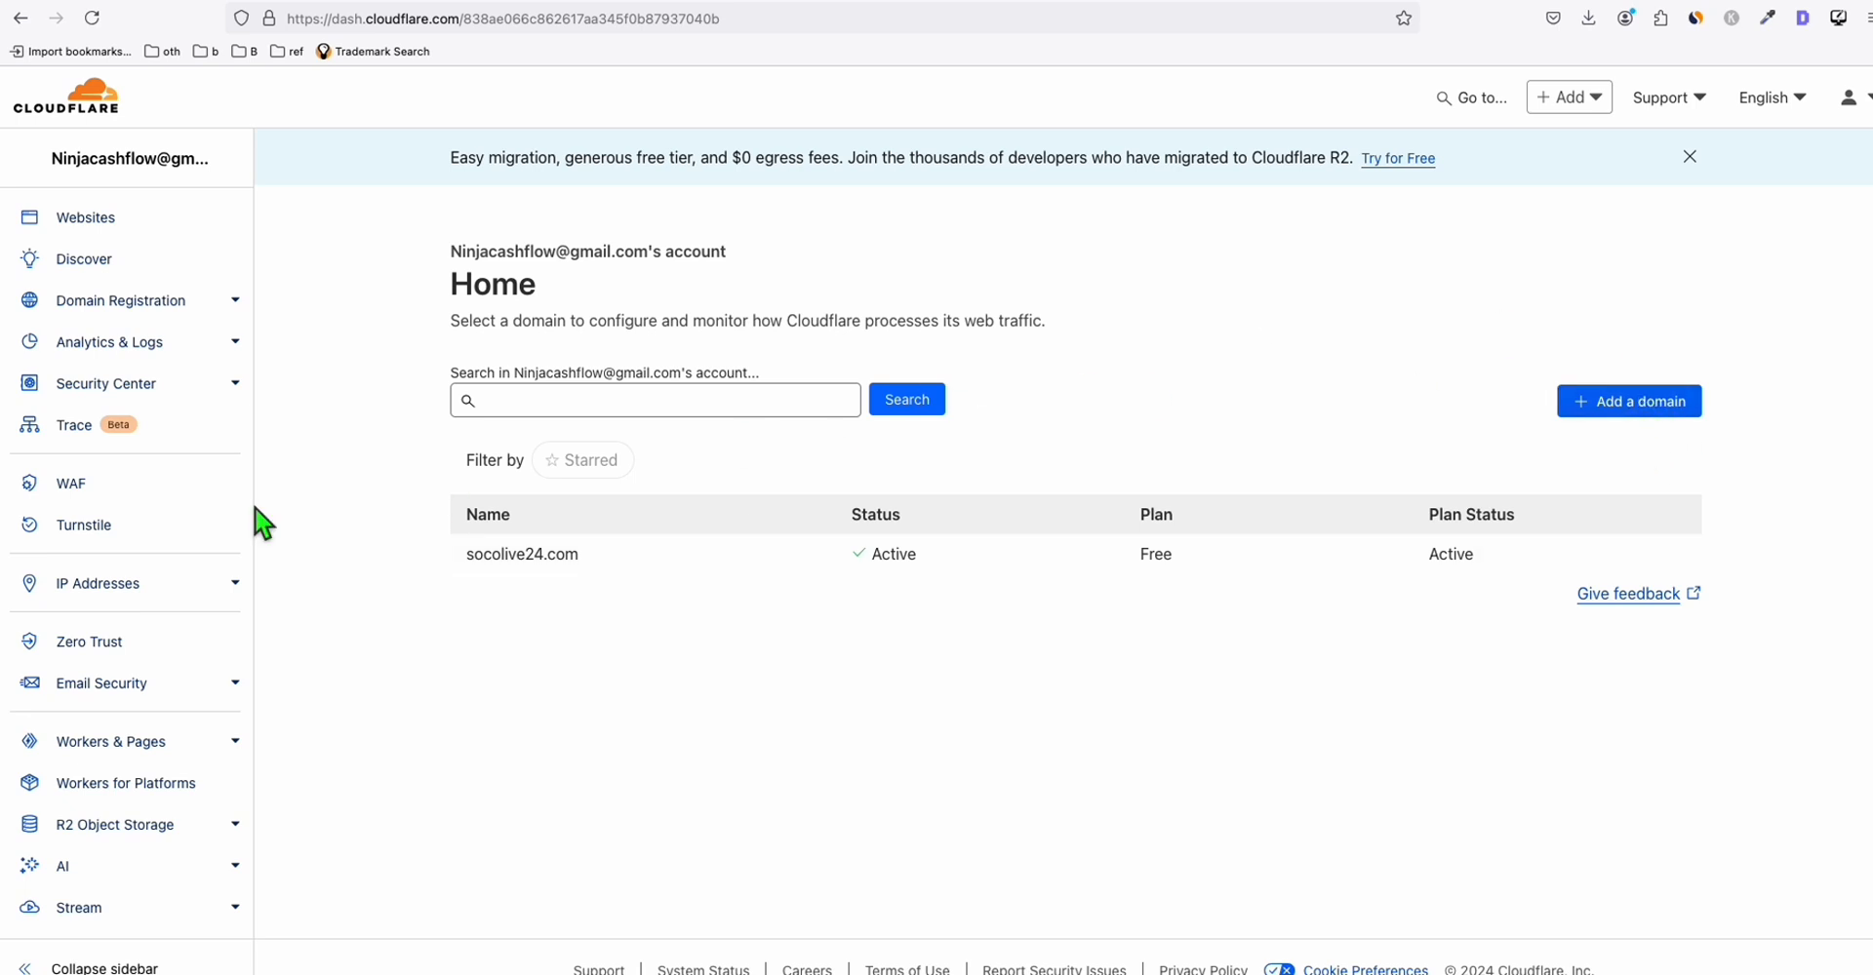
{"action": "mouse_move", "coordinate": [1060, 193]}
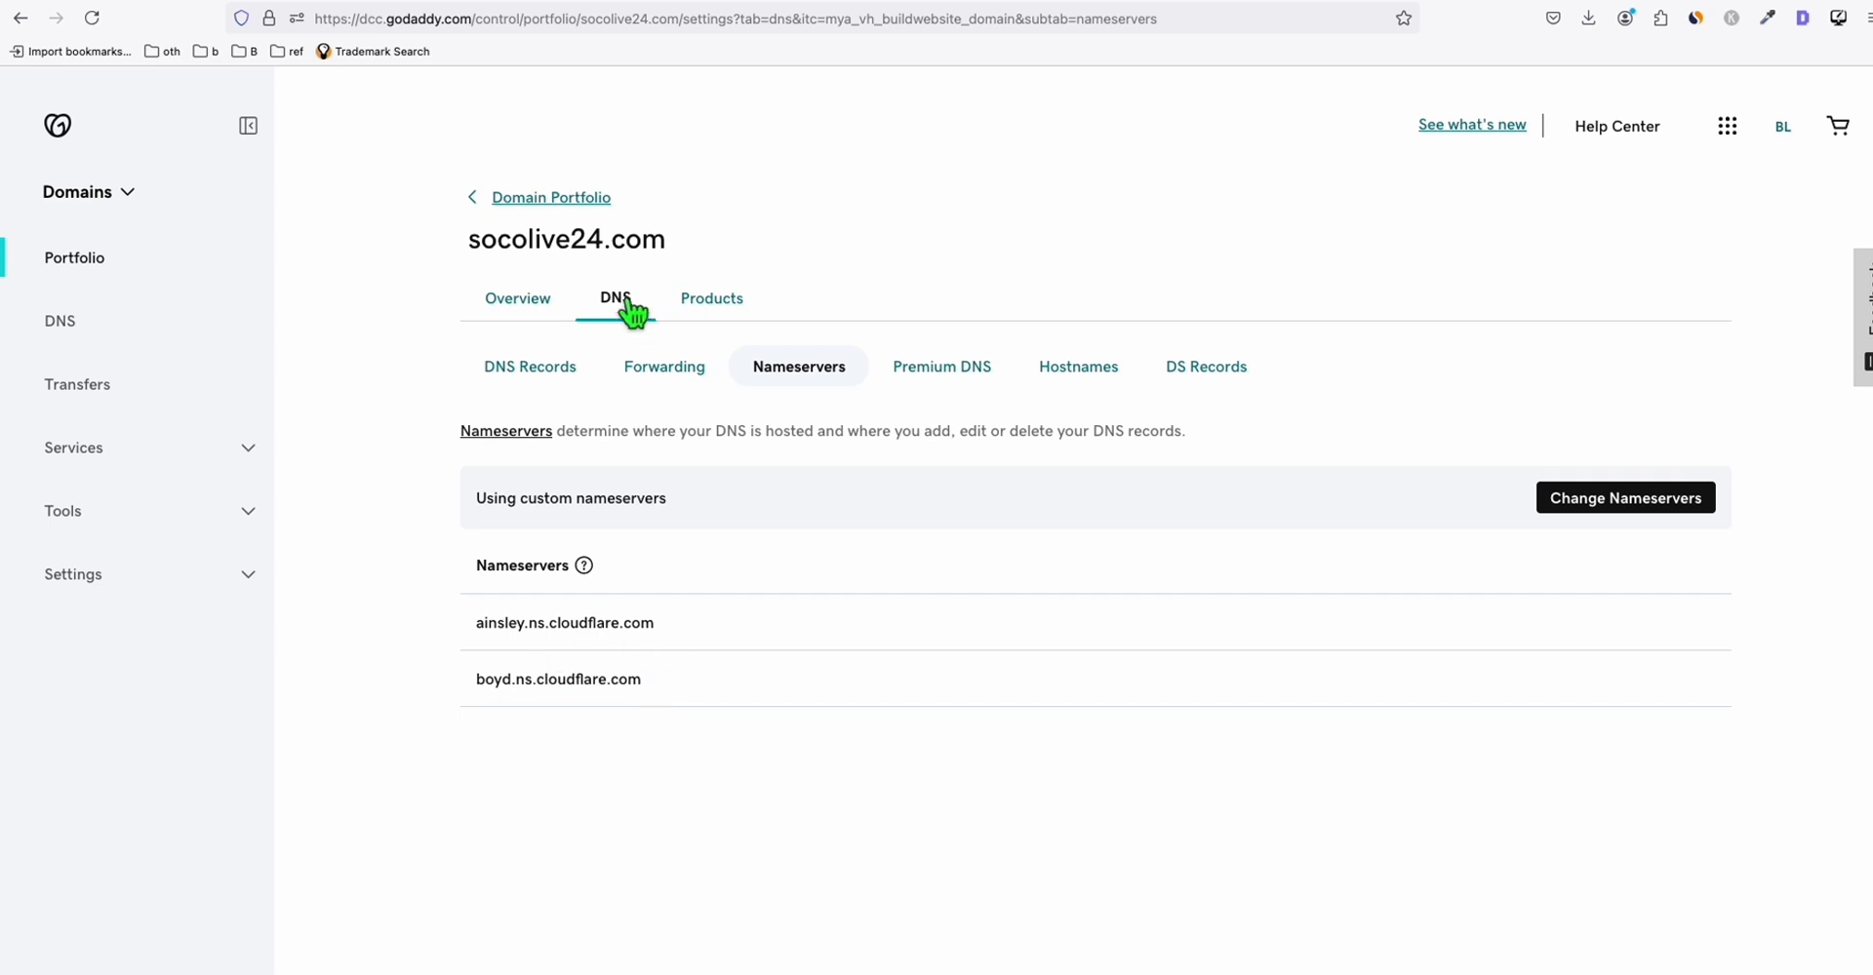
{"action": "mouse_move", "coordinate": [818, 438]}
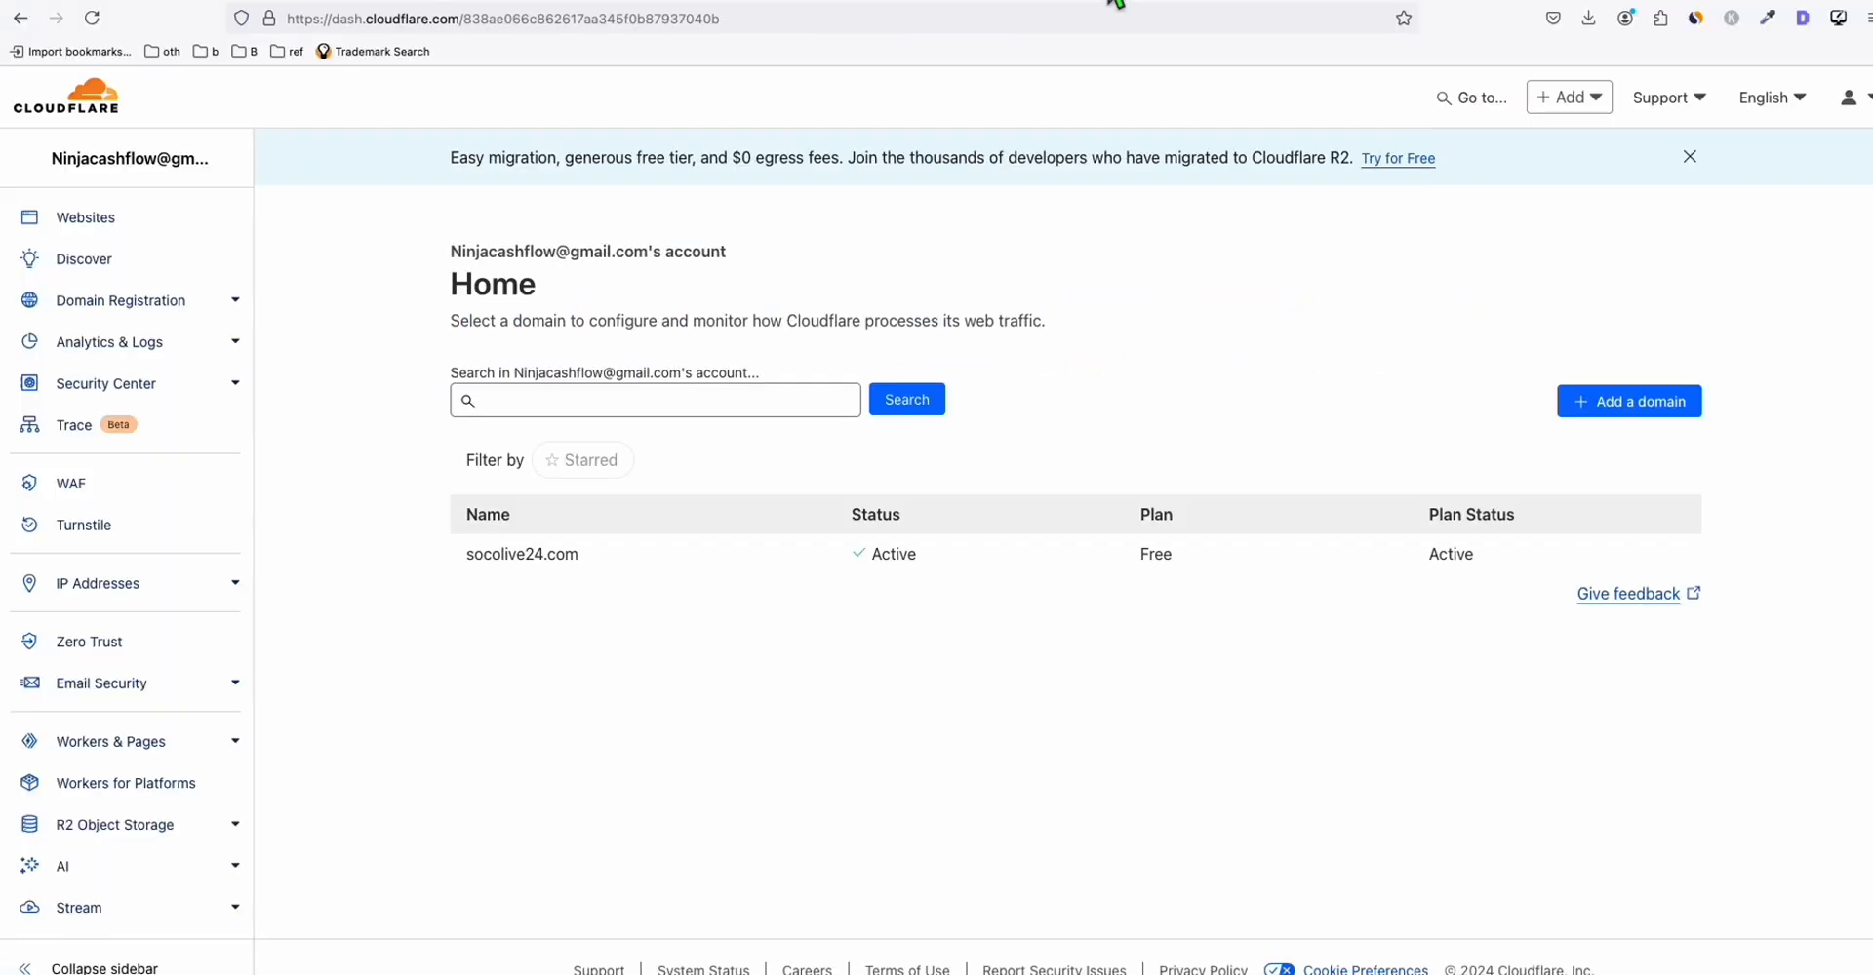
{"action": "mouse_move", "coordinate": [1628, 401]}
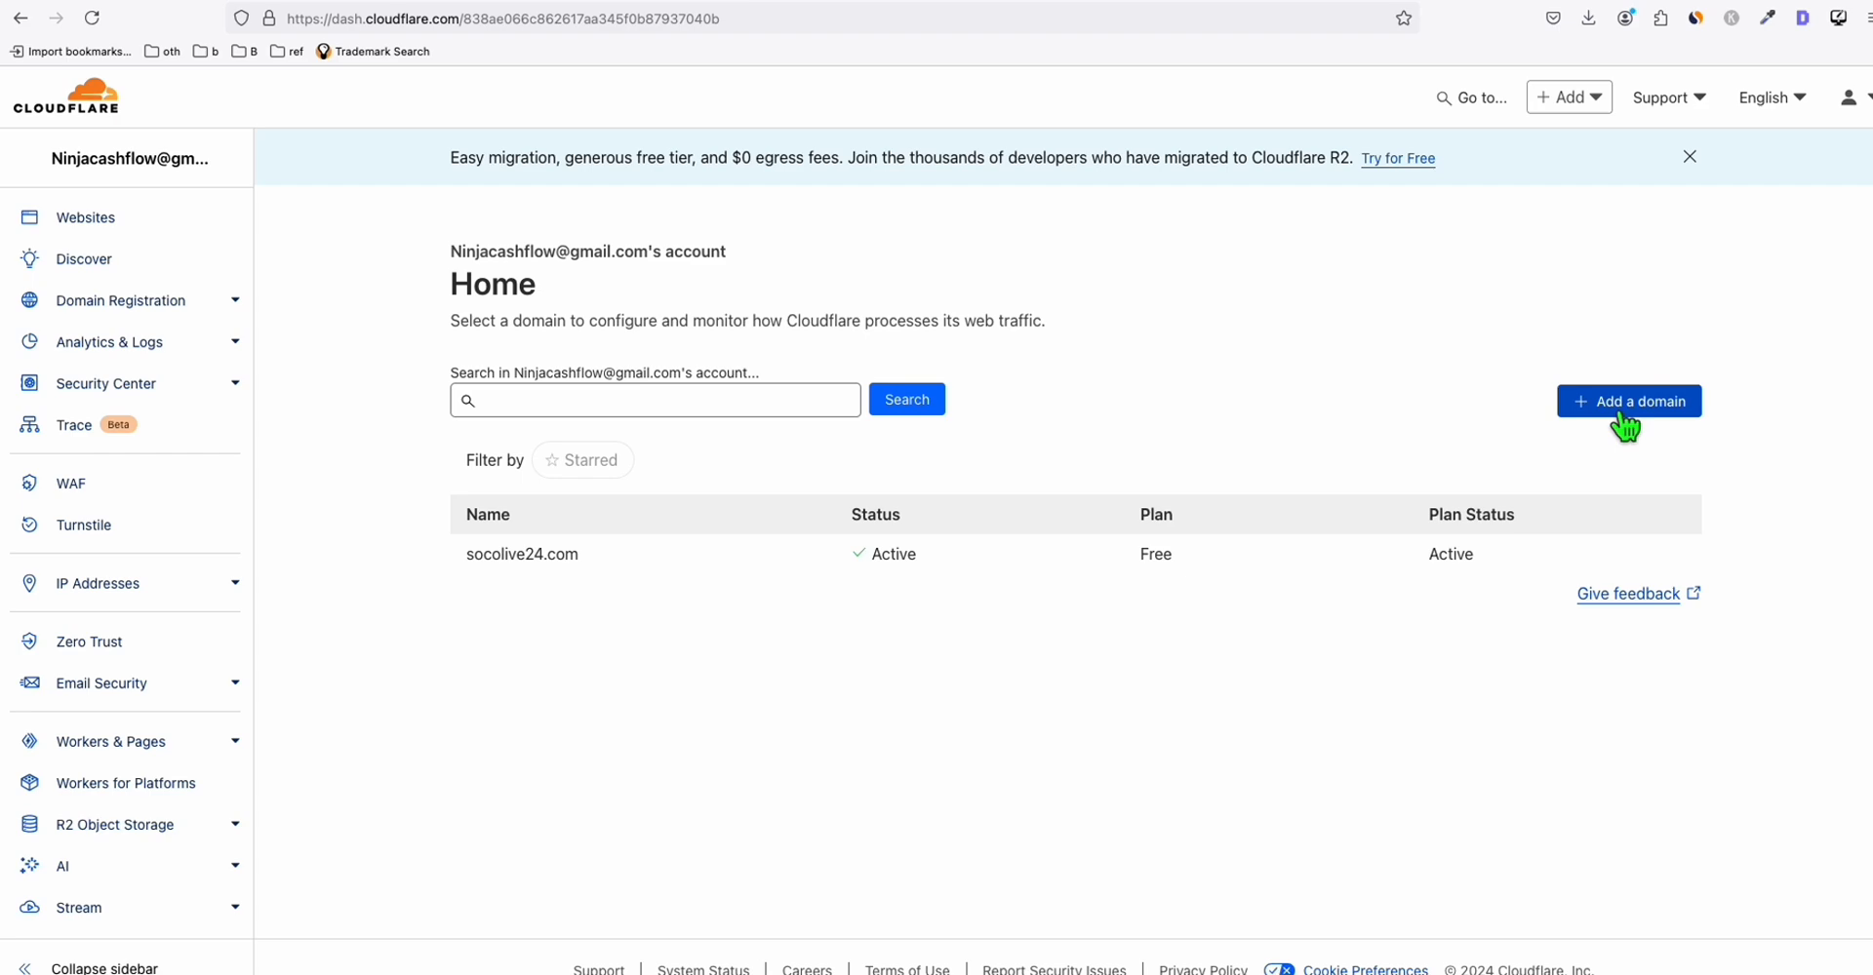
Start adding a new domain to the Cloudflare account with manual DNS record entry
{"action": "left_click", "coordinate": [1628, 401]}
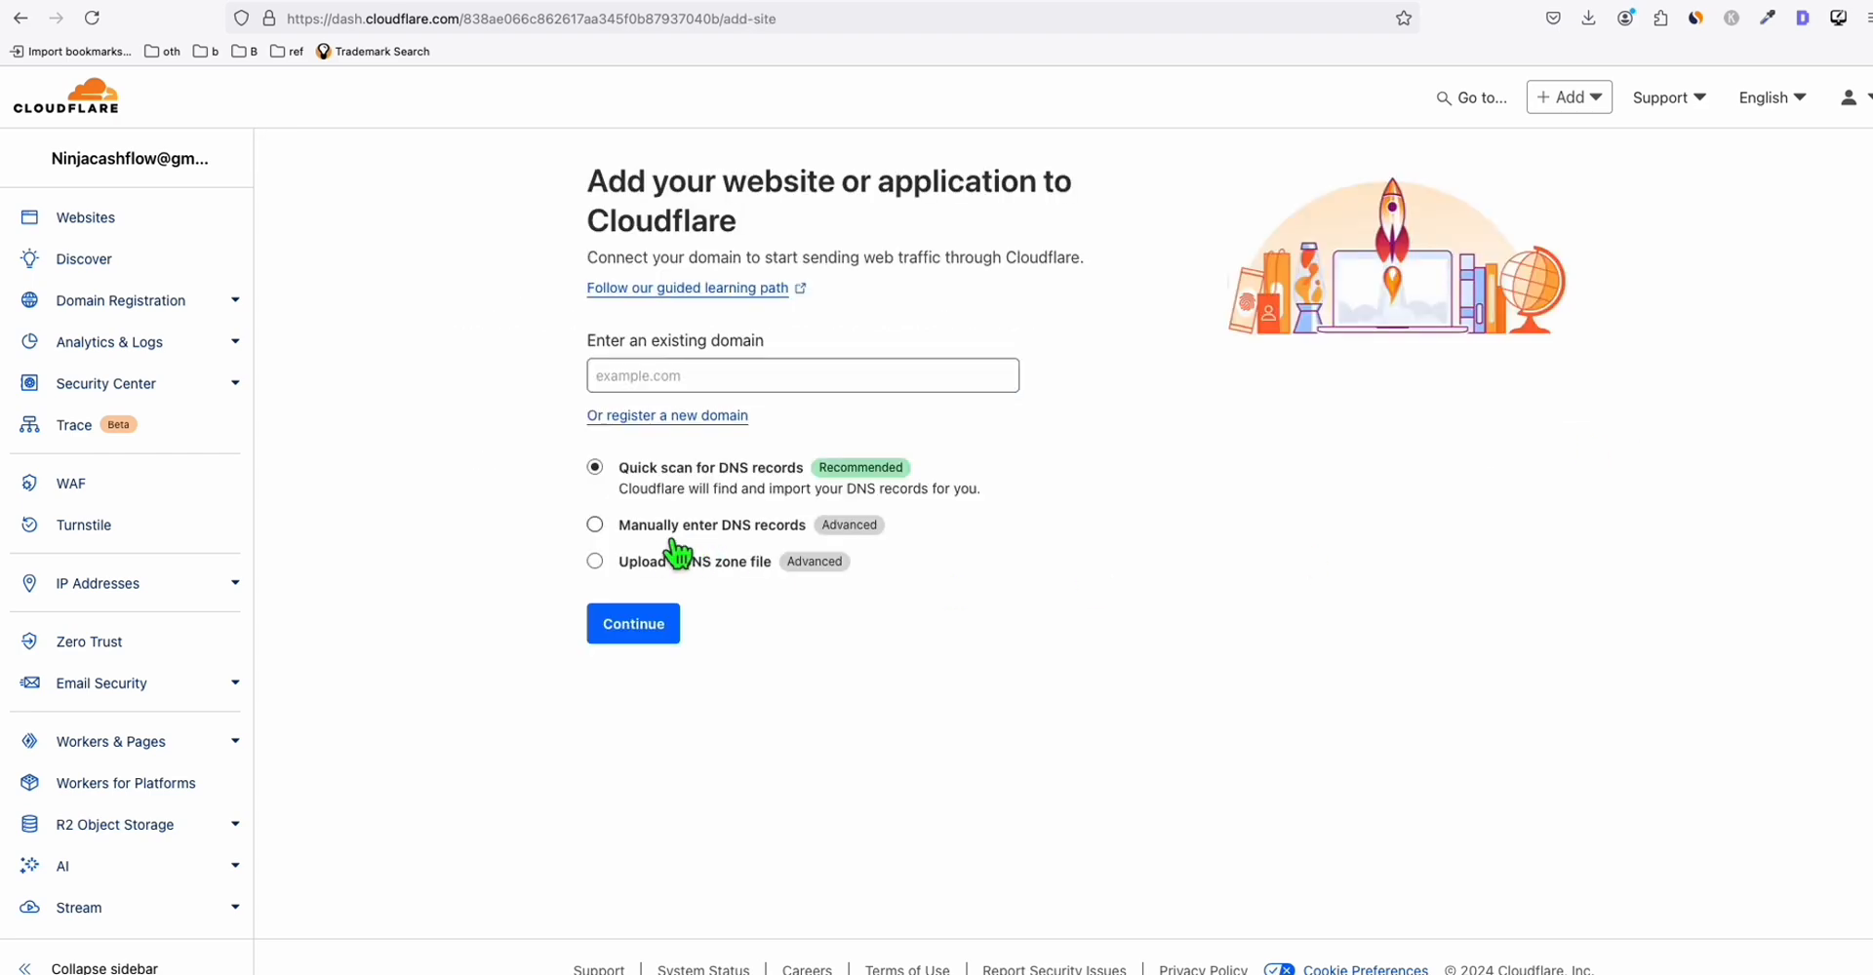
{"action": "left_click", "coordinate": [595, 526]}
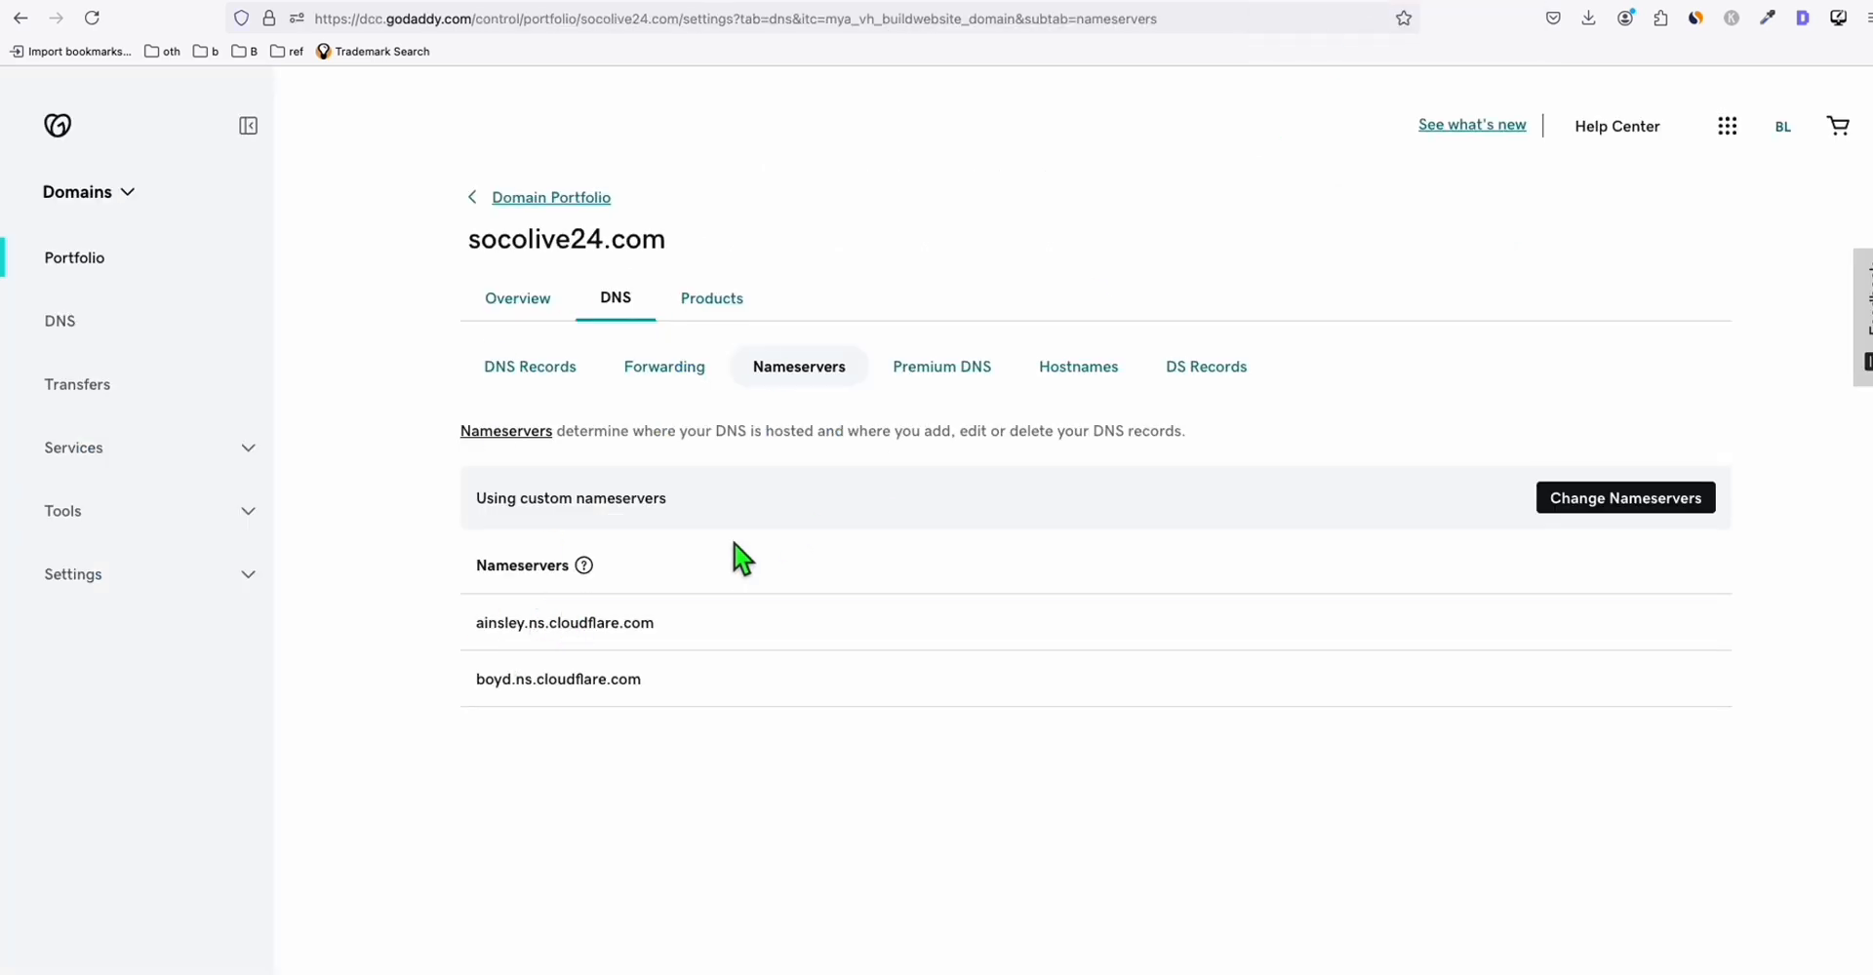
{"action": "mouse_move", "coordinate": [743, 570]}
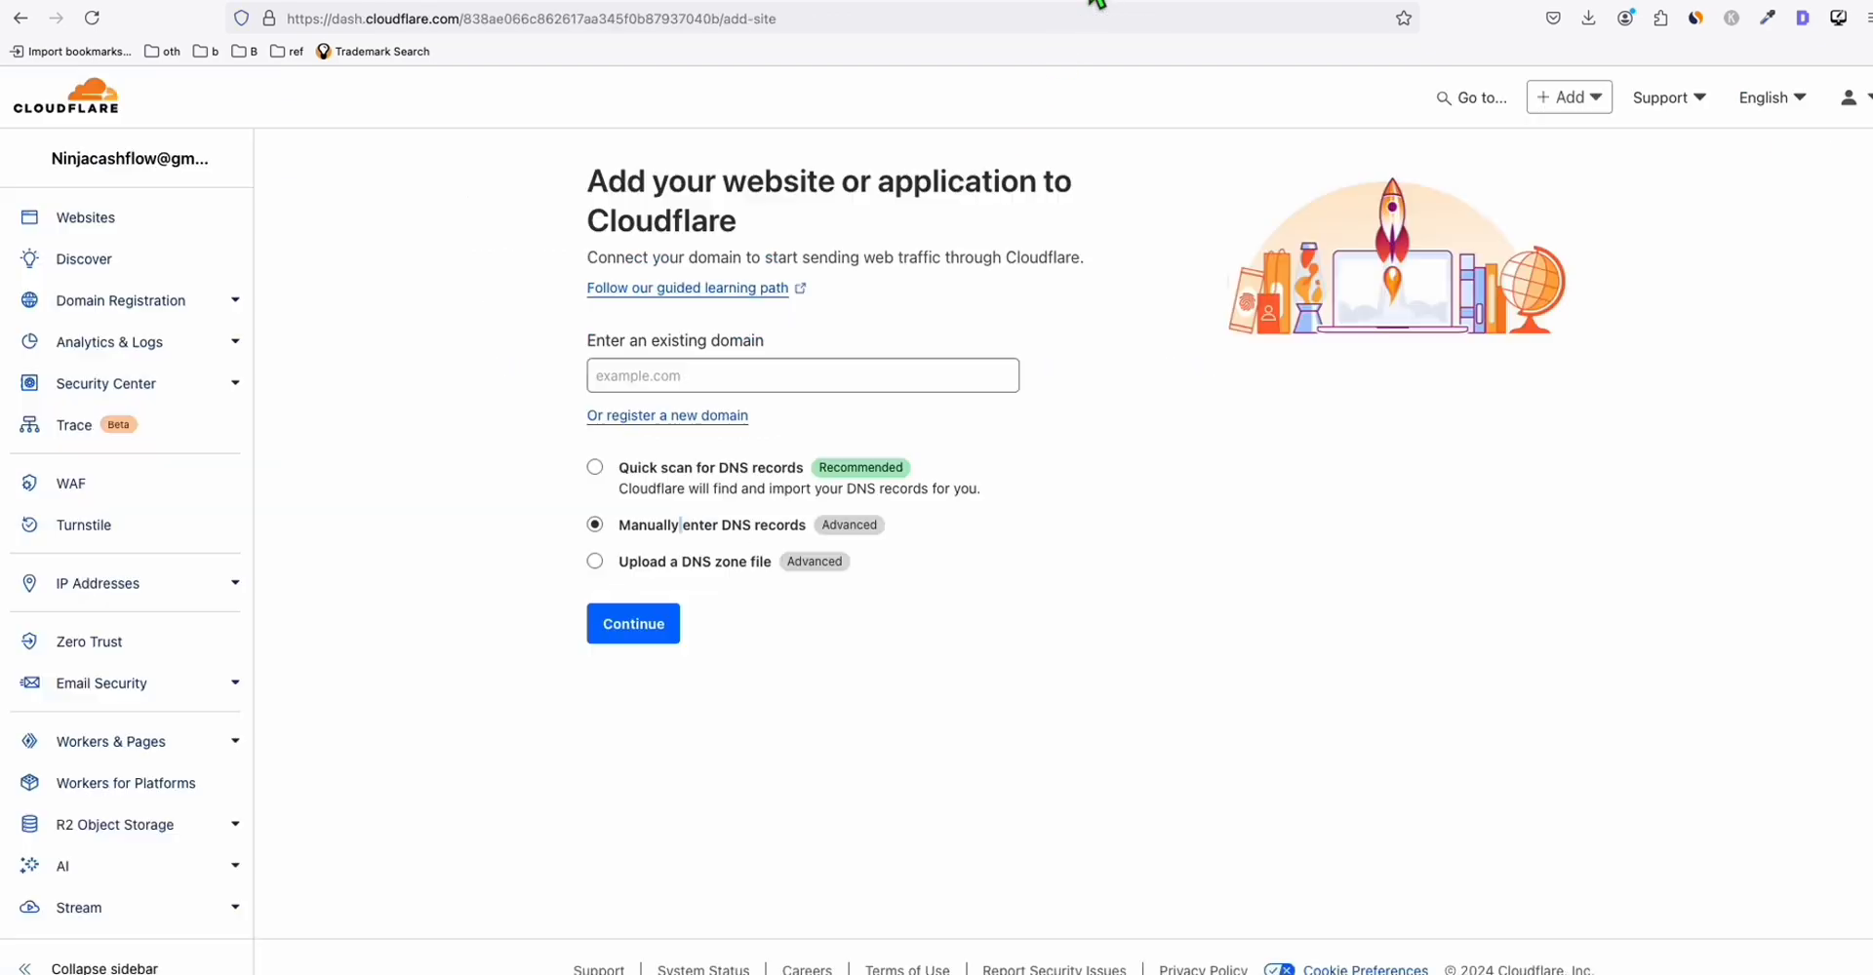
{"action": "left_click", "coordinate": [85, 217]}
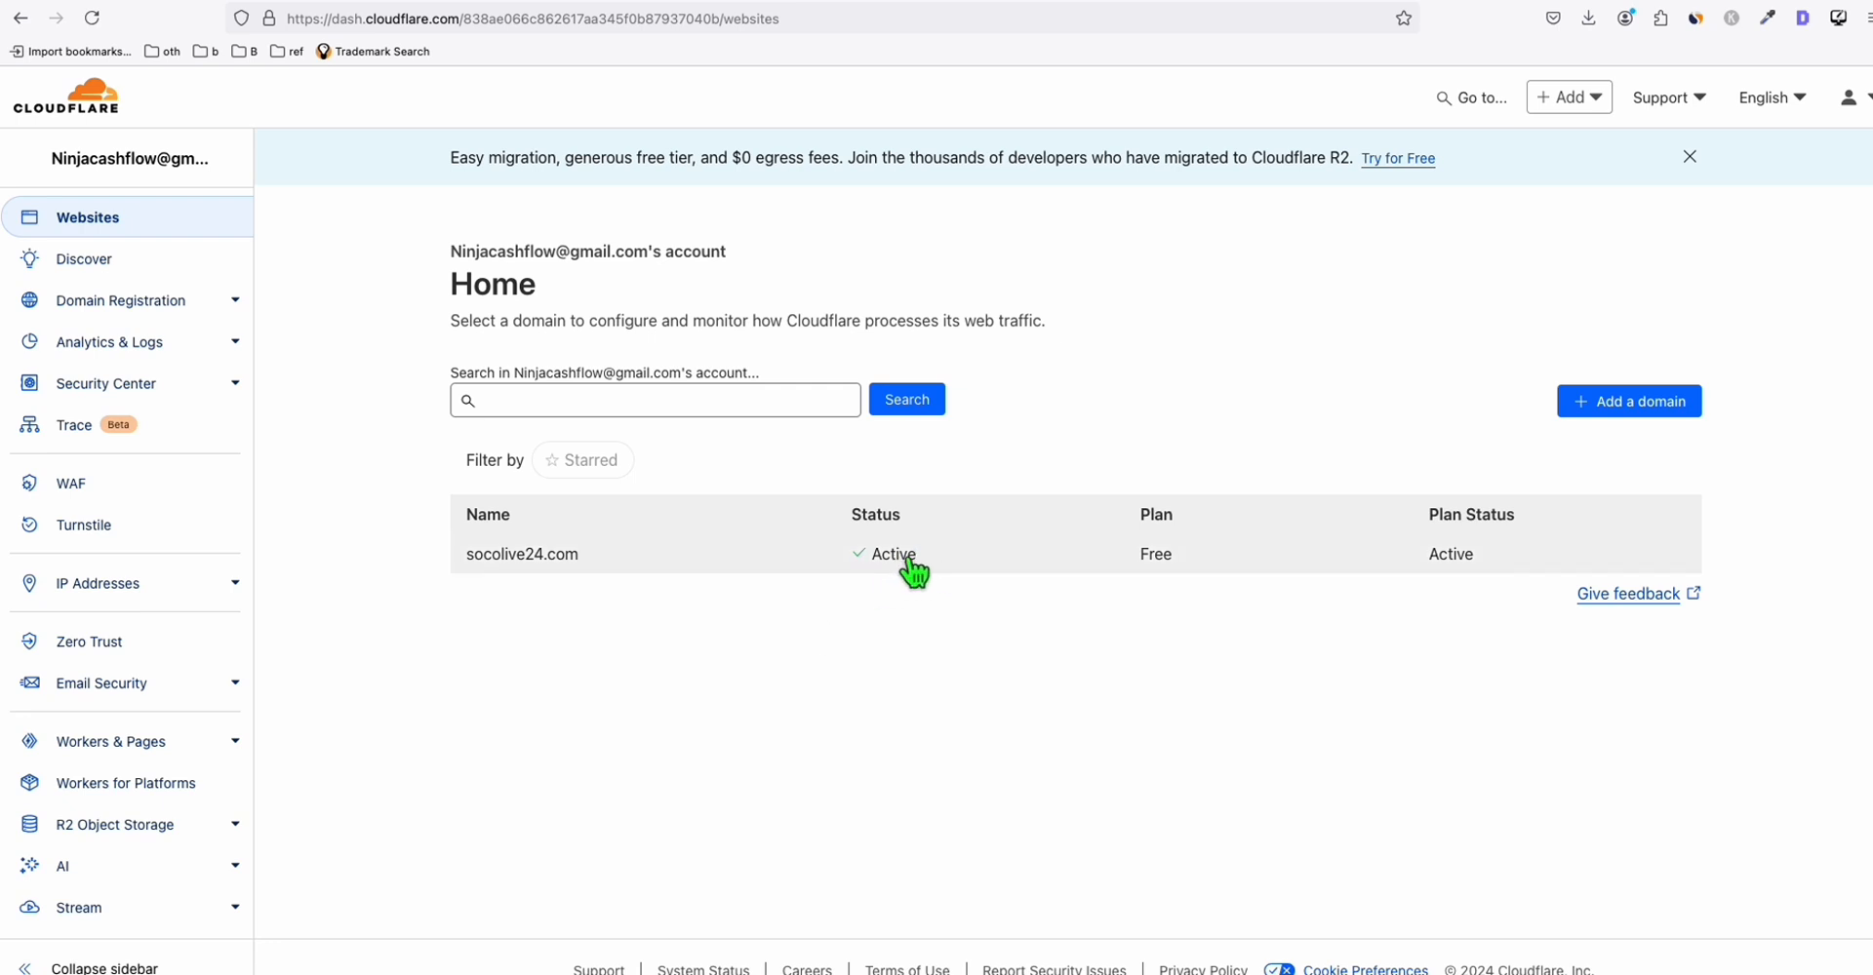
{"action": "mouse_move", "coordinate": [922, 580]}
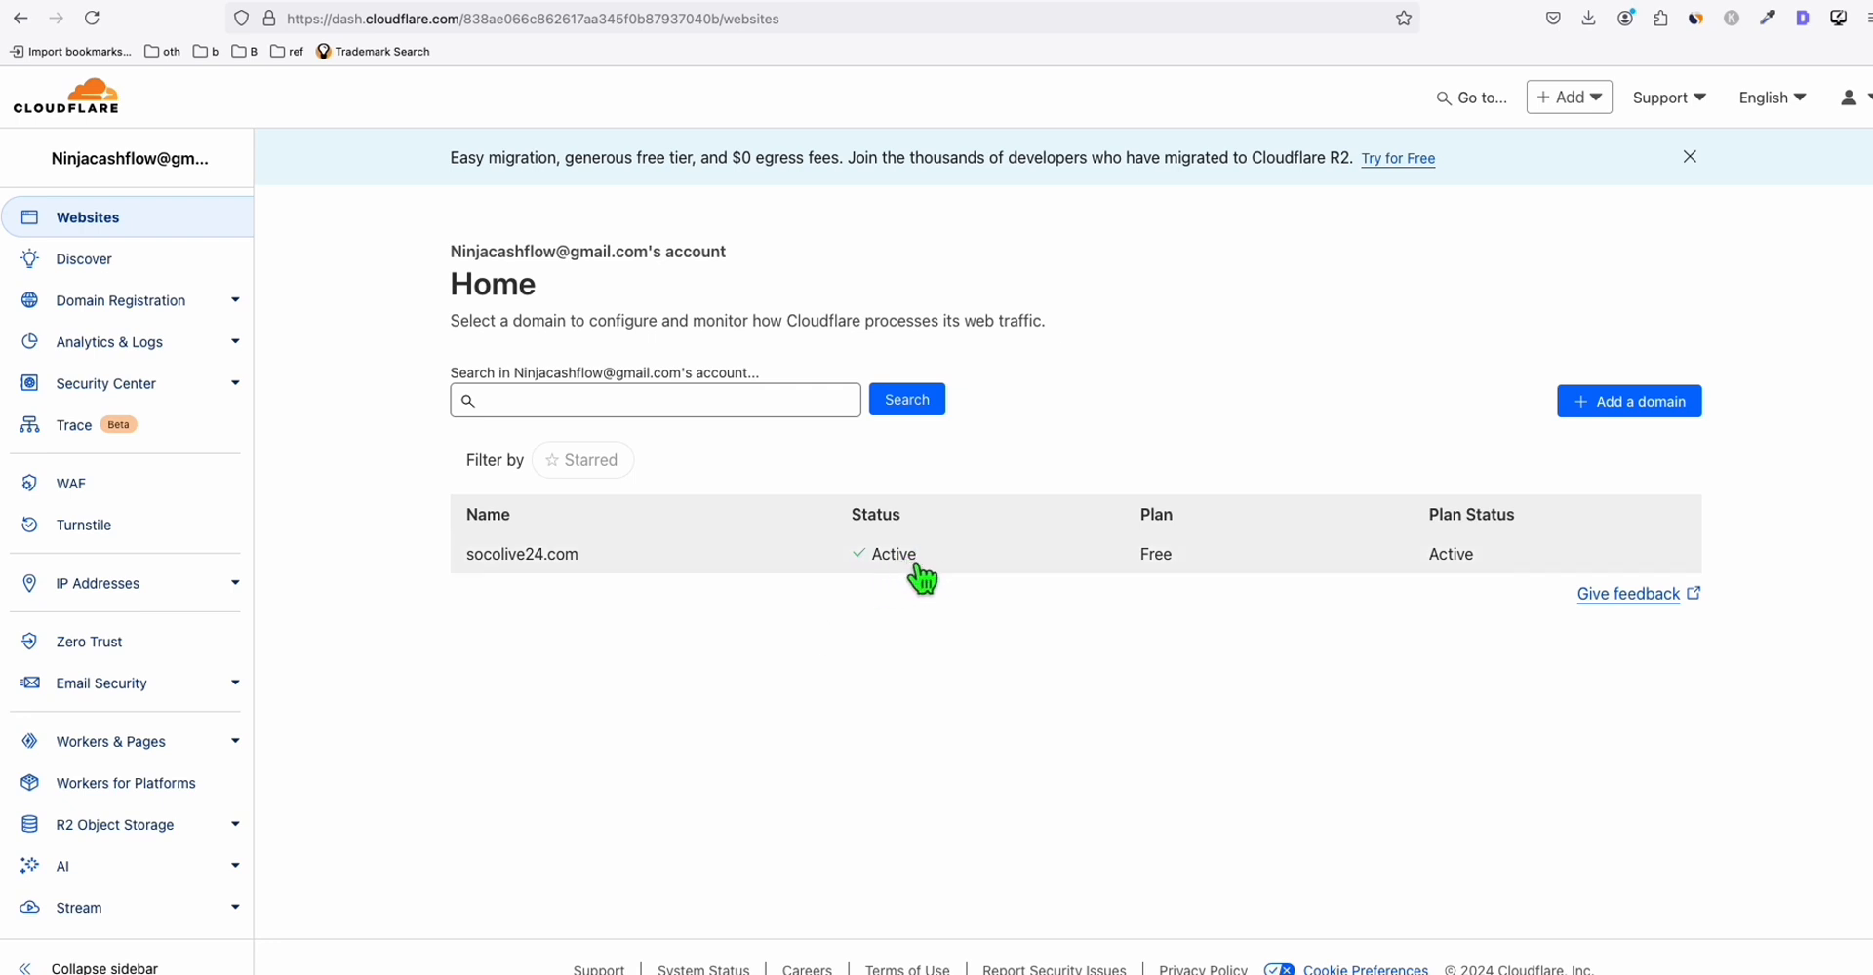
{"action": "mouse_move", "coordinate": [898, 574]}
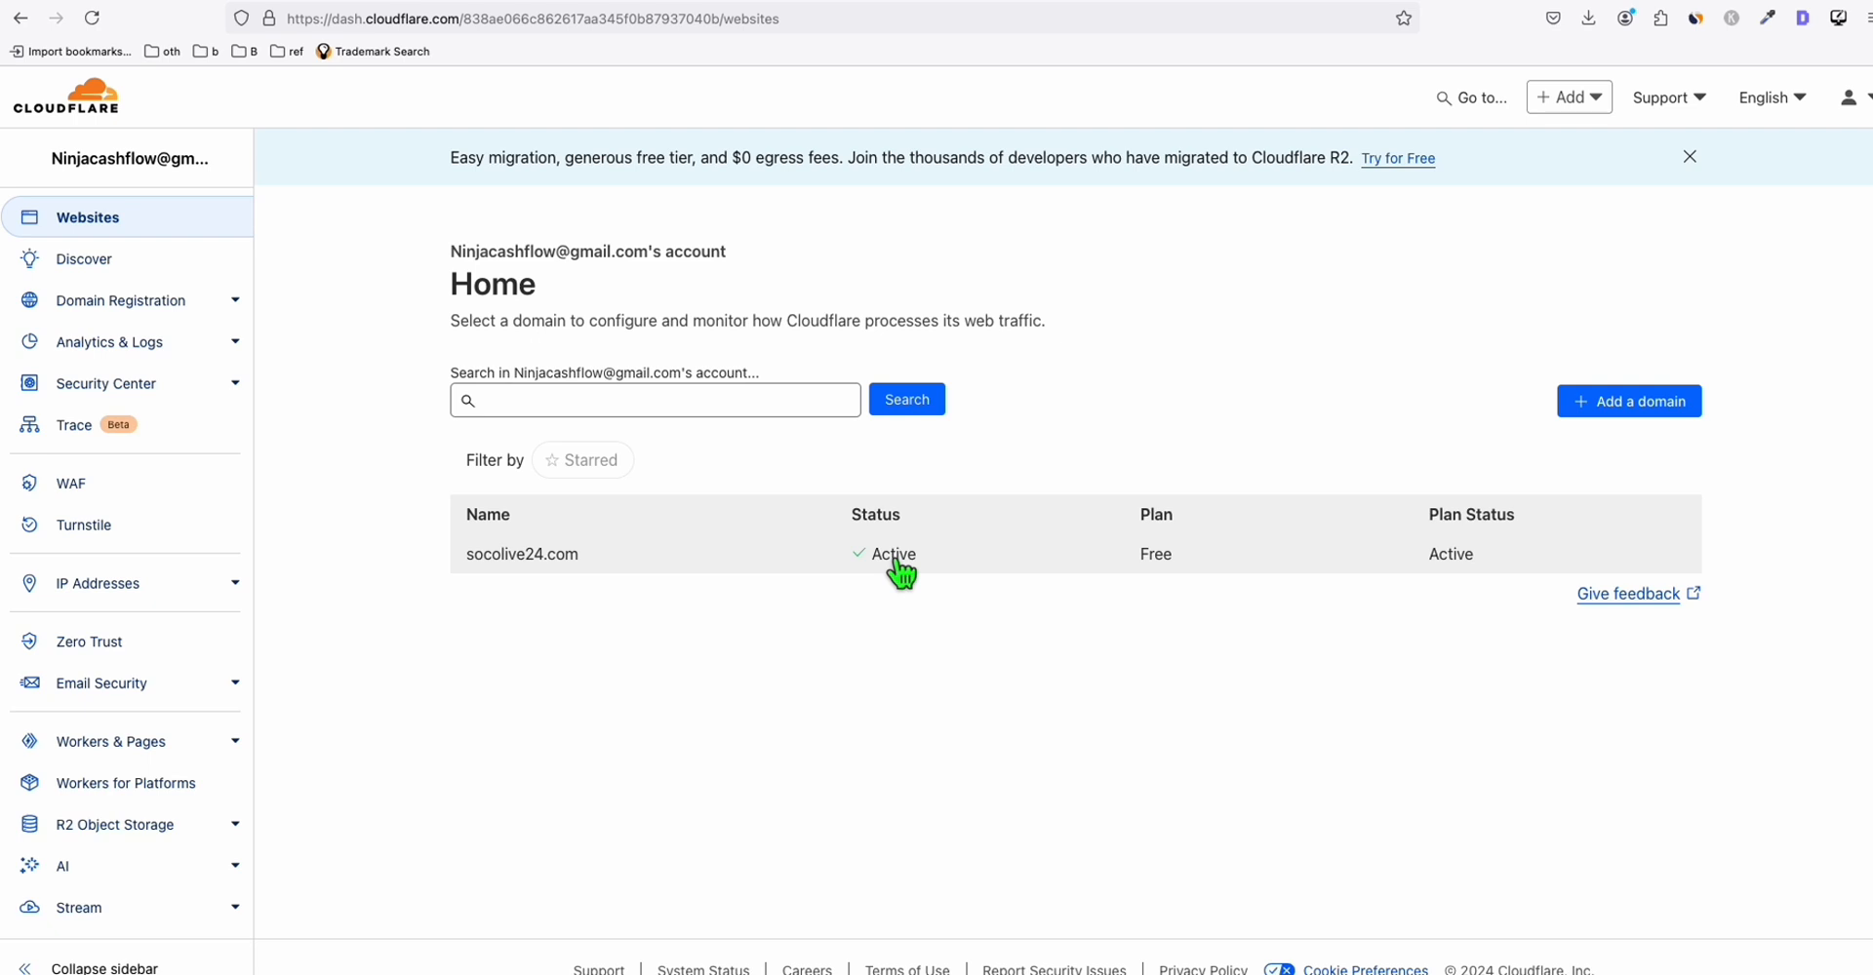
{"action": "mouse_move", "coordinate": [191, 740]}
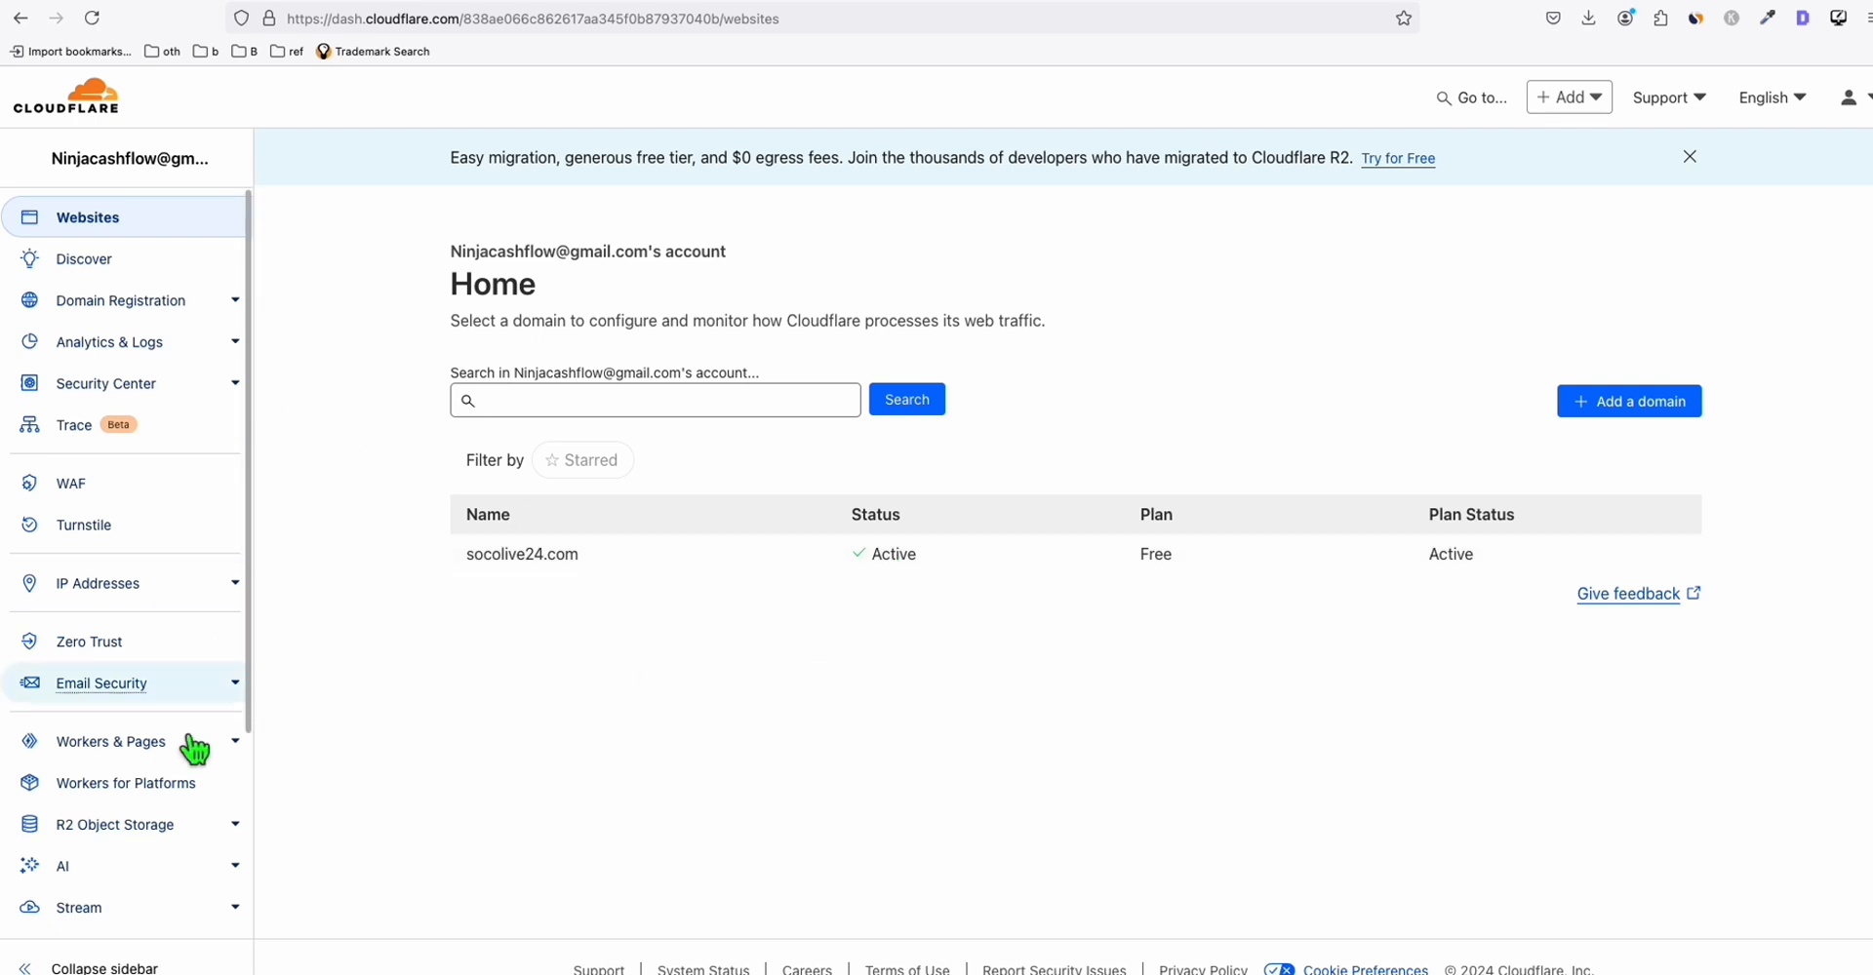
Bring up the Workers & Pages overview on its Pages getting-started tab
{"action": "scroll", "scroll_direction": "down", "scroll_amount": 3}
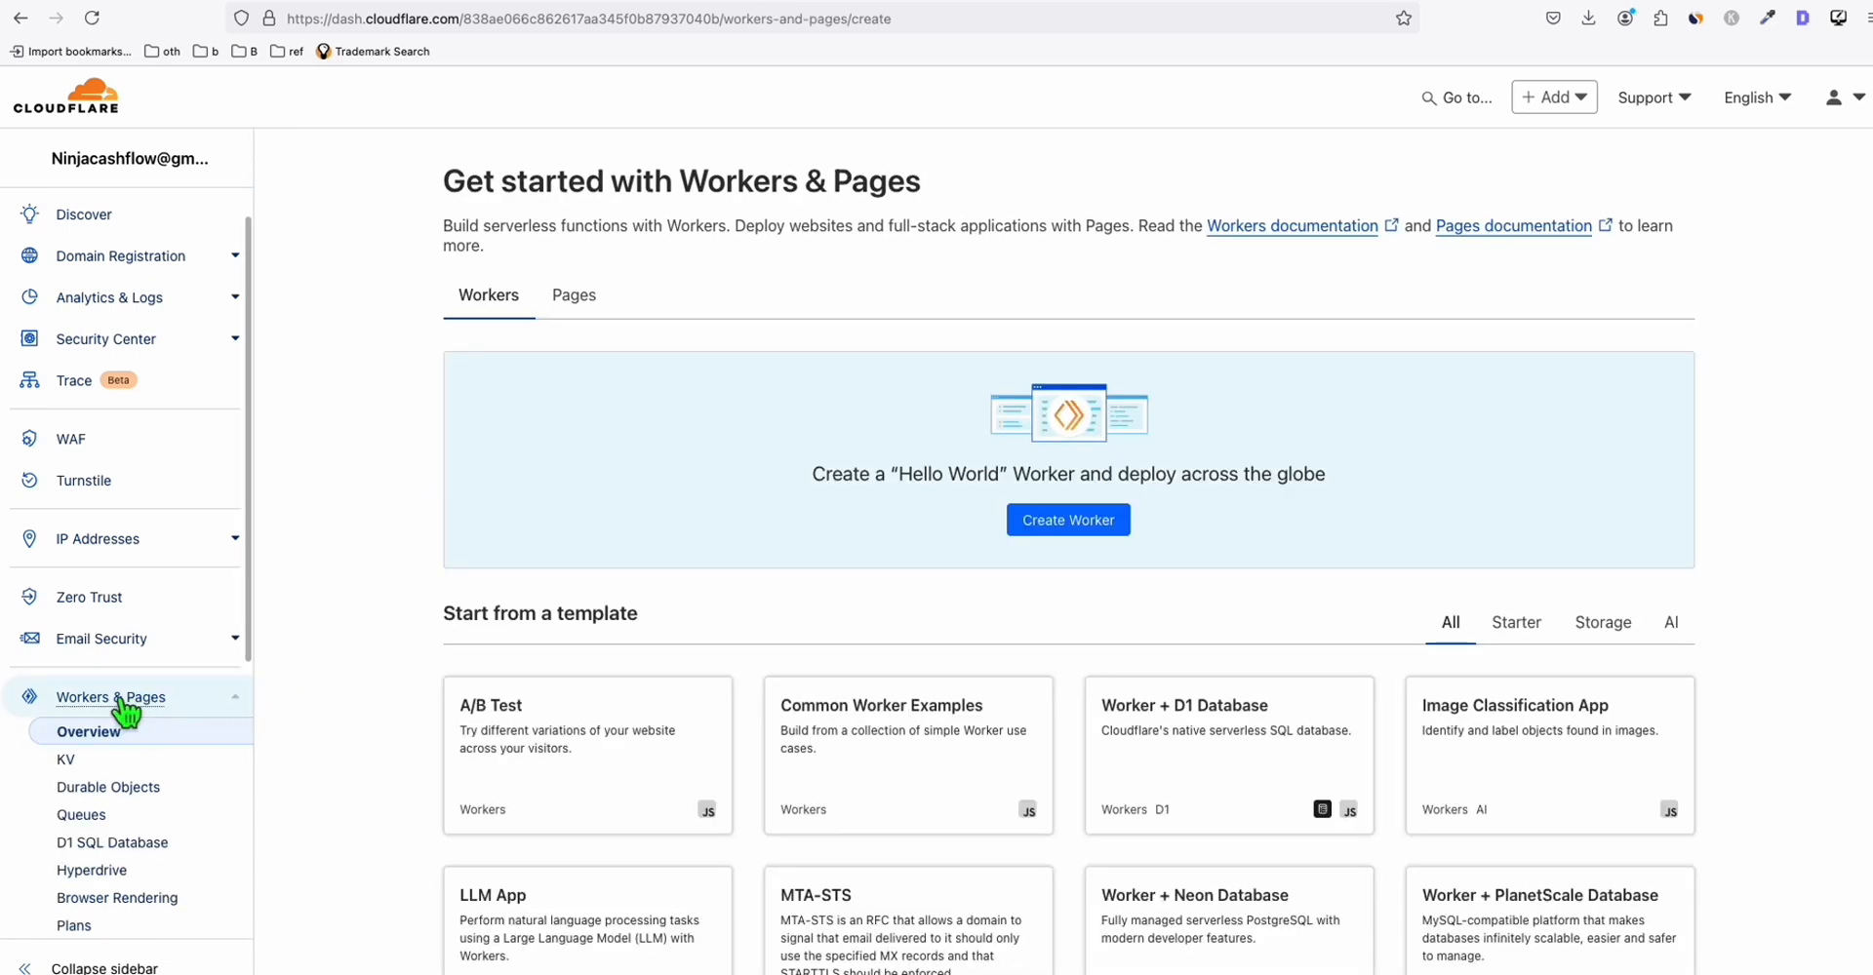
{"action": "left_click", "coordinate": [574, 295]}
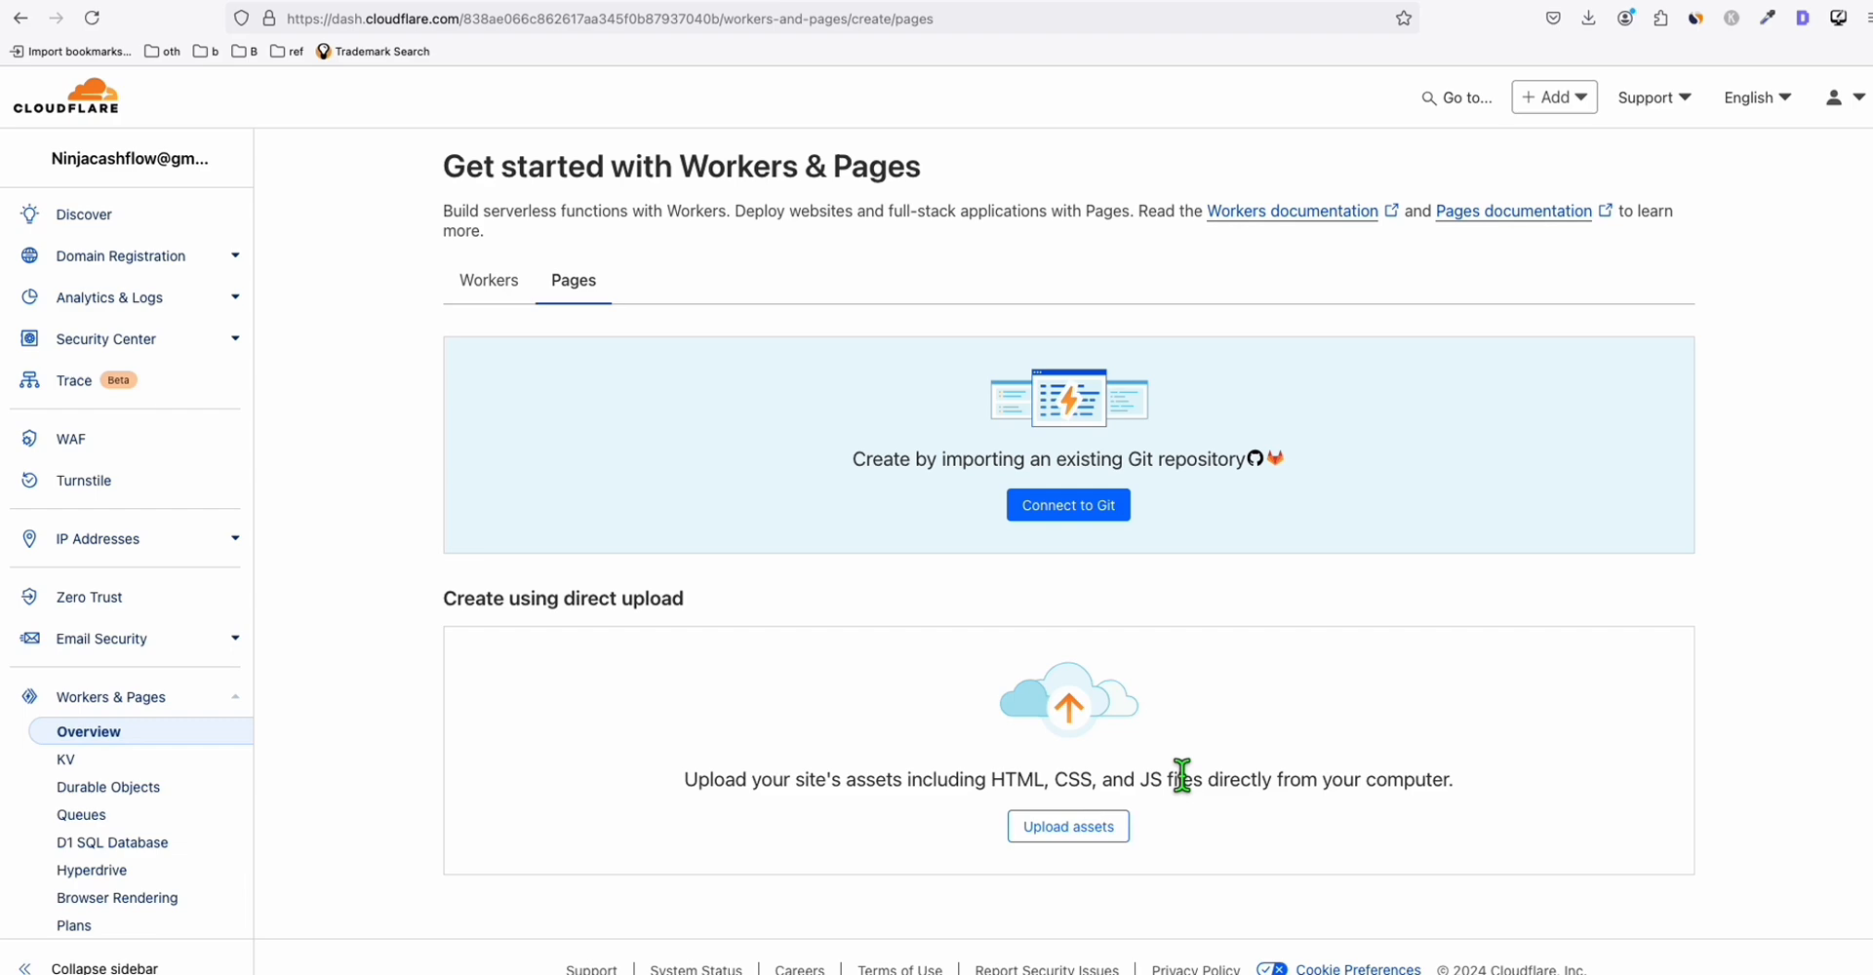
{"action": "mouse_move", "coordinate": [1003, 762]}
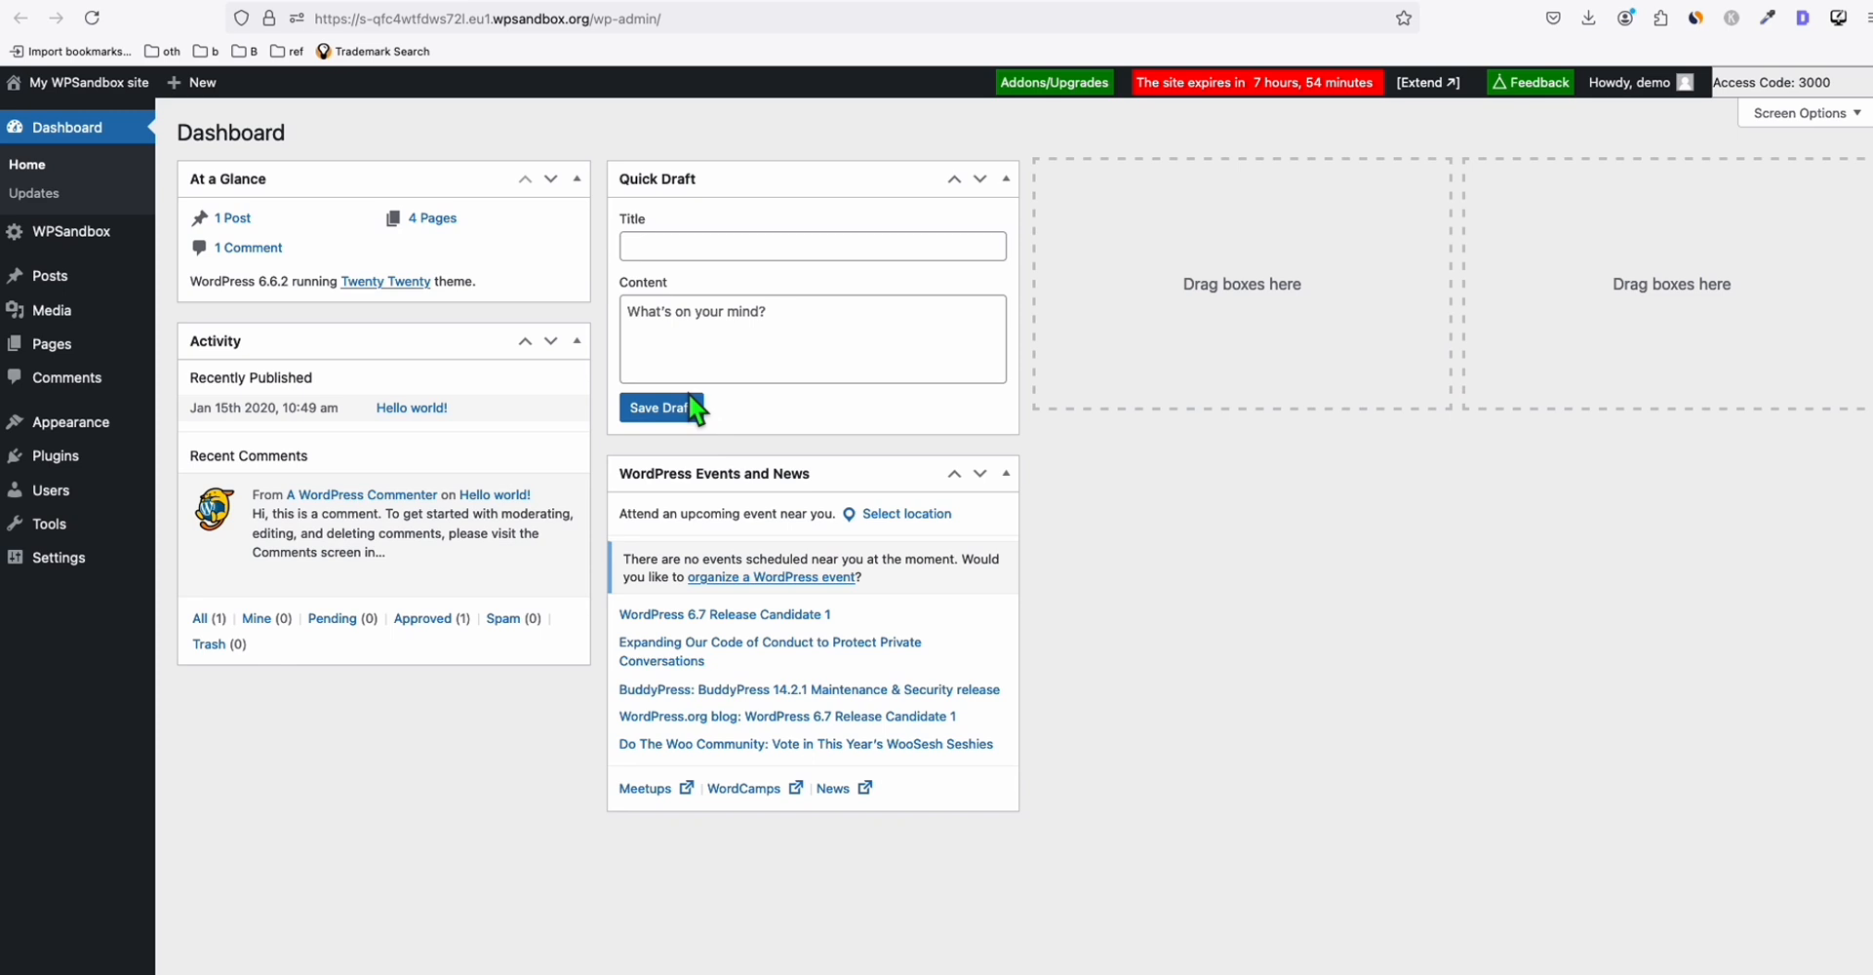
{"action": "mouse_move", "coordinate": [943, 627]}
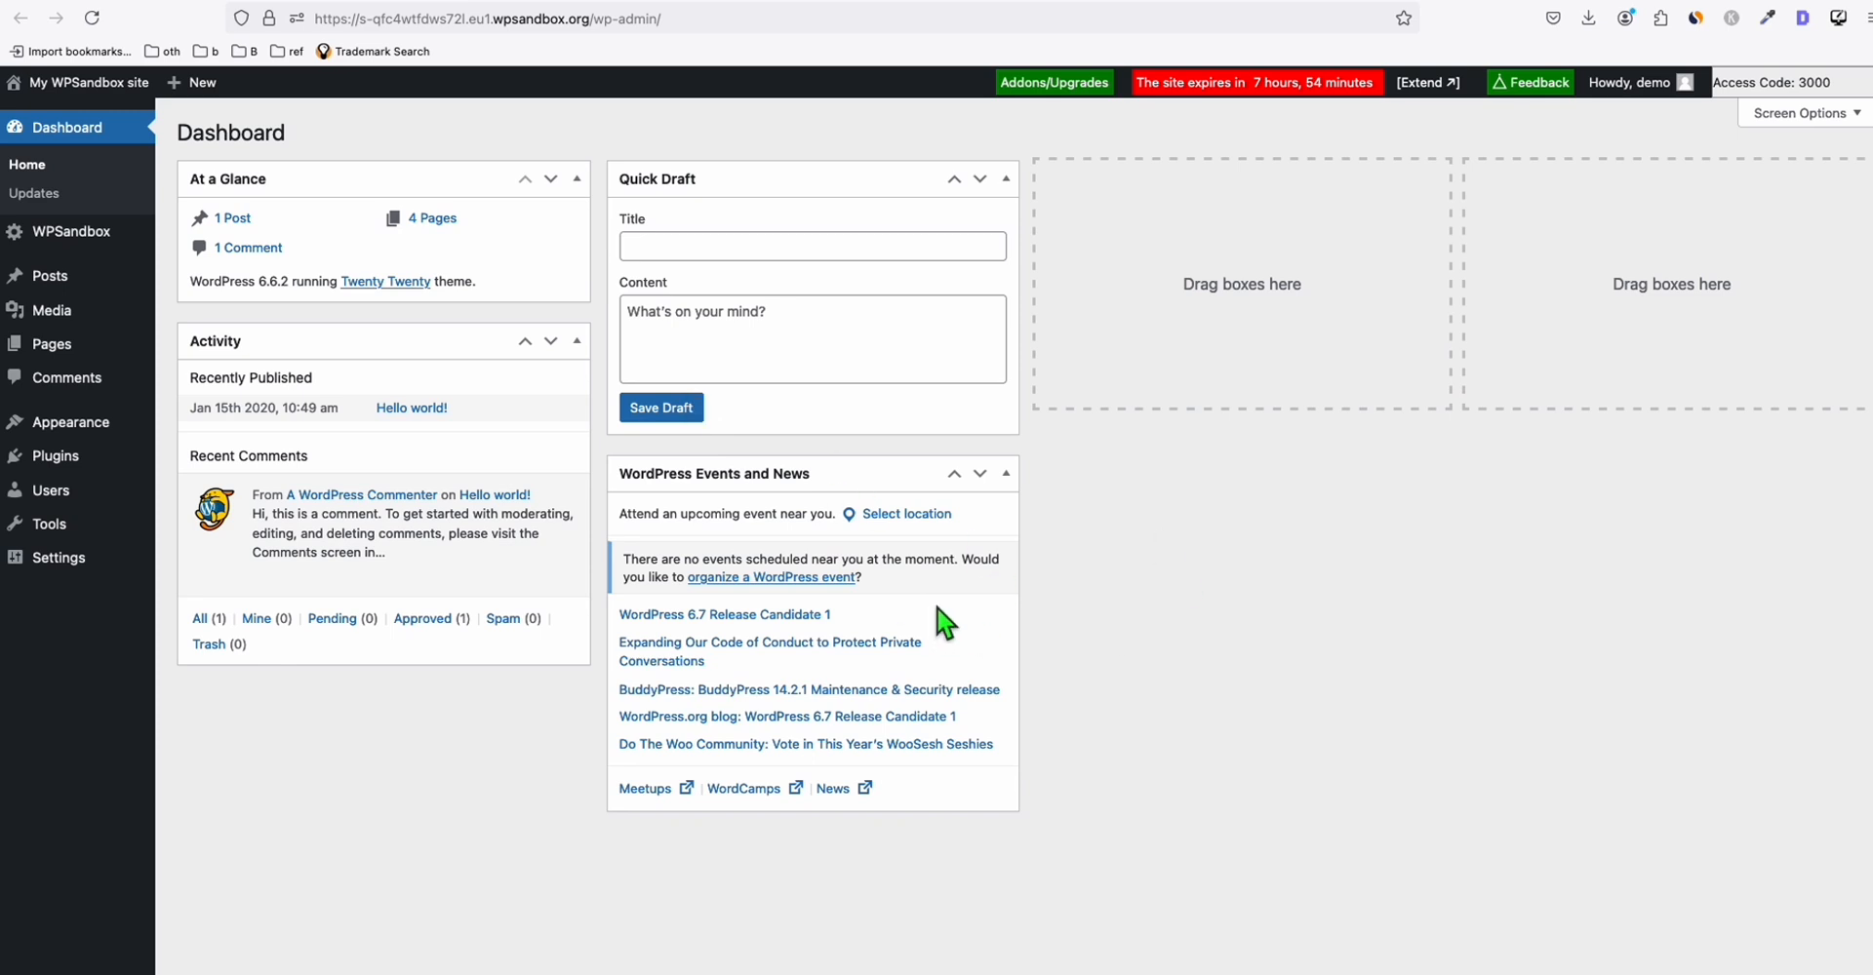
{"action": "mouse_move", "coordinate": [811, 596]}
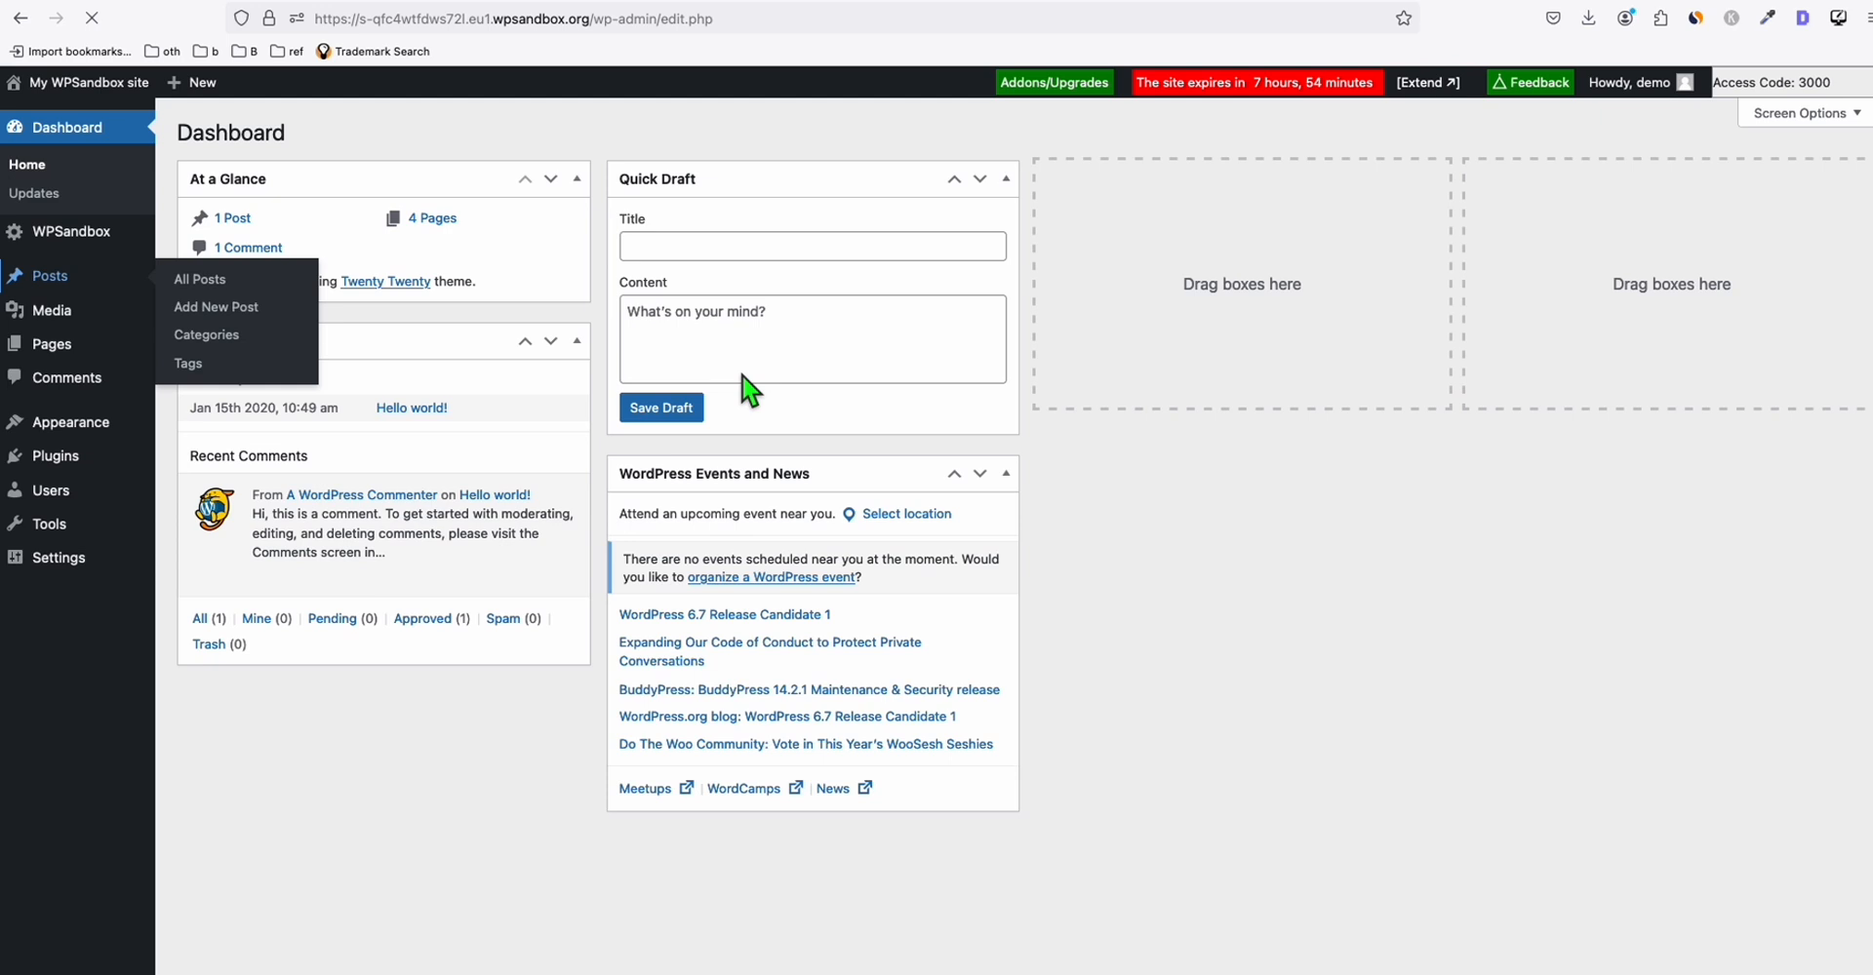
Show the All Posts list from the WordPress admin sidebar
{"action": "left_click", "coordinate": [199, 278]}
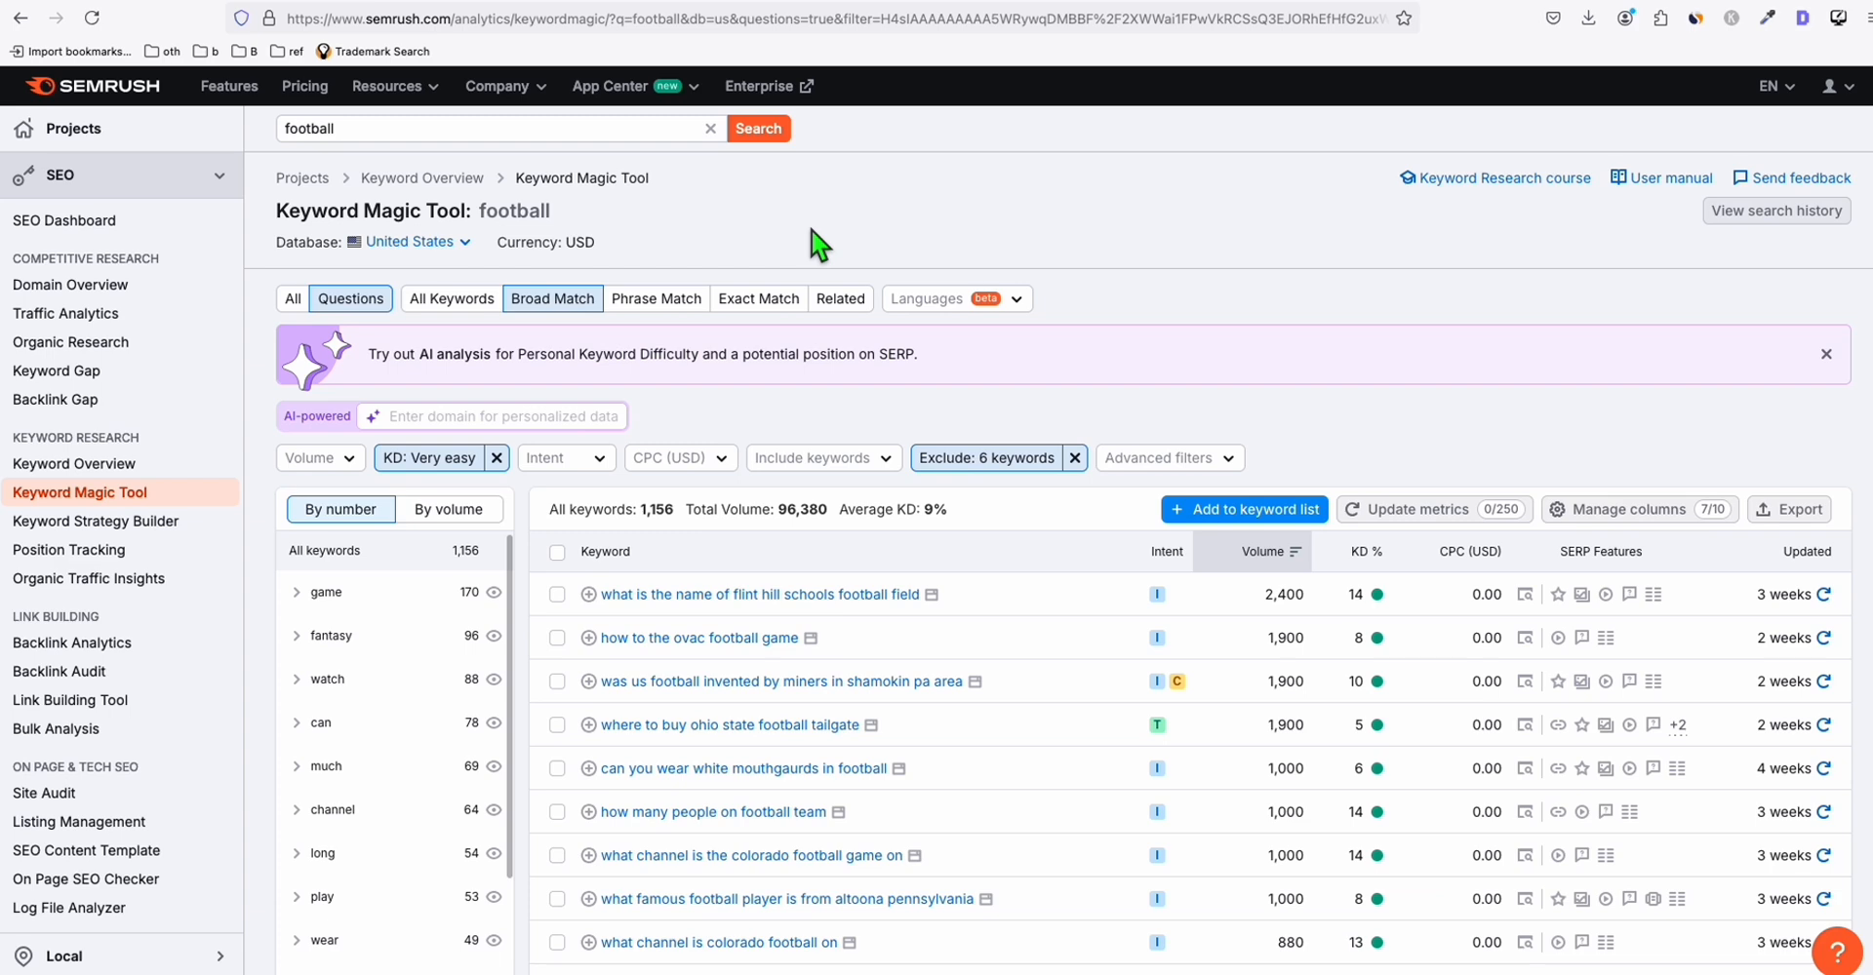
{"action": "double_click", "coordinate": [370, 212]}
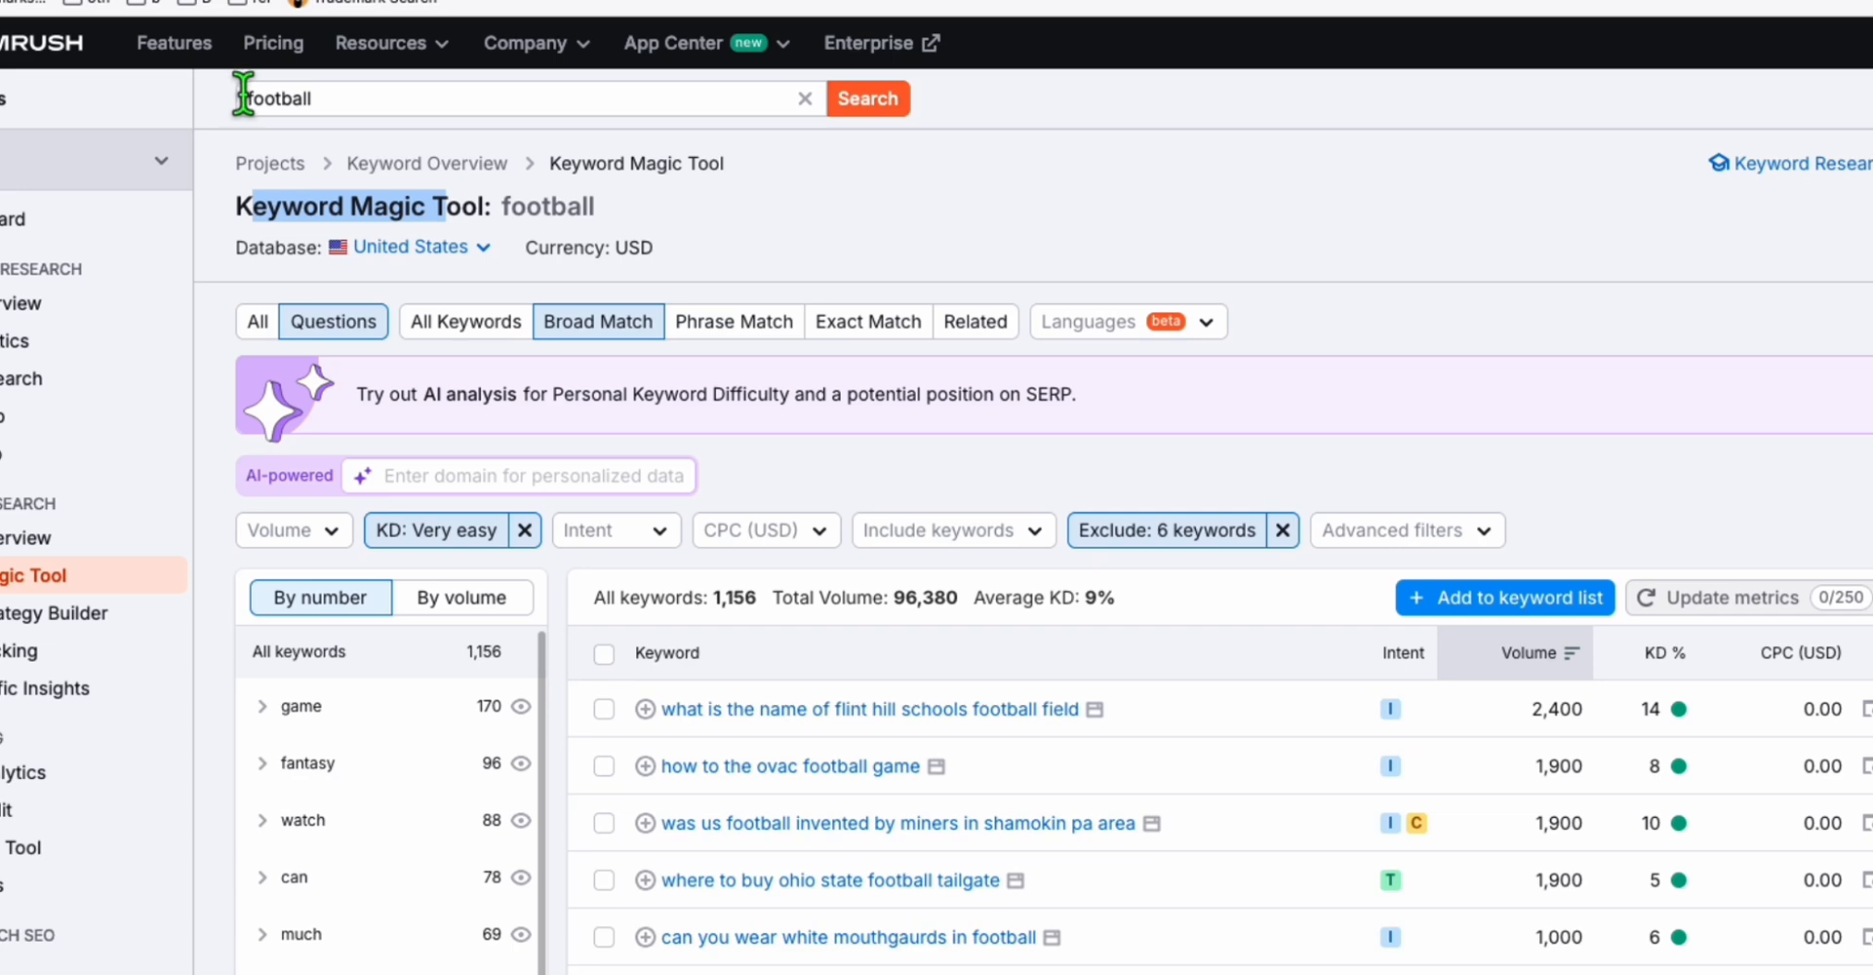
{"action": "mouse_move", "coordinate": [1288, 460]}
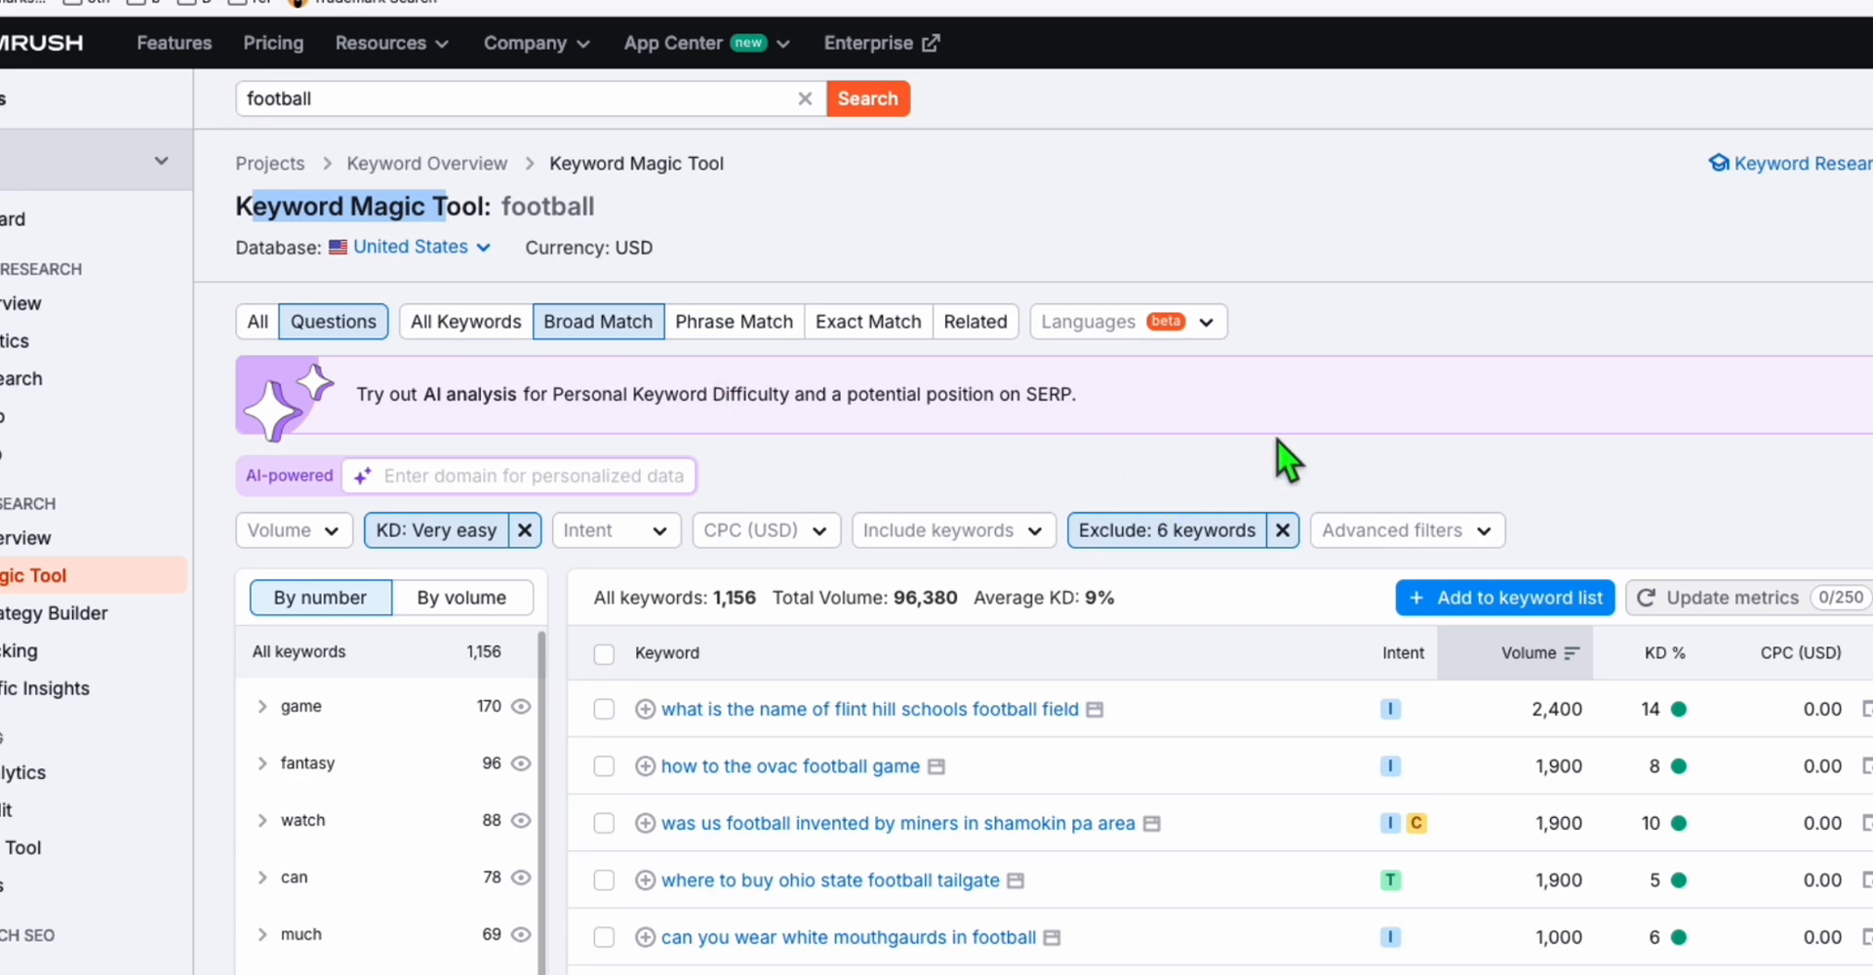
{"action": "left_click", "coordinate": [1164, 530]}
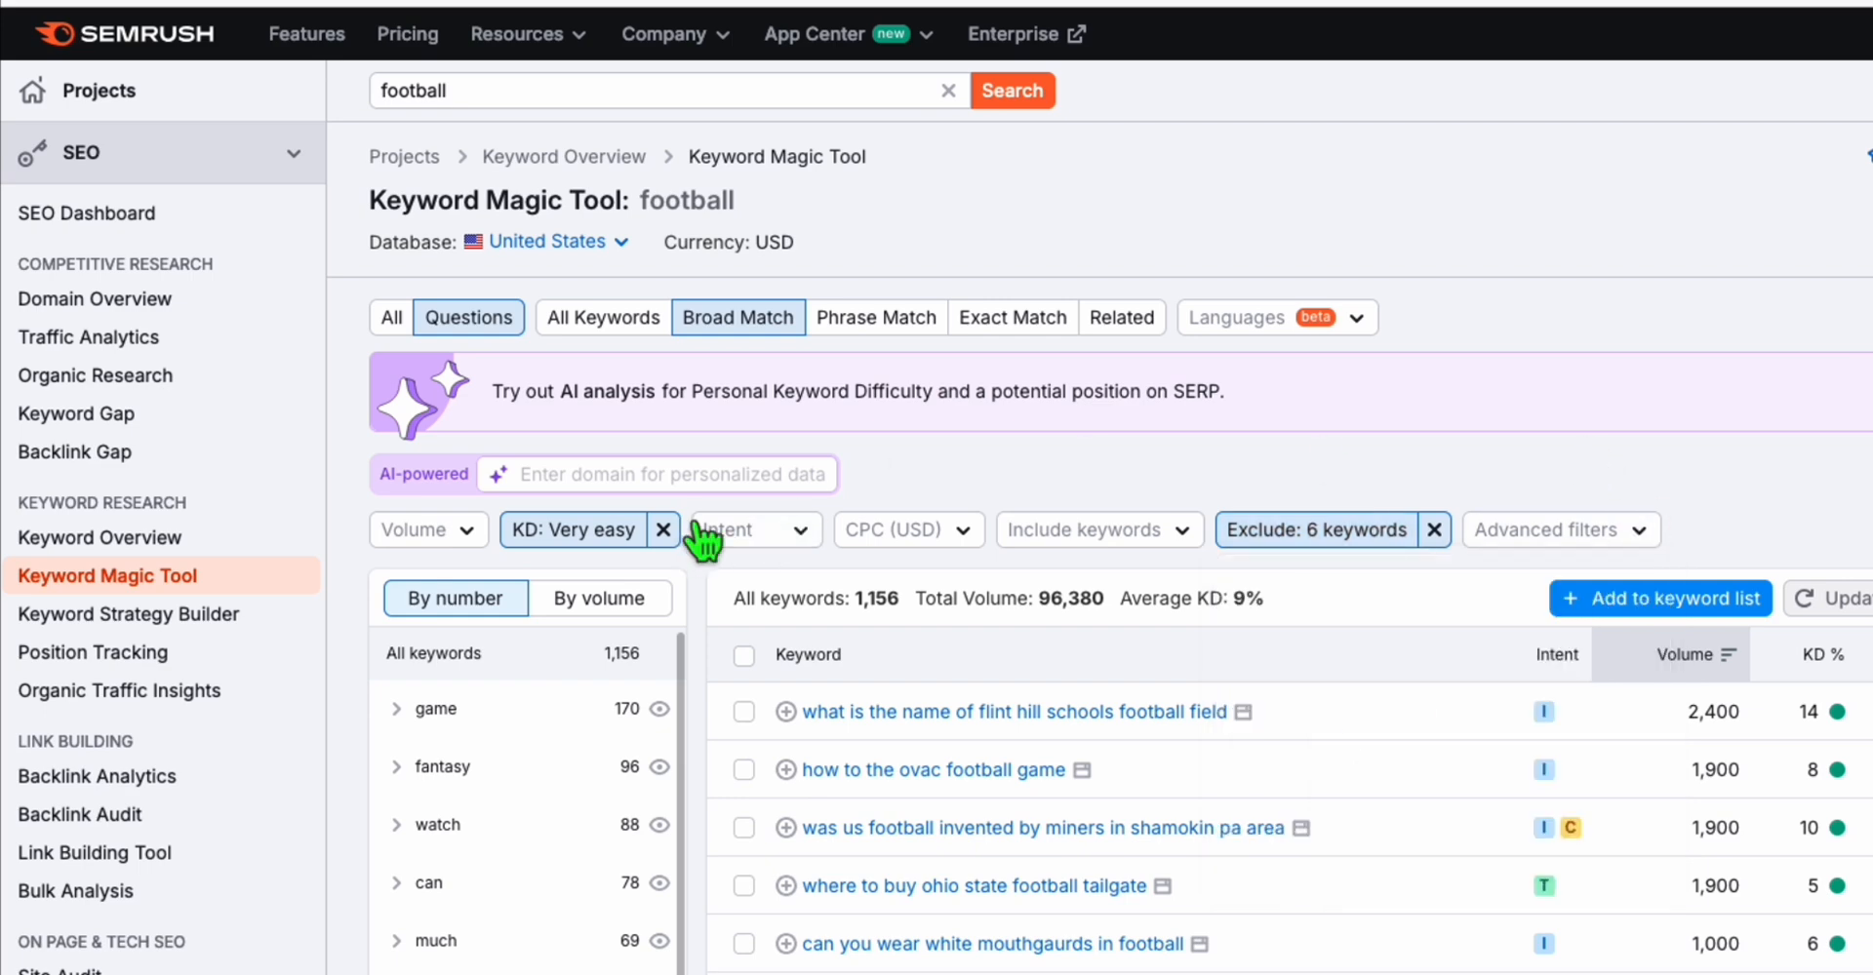
{"action": "left_click", "coordinate": [574, 528]}
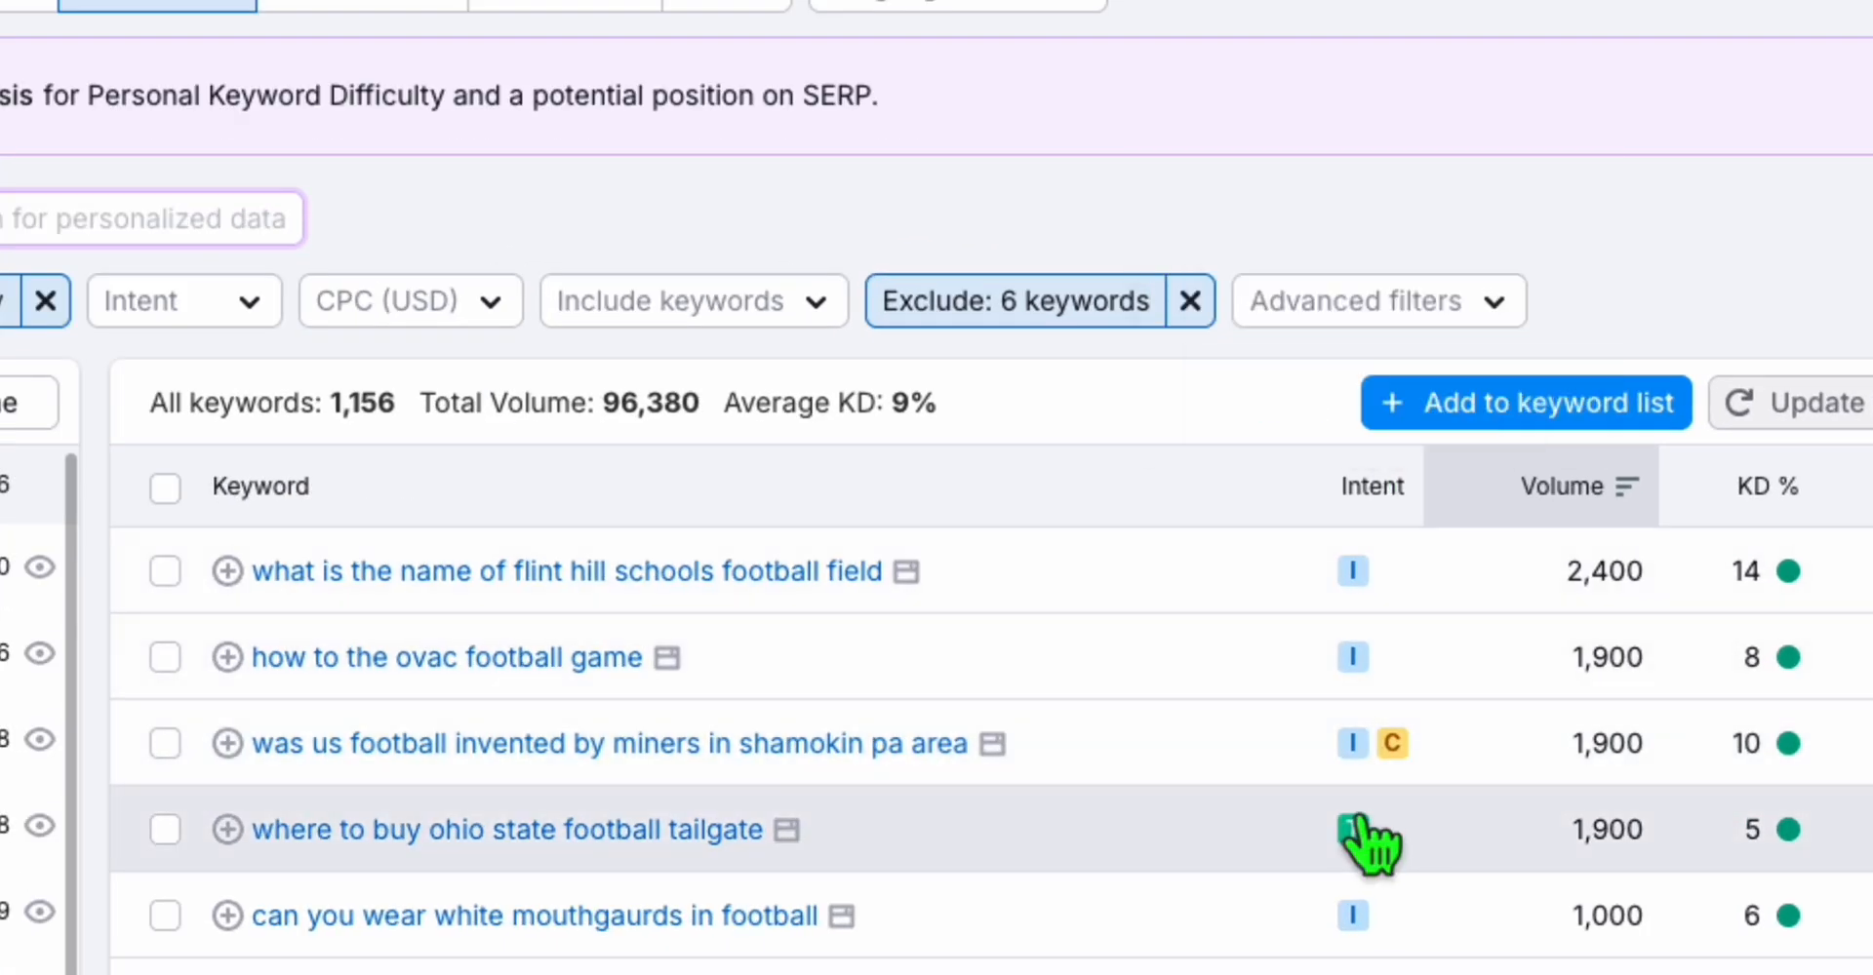
{"action": "mouse_move", "coordinate": [1352, 830]}
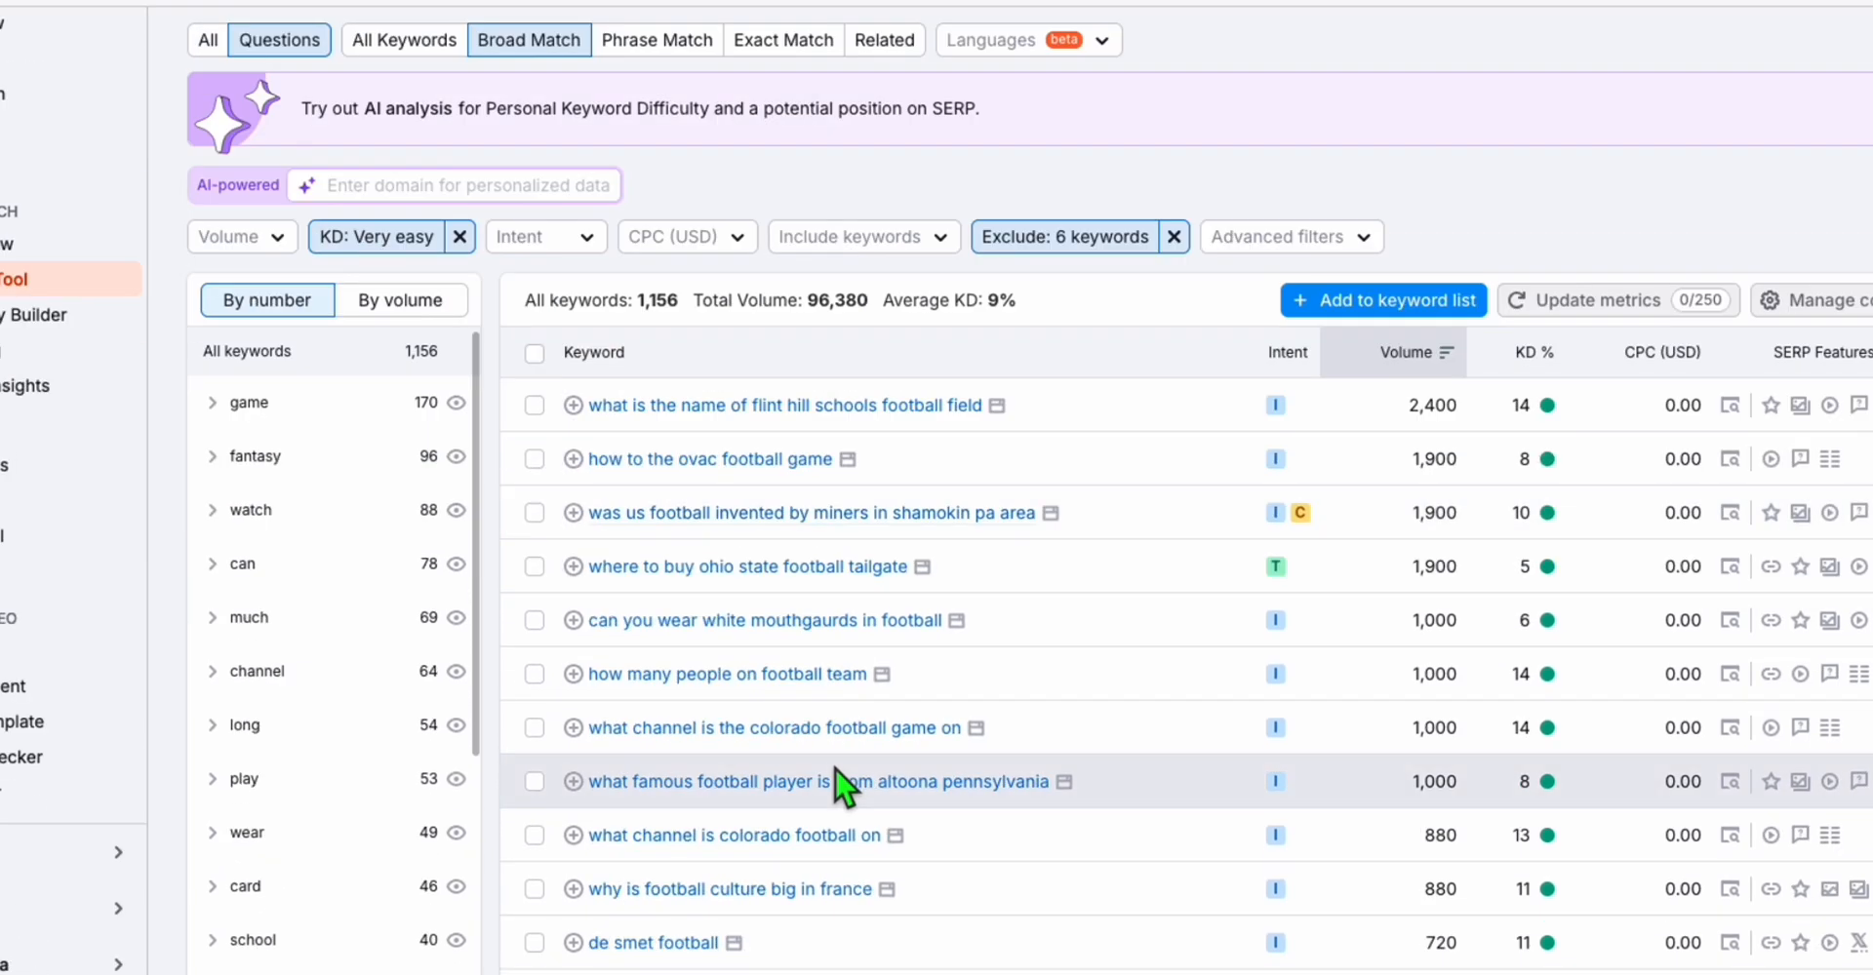
Narrow the football question keywords to transactional intent
{"action": "scroll", "scroll_direction": "down", "scroll_amount": 3}
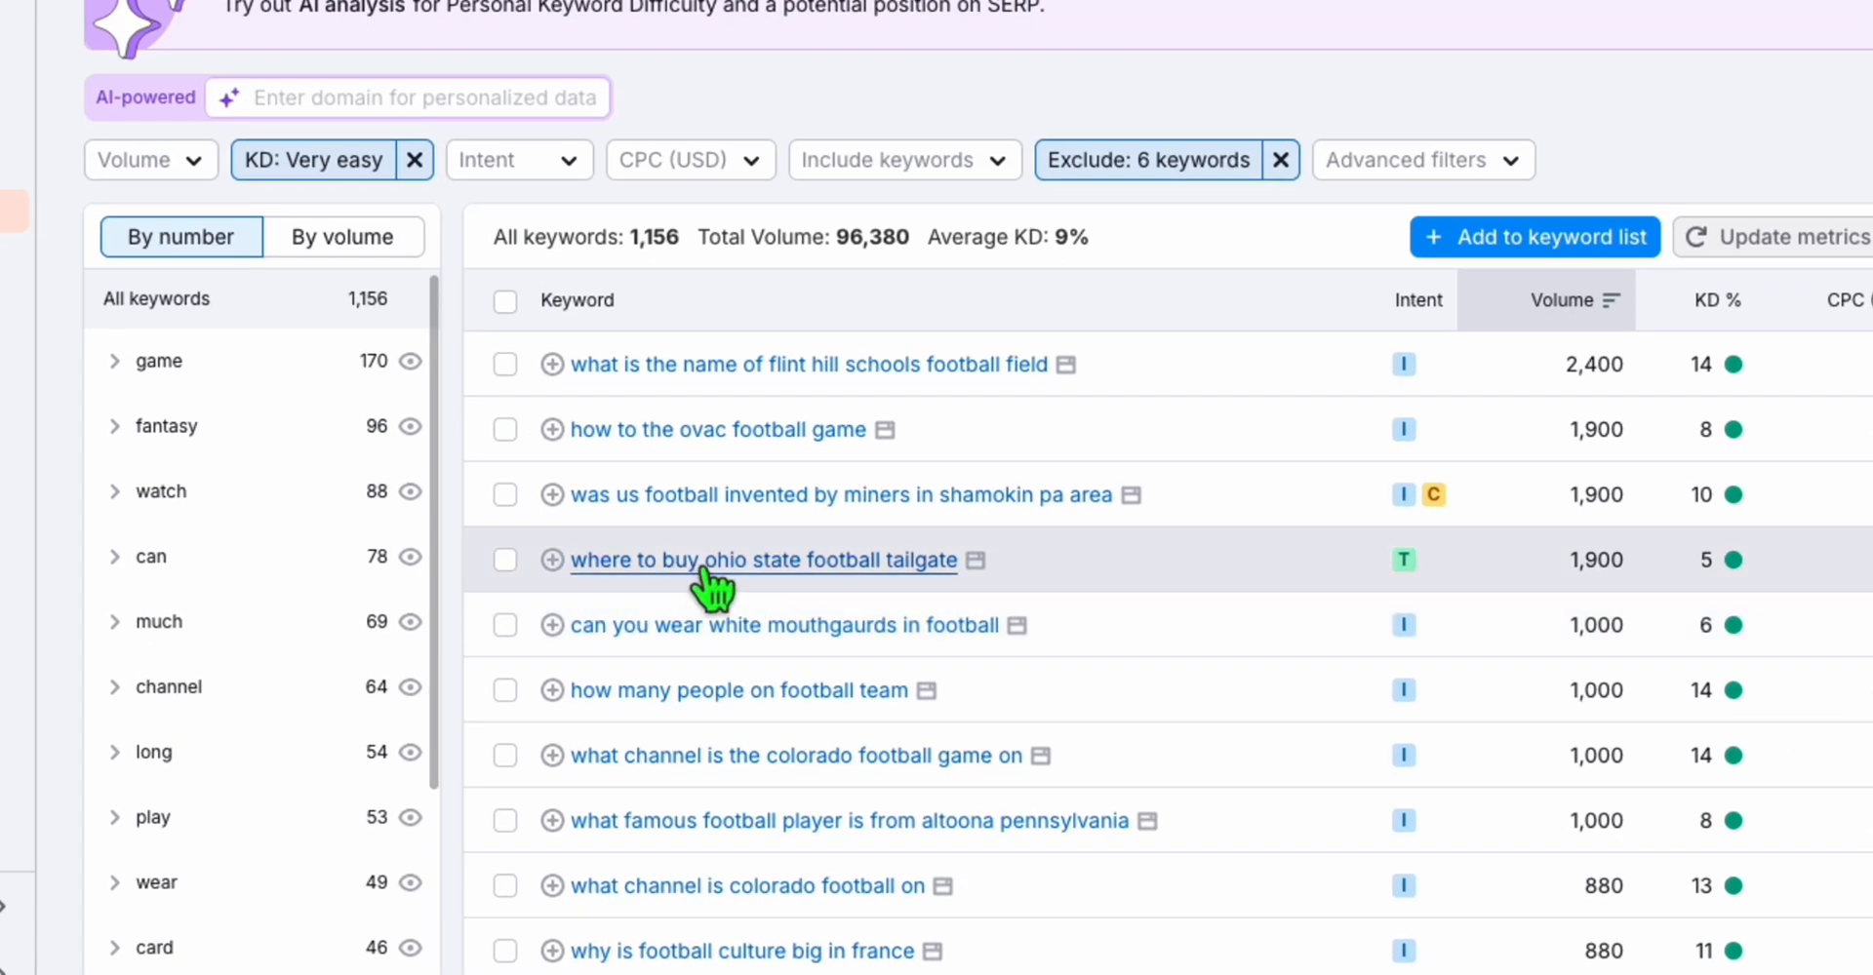
{"action": "left_click", "coordinate": [562, 268]}
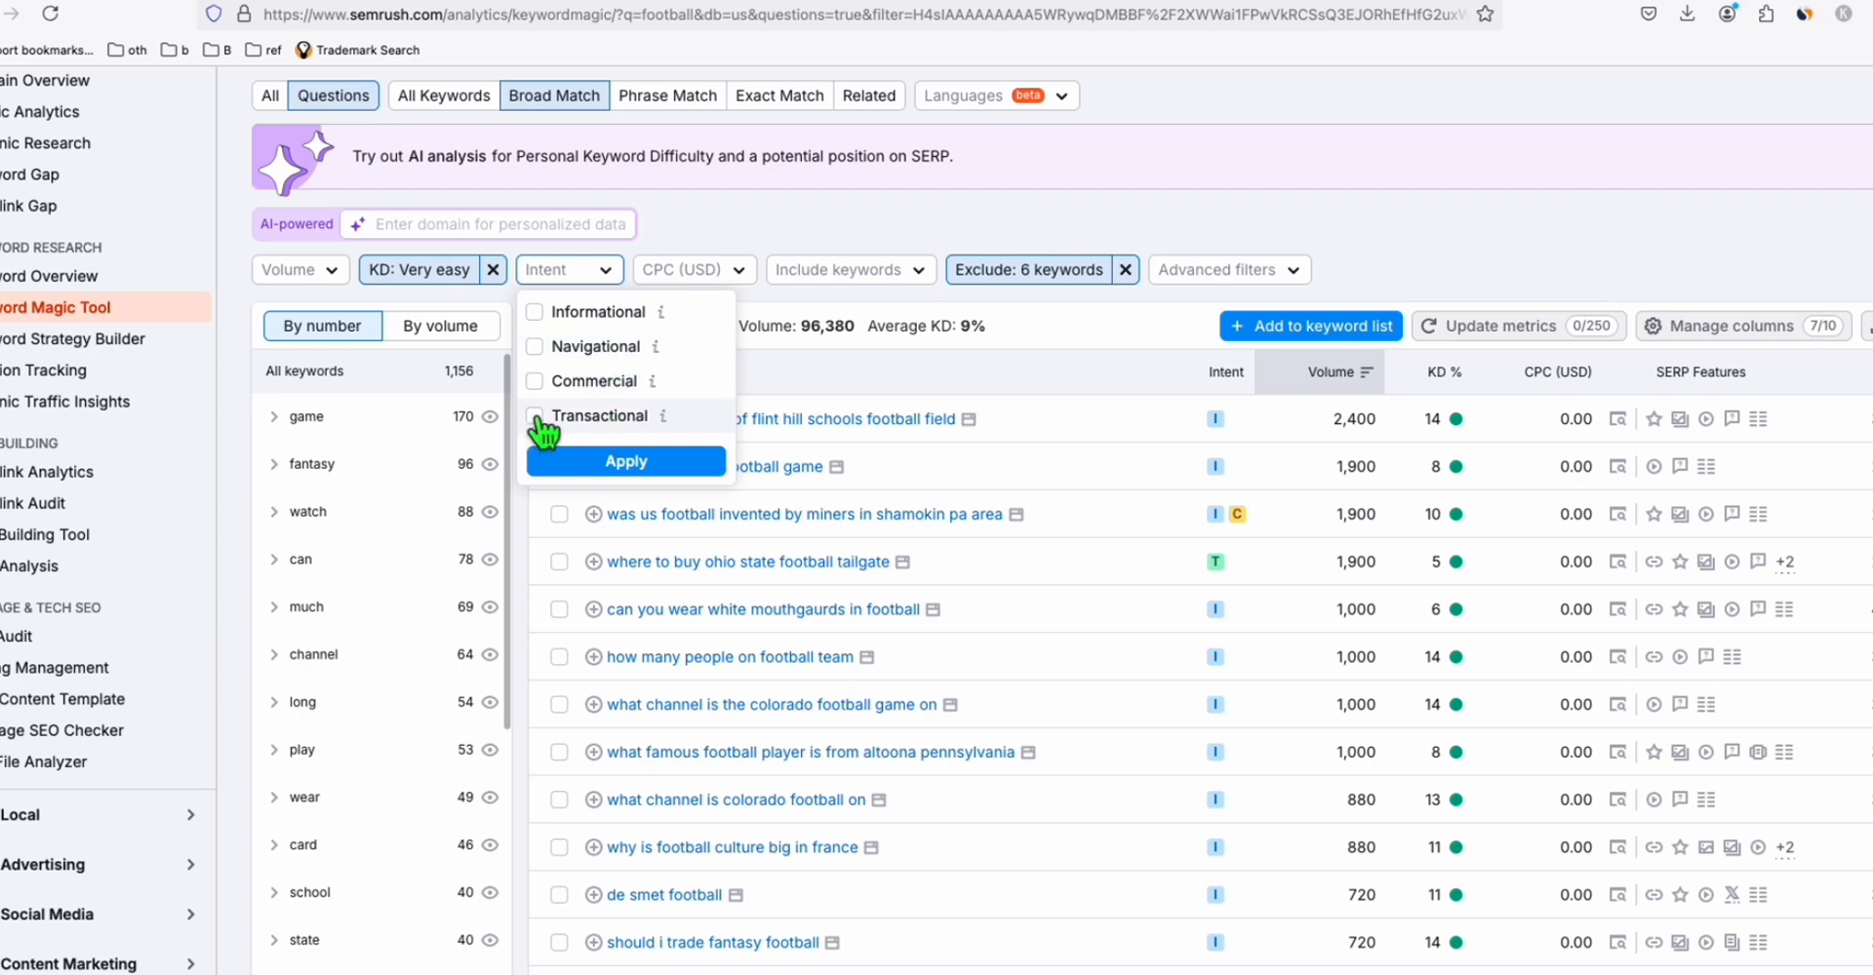
{"action": "left_click", "coordinate": [627, 460]}
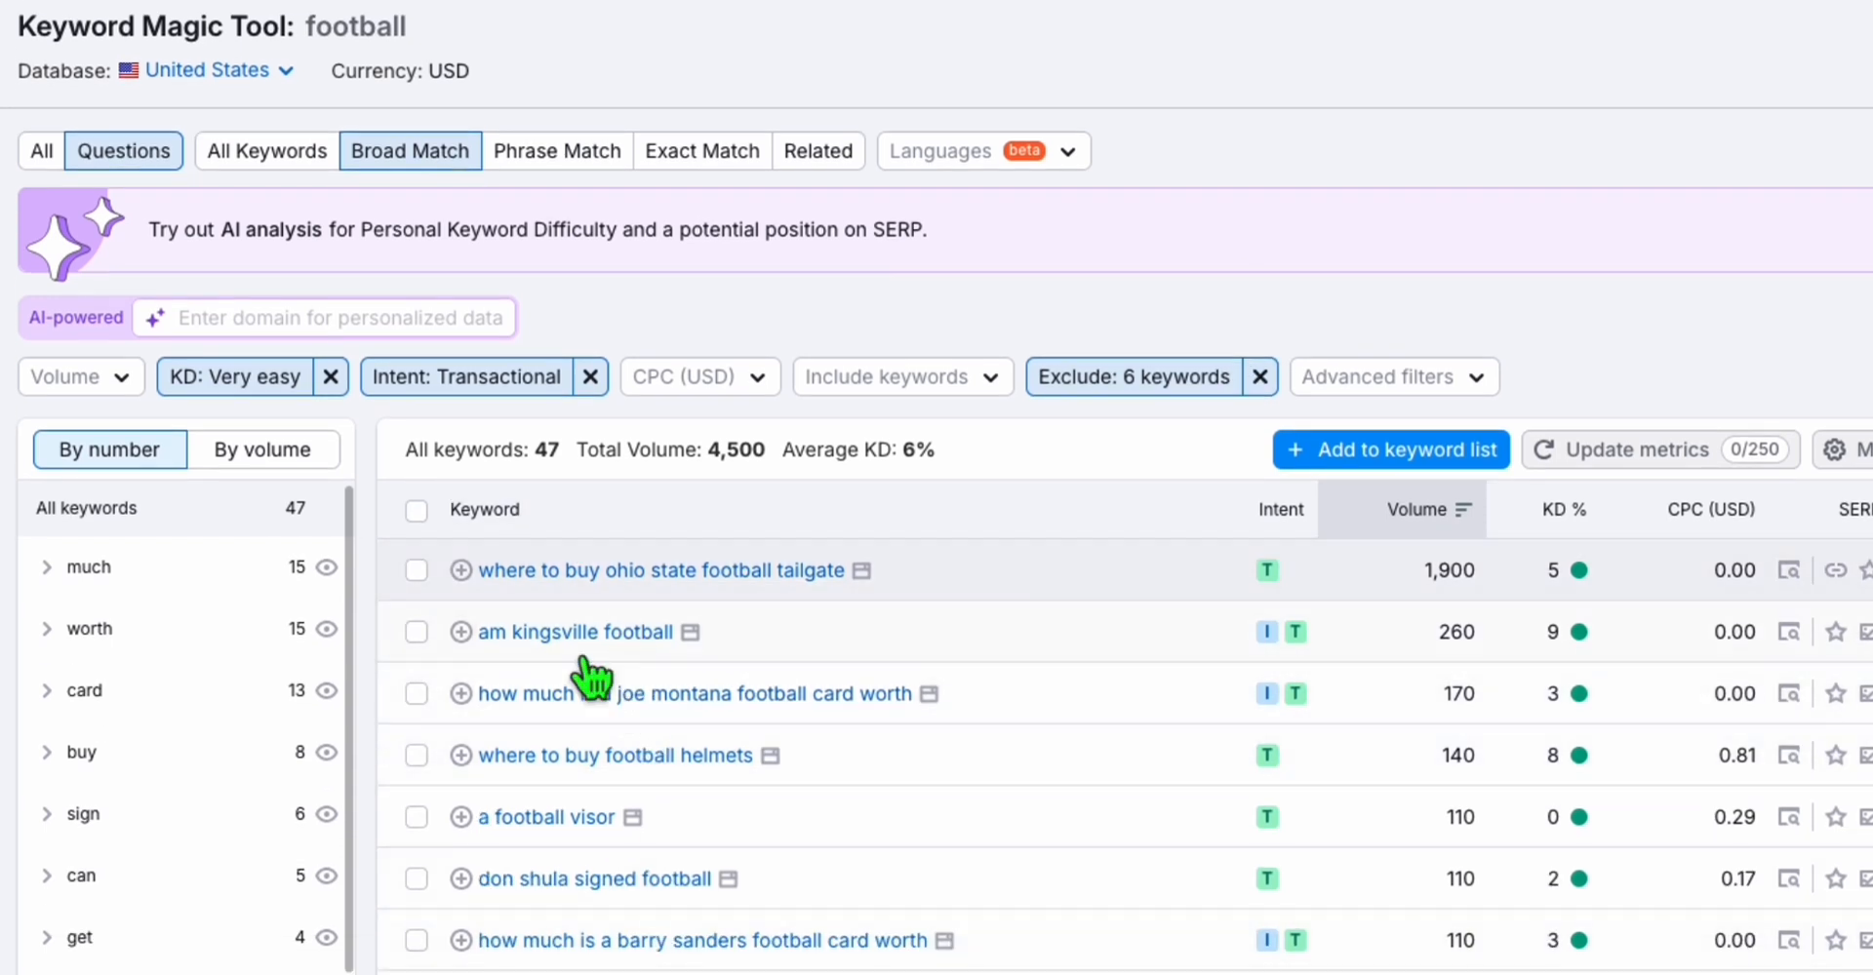
{"action": "mouse_move", "coordinate": [733, 702]}
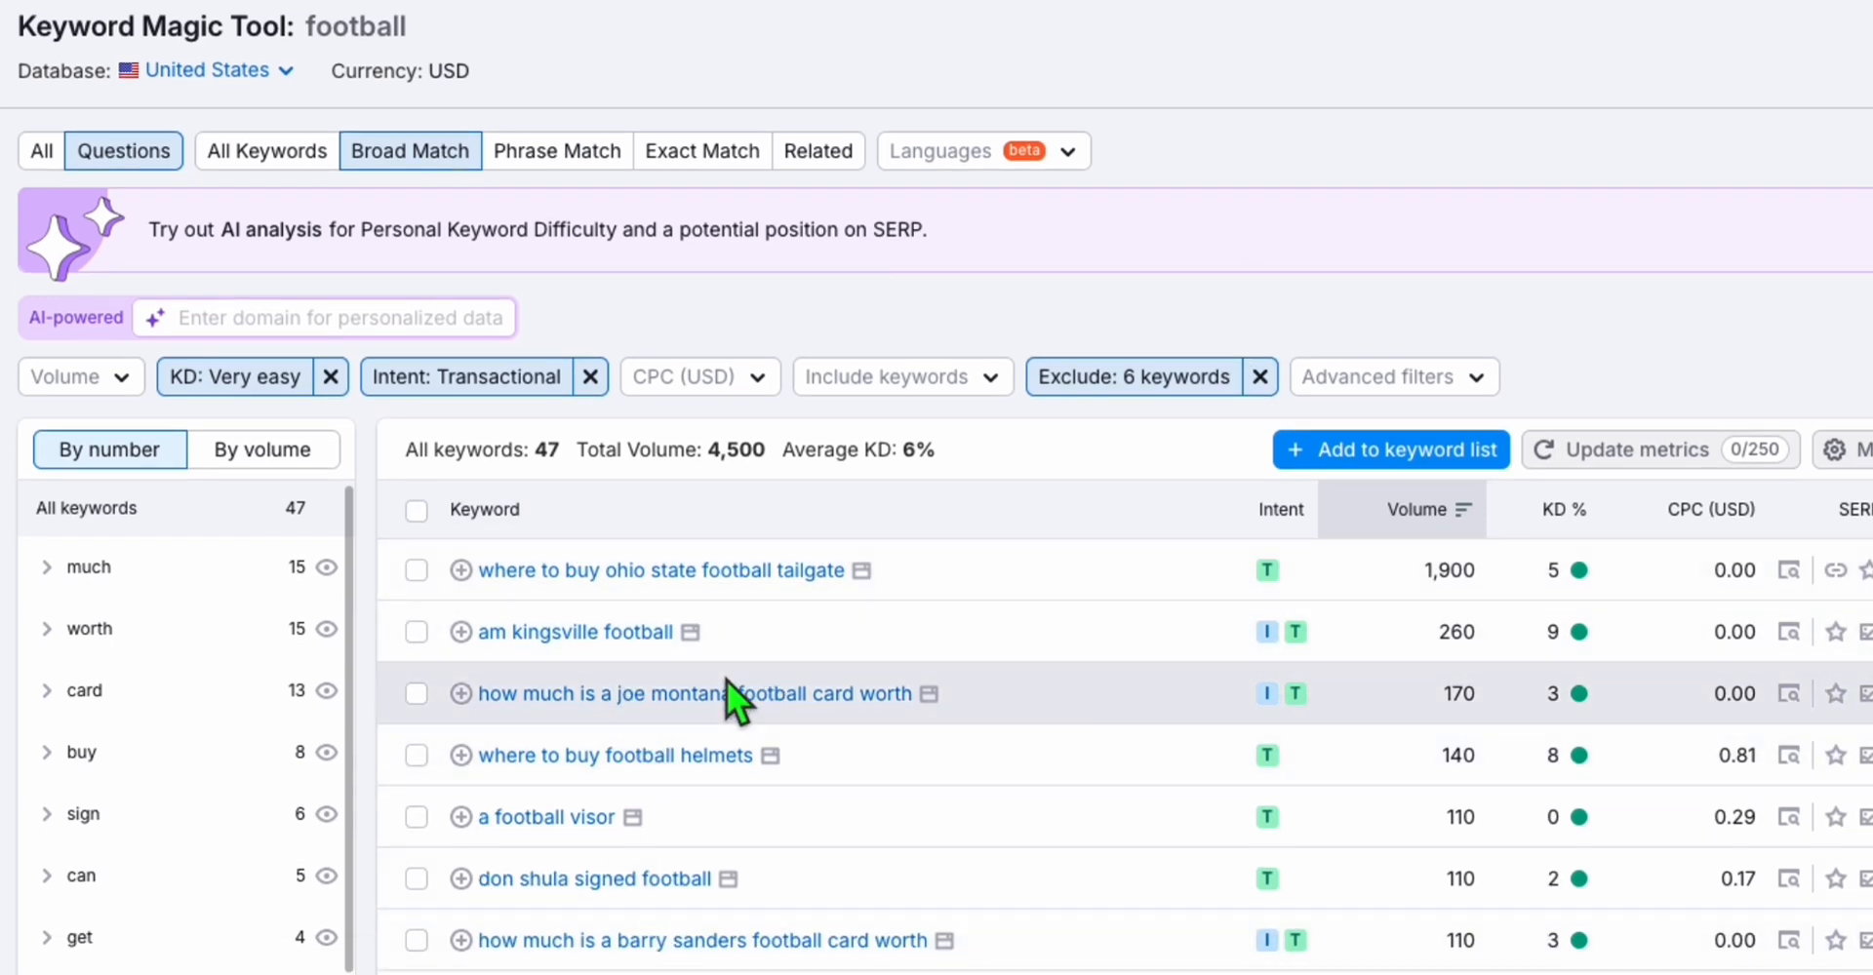
Remove the intent filter to restore the full very-easy keyword list
{"action": "scroll", "scroll_direction": "down", "scroll_amount": 3}
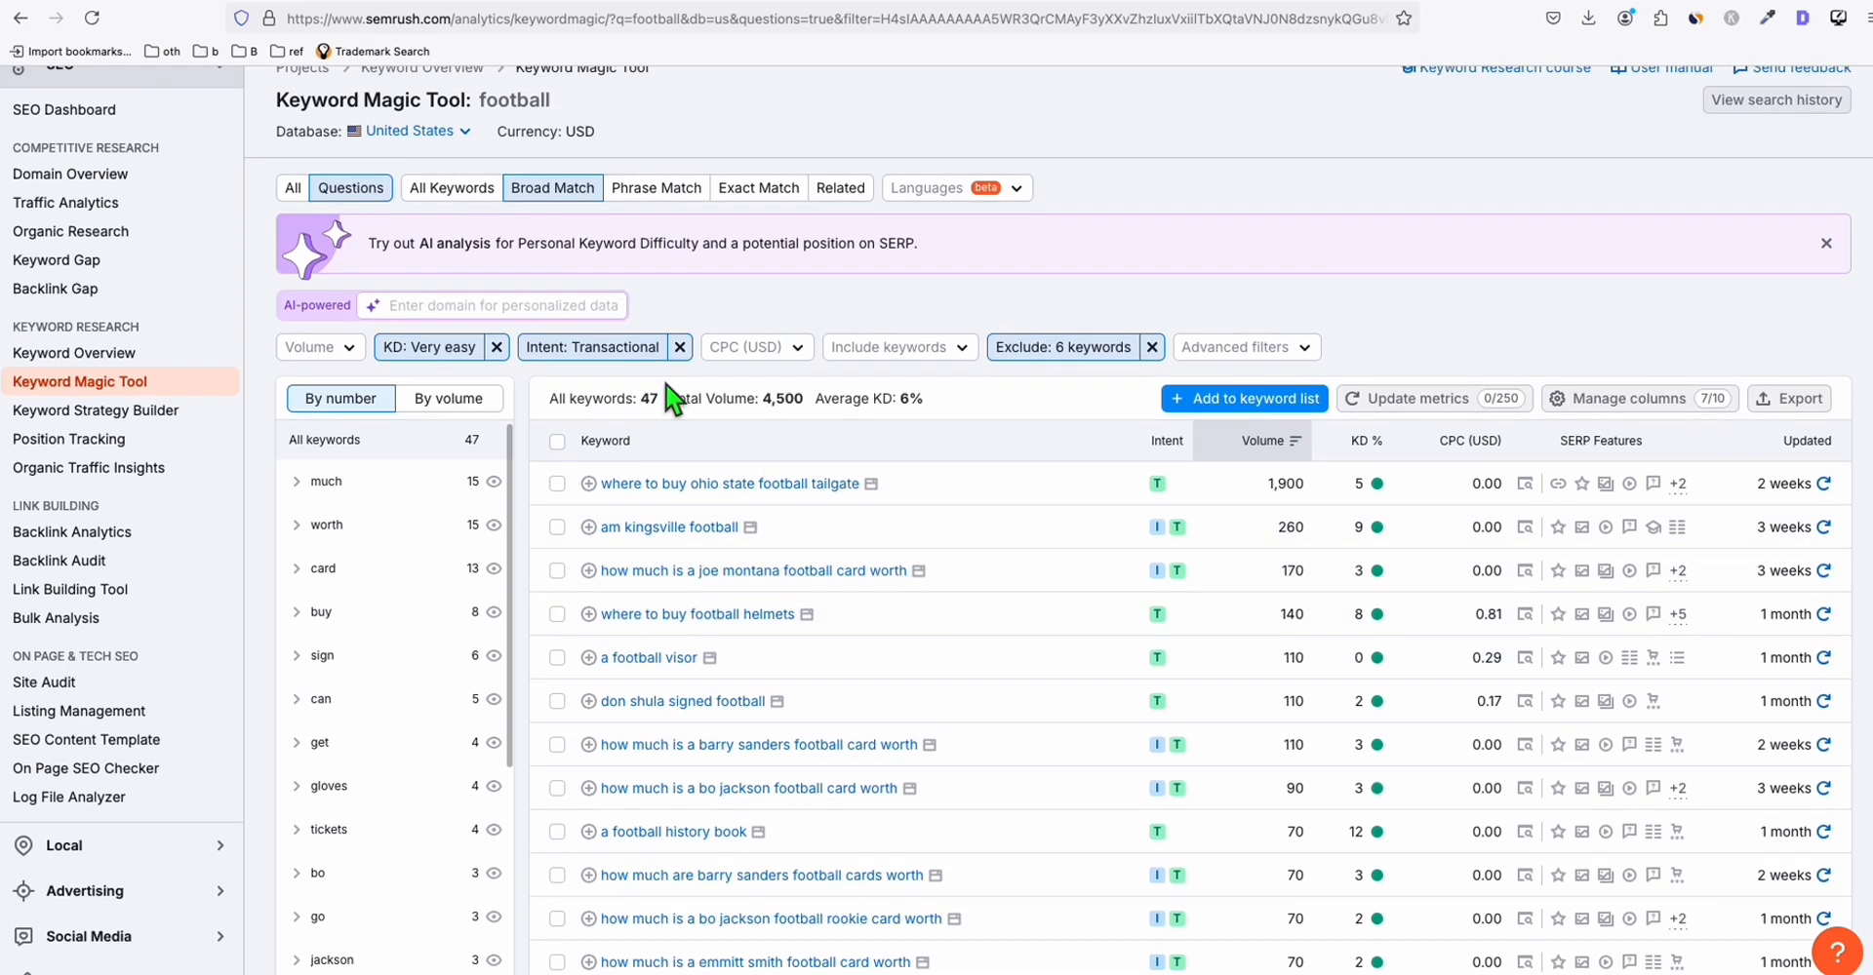
{"action": "left_click", "coordinate": [679, 347]}
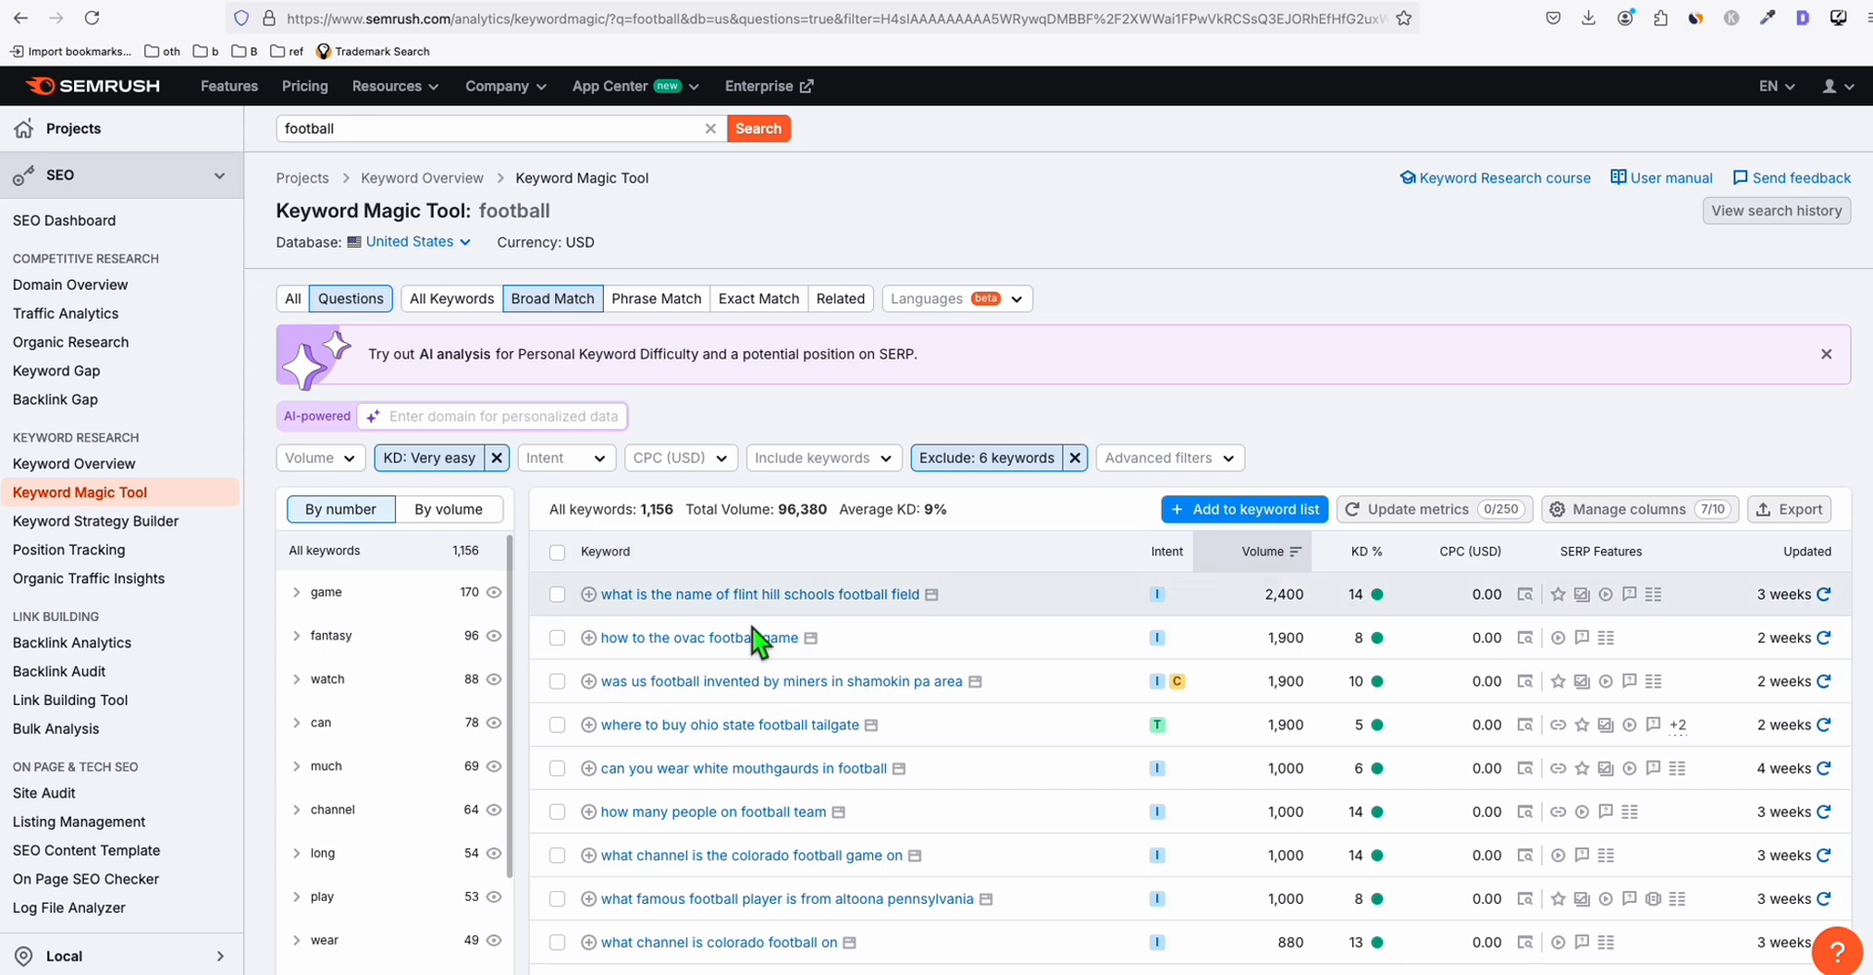
{"action": "scroll", "scroll_direction": "down", "scroll_amount": 3}
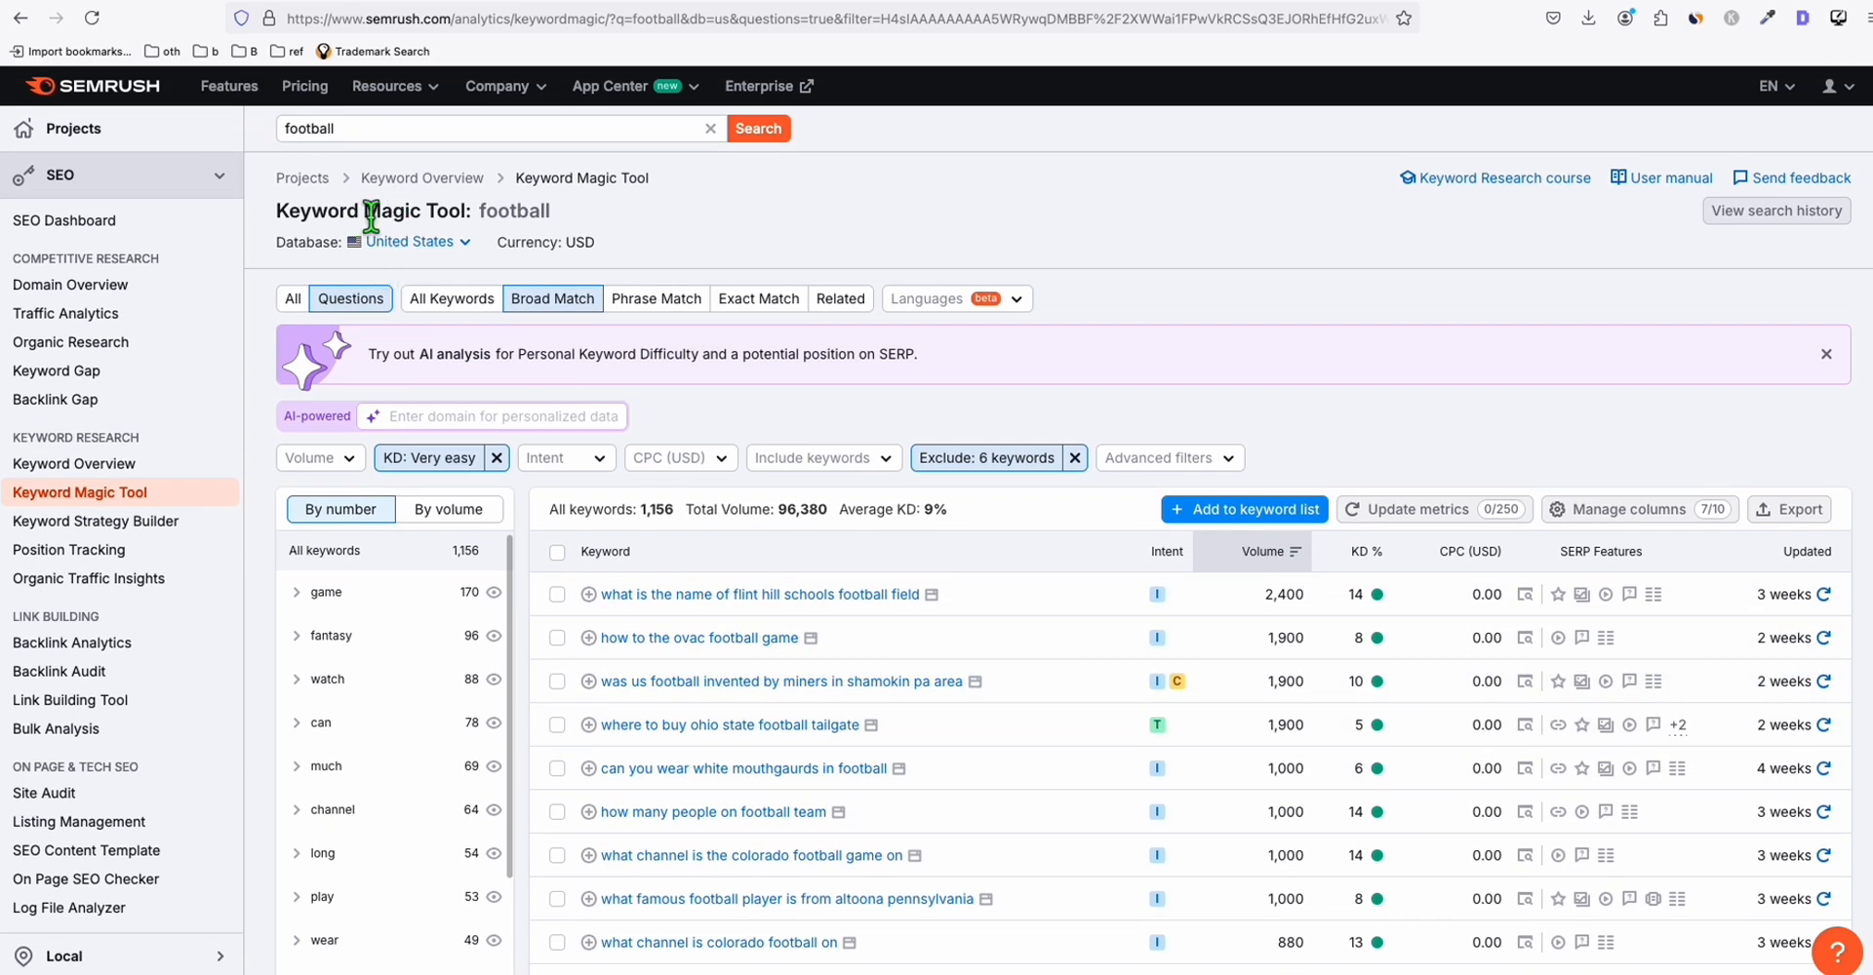
Export the filtered keywords to a spreadsheet and copy the top ten from Excel
{"action": "left_click", "coordinate": [1787, 510]}
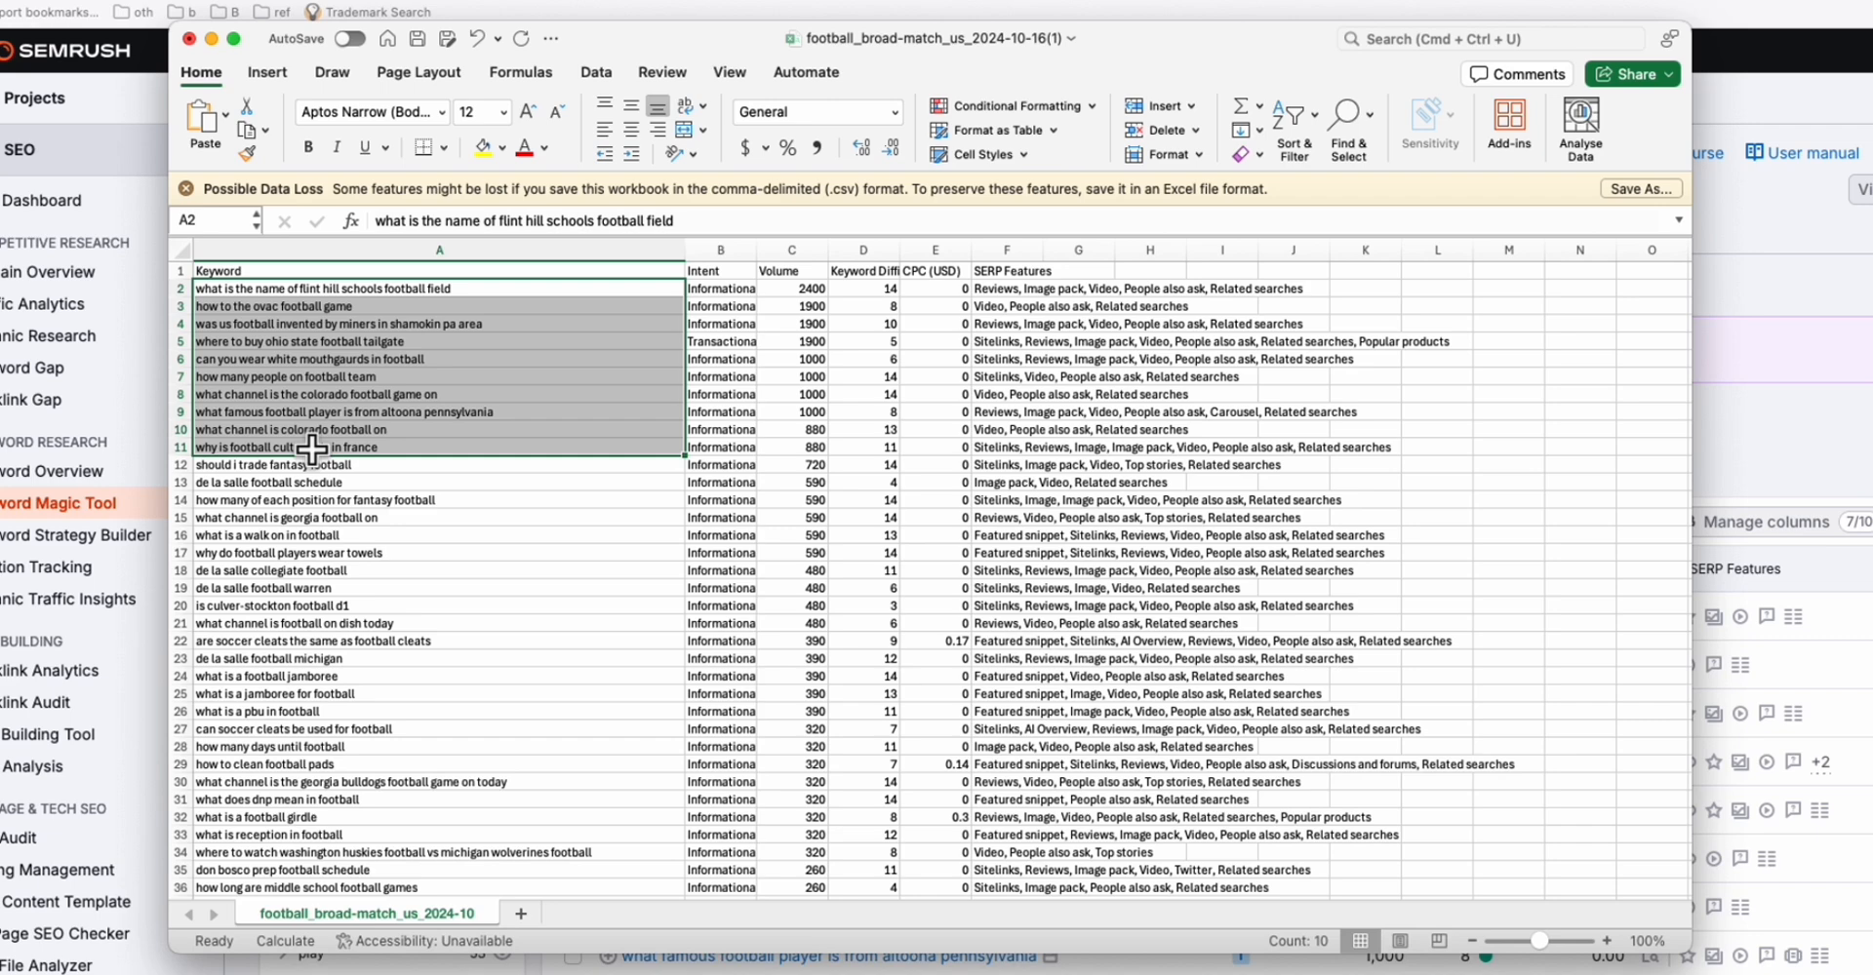
{"action": "key", "text": "cmd+c"}
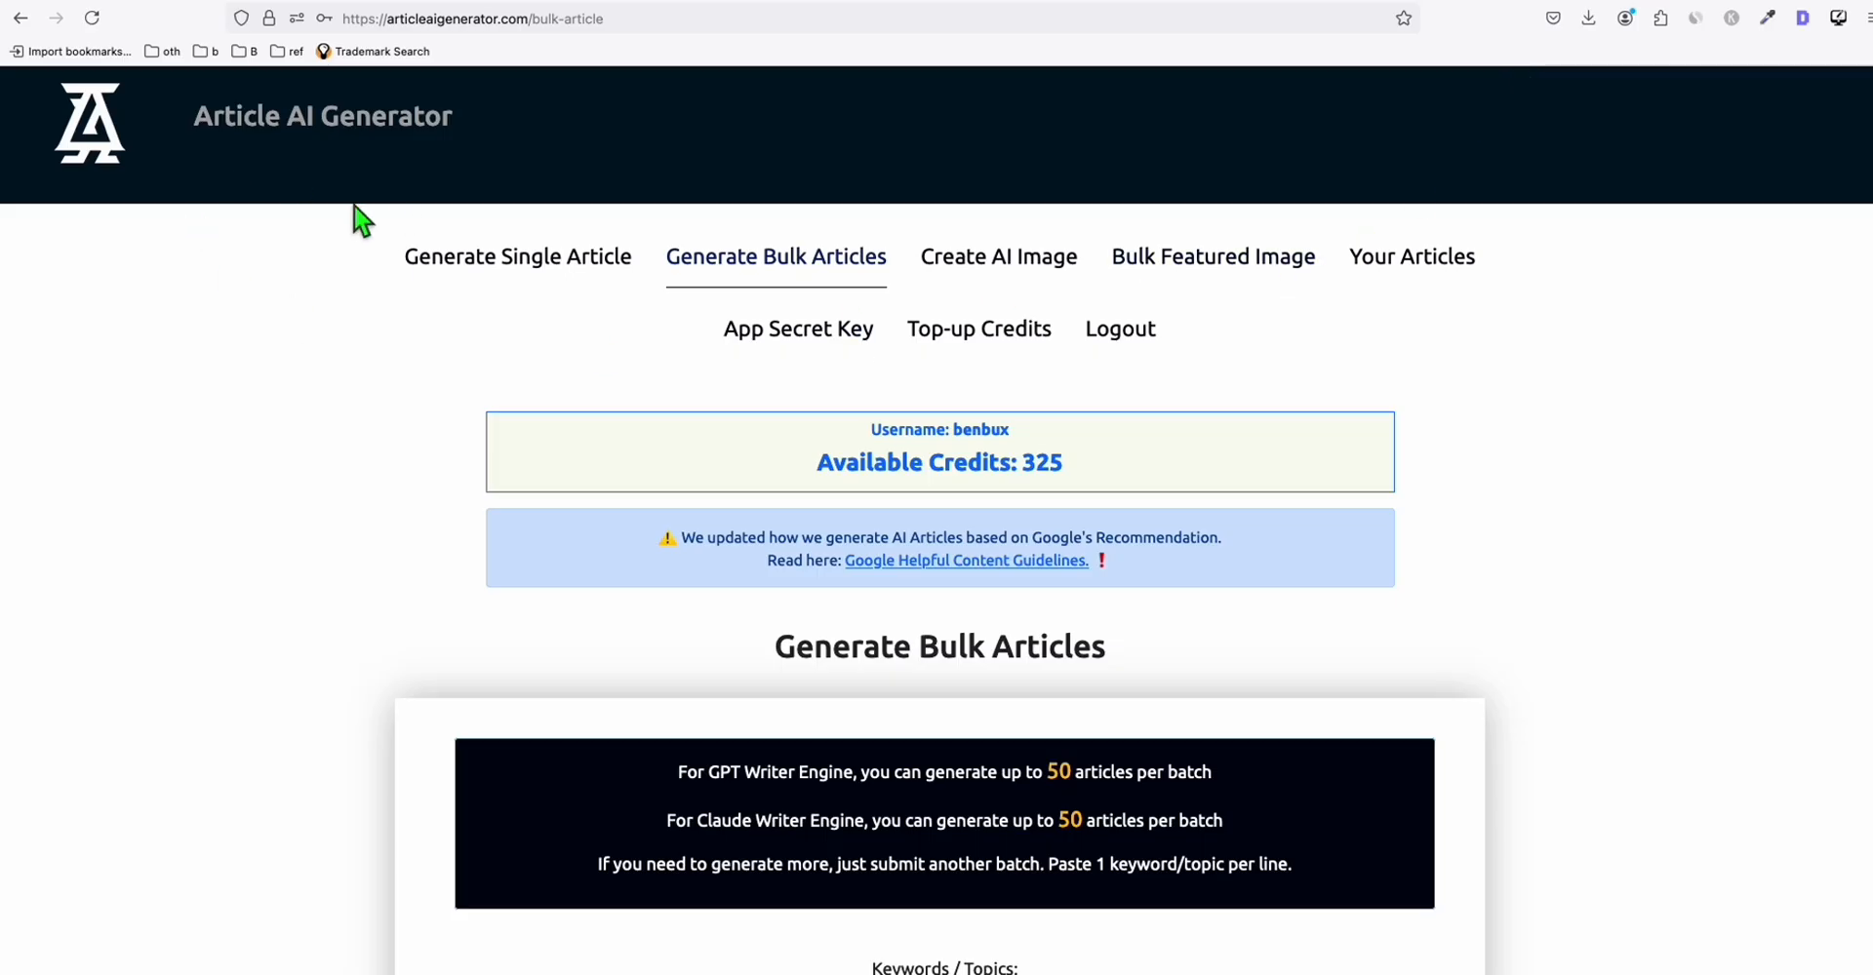
{"action": "mouse_move", "coordinate": [500, 187]}
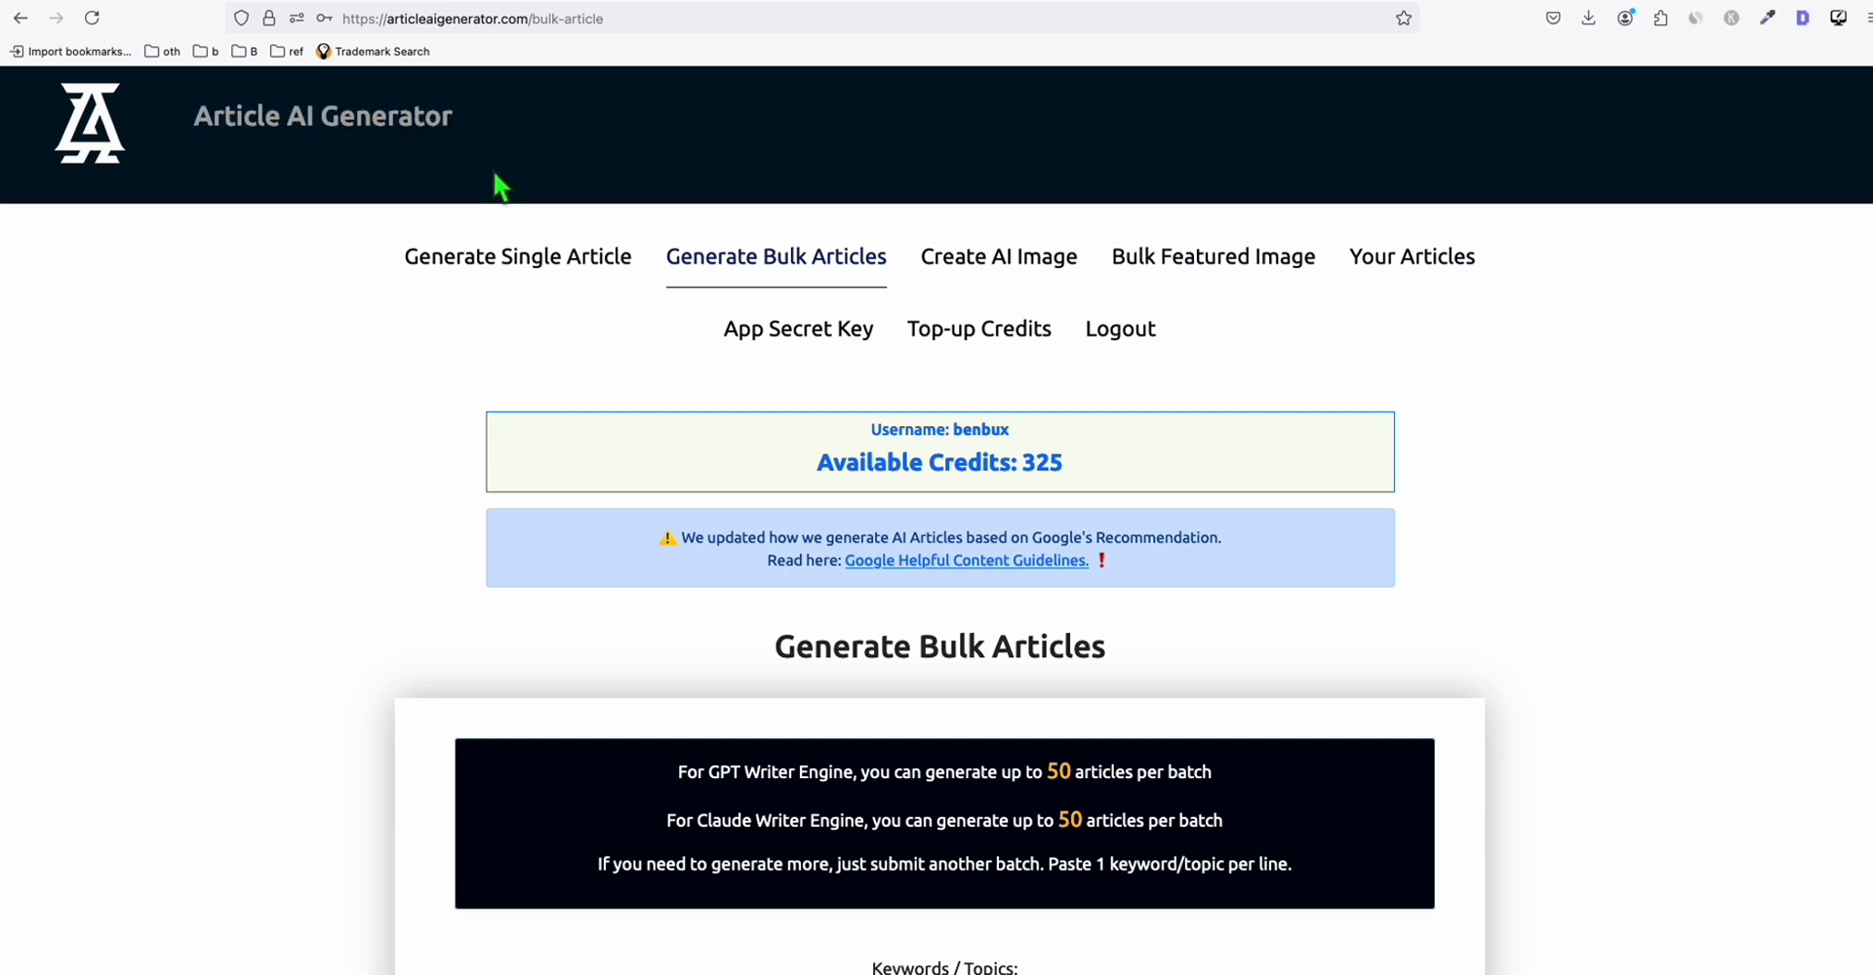
{"action": "mouse_move", "coordinate": [809, 275]}
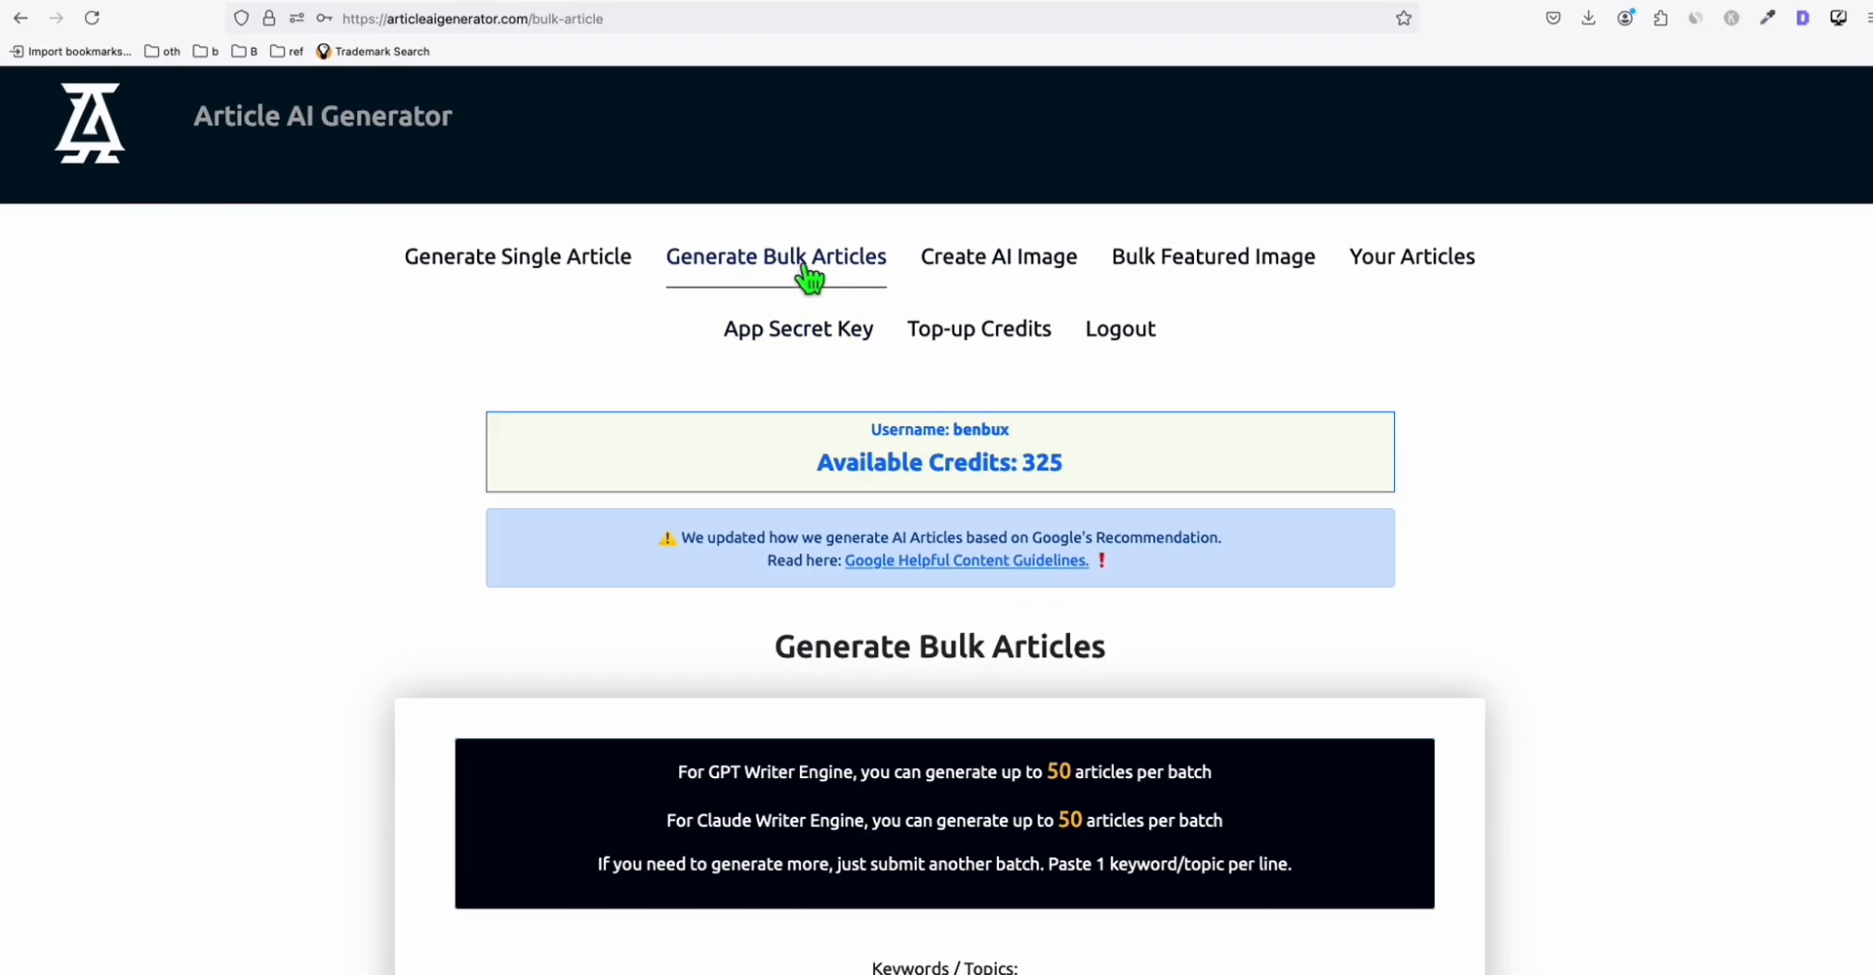
Paste the ten football question keywords into the Keywords/Topics box
{"action": "scroll", "scroll_direction": "down", "scroll_amount": 3}
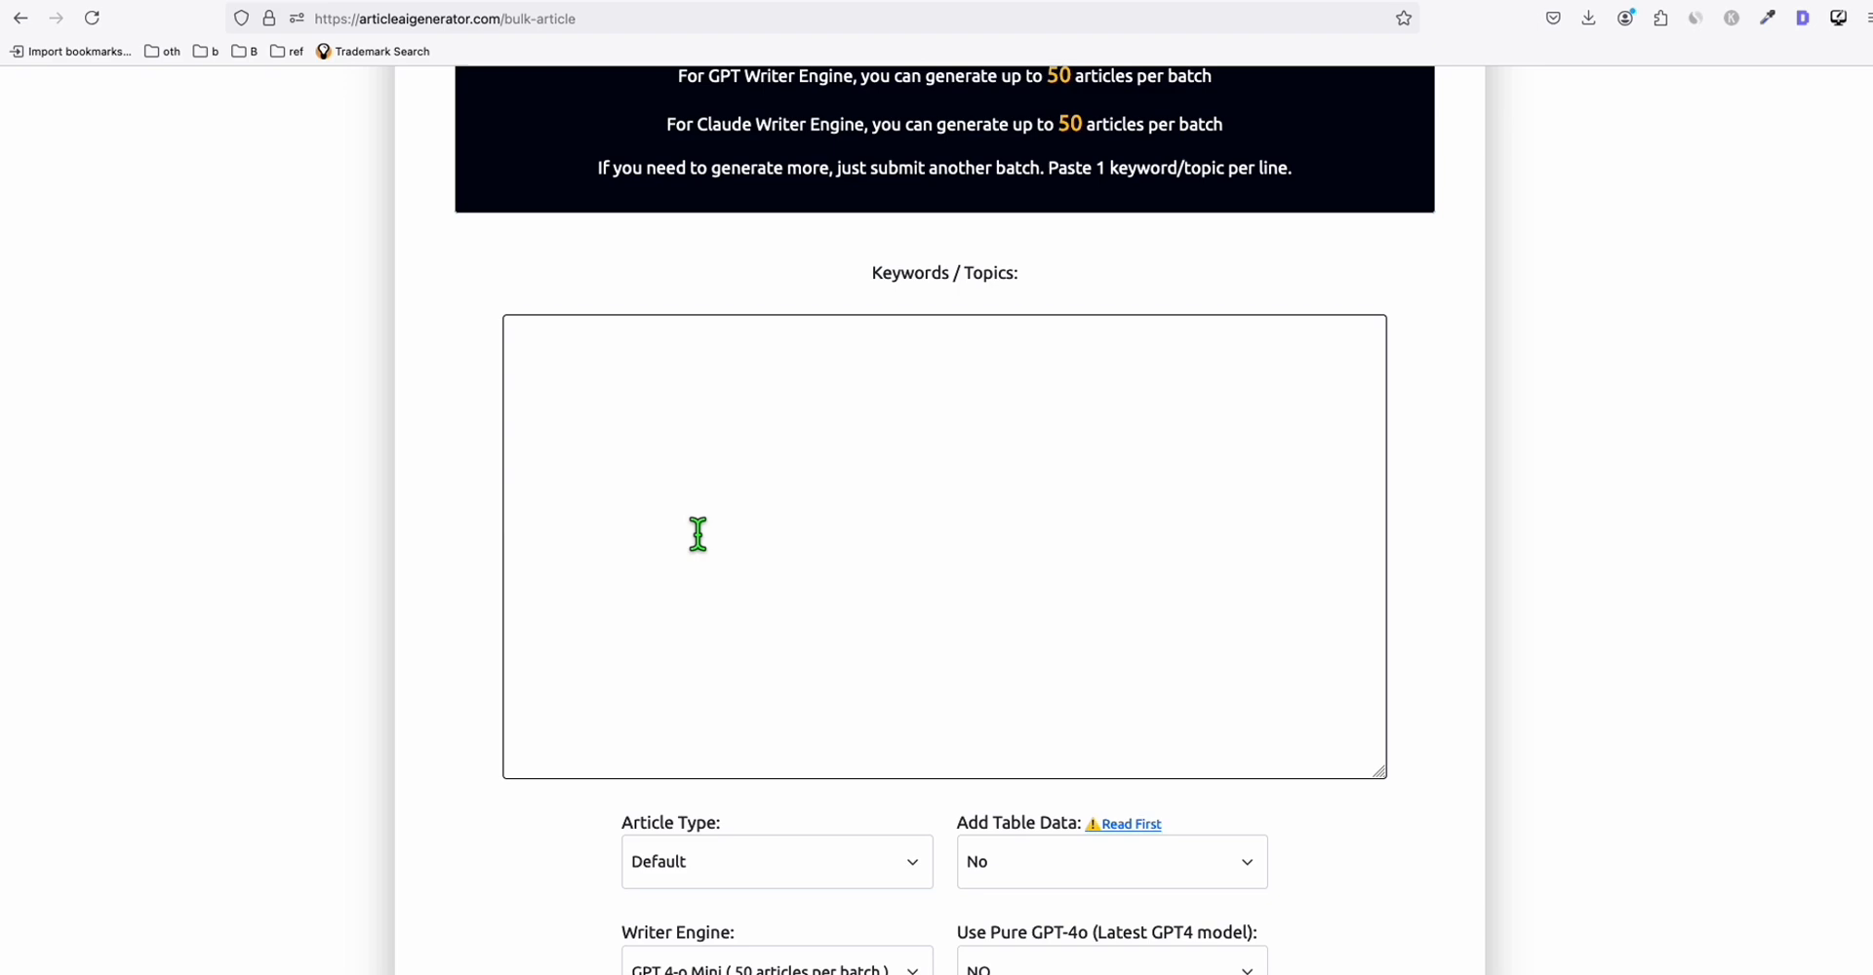
{"action": "type", "text": "what is the name of flint hill schools football field"}
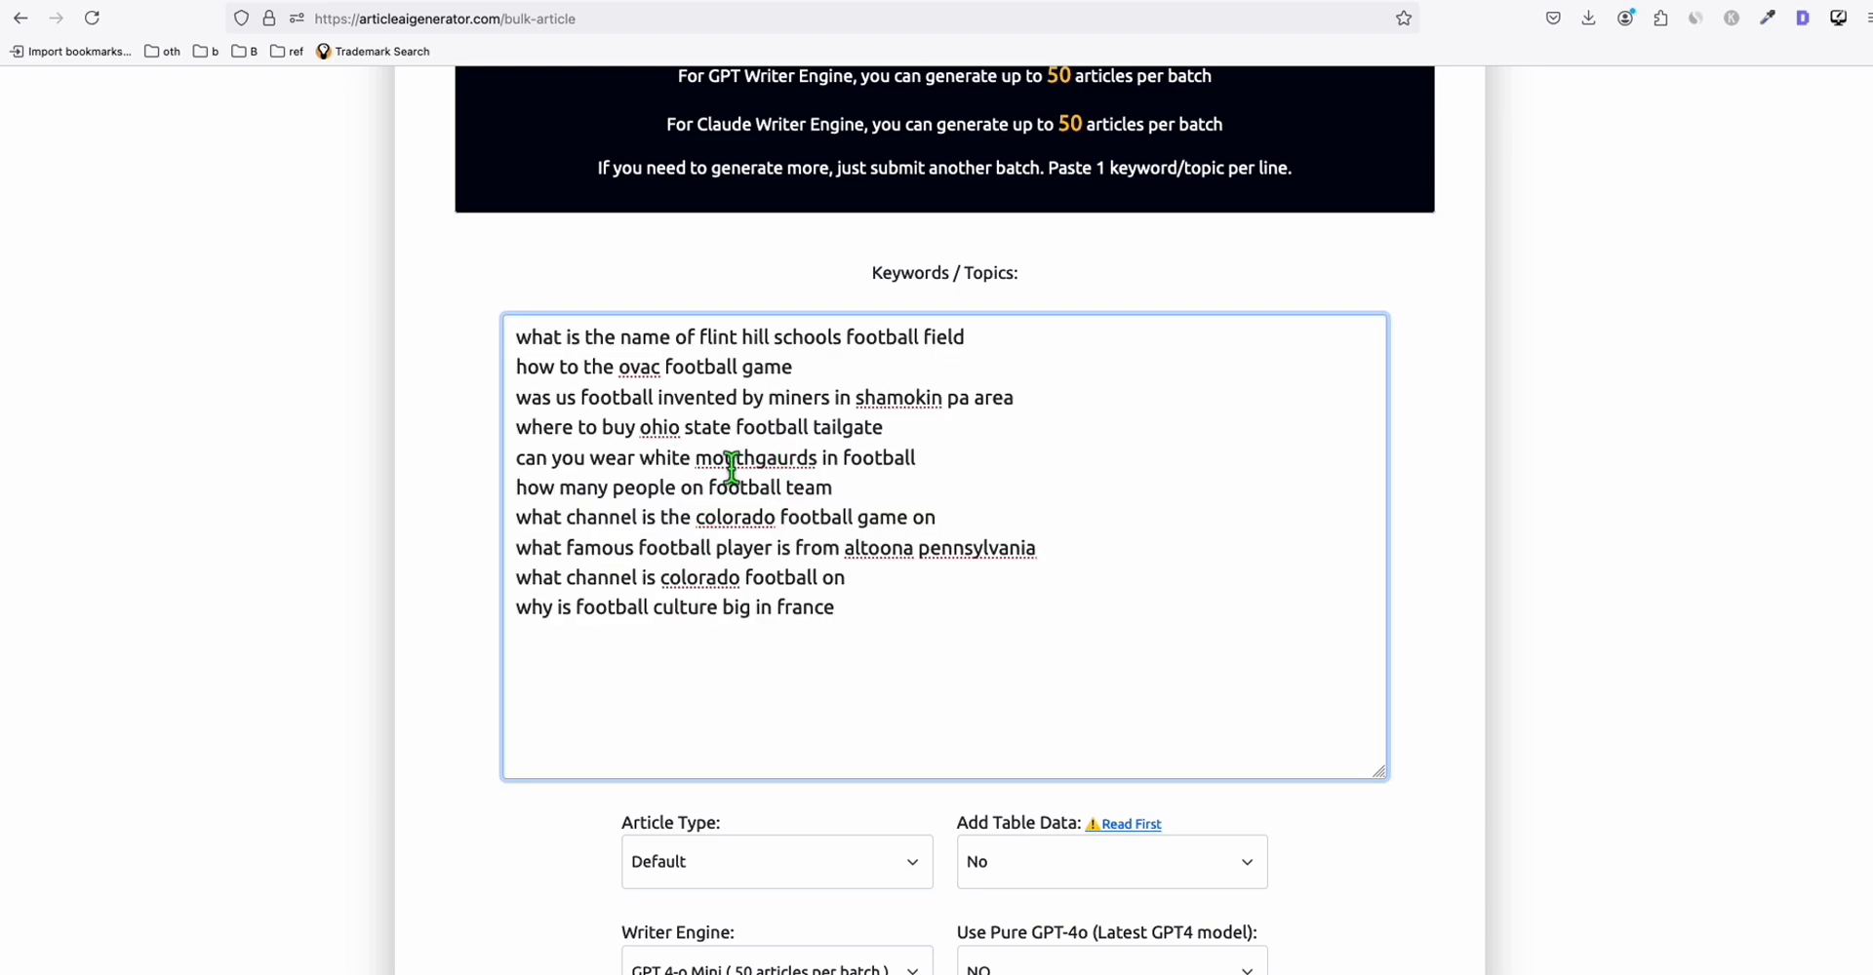
{"action": "scroll", "scroll_direction": "down", "scroll_amount": 3}
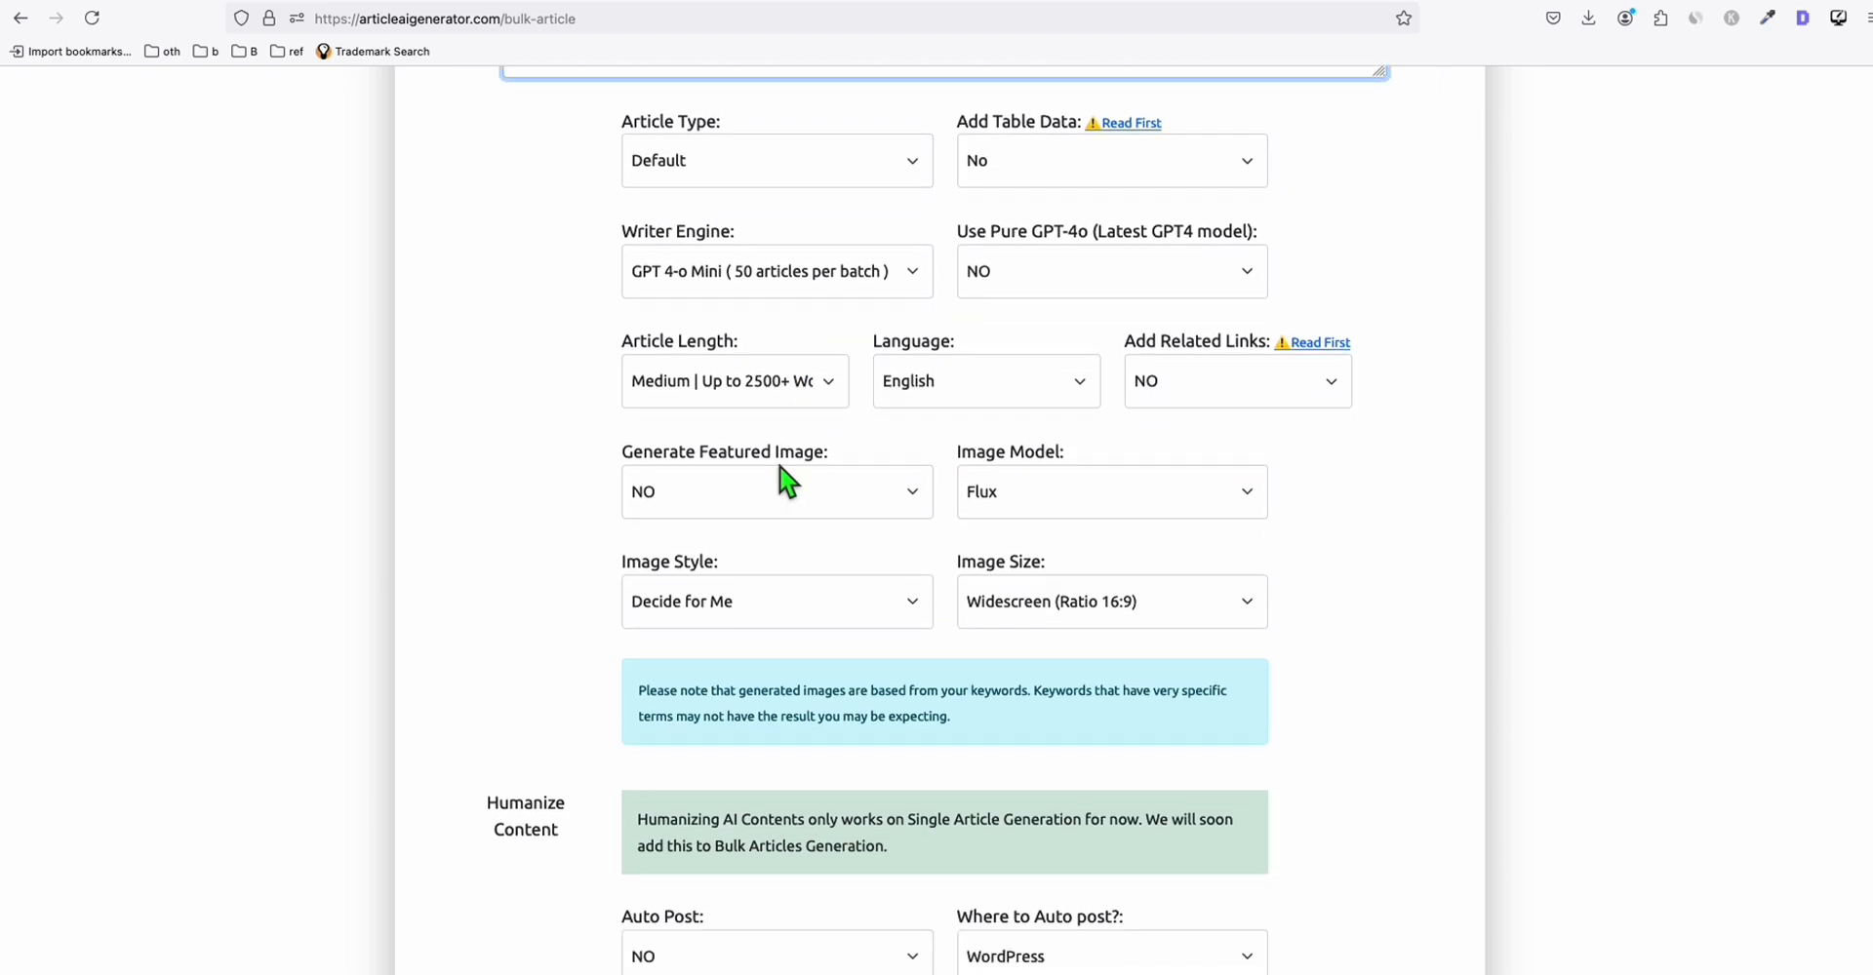
Choose the wpsandbox site as the WordPress URL for posting
{"action": "left_click", "coordinate": [943, 608]}
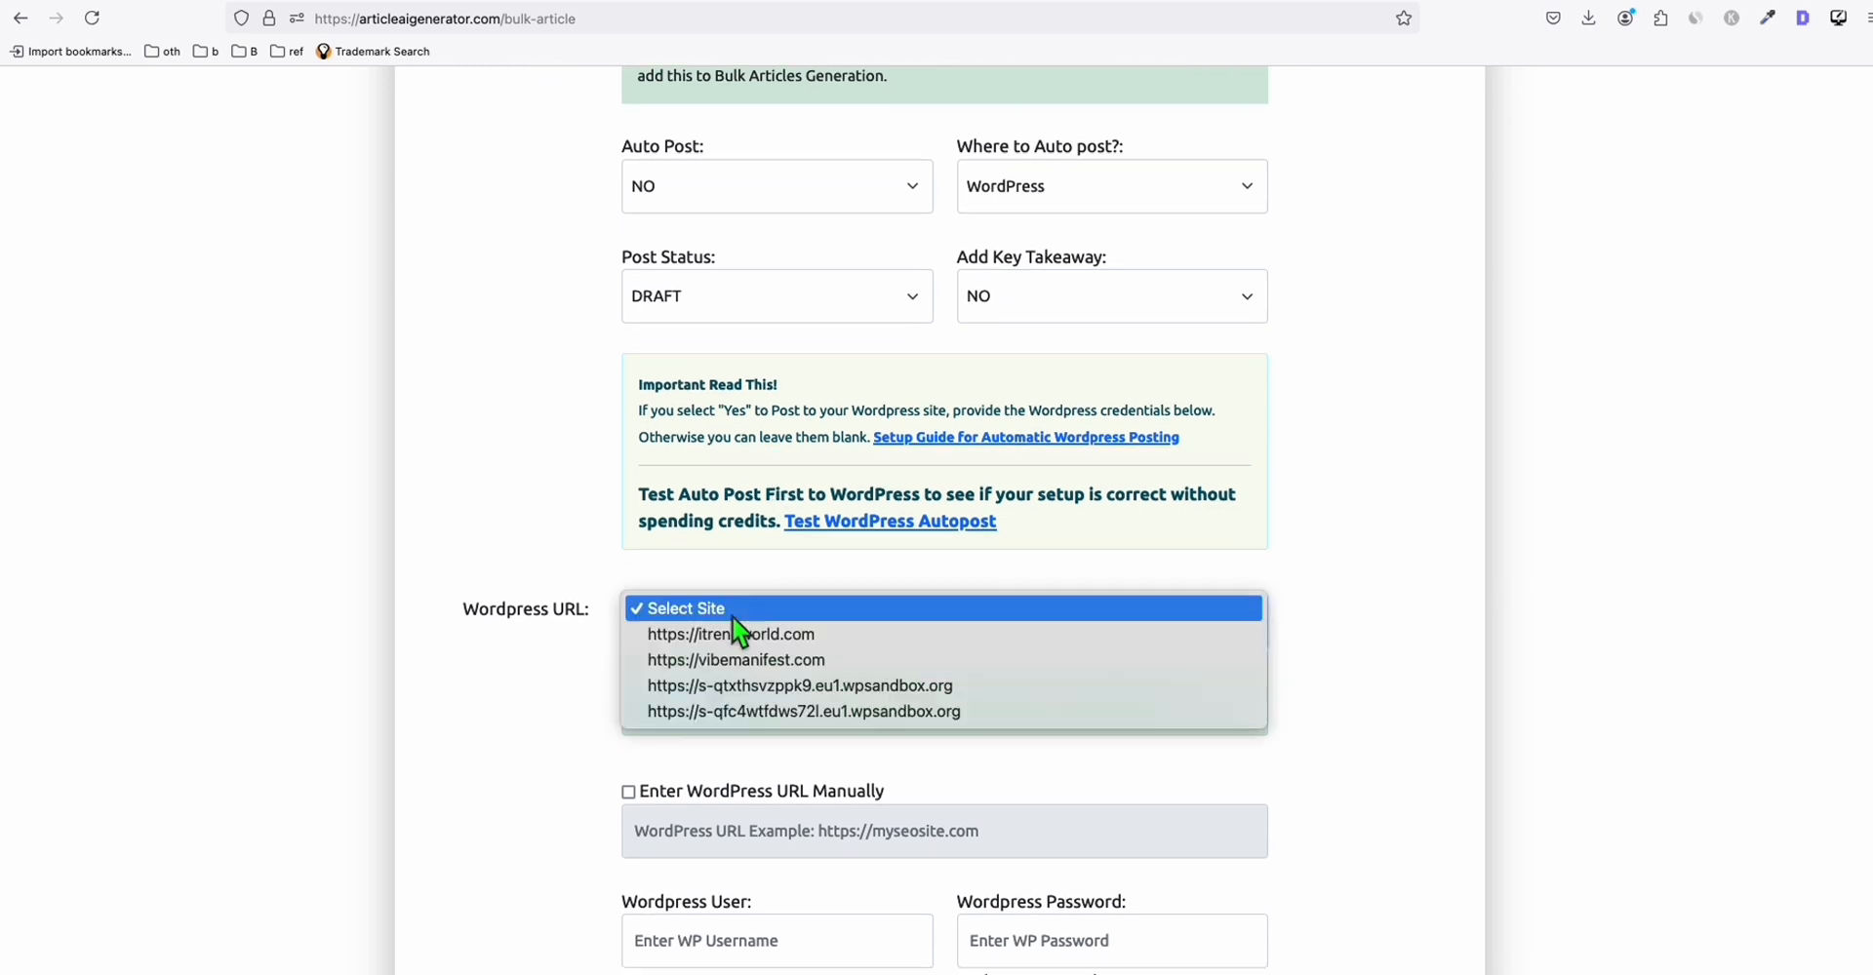
{"action": "left_click", "coordinate": [803, 711]}
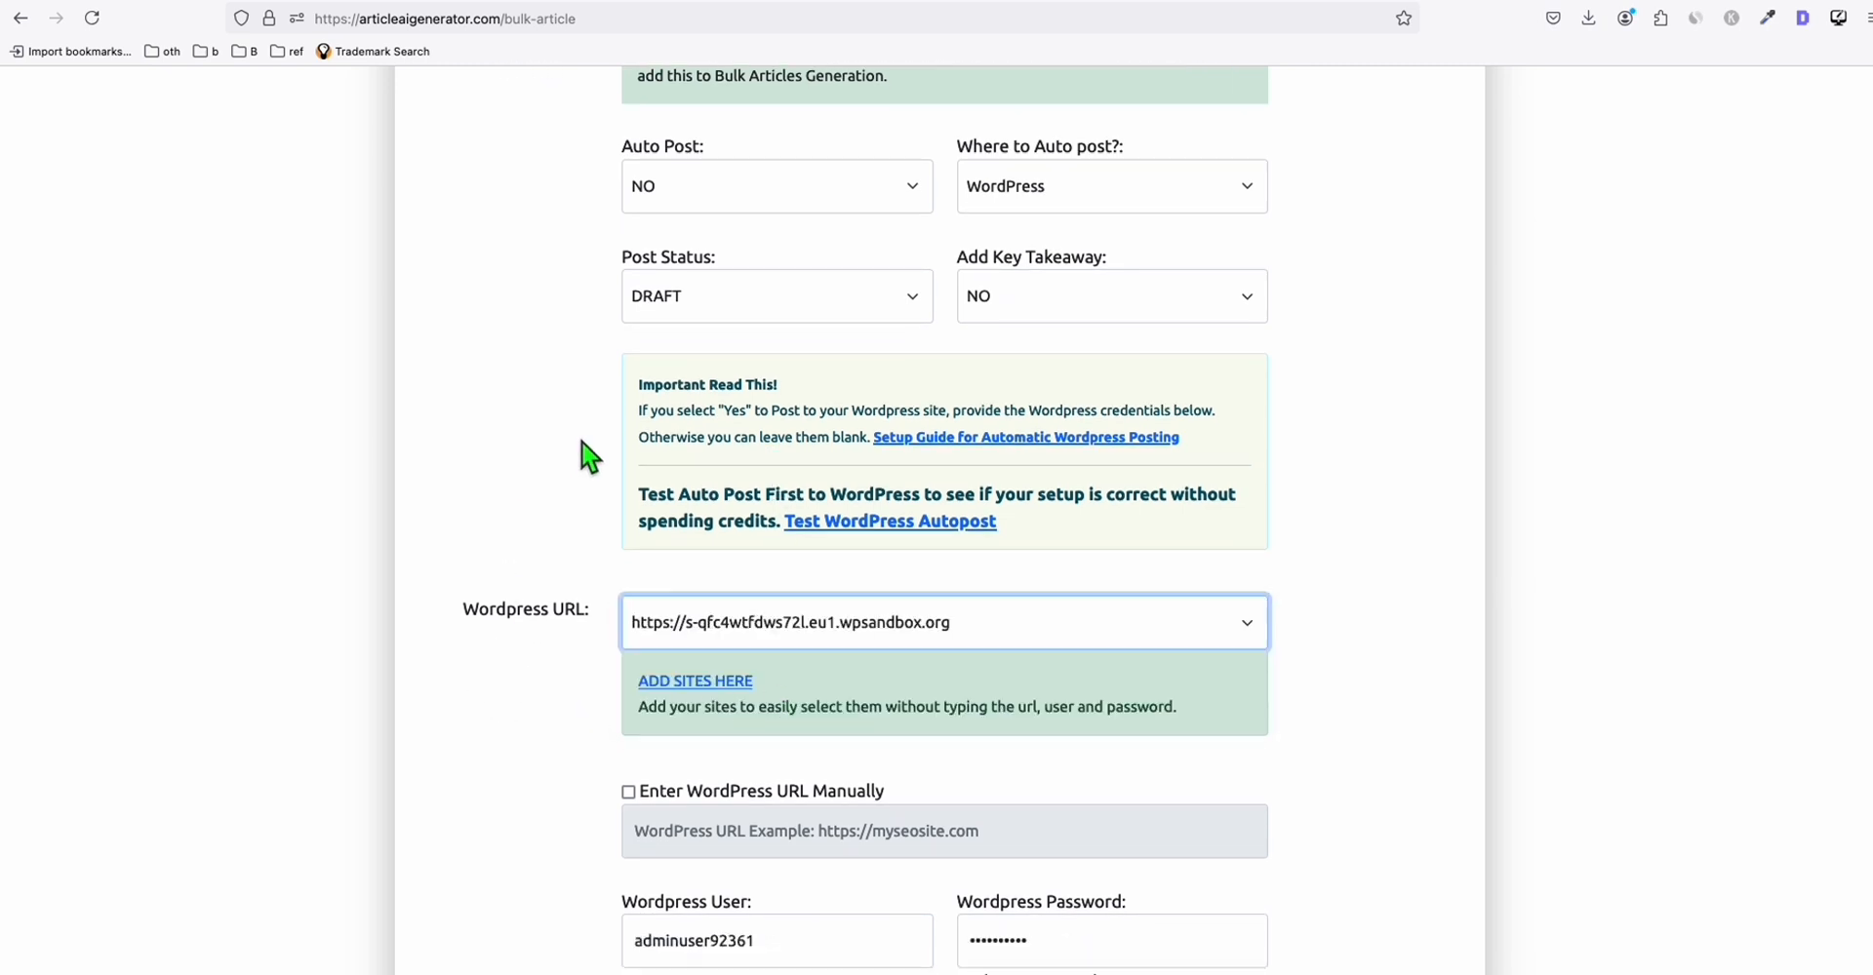
{"action": "scroll", "scroll_direction": "down", "scroll_amount": 3}
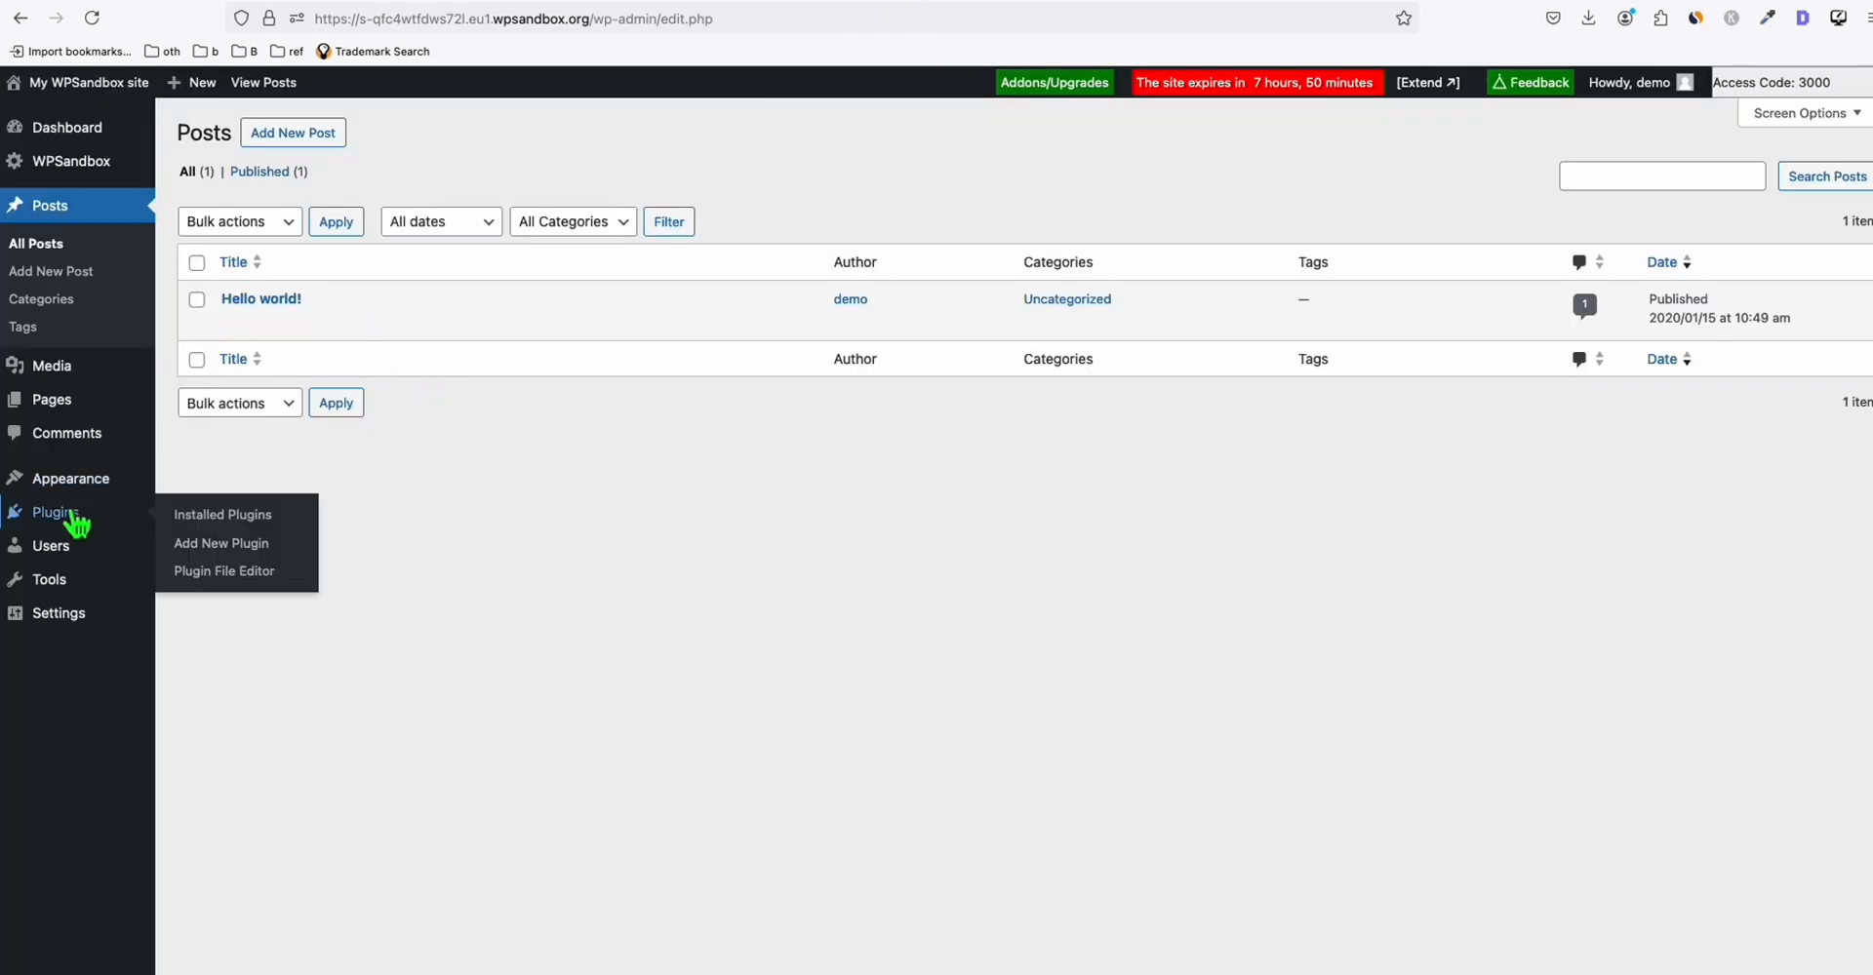
Upload Basic-Auth-master.zip as a new plugin, install it and activate it
{"action": "left_click", "coordinate": [219, 543]}
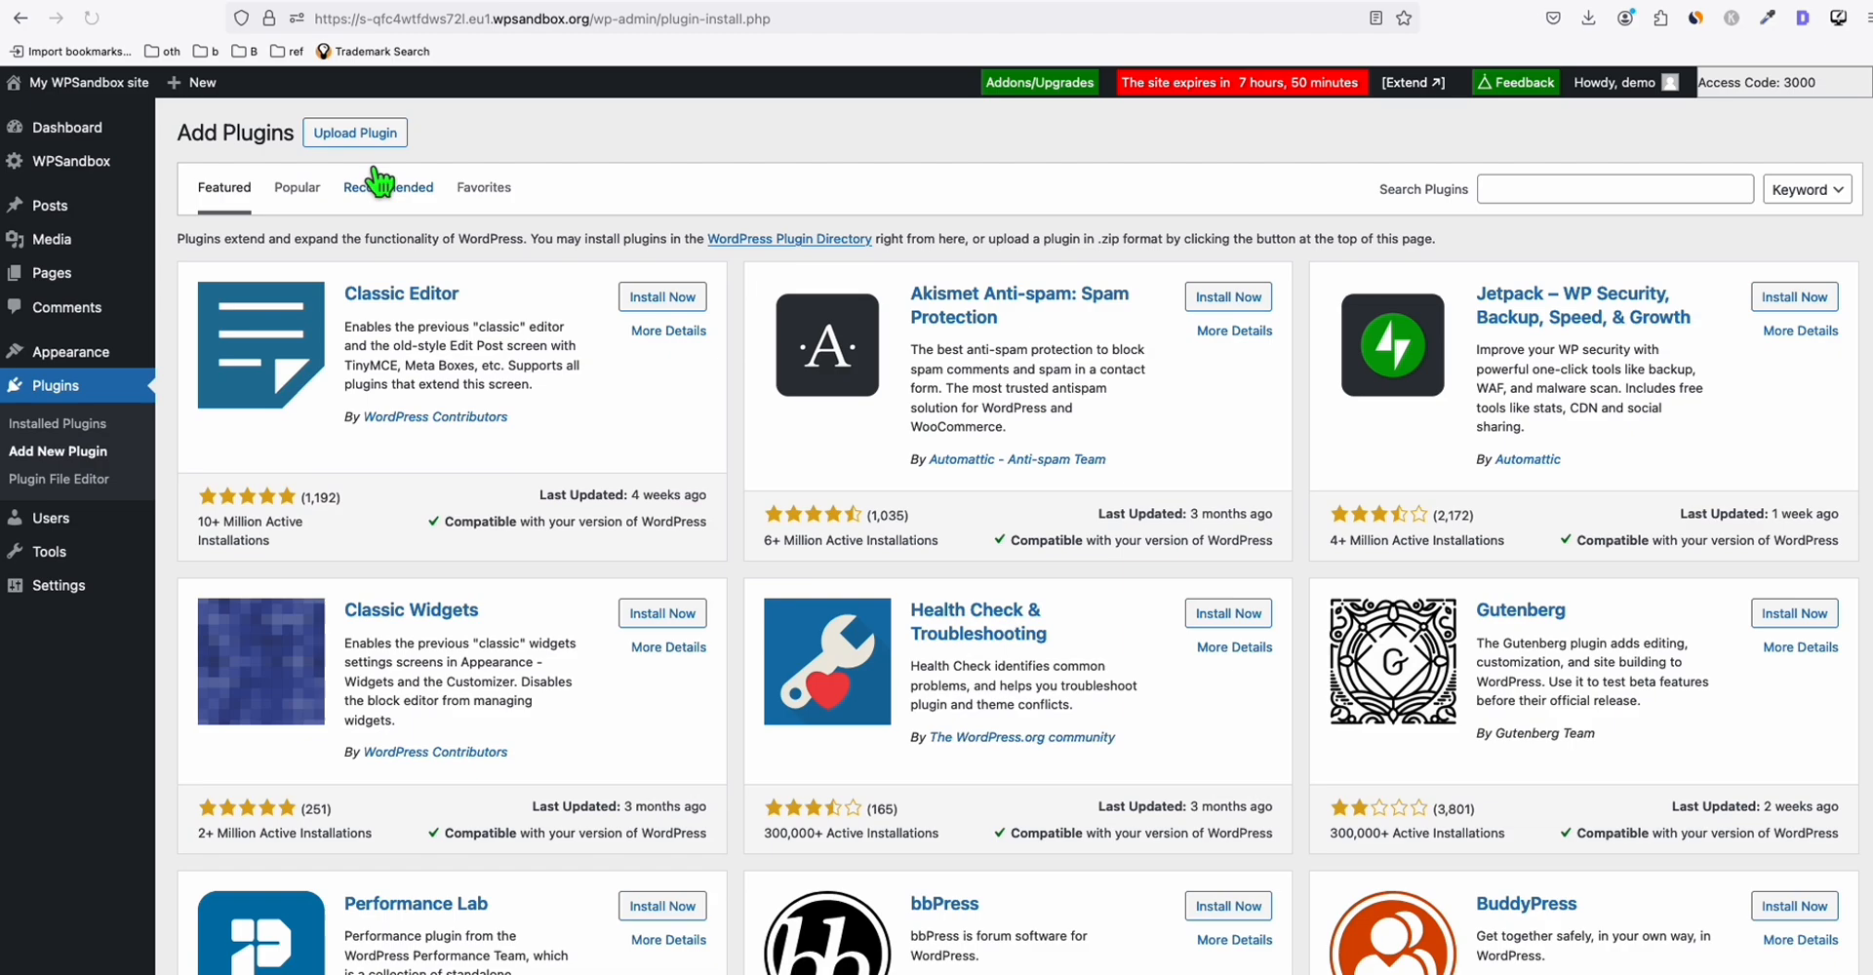
{"action": "left_click", "coordinate": [353, 132]}
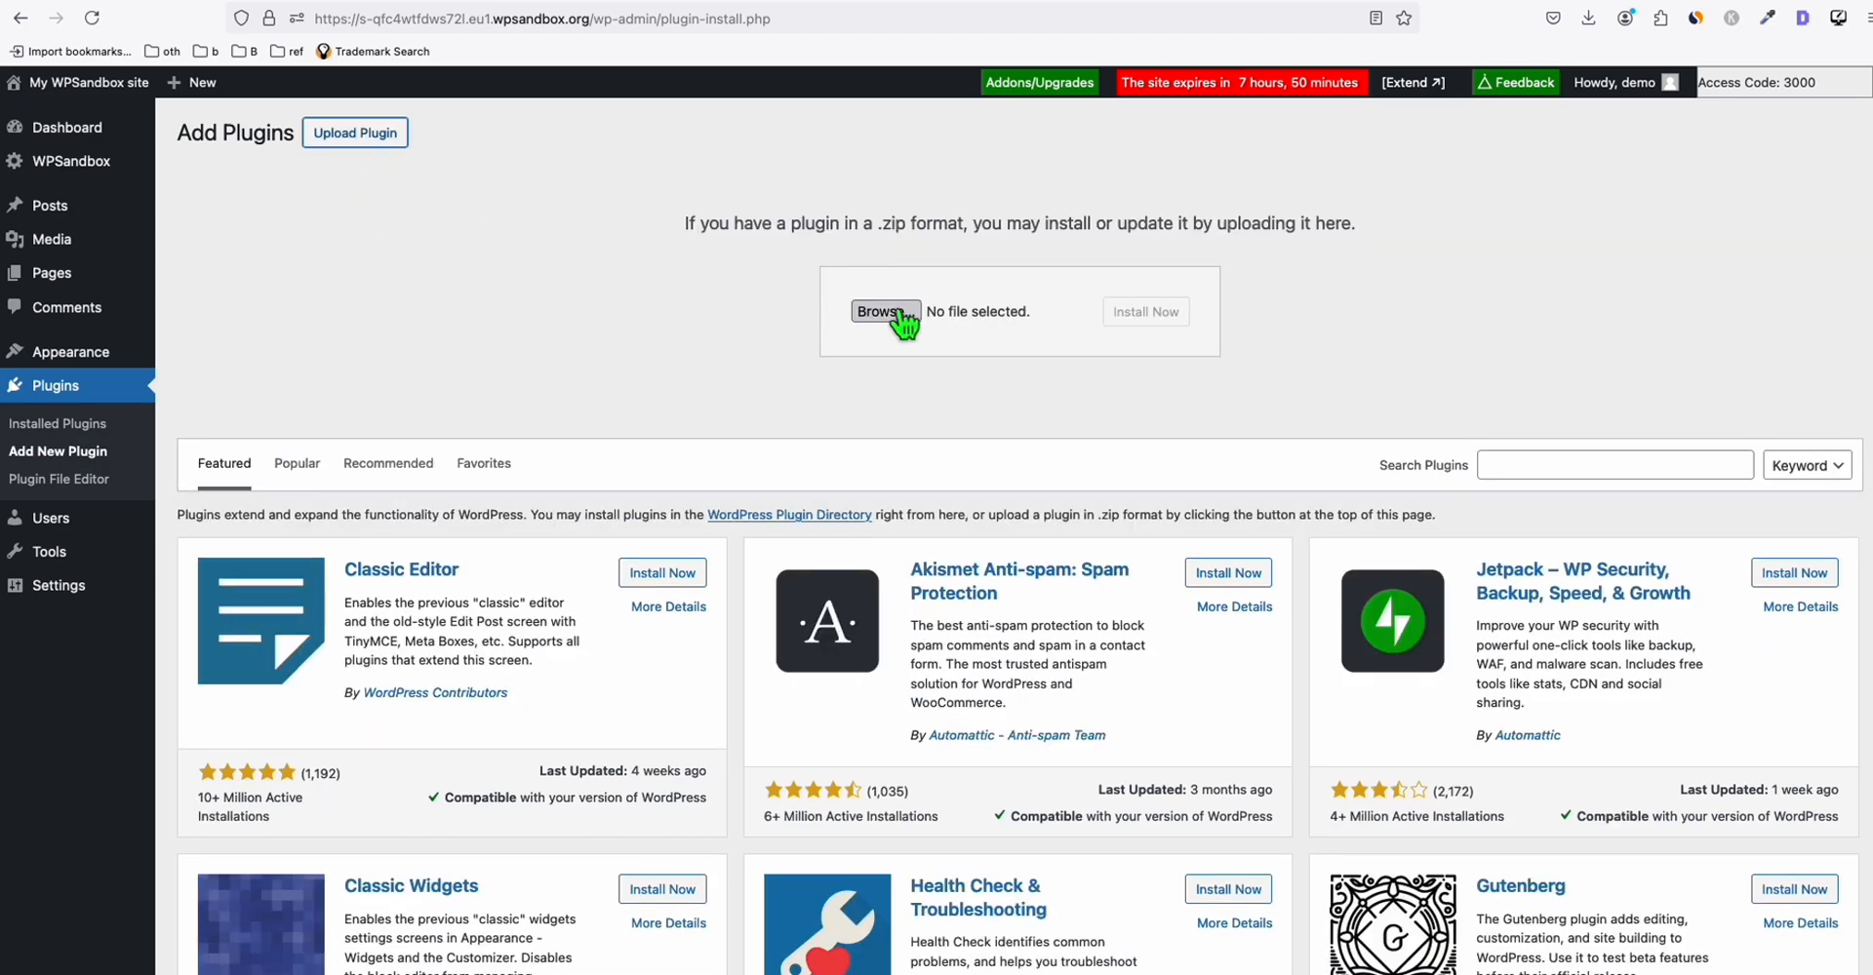
{"action": "left_click", "coordinate": [884, 311]}
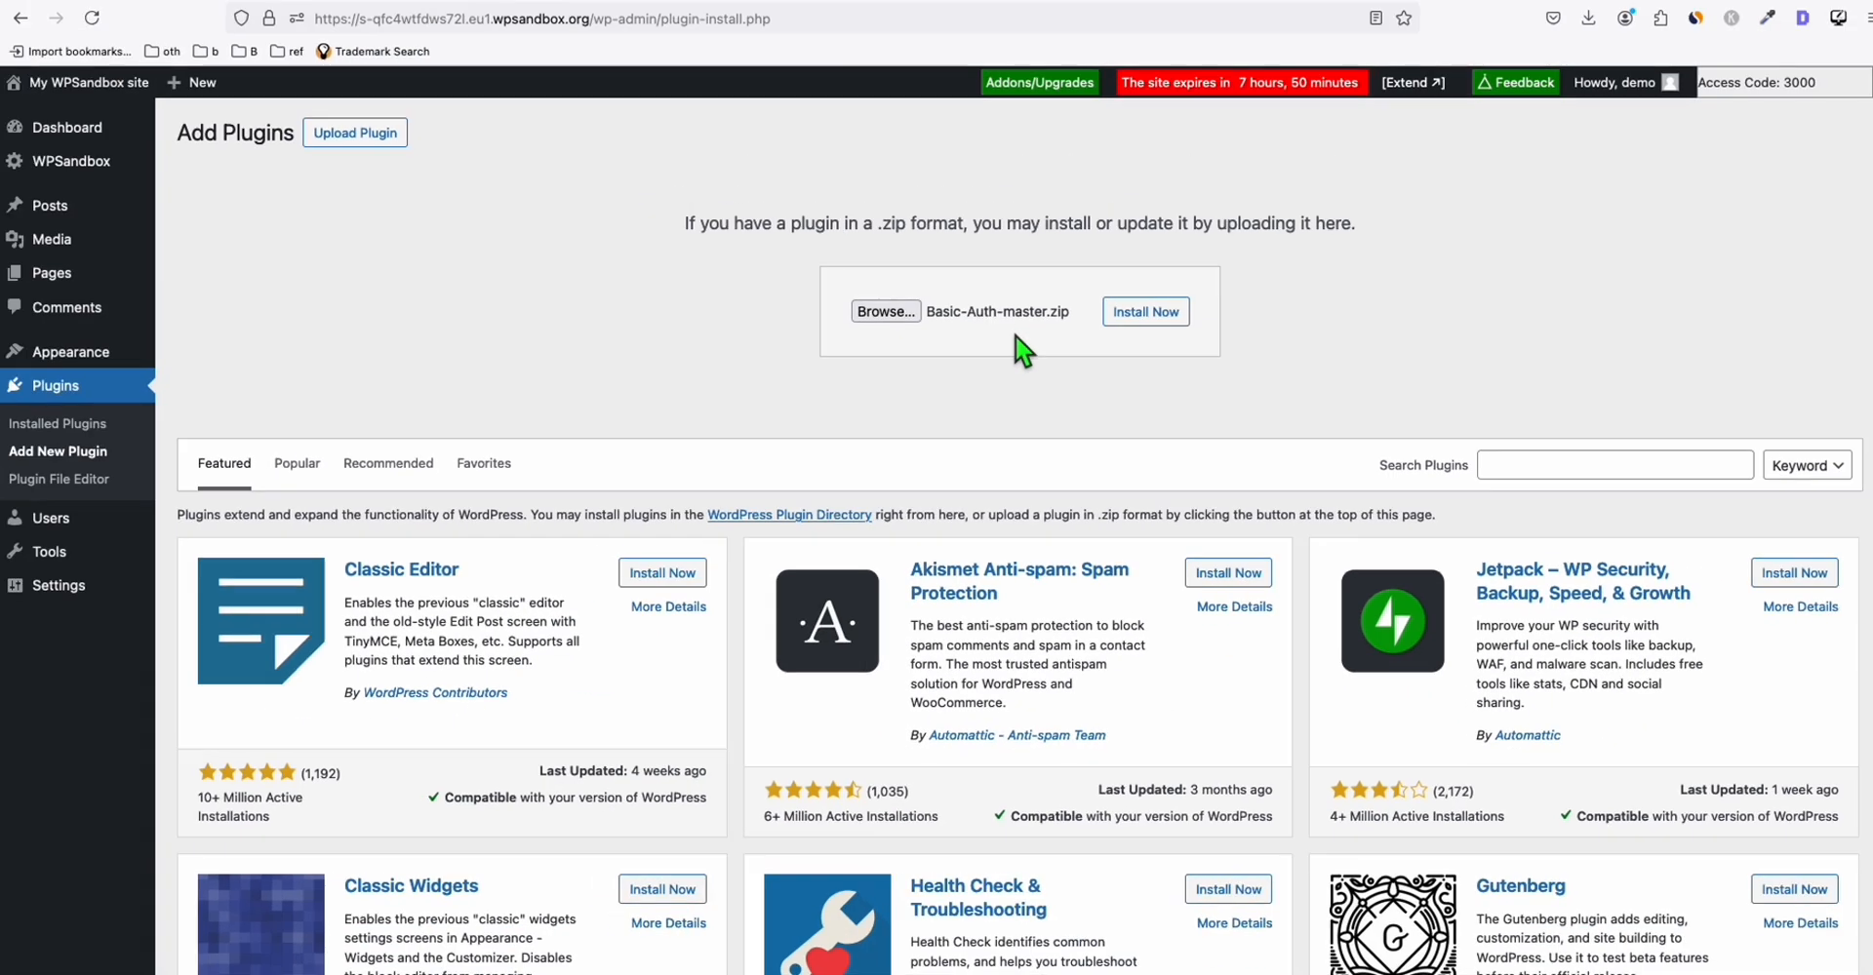
{"action": "mouse_move", "coordinate": [1025, 331]}
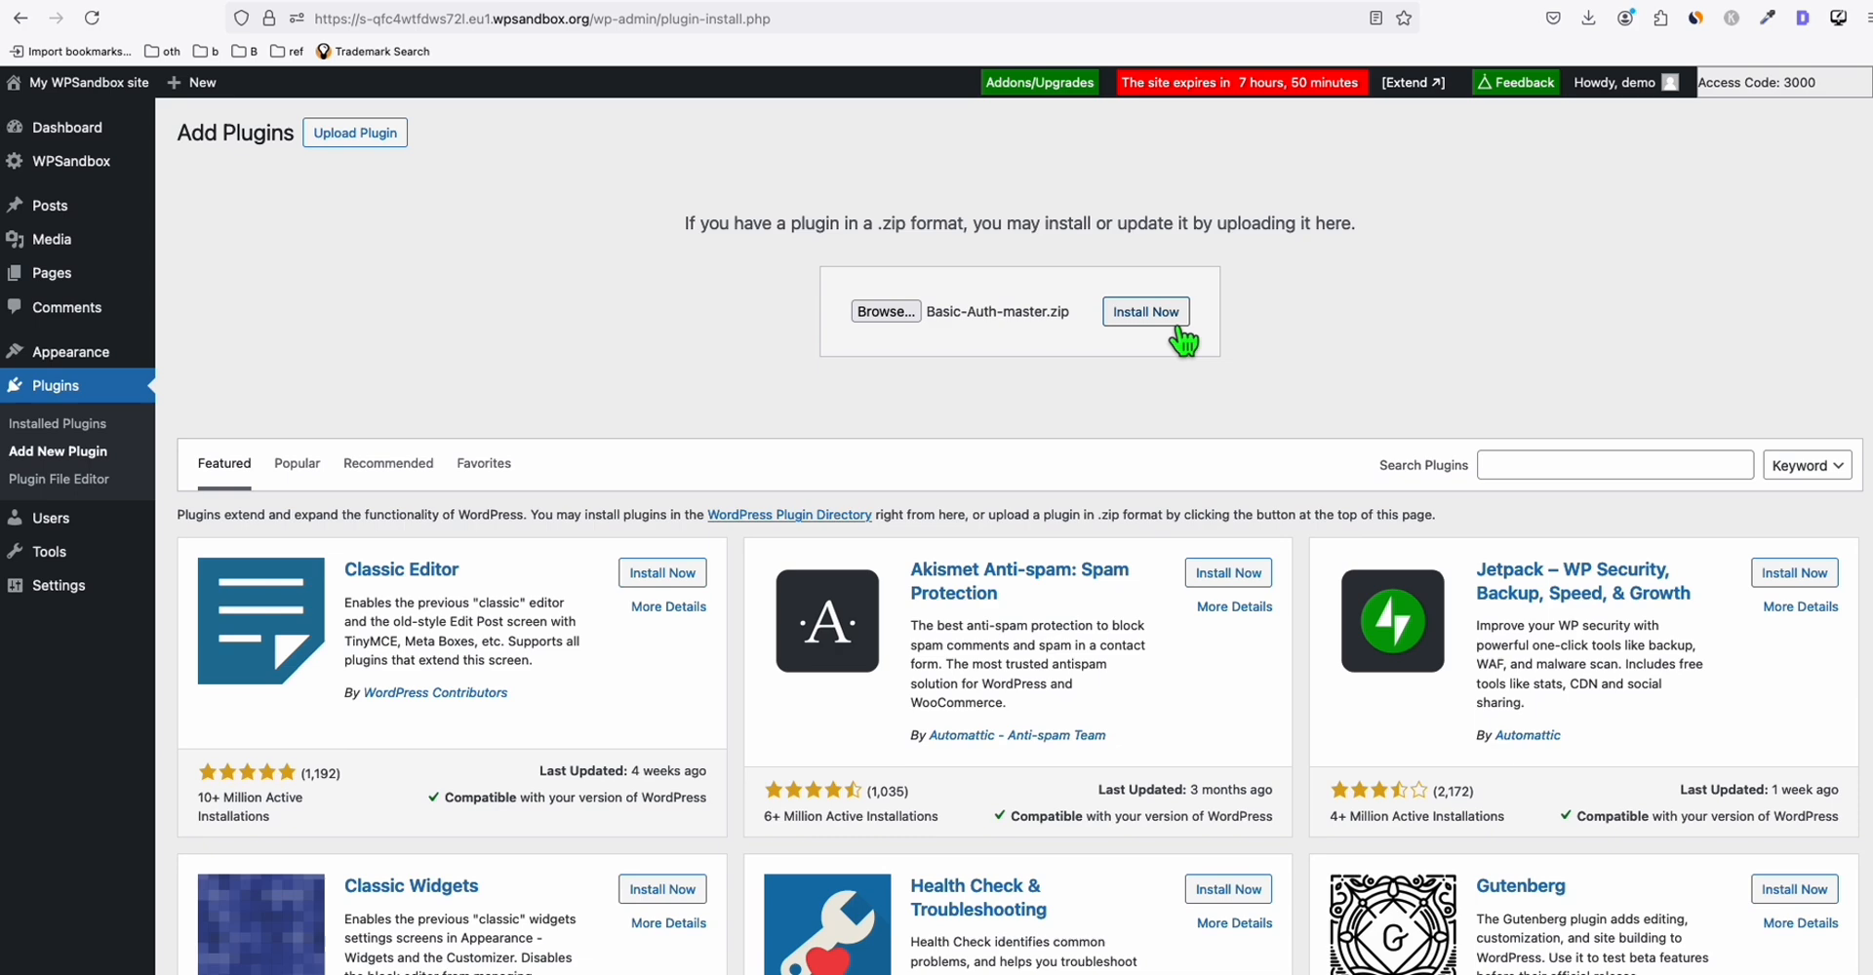
{"action": "left_click", "coordinate": [1144, 311]}
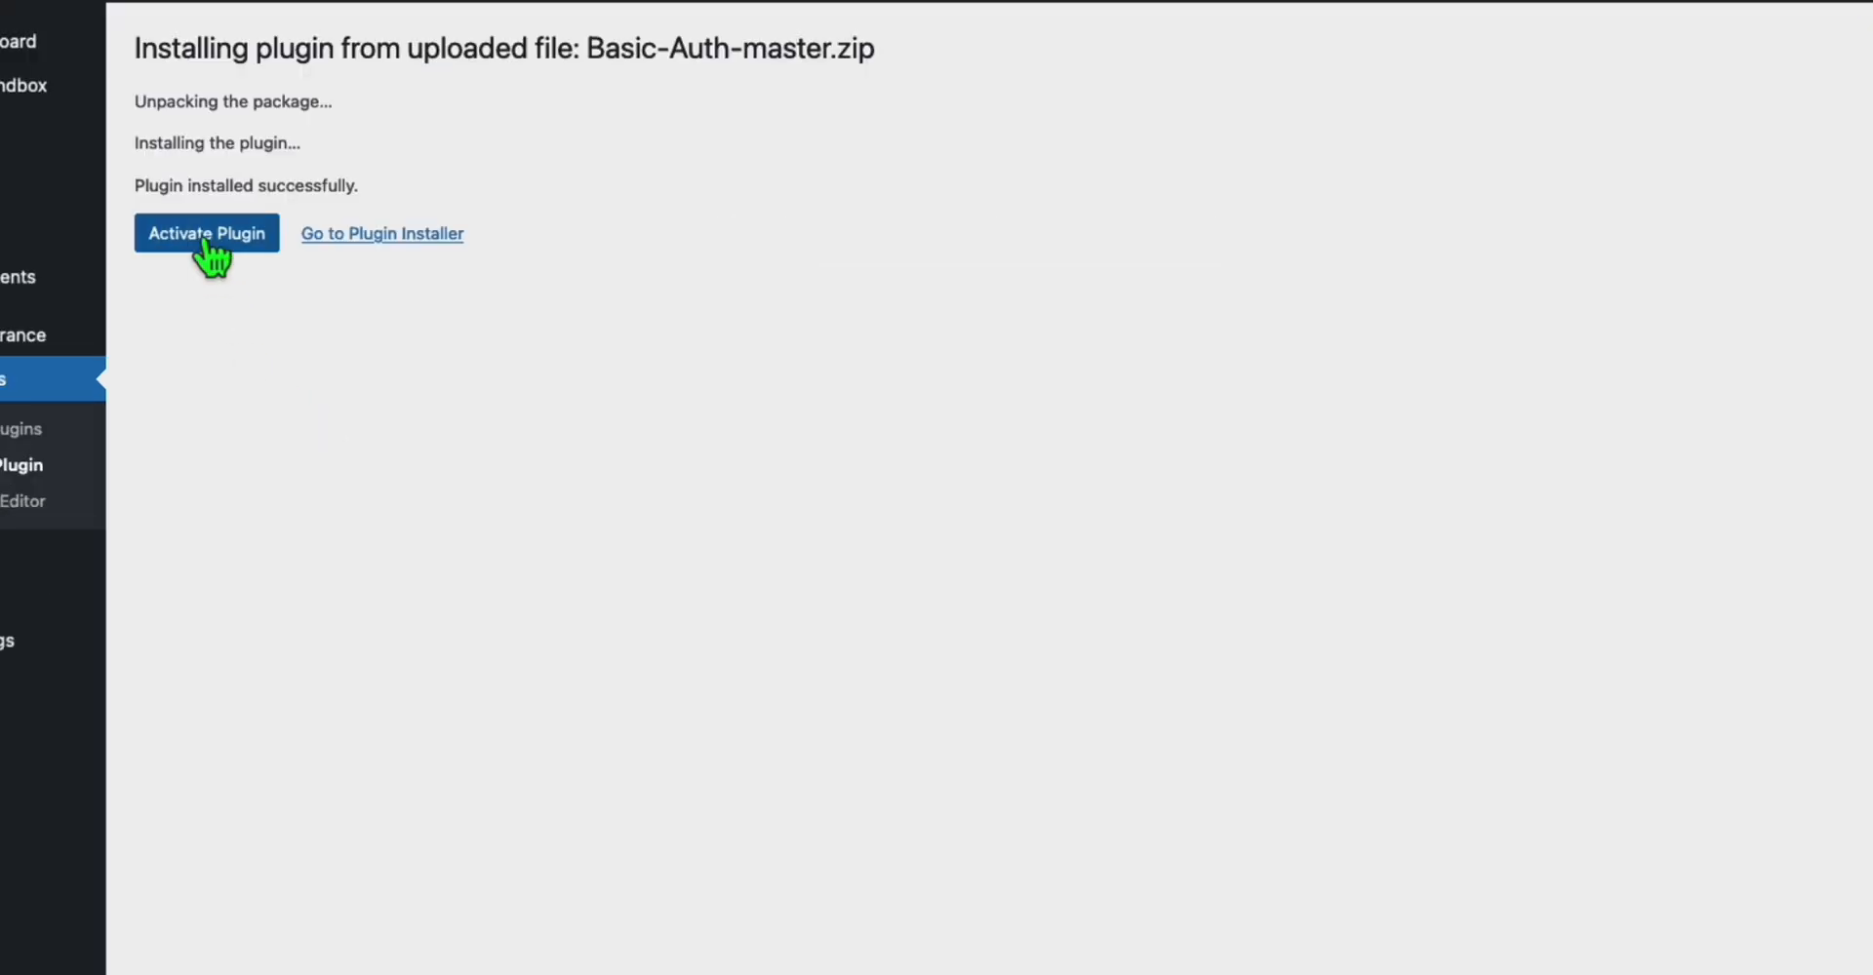
{"action": "left_click", "coordinate": [206, 233]}
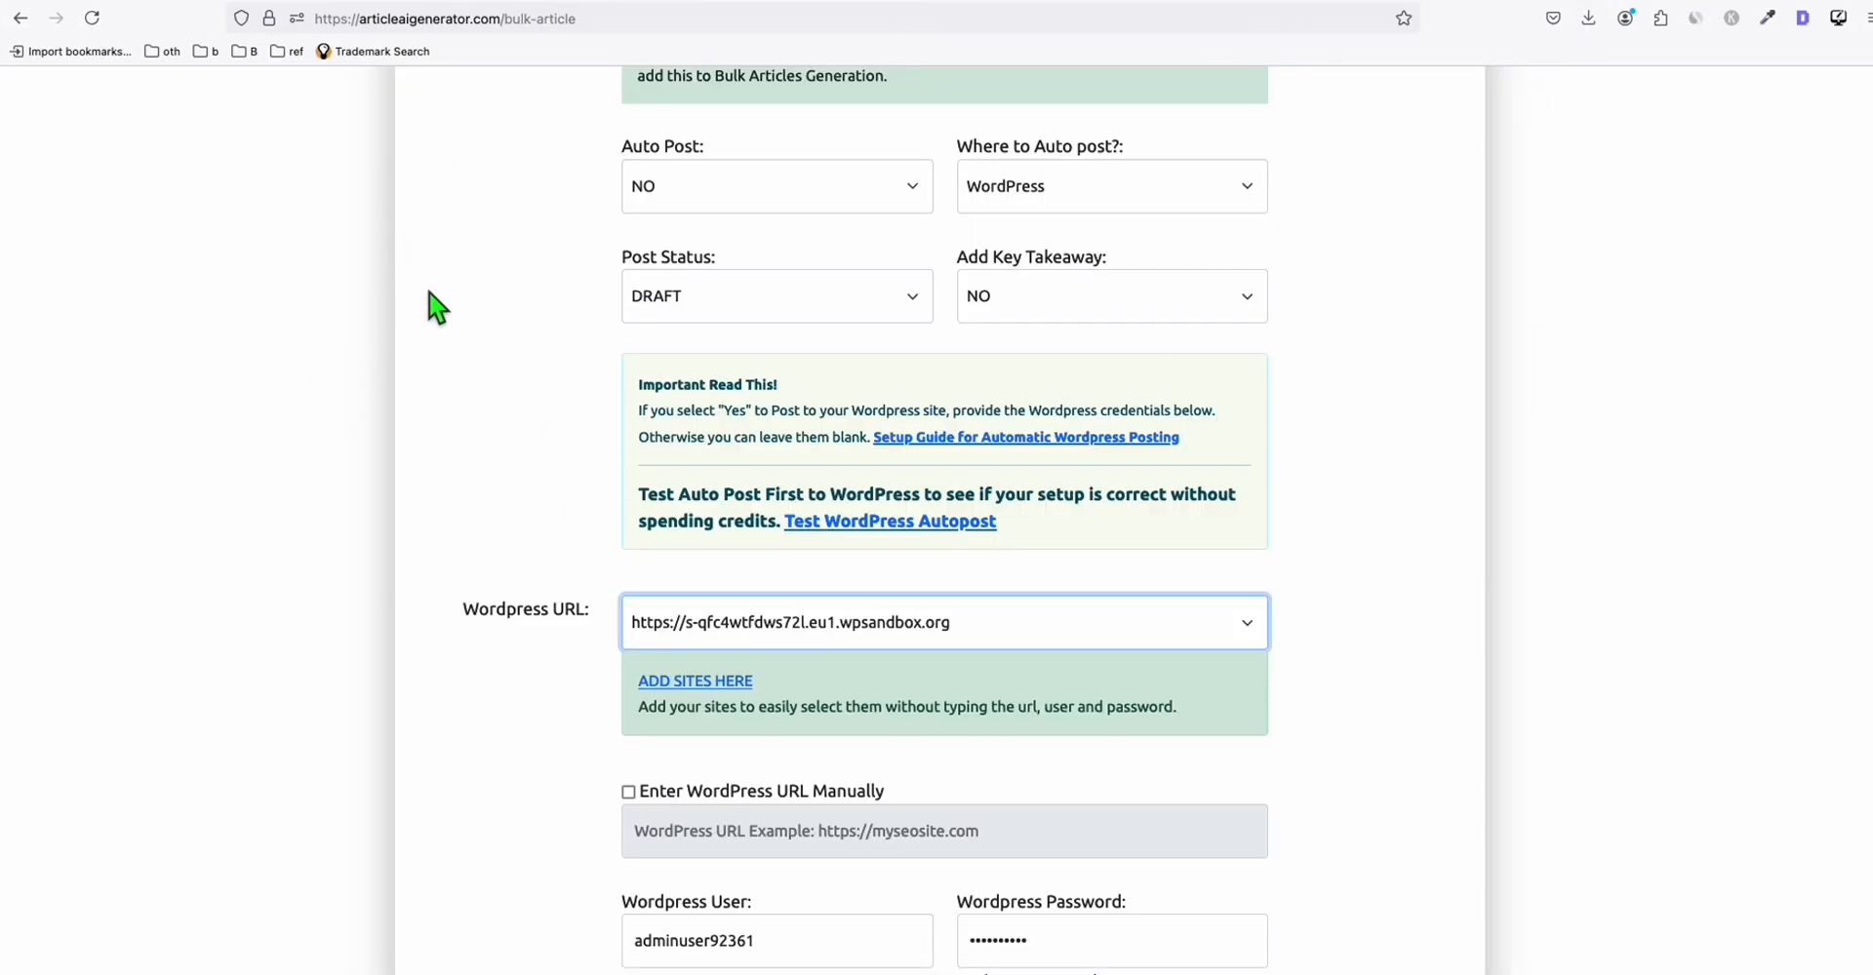
Set posts to publish immediately with featured images and start generating the ten articles
{"action": "scroll", "scroll_direction": "up", "scroll_amount": 3}
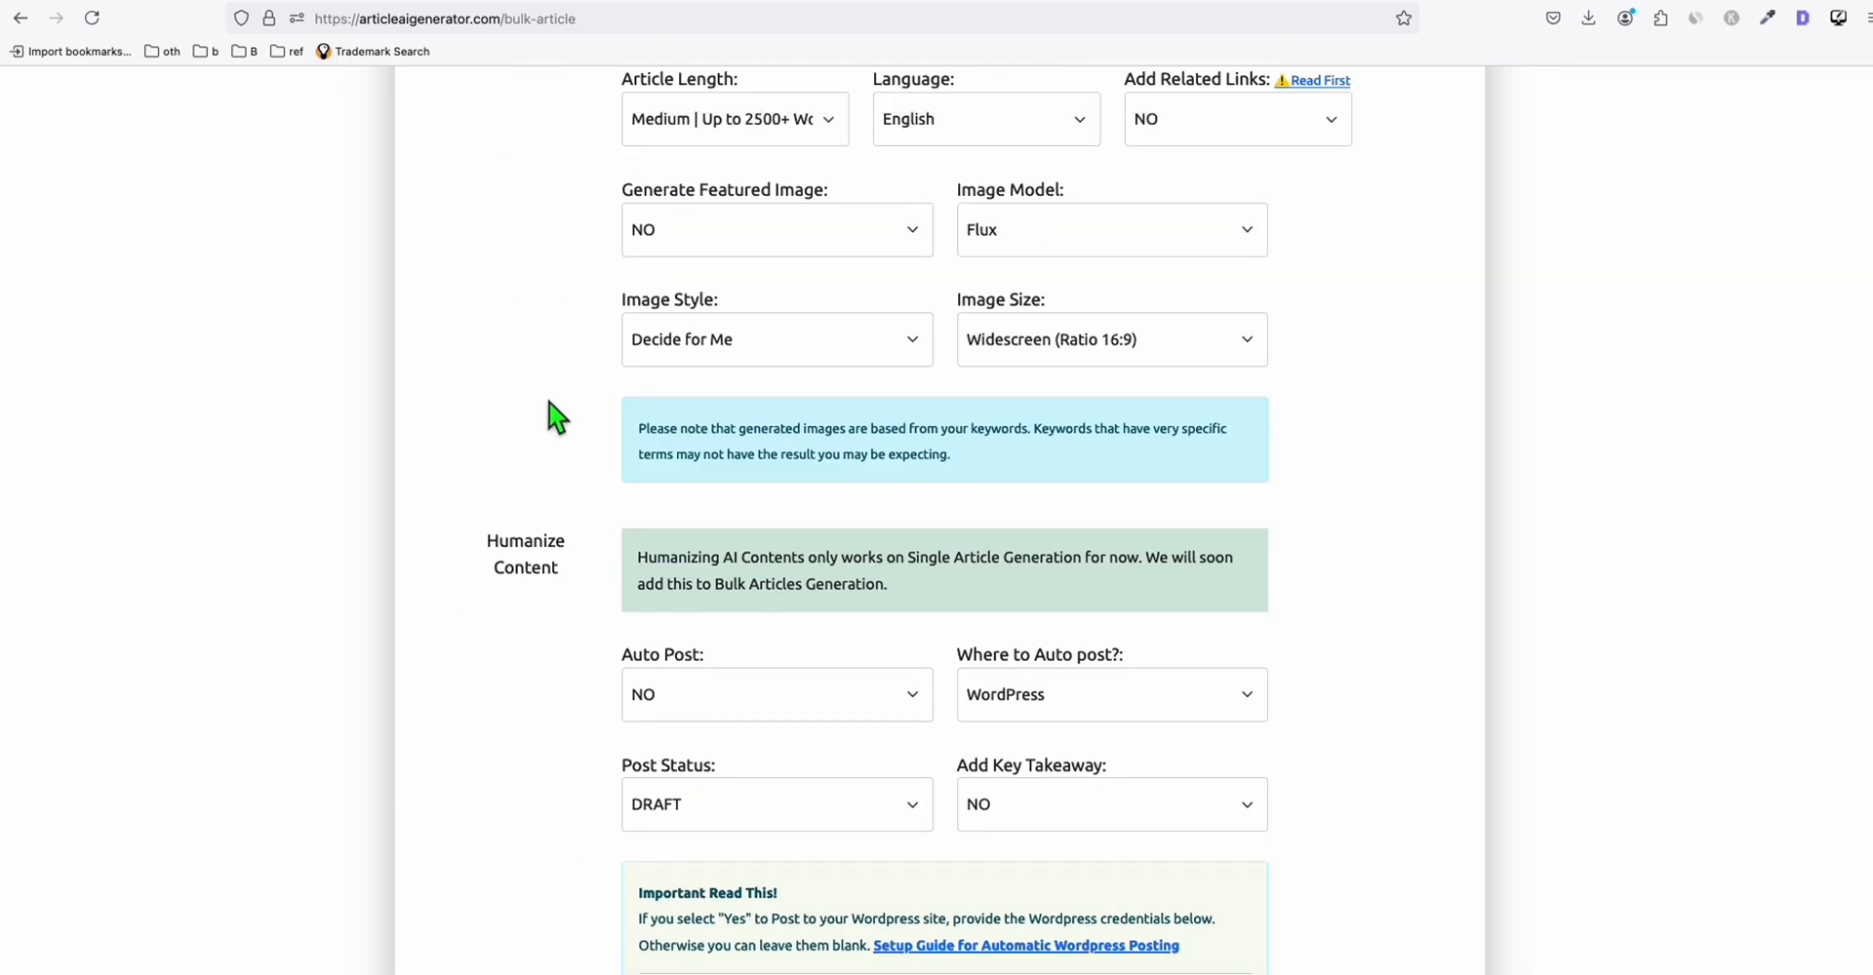
{"action": "scroll", "scroll_direction": "up", "scroll_amount": 3}
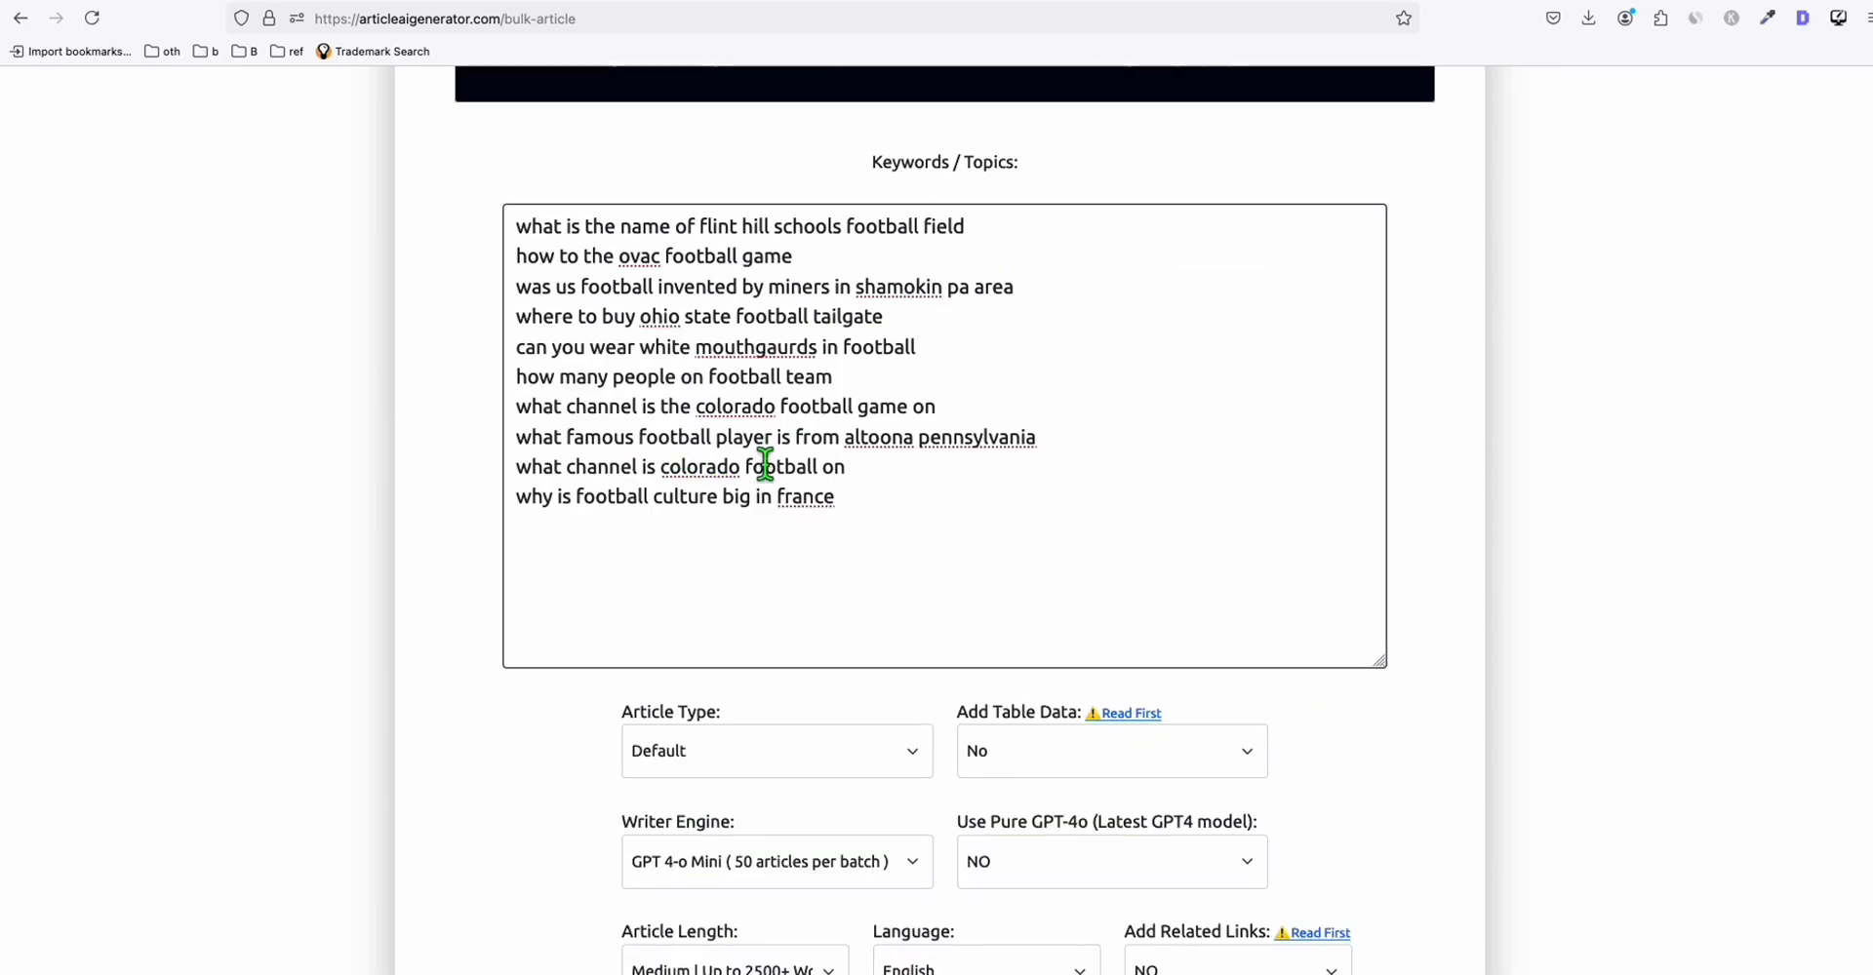
{"action": "scroll", "scroll_direction": "down", "scroll_amount": 3}
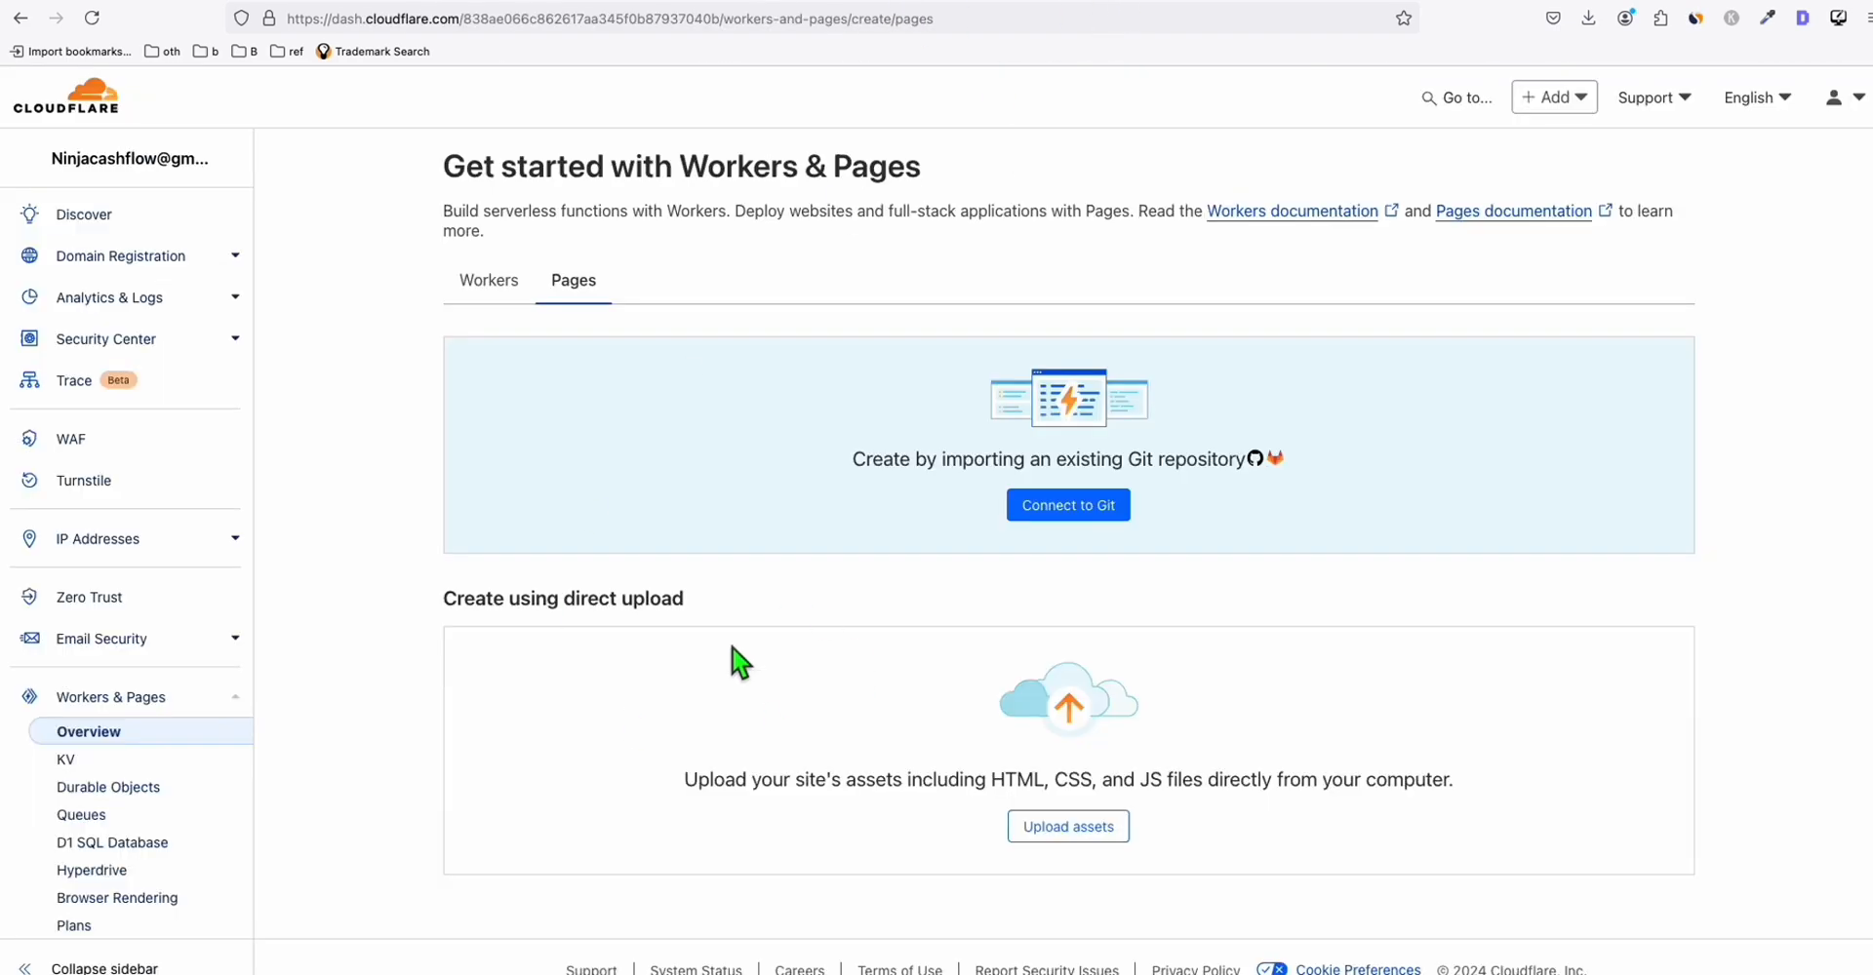
{"action": "mouse_move", "coordinate": [794, 716]}
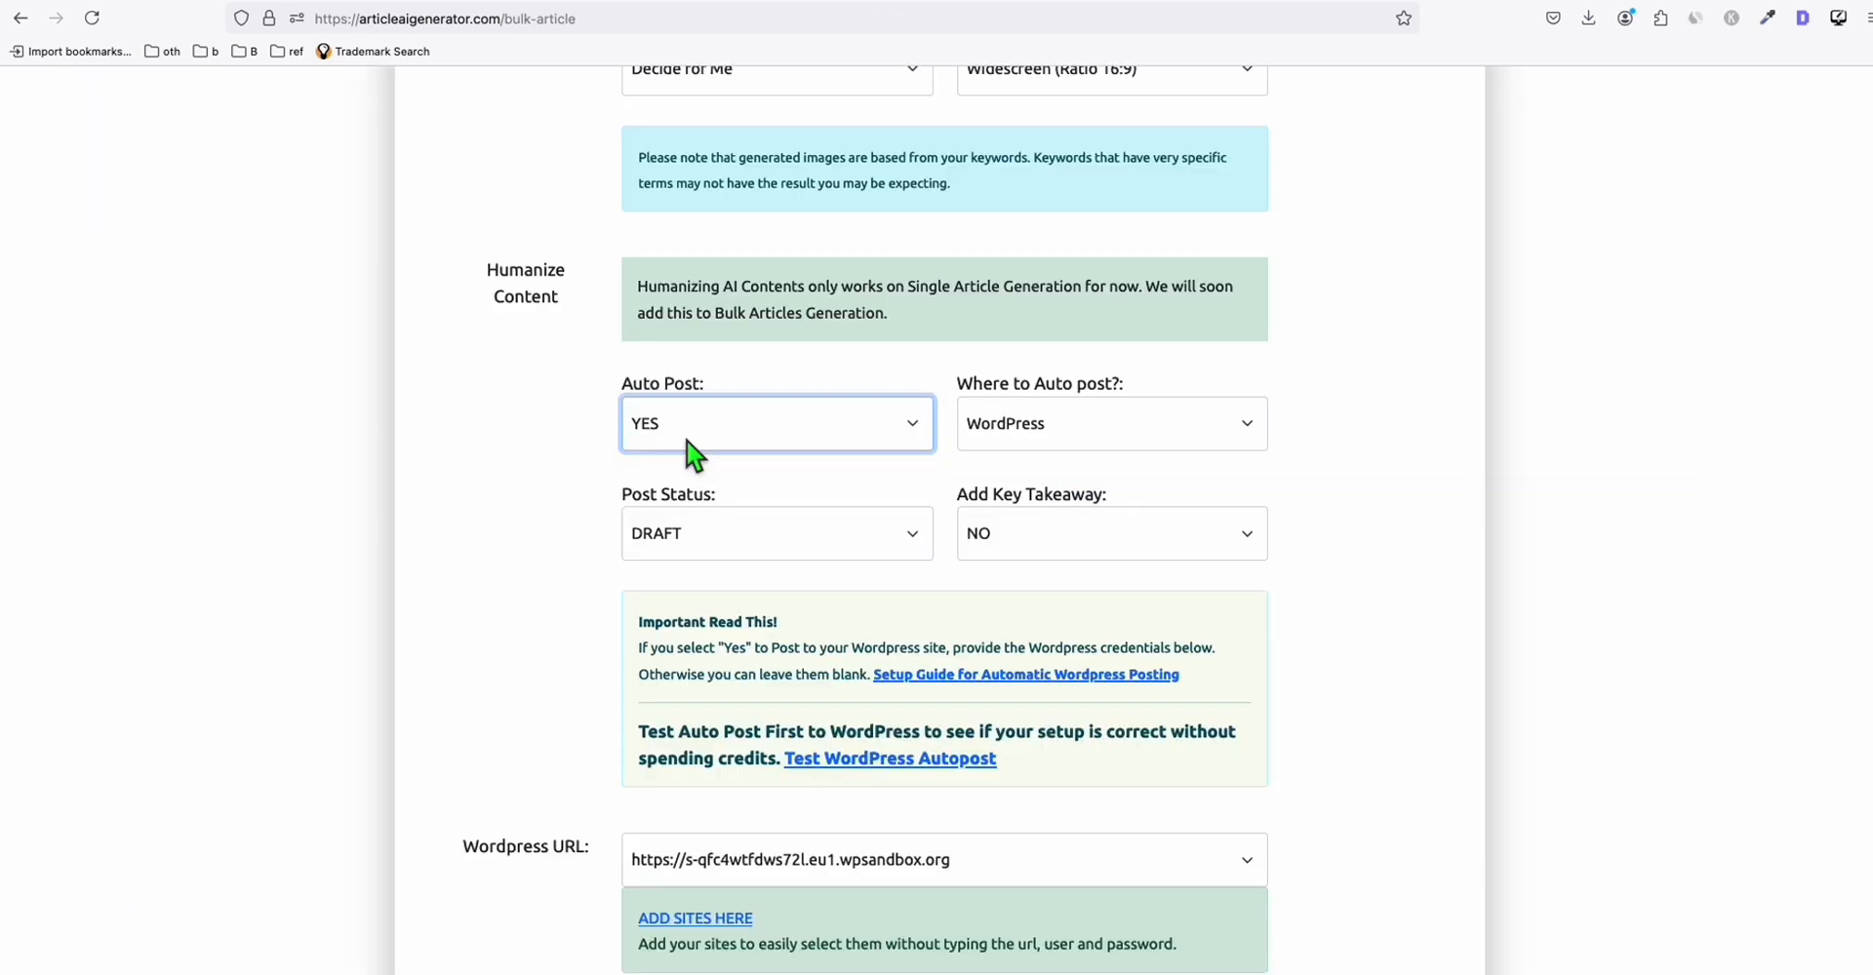
{"action": "left_click", "coordinate": [776, 534]}
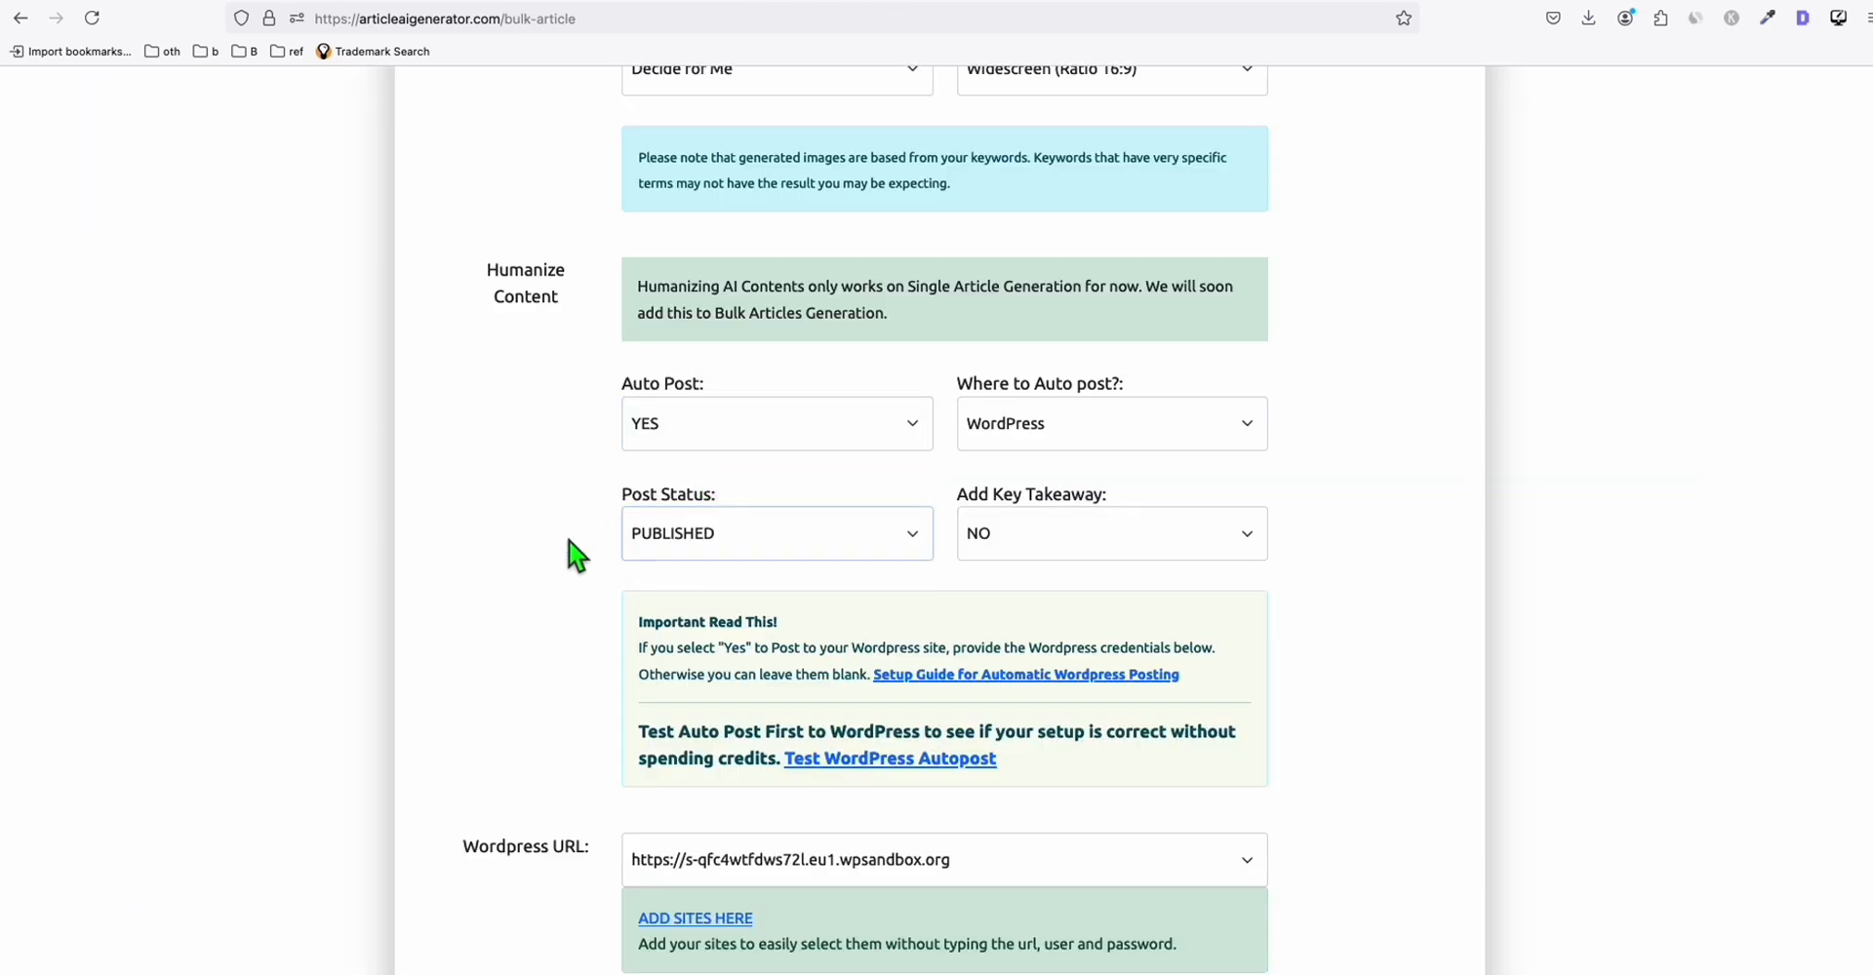
{"action": "scroll", "scroll_direction": "up", "scroll_amount": 3}
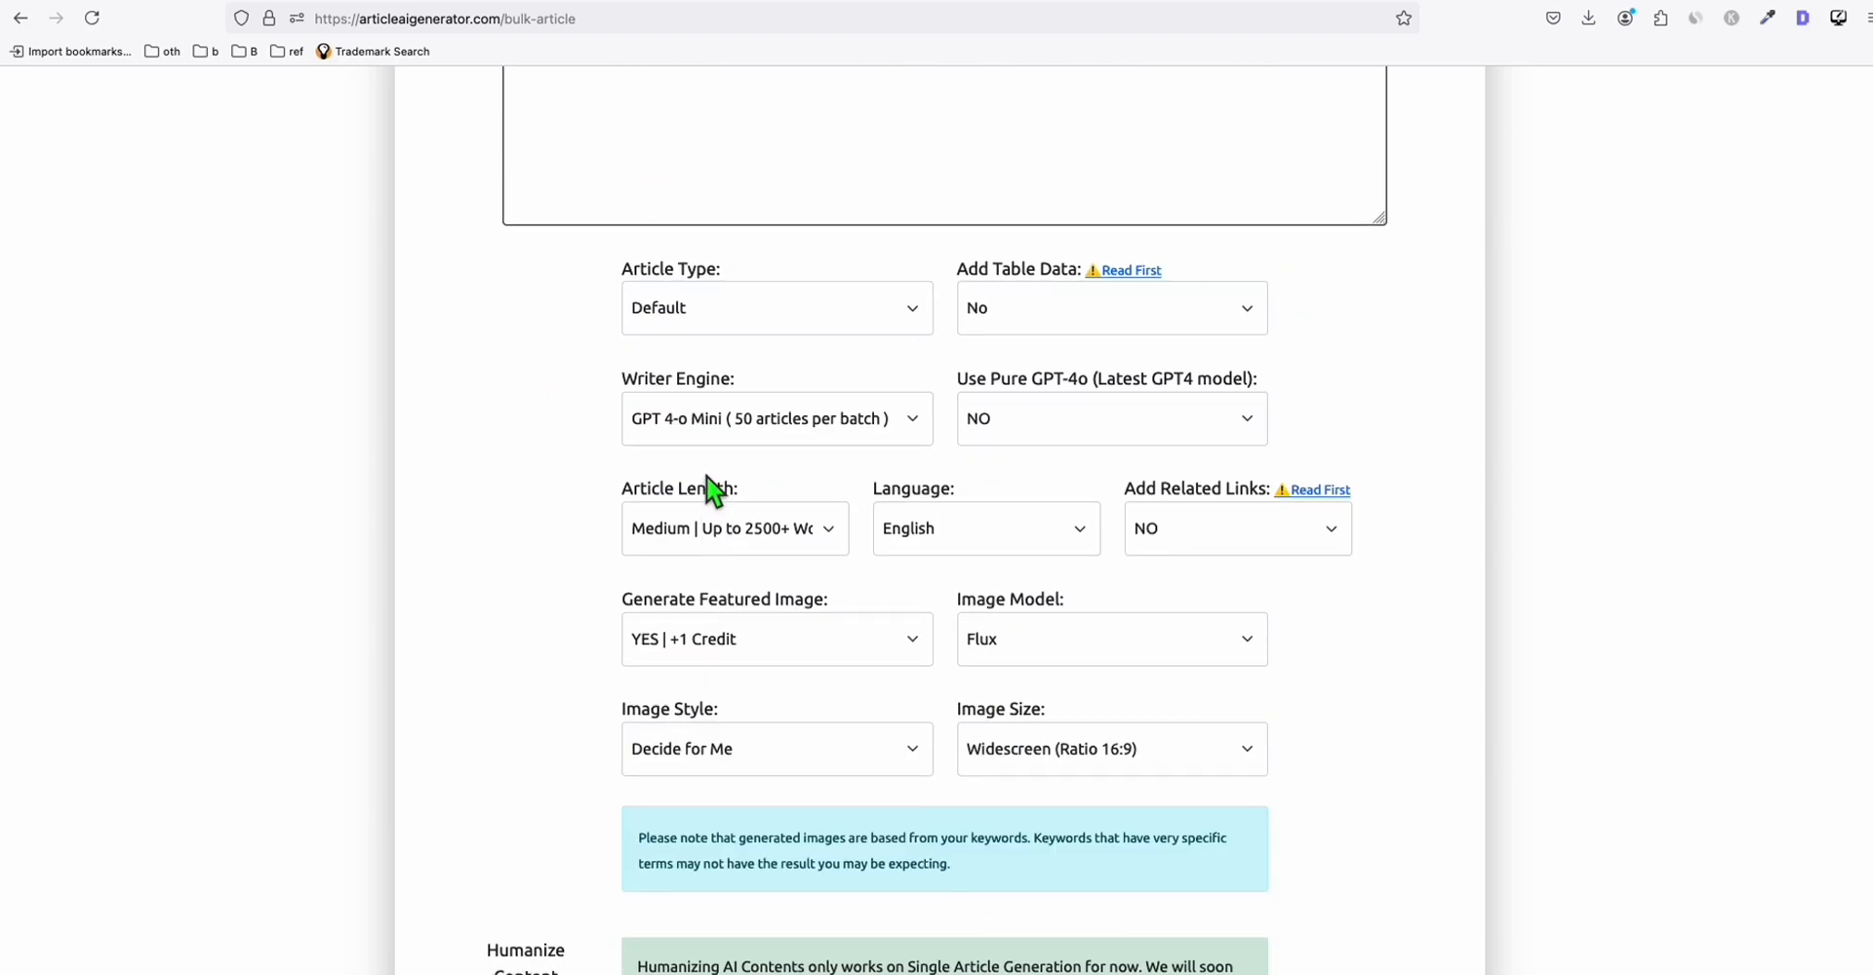
{"action": "scroll", "scroll_direction": "down", "scroll_amount": 3}
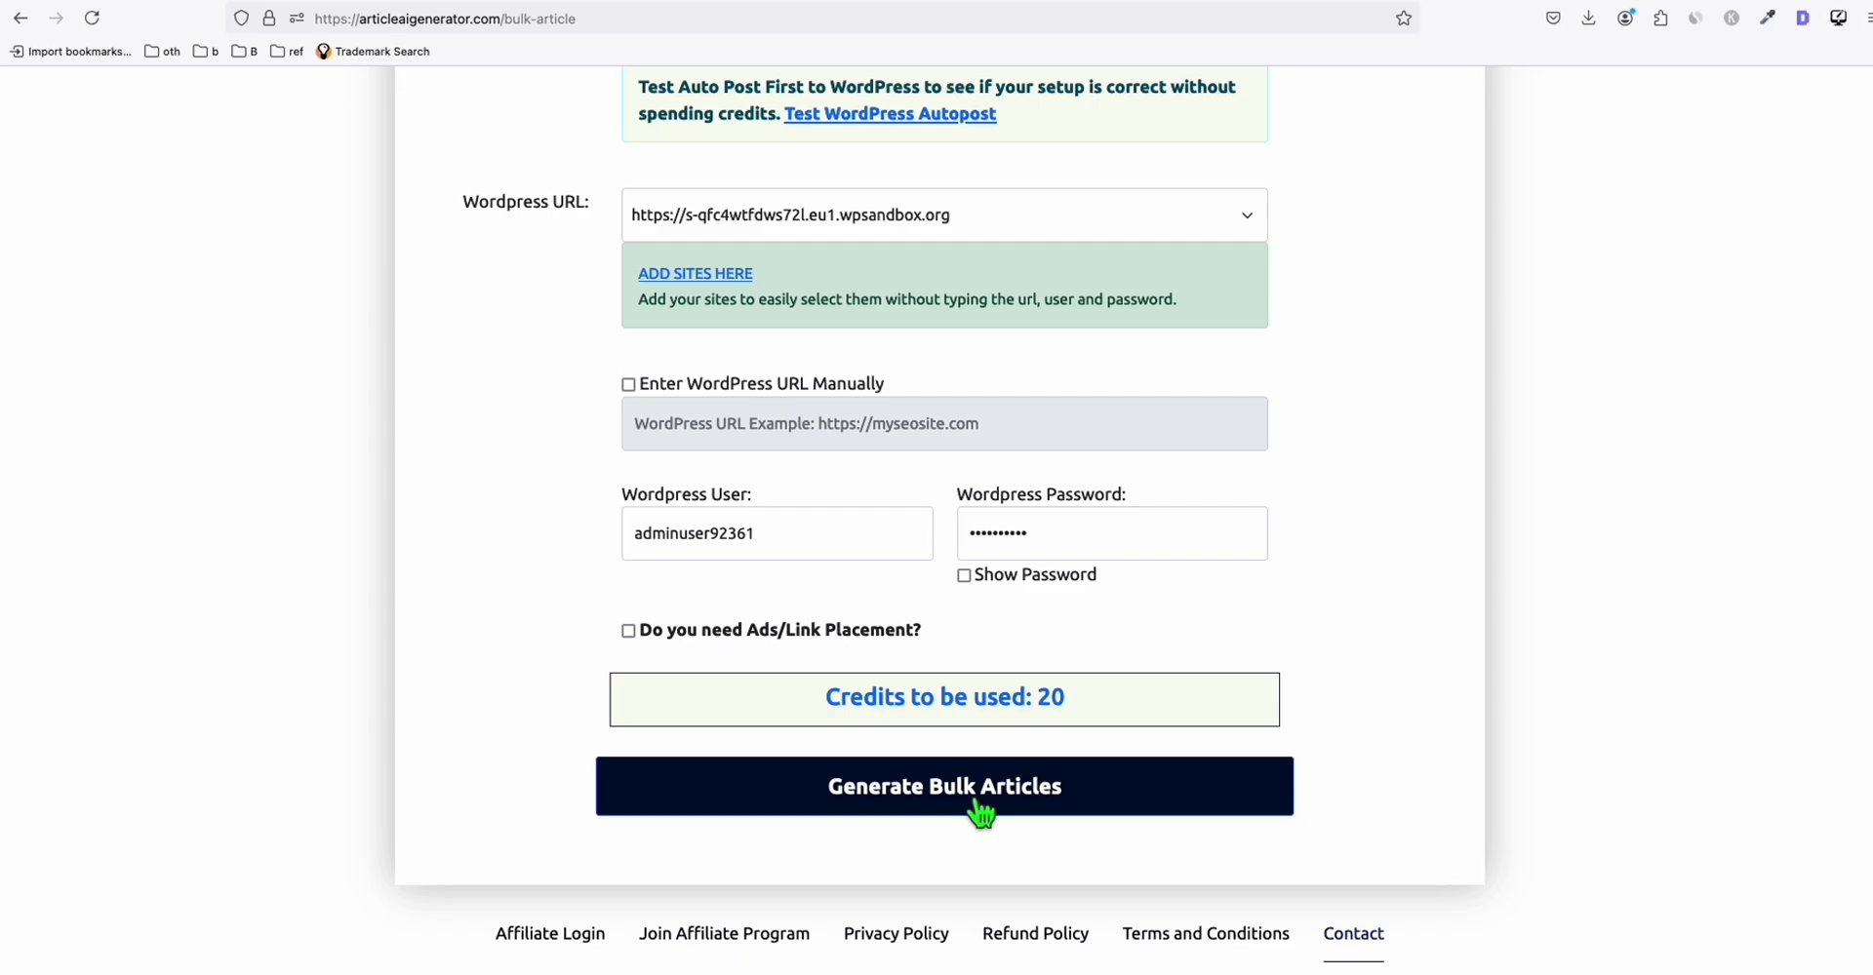
{"action": "left_click", "coordinate": [942, 785]}
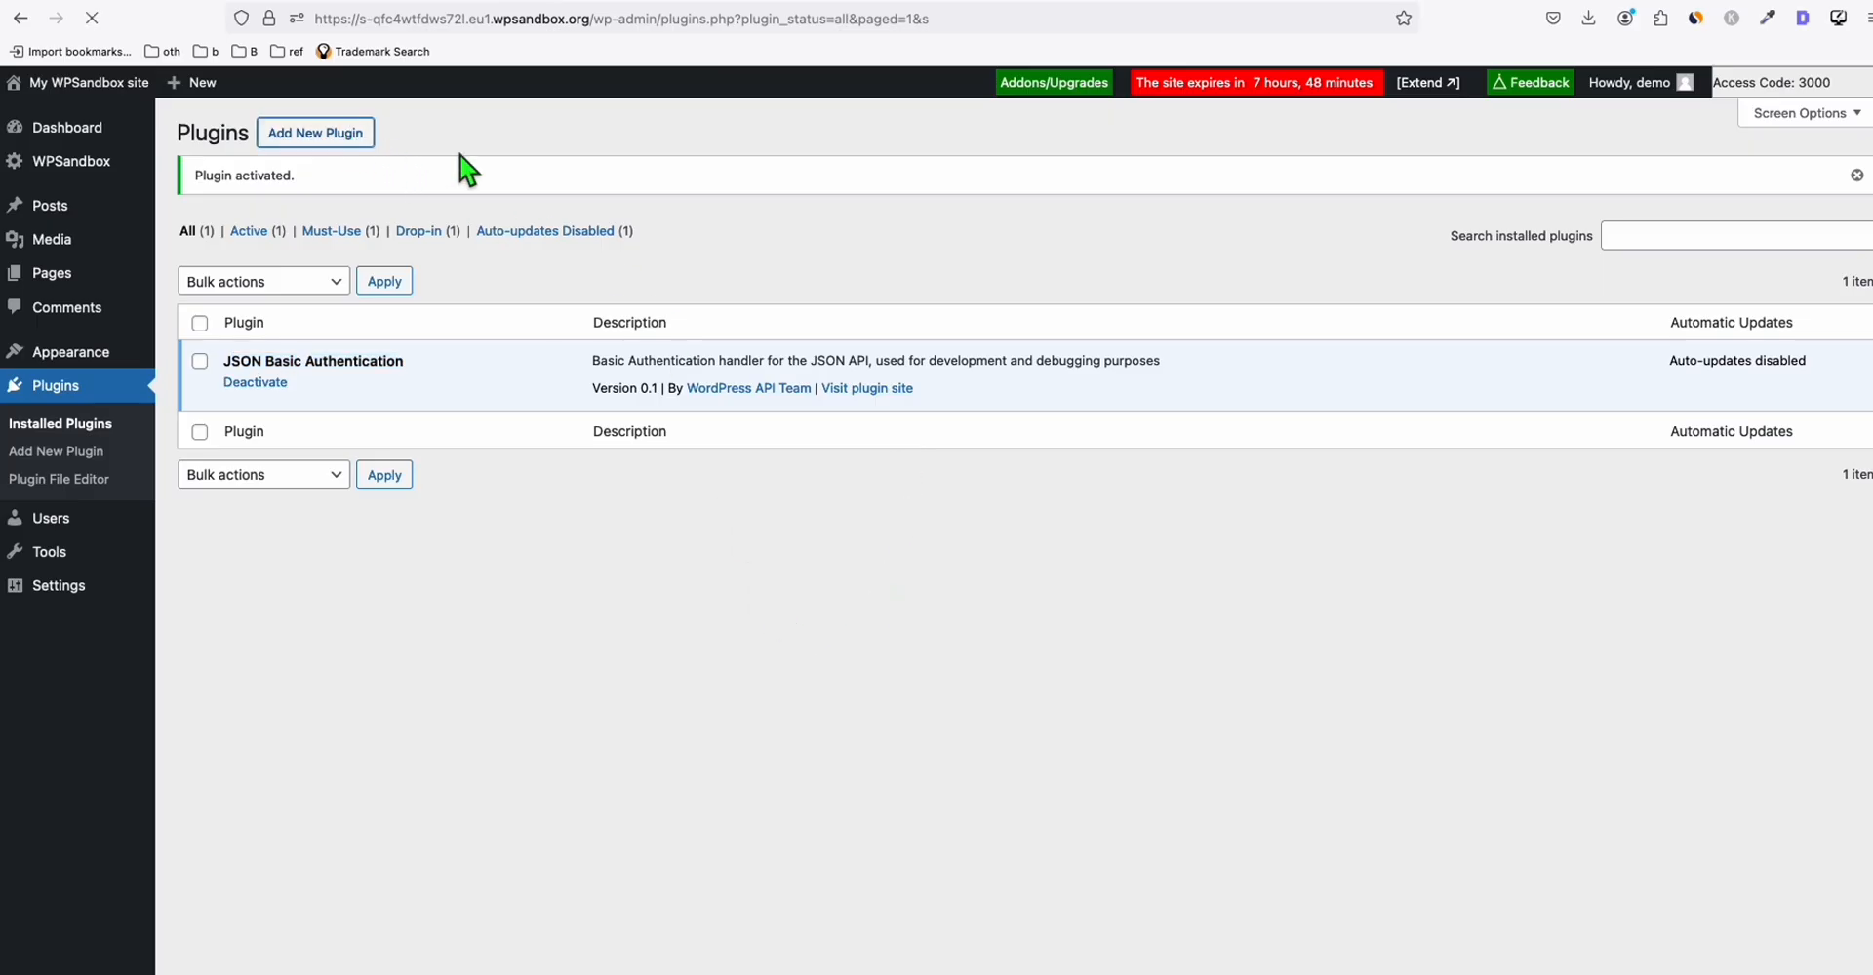
Search 'static', install and activate Simply Static, and bring up its export page
{"action": "left_click", "coordinate": [315, 132]}
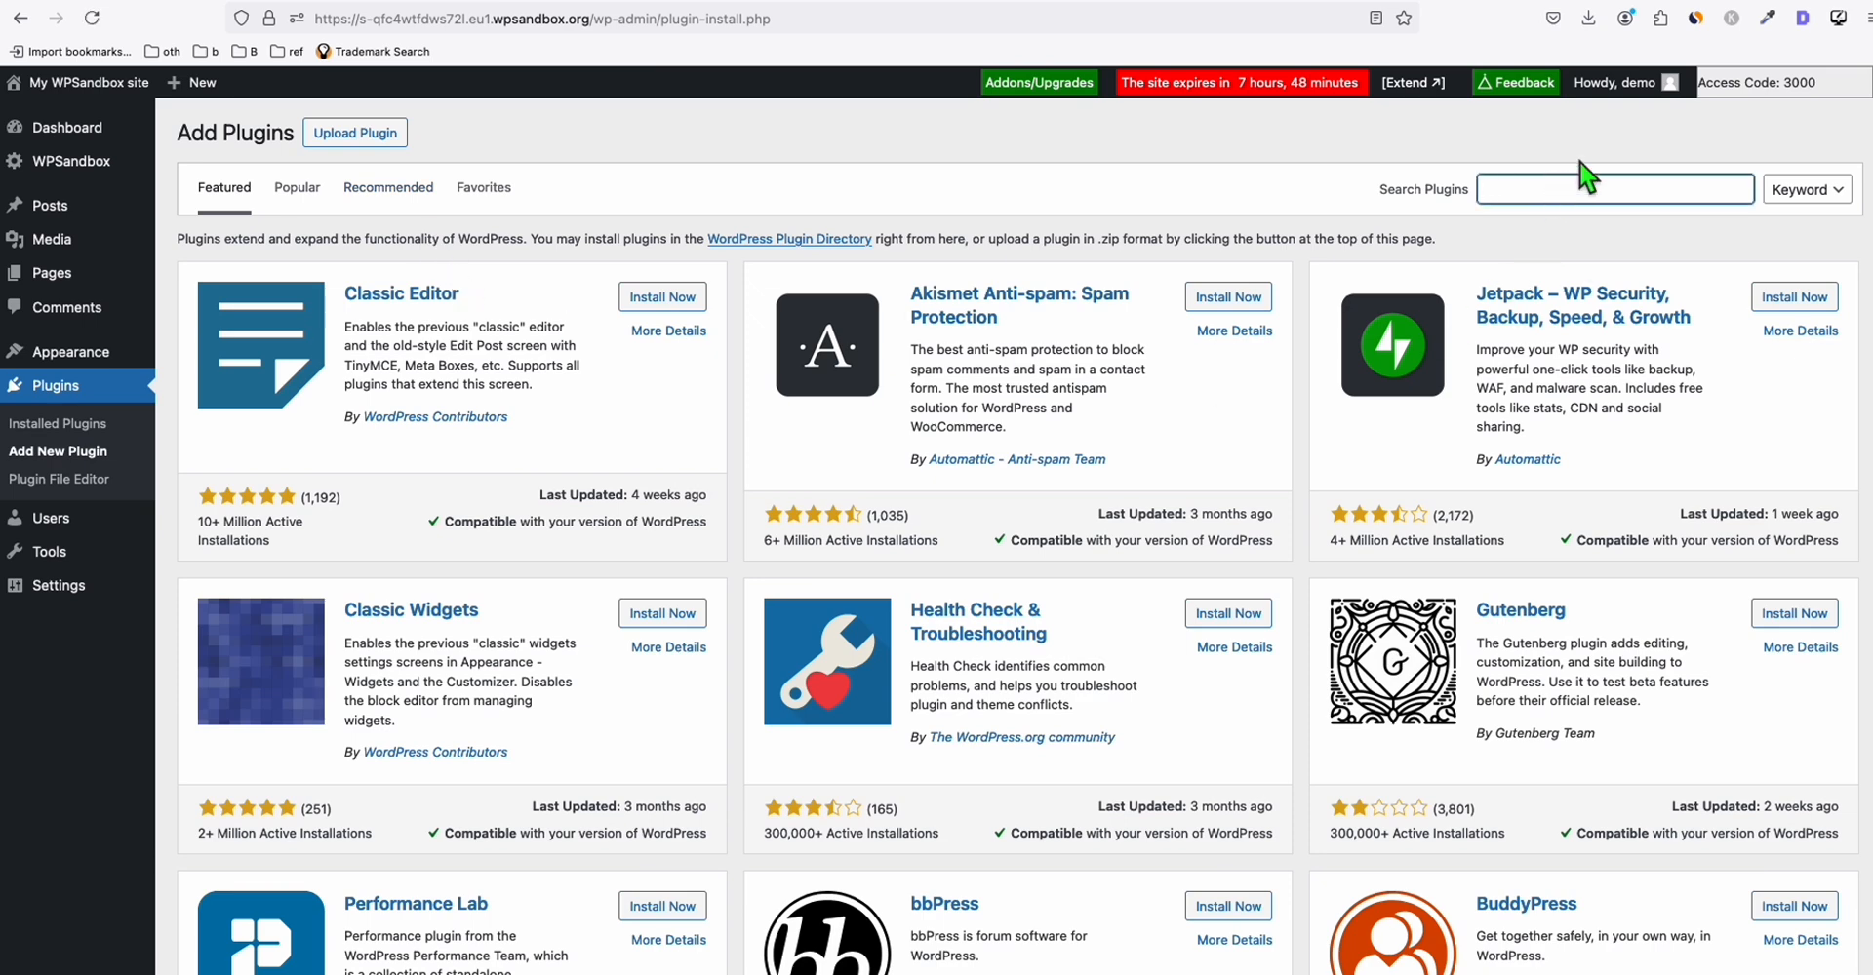
{"action": "type", "text": "static"}
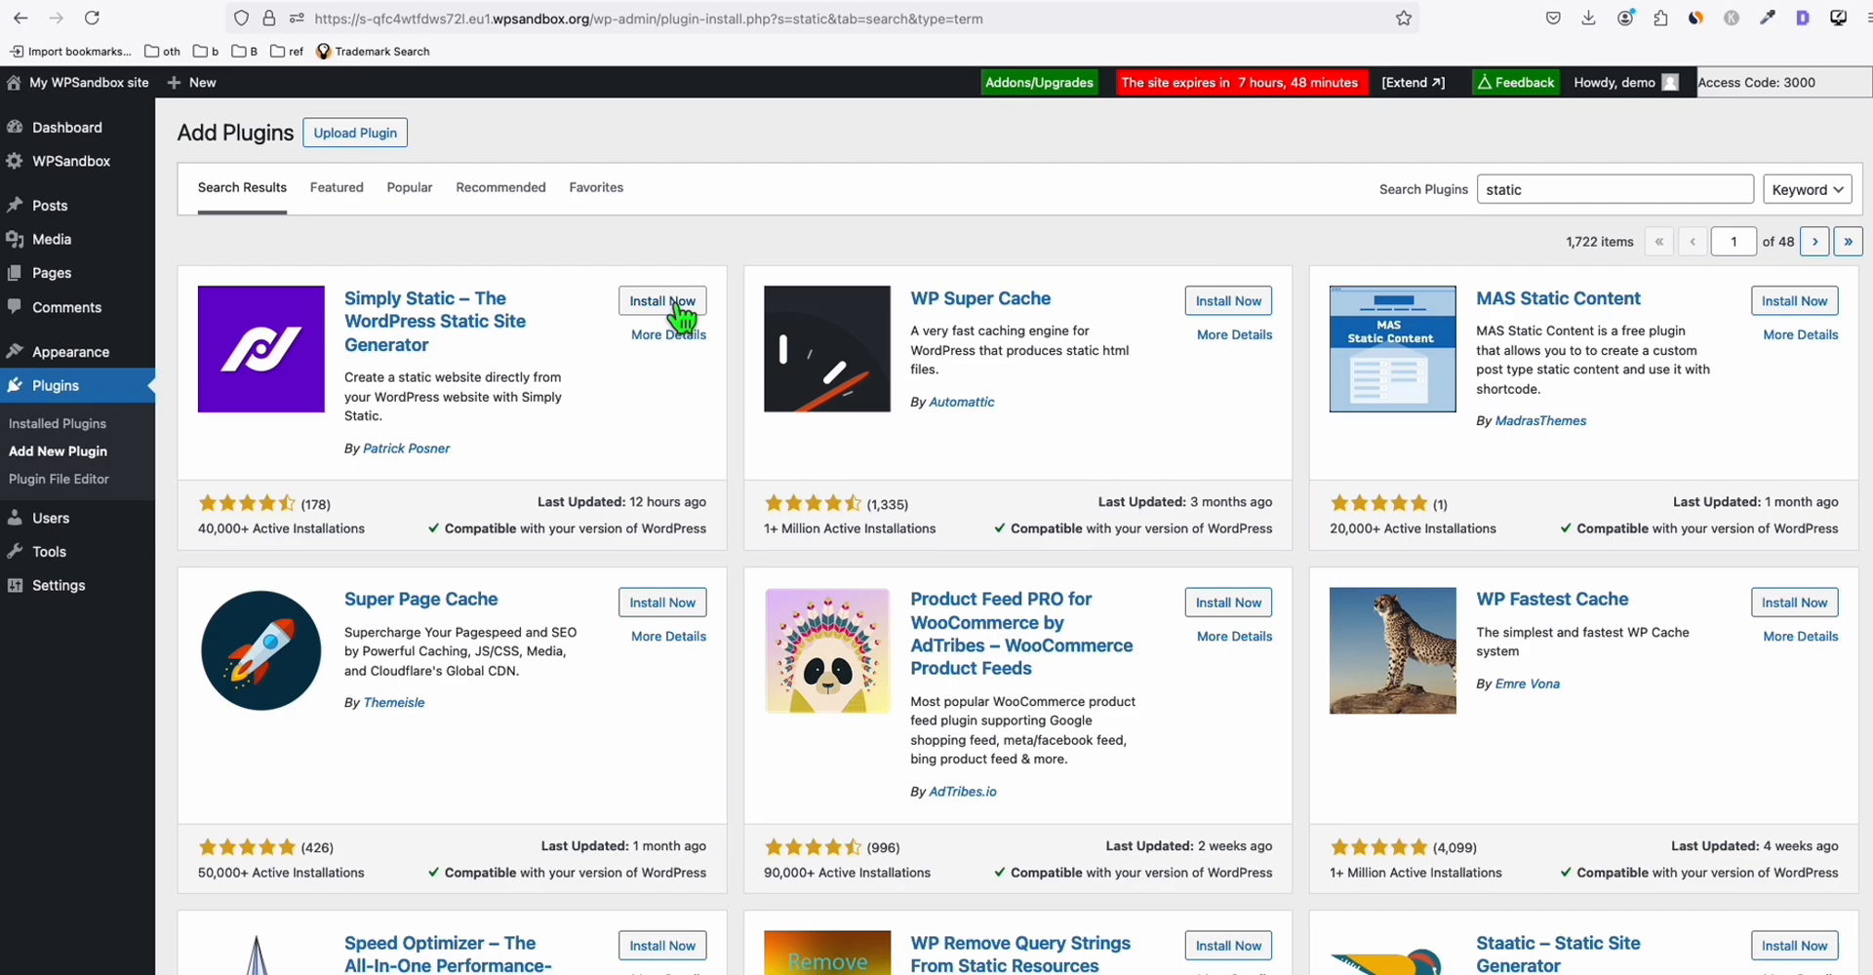
{"action": "left_click", "coordinate": [661, 300]}
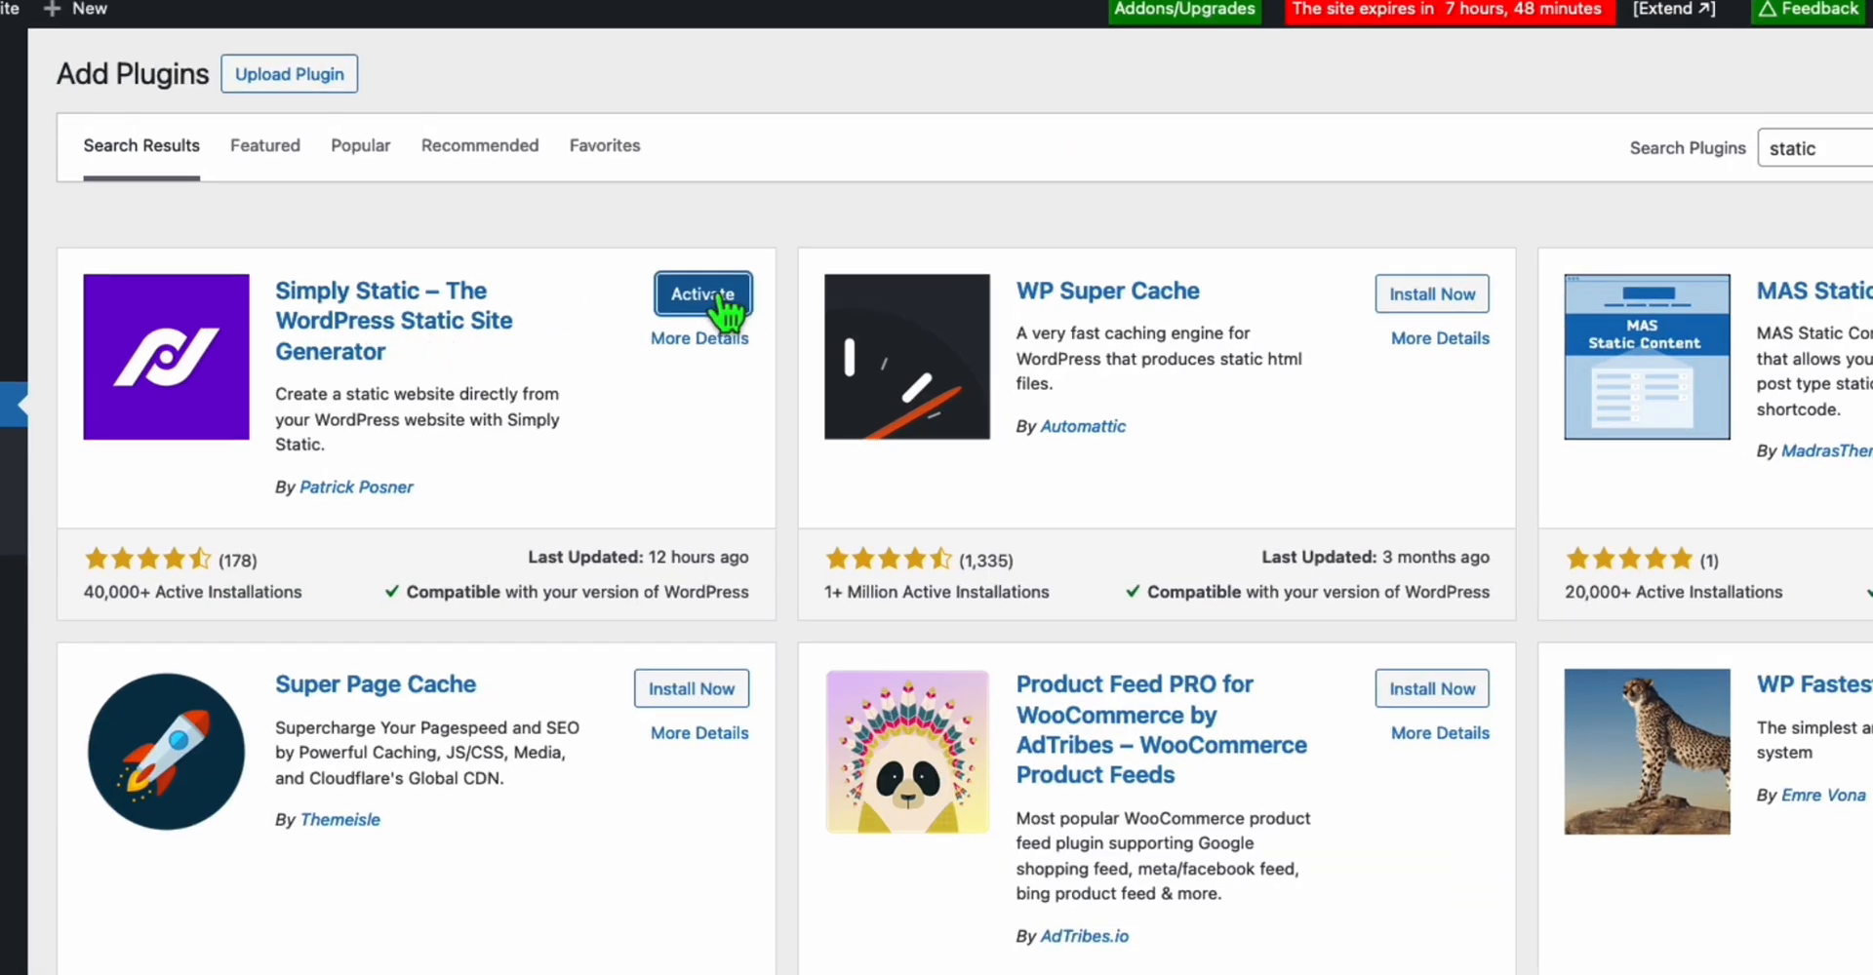
{"action": "left_click", "coordinate": [702, 293]}
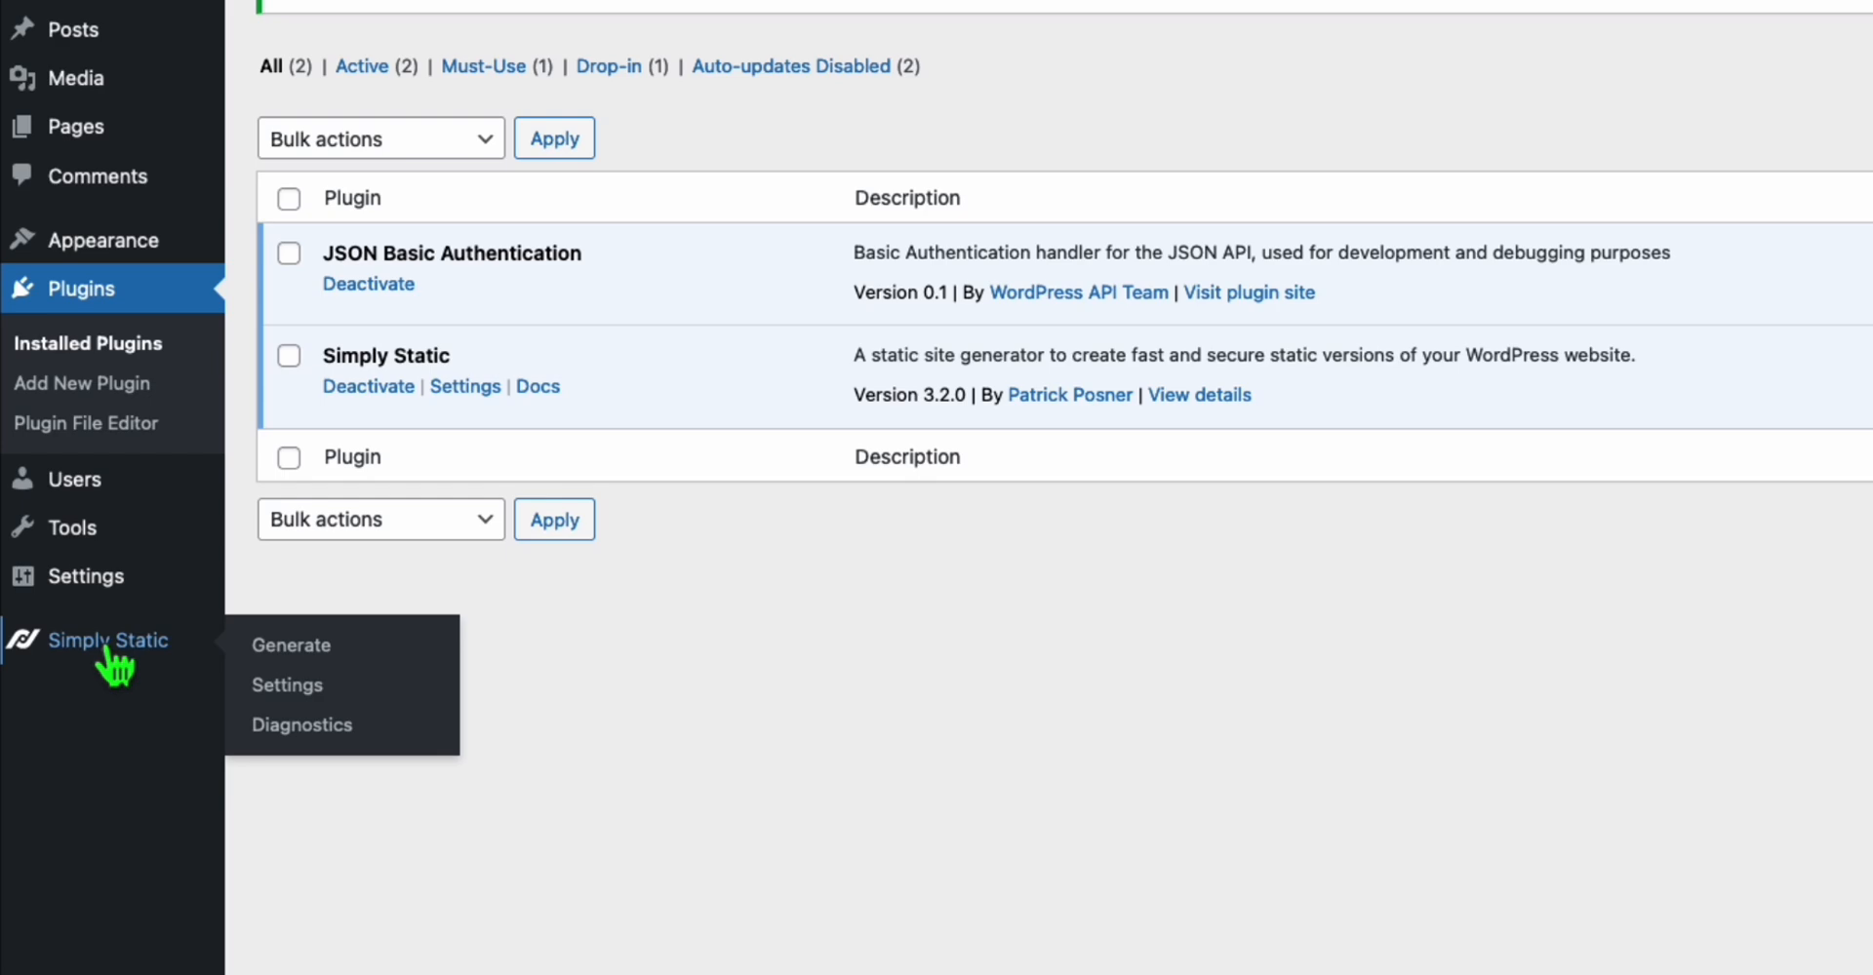
{"action": "left_click", "coordinate": [291, 645]}
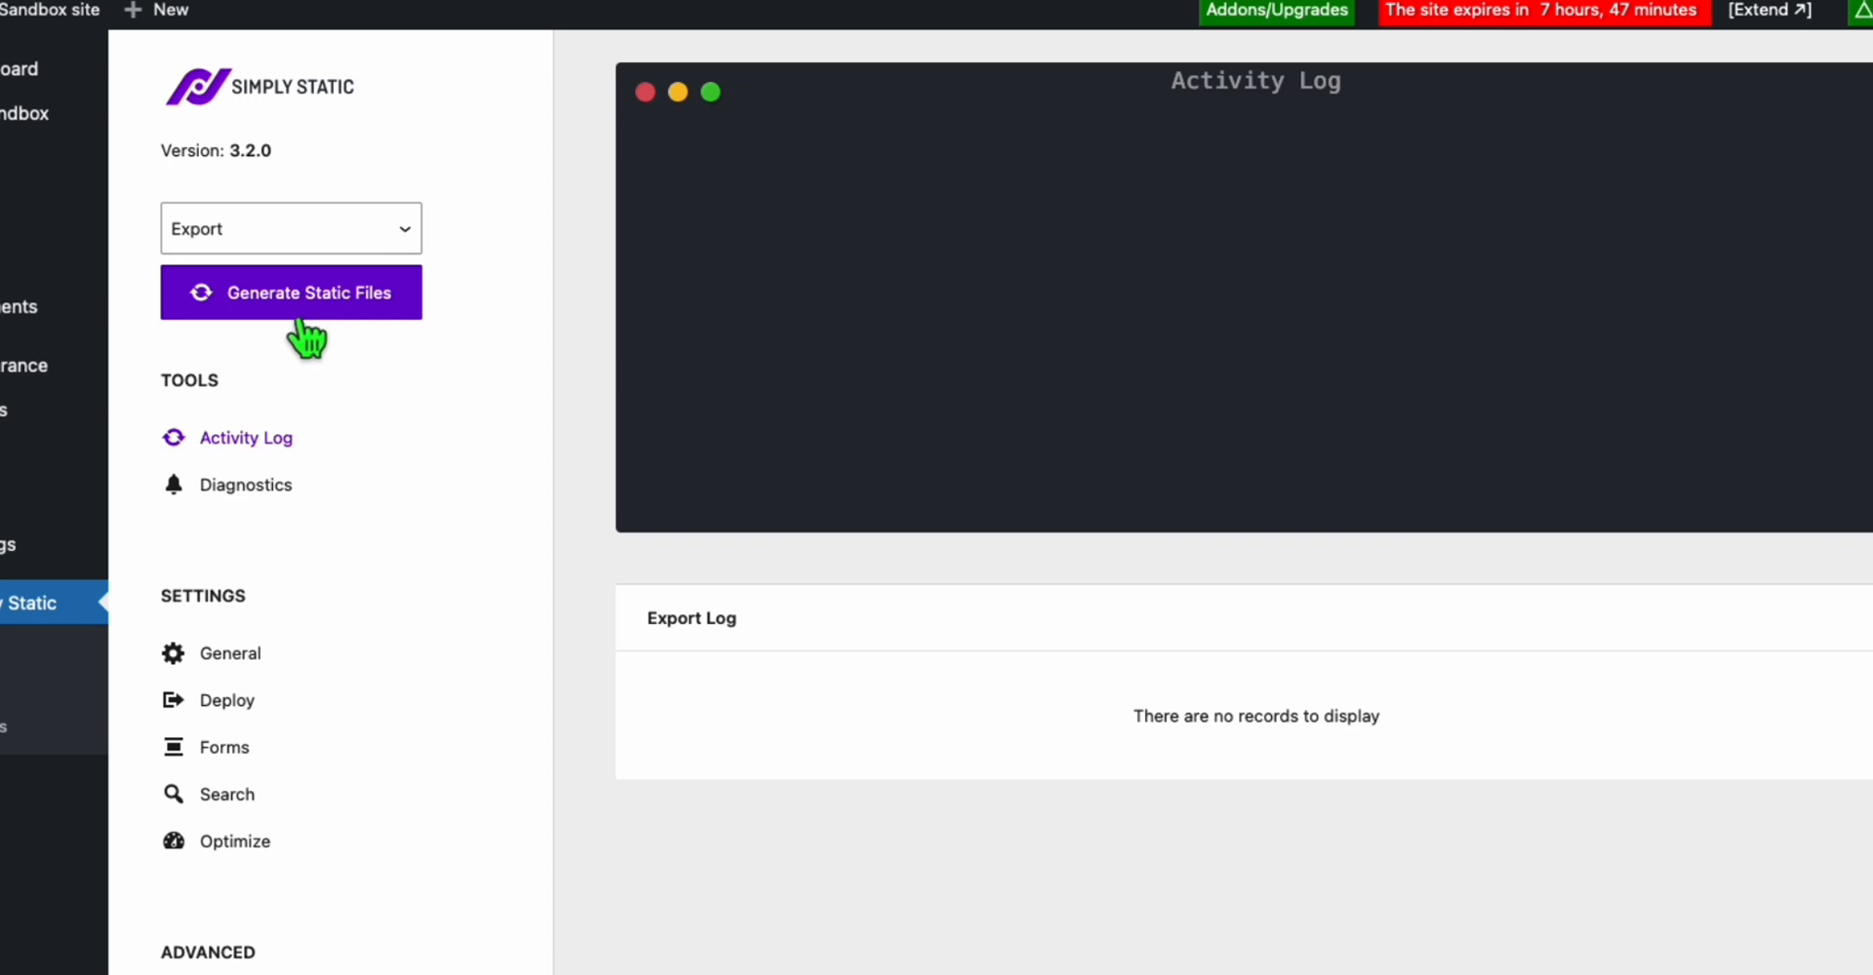
{"action": "mouse_move", "coordinate": [311, 346]}
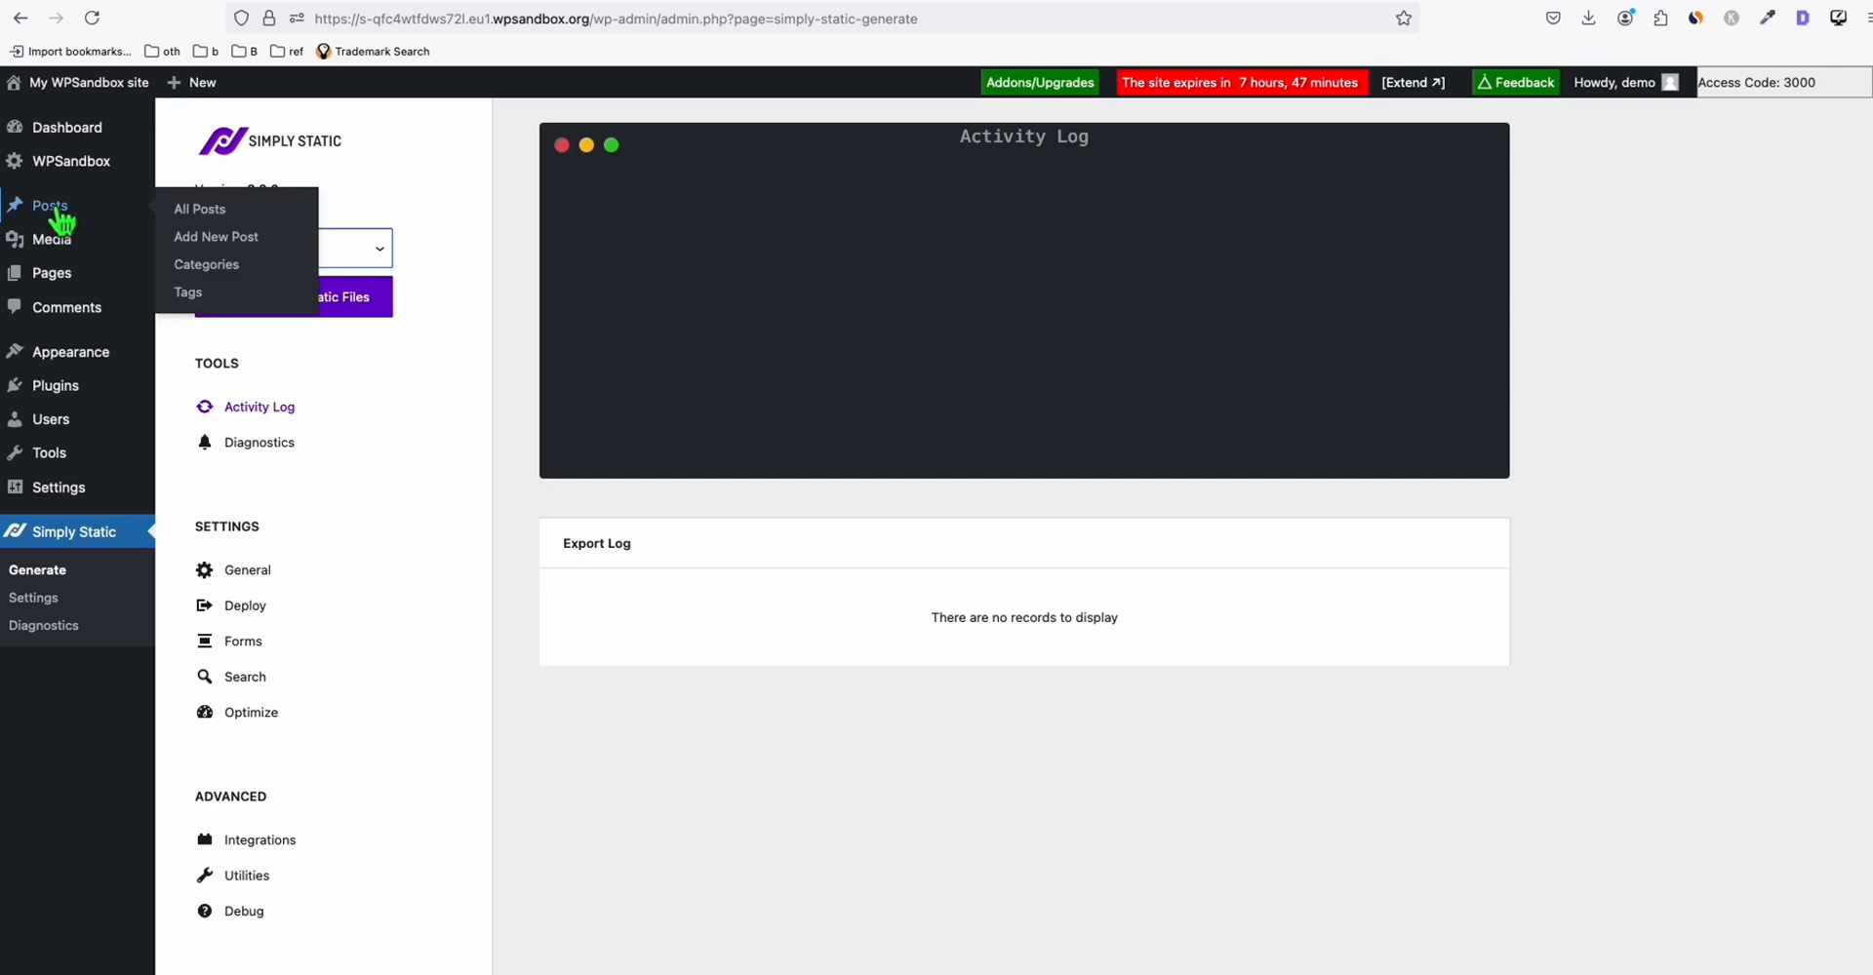
View the published 'How Many People On Football Team' article from the posts list
{"action": "left_click", "coordinate": [198, 208]}
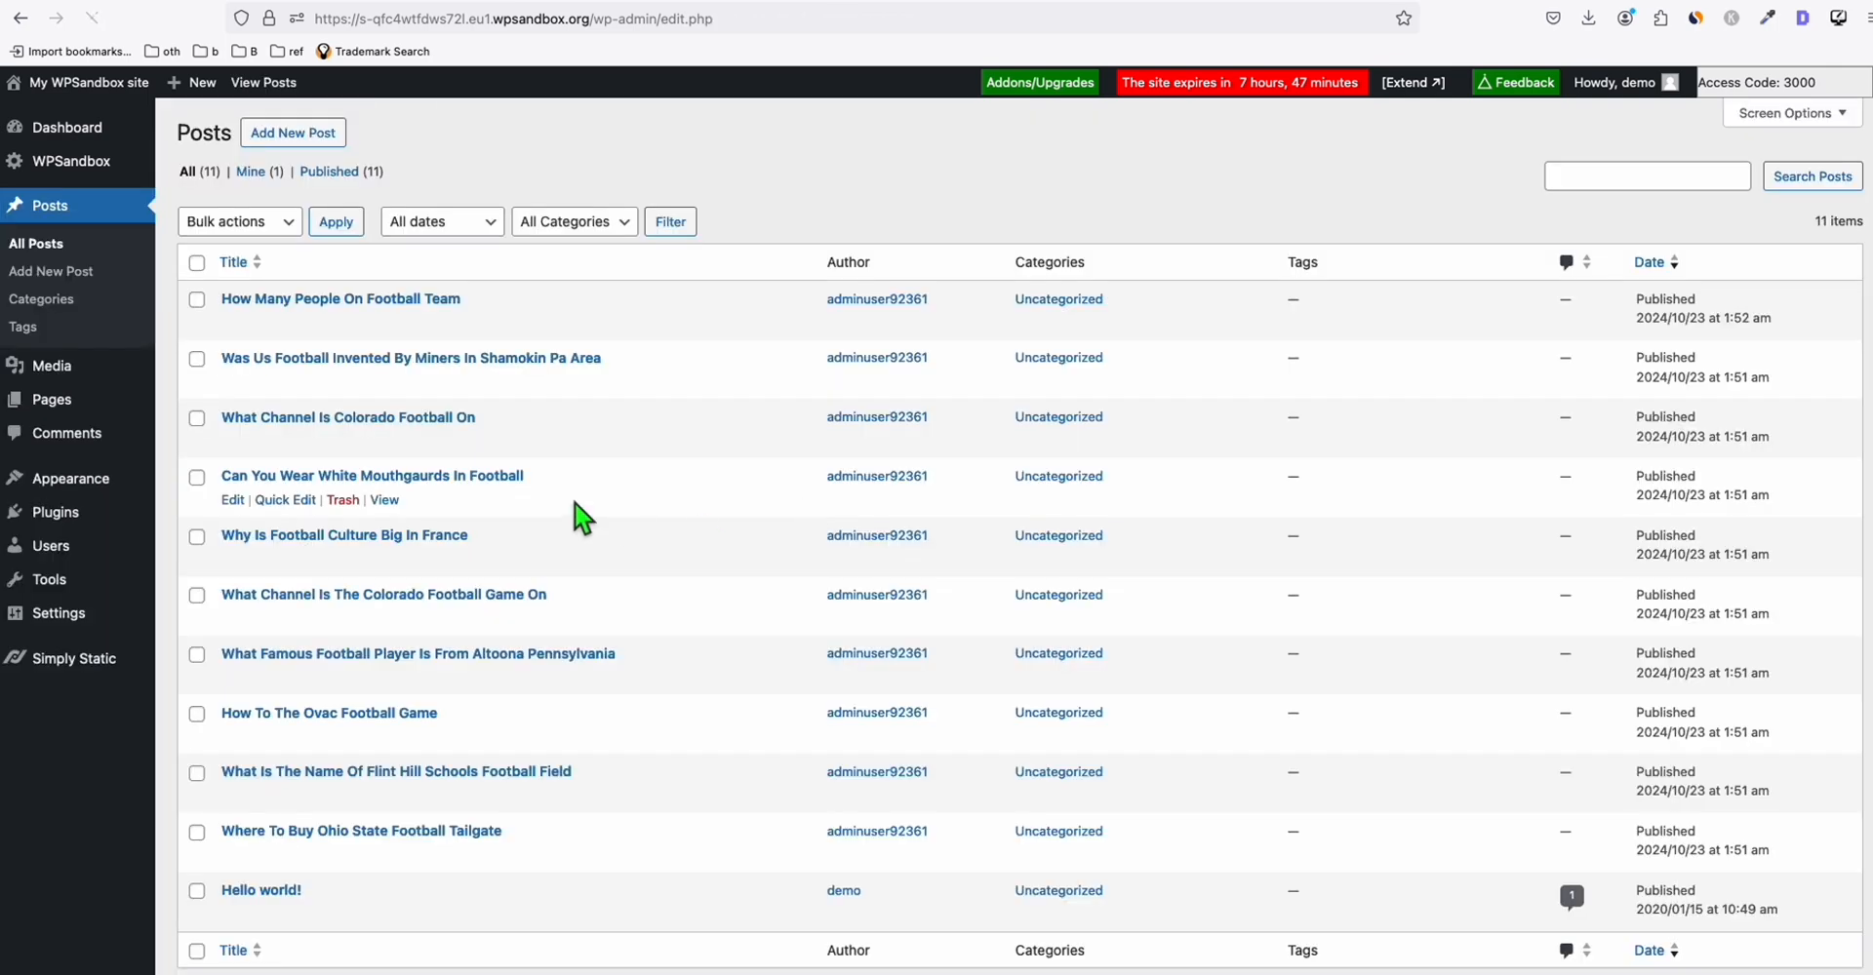
{"action": "mouse_move", "coordinate": [430, 391]}
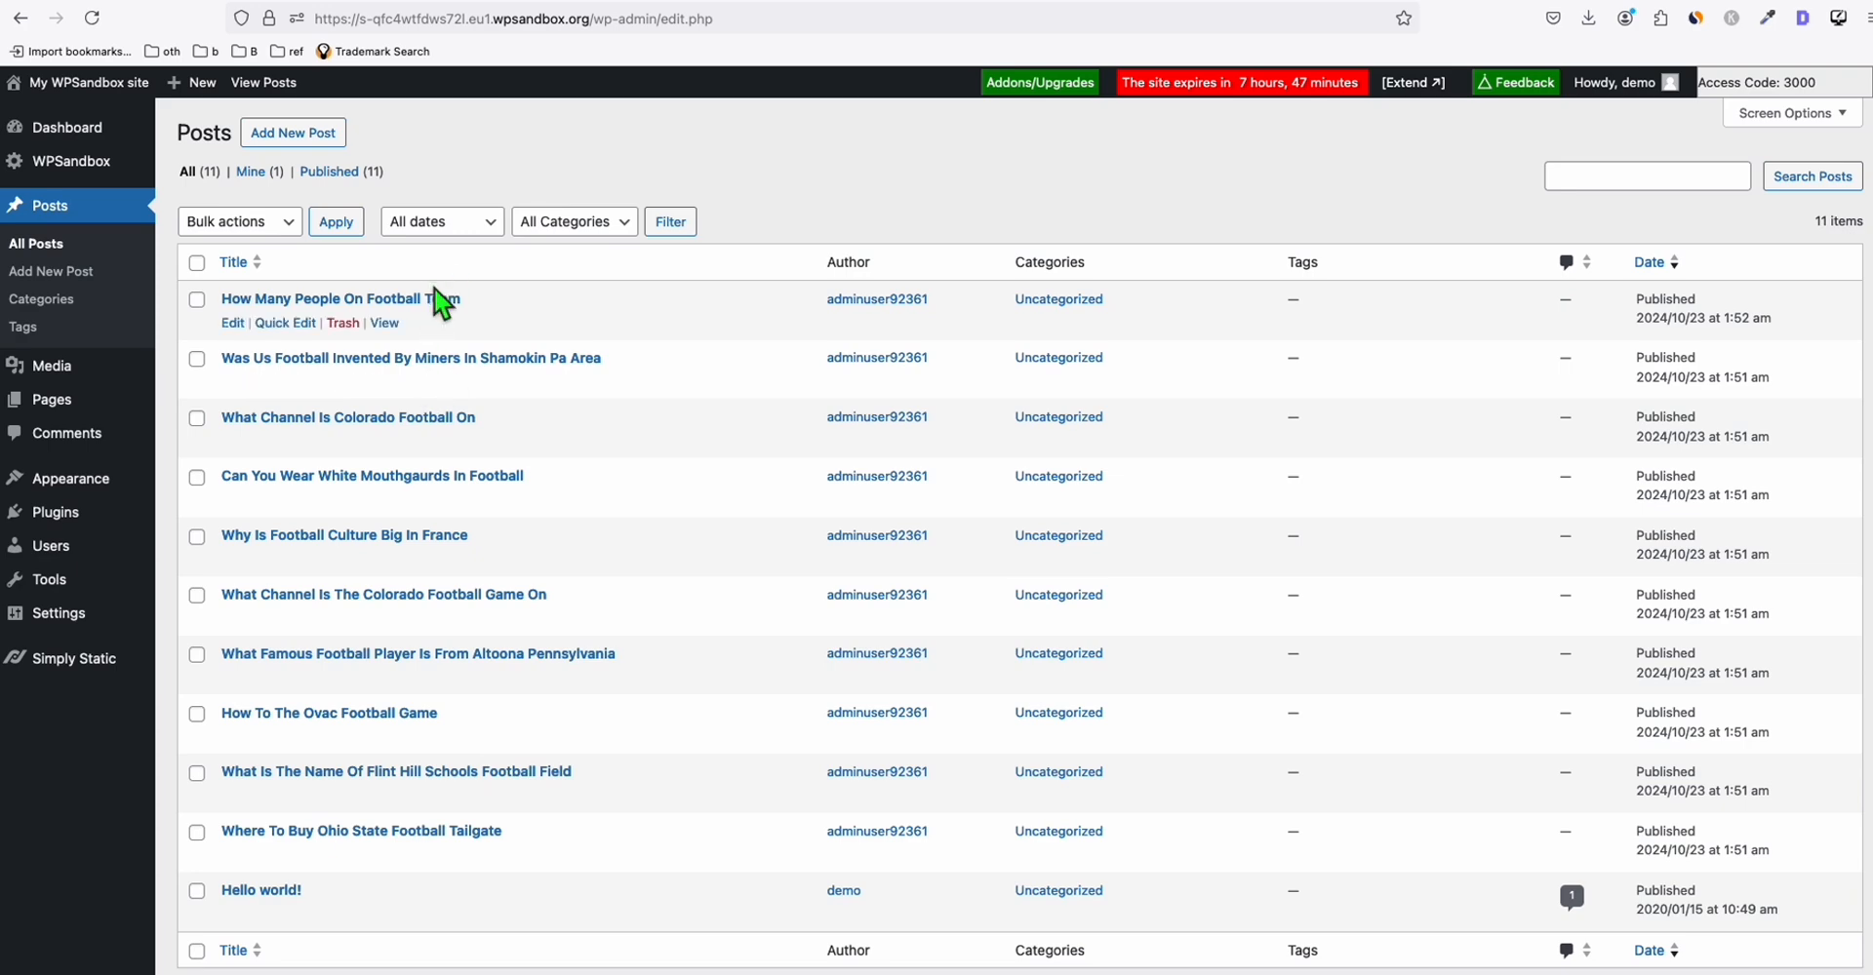
{"action": "mouse_move", "coordinate": [463, 455]}
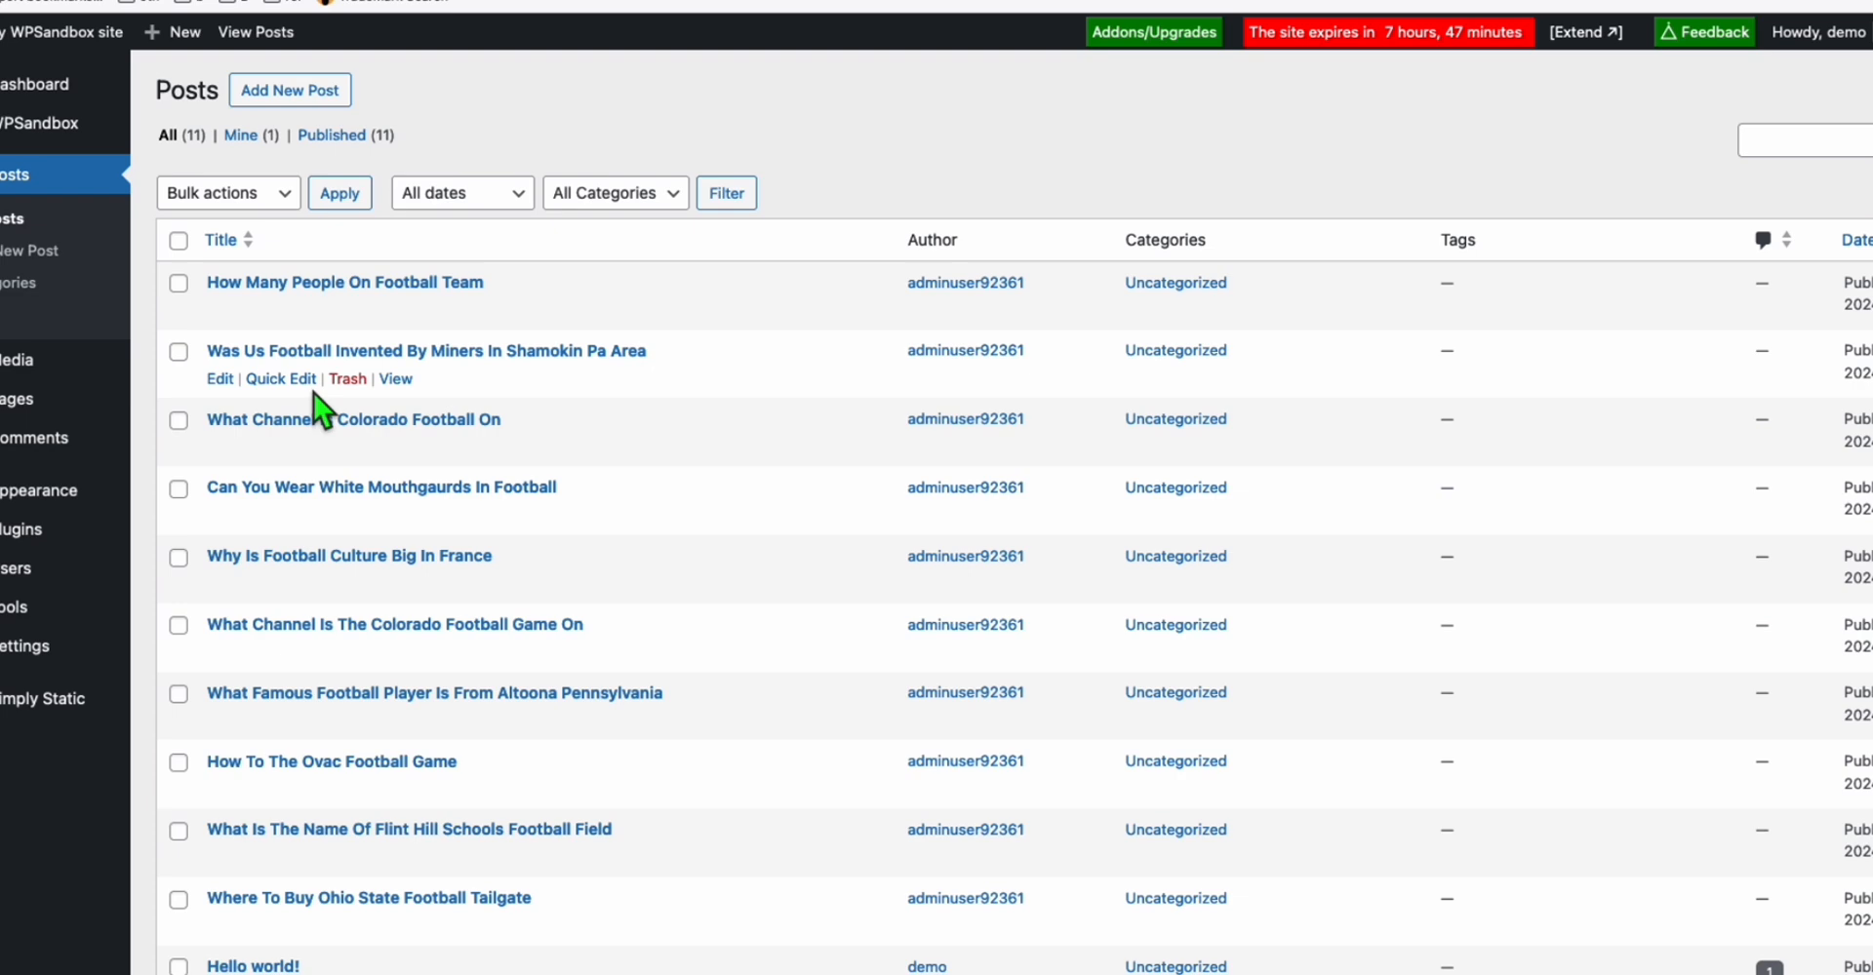
{"action": "mouse_move", "coordinate": [394, 310]}
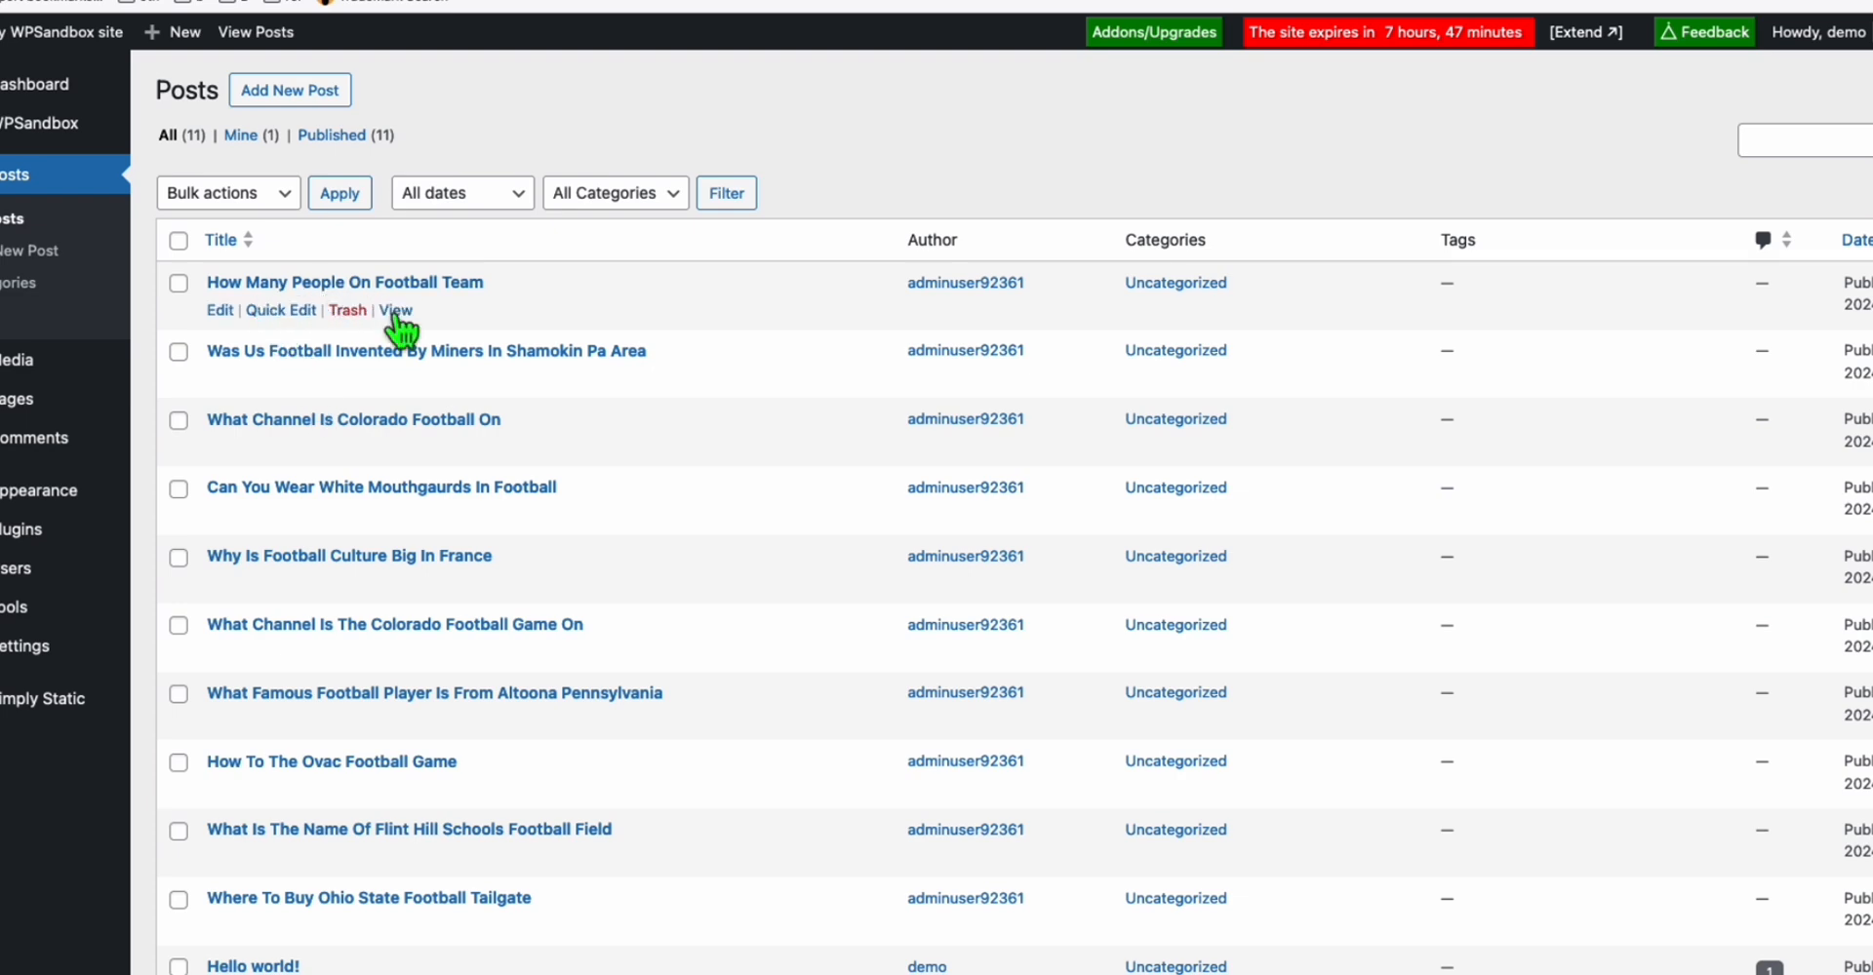
{"action": "left_click", "coordinate": [393, 310]}
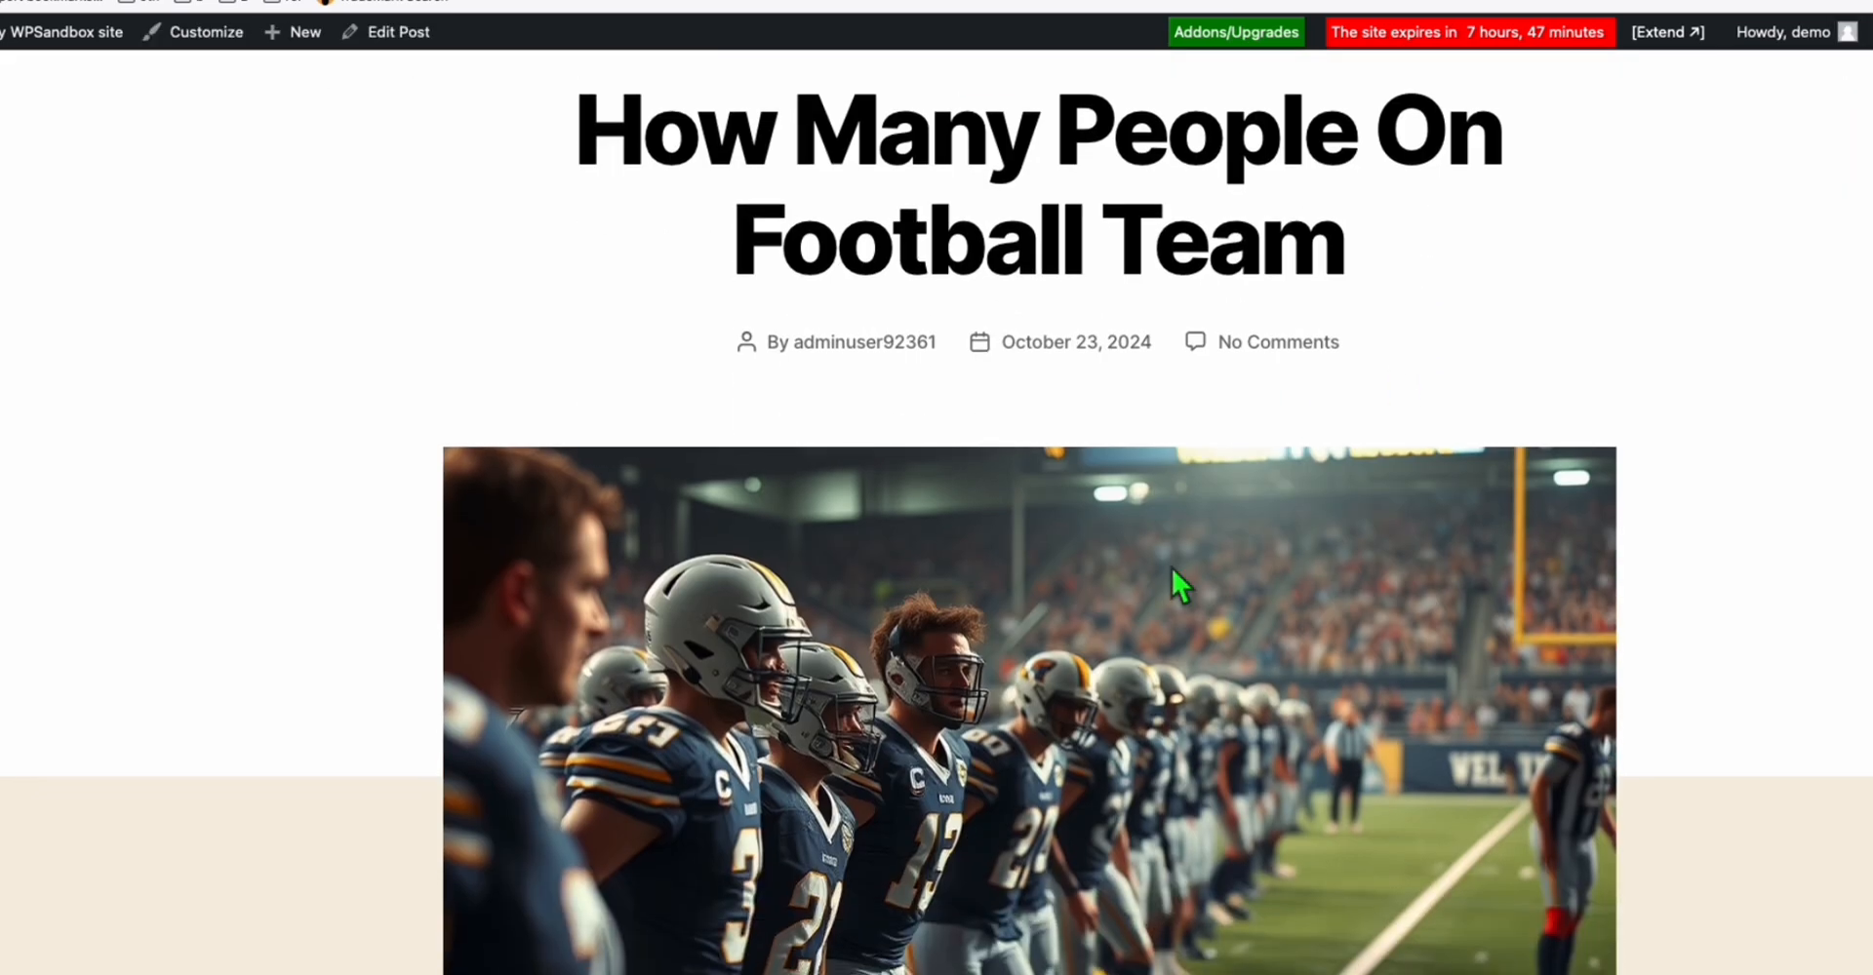
{"action": "scroll", "scroll_direction": "down", "scroll_amount": 3}
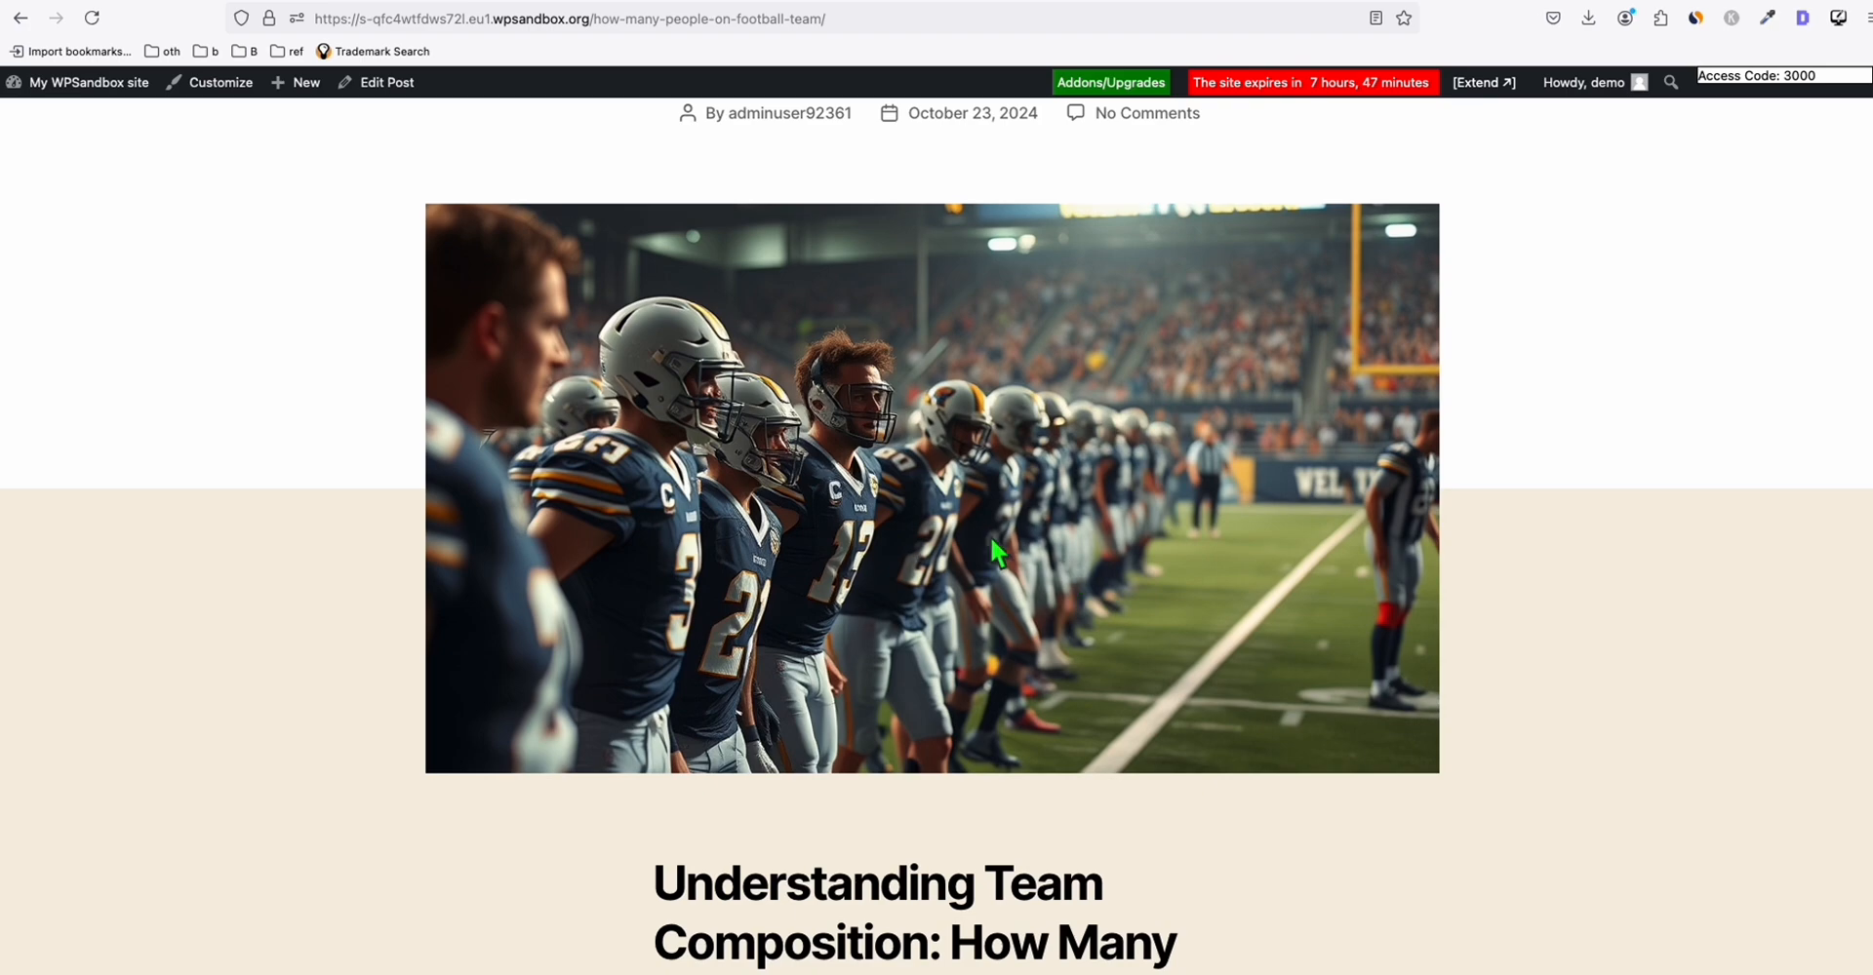
{"action": "scroll", "scroll_direction": "down", "scroll_amount": 3}
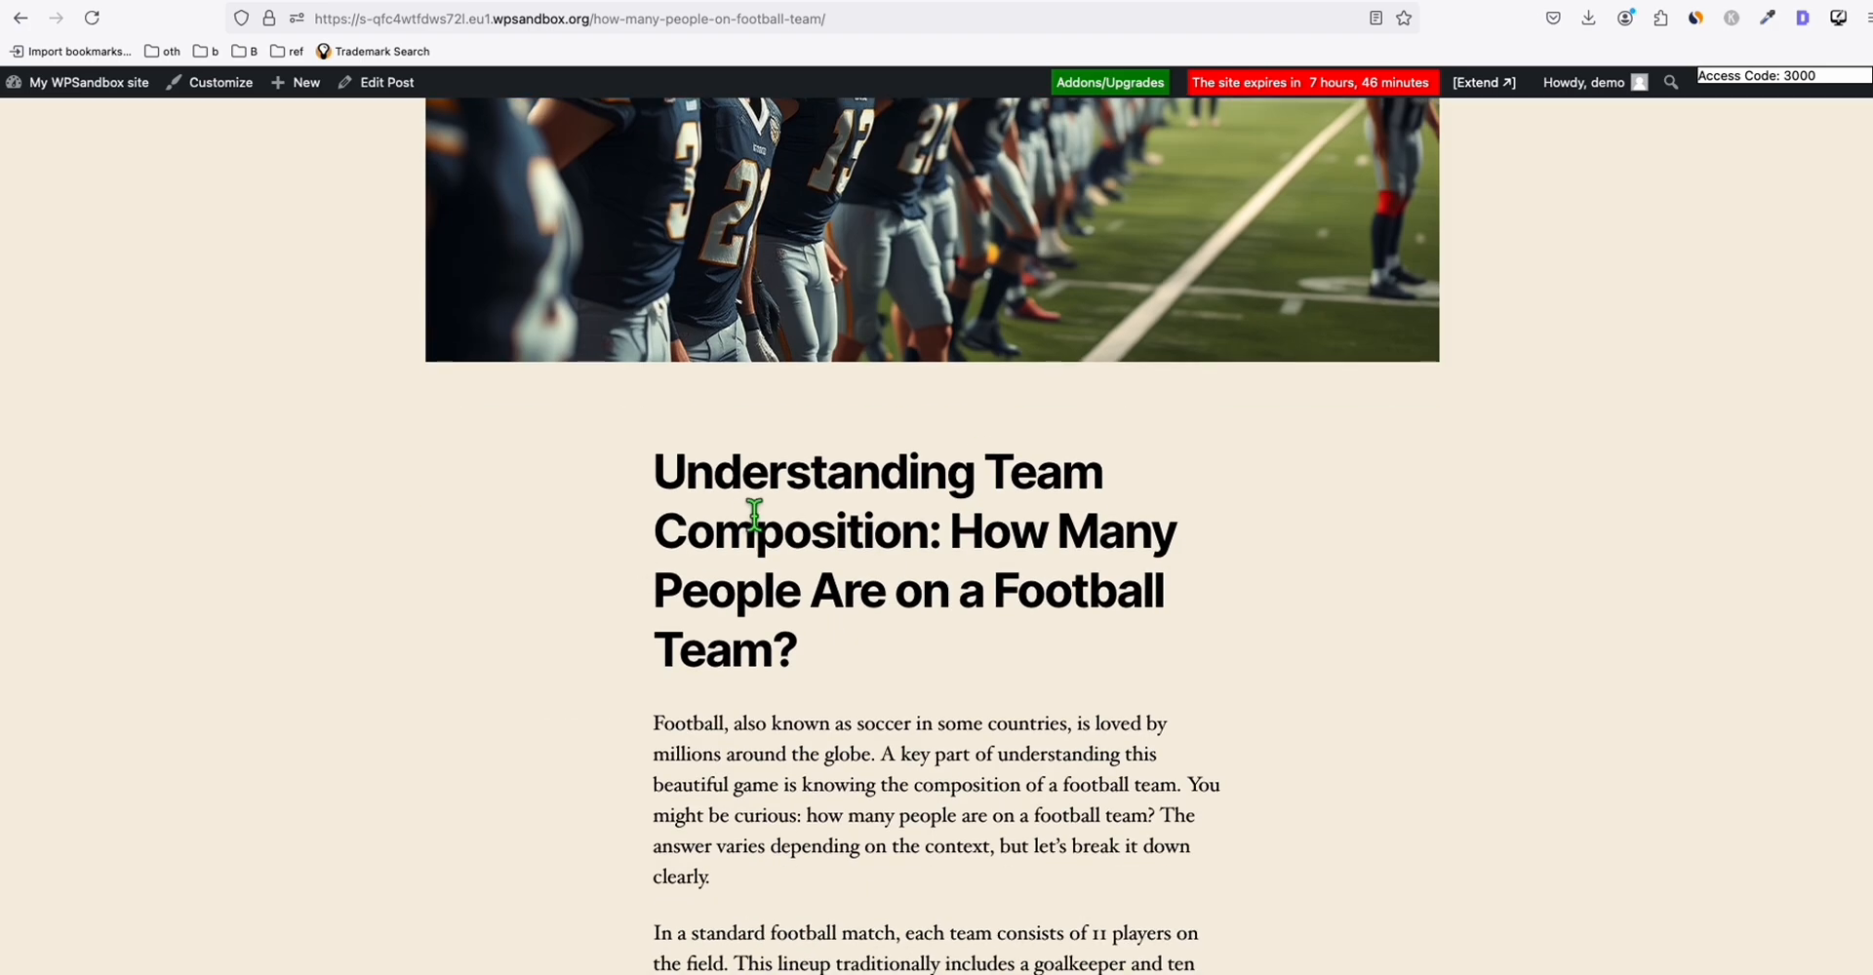
{"action": "scroll", "scroll_direction": "down", "scroll_amount": 3}
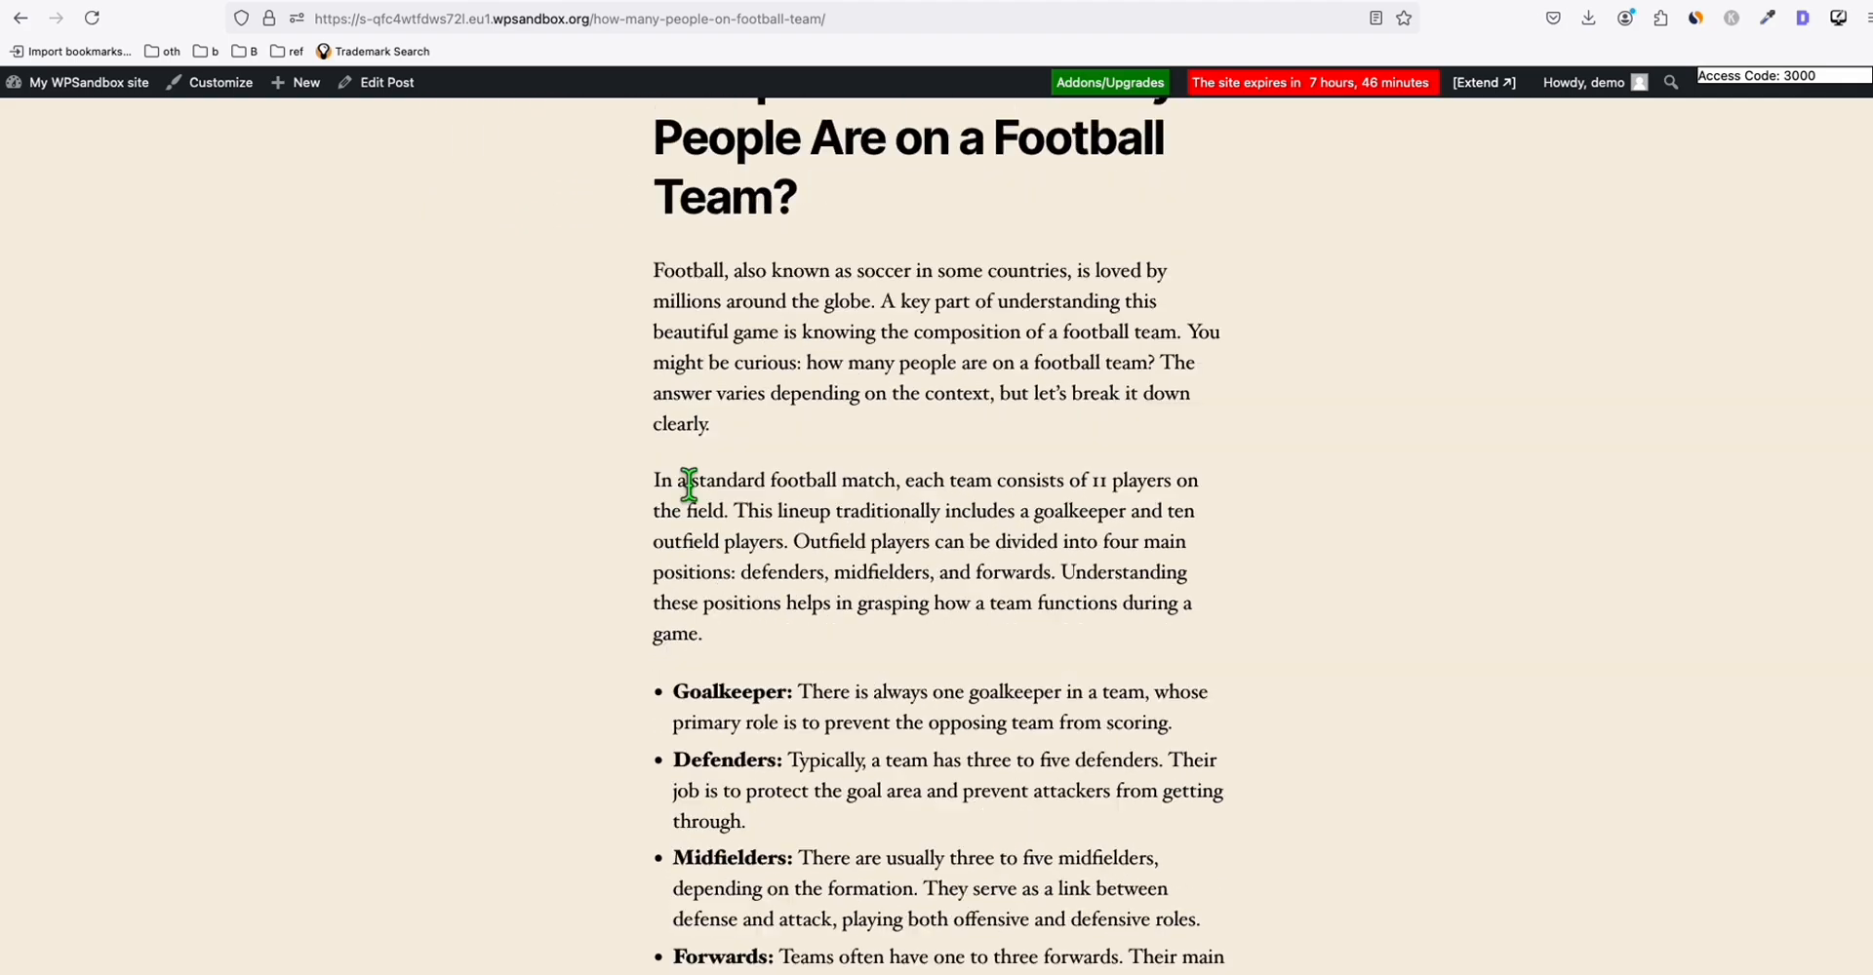
Read through the rest of the article down to its end
{"action": "scroll", "scroll_direction": "down", "scroll_amount": 3}
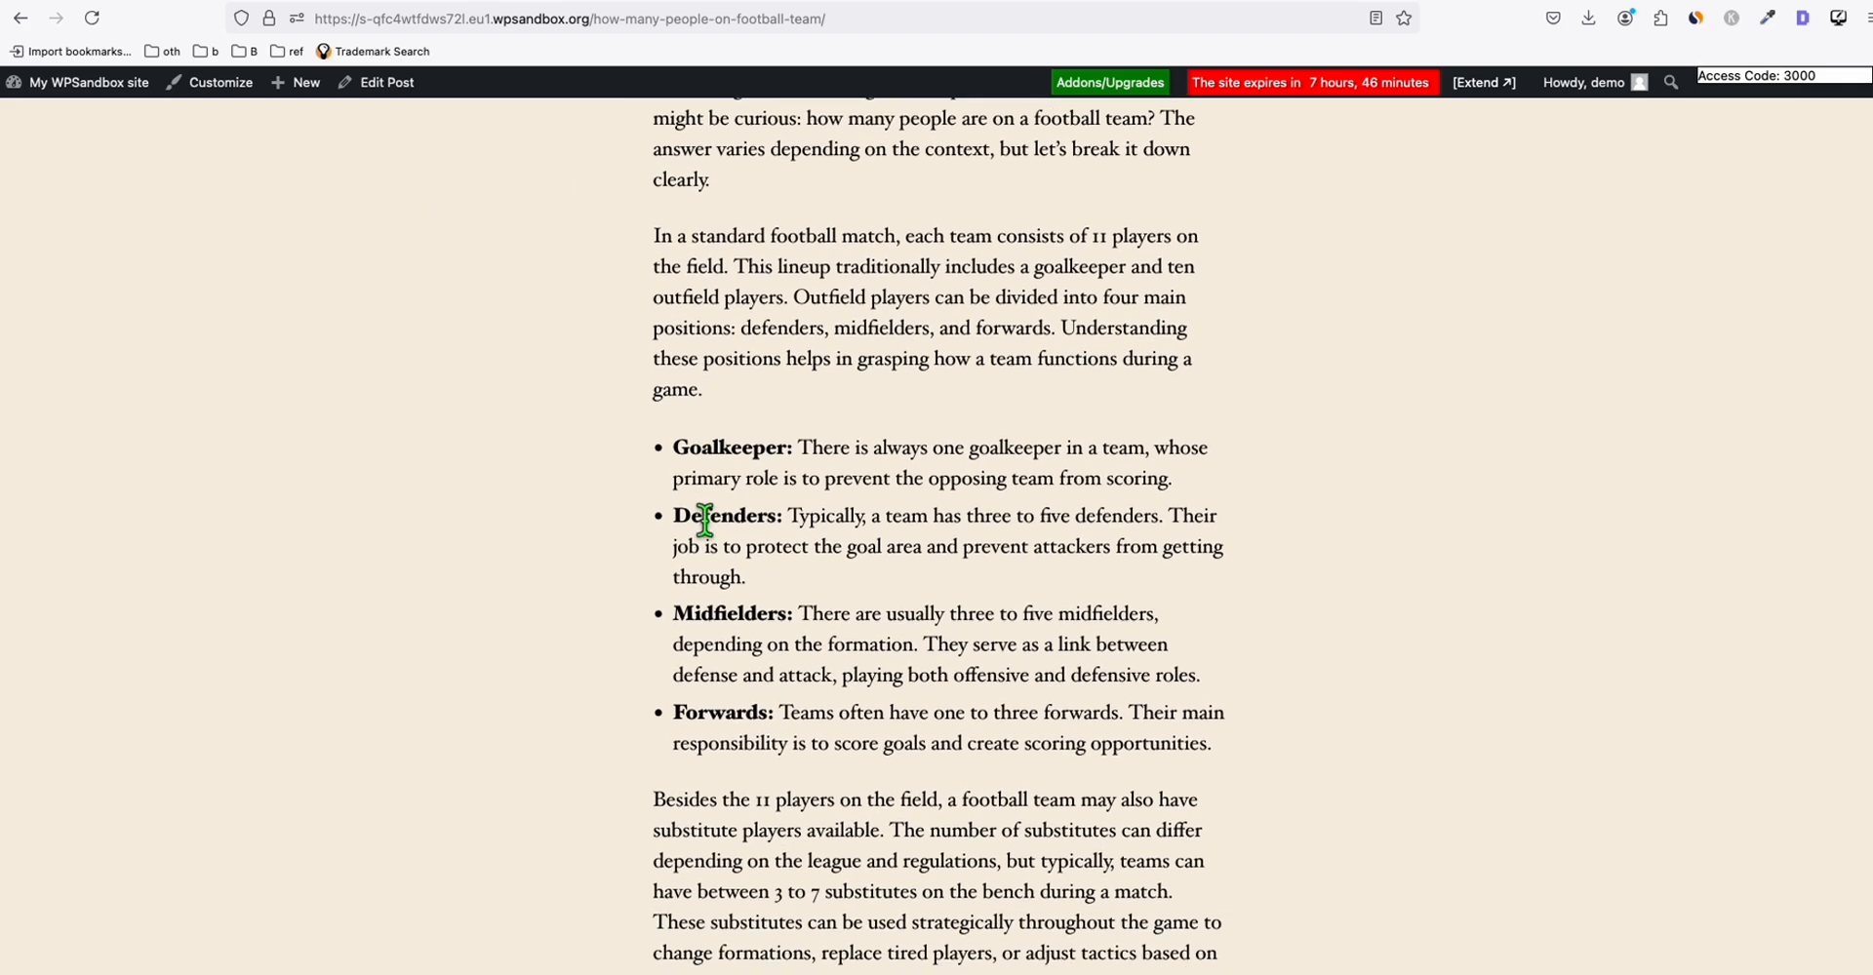
{"action": "scroll", "scroll_direction": "down", "scroll_amount": 3}
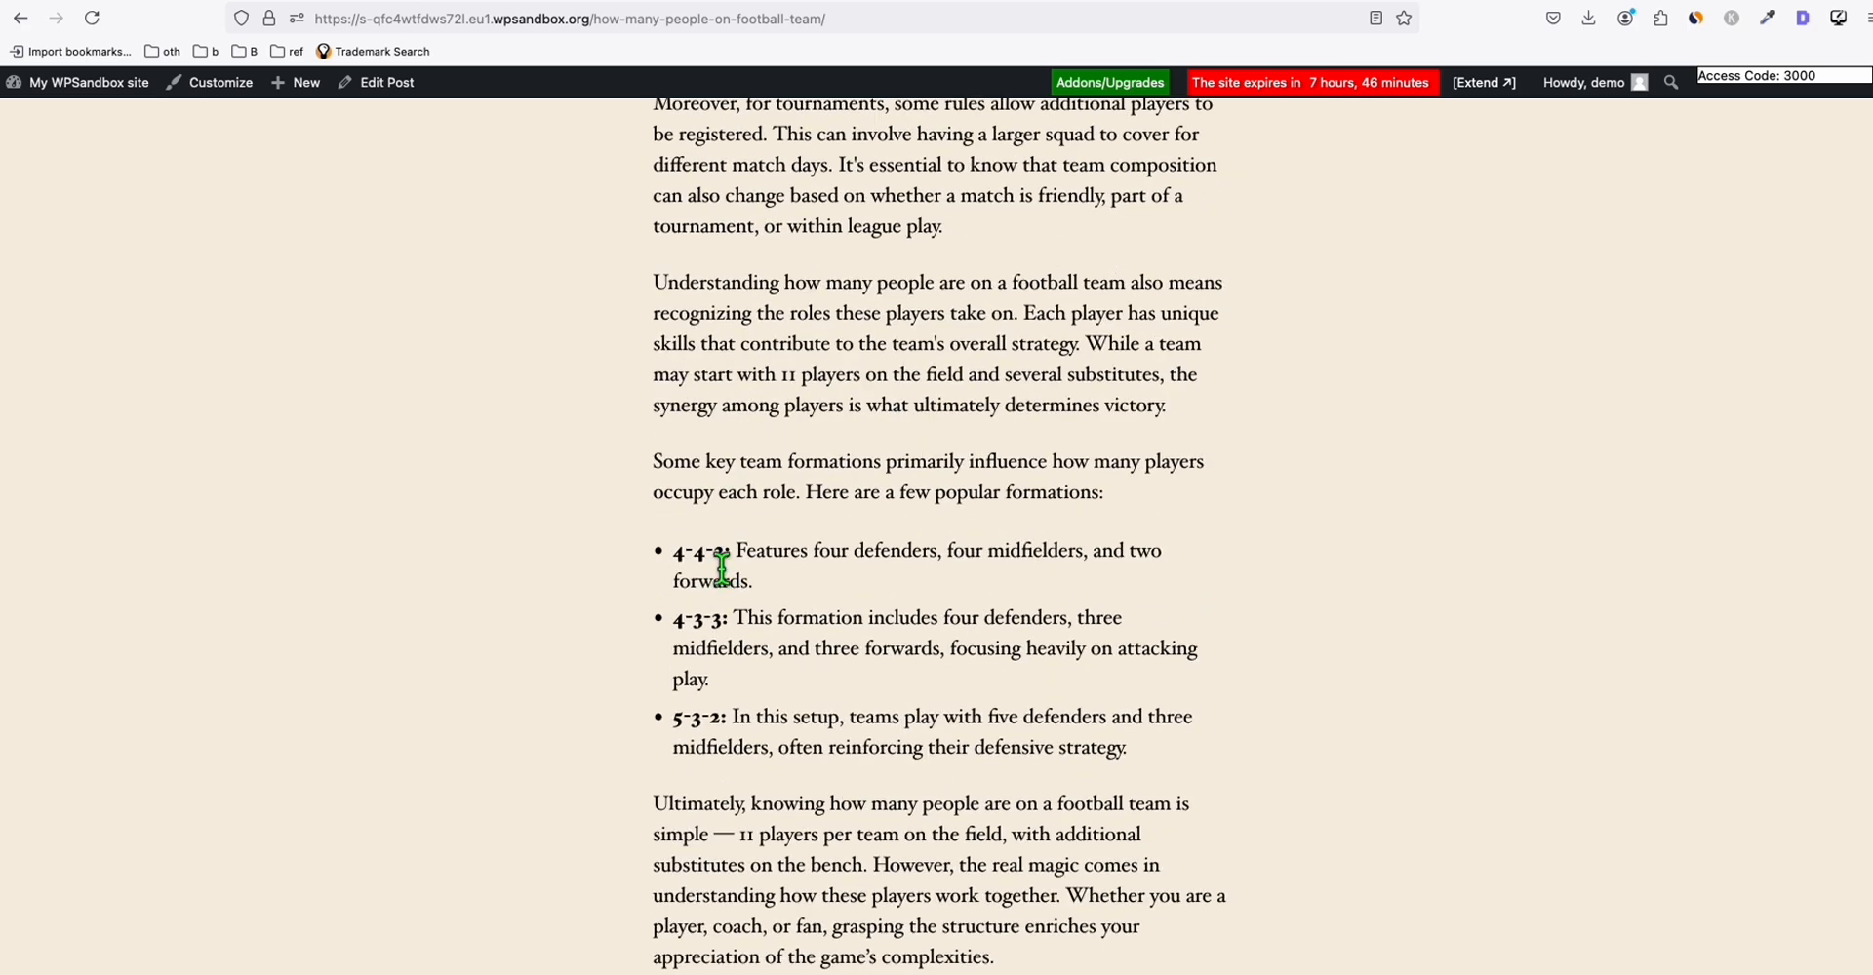
{"action": "scroll", "scroll_direction": "down", "scroll_amount": 3}
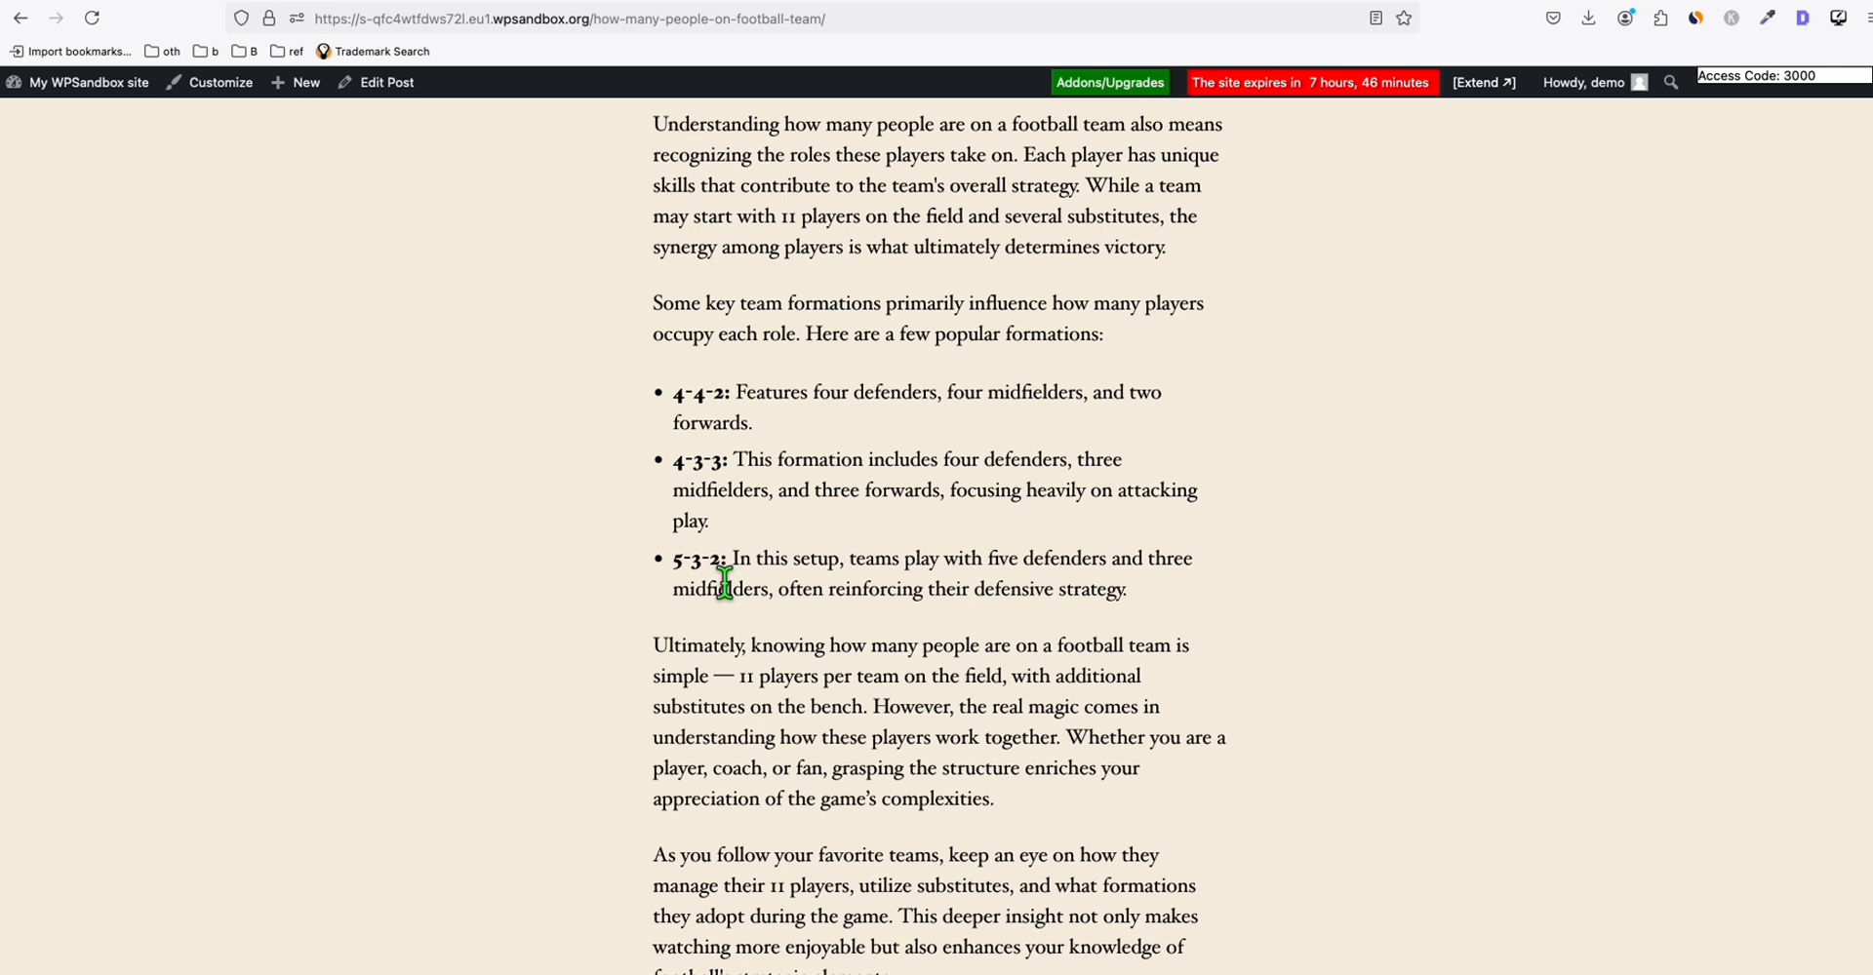
{"action": "mouse_move", "coordinate": [773, 633]}
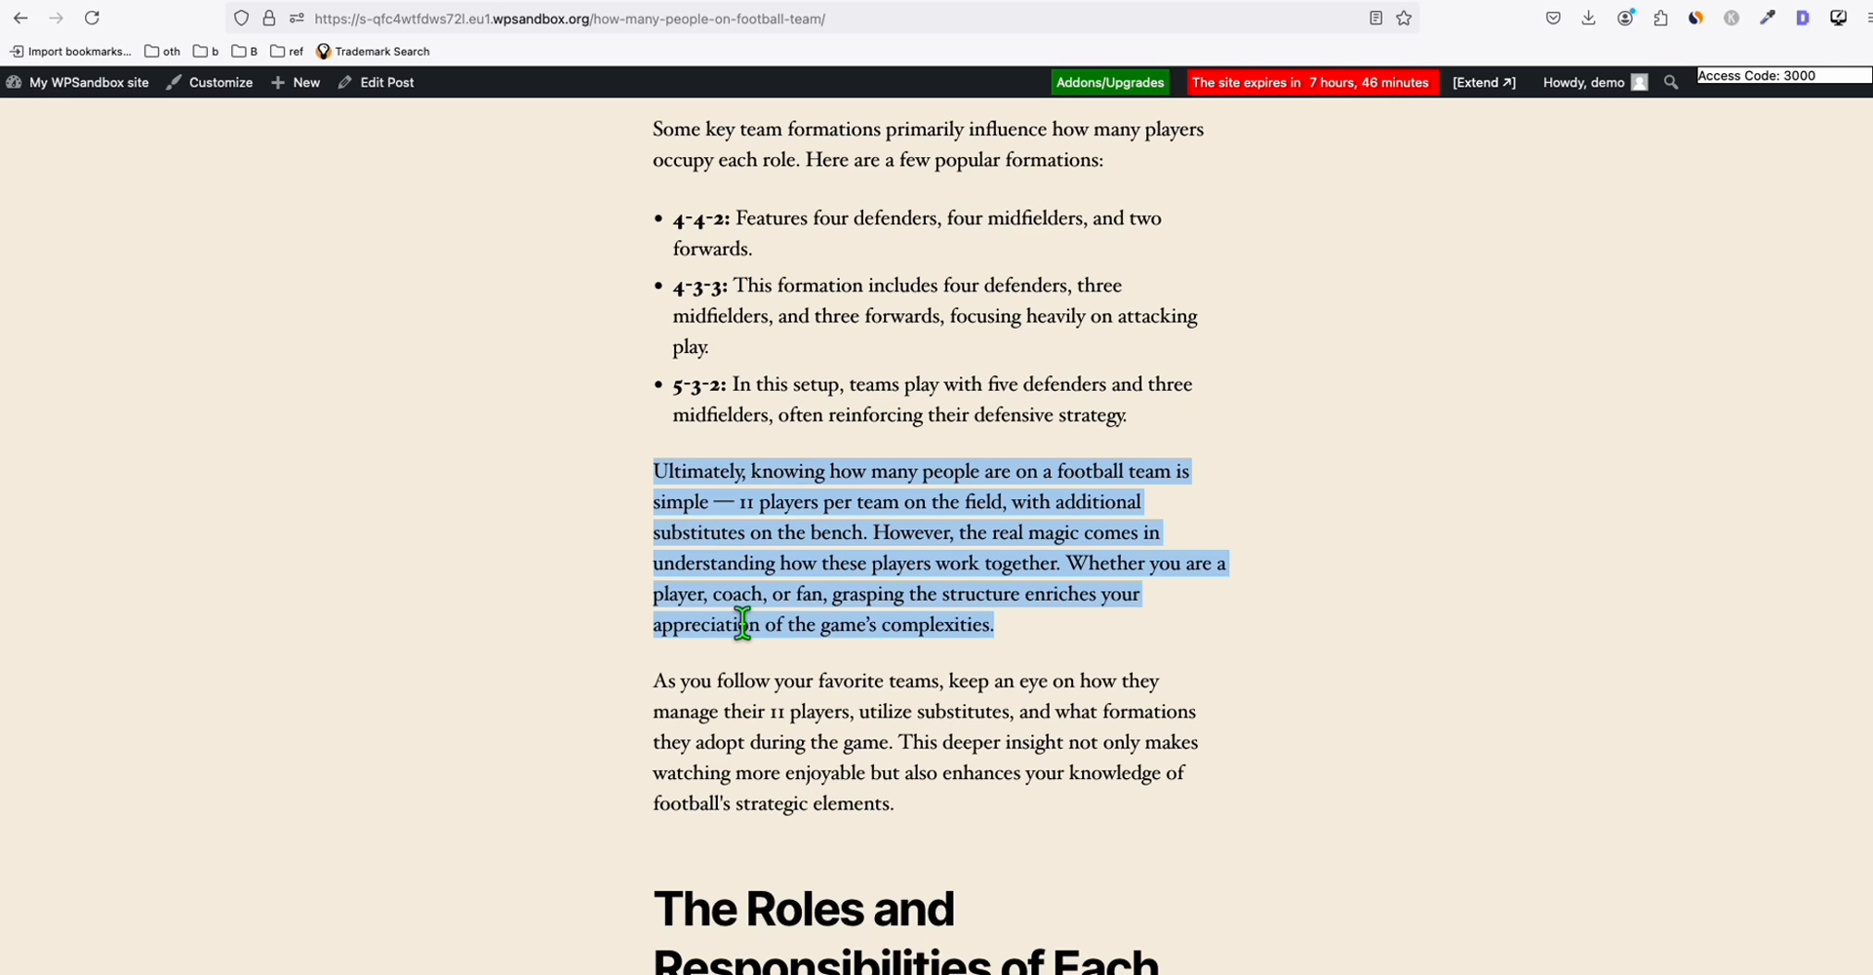
{"action": "scroll", "scroll_direction": "down", "scroll_amount": 3}
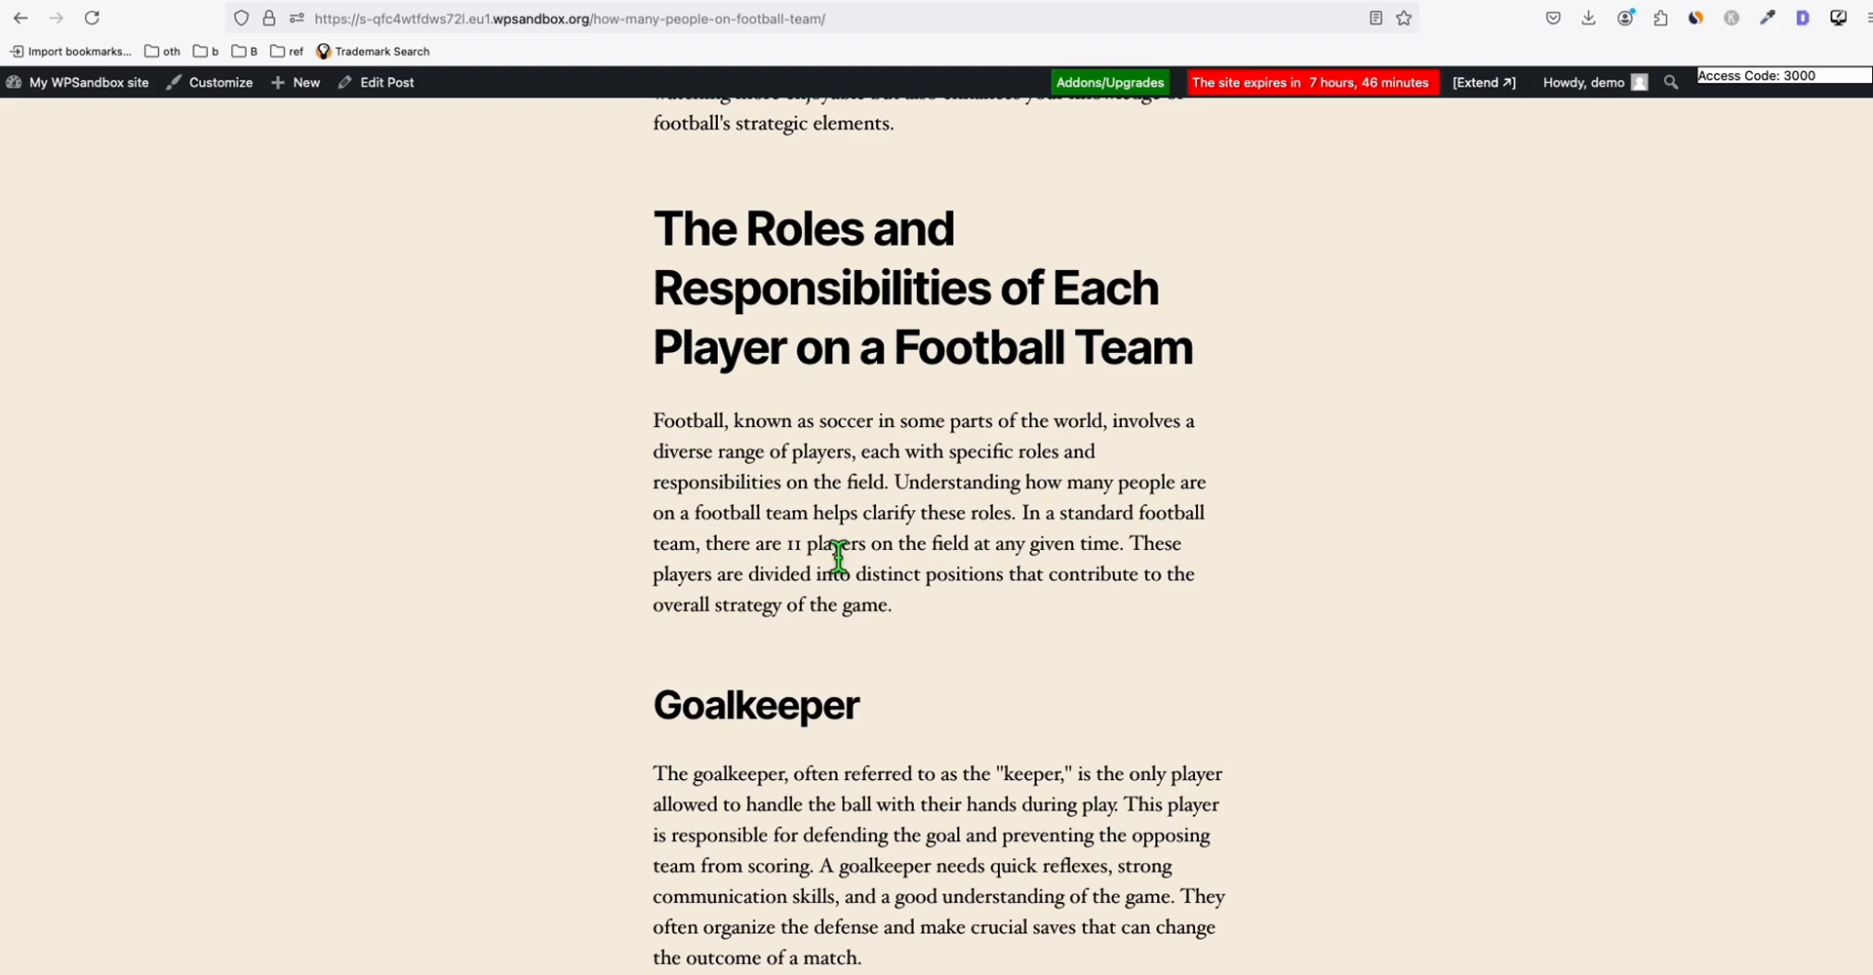
{"action": "scroll", "scroll_direction": "down", "scroll_amount": 3}
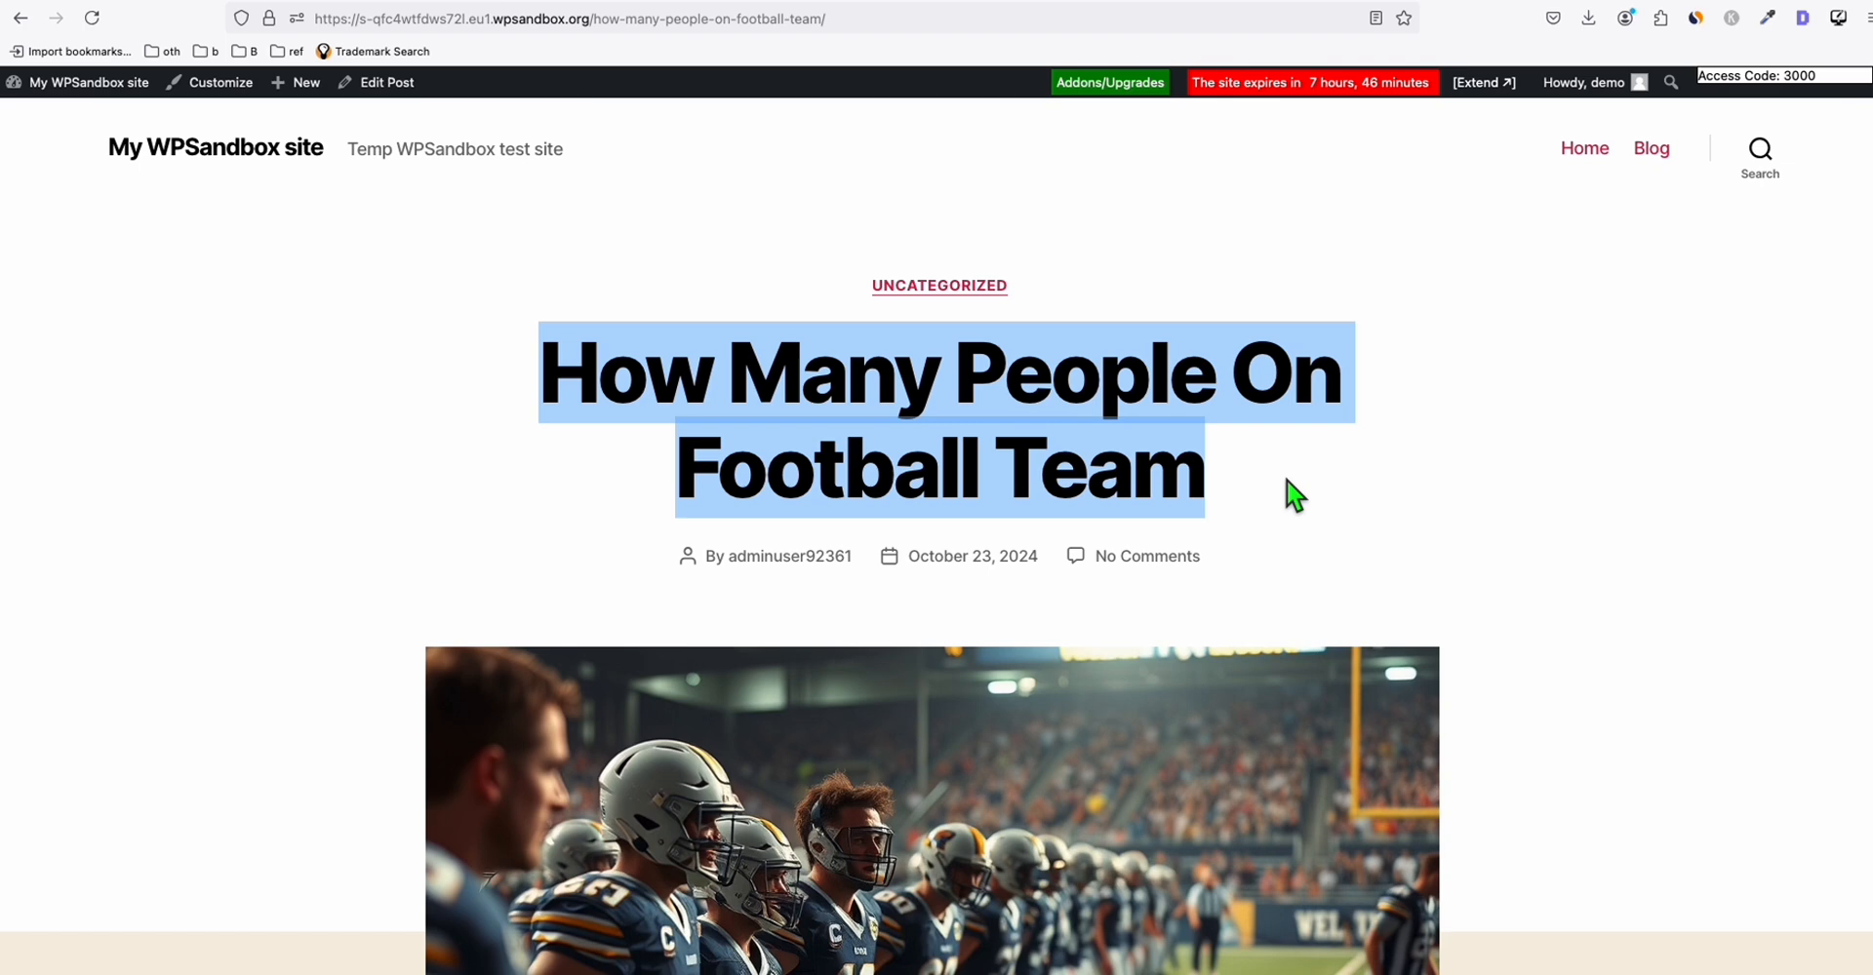
{"action": "mouse_move", "coordinate": [1349, 507]}
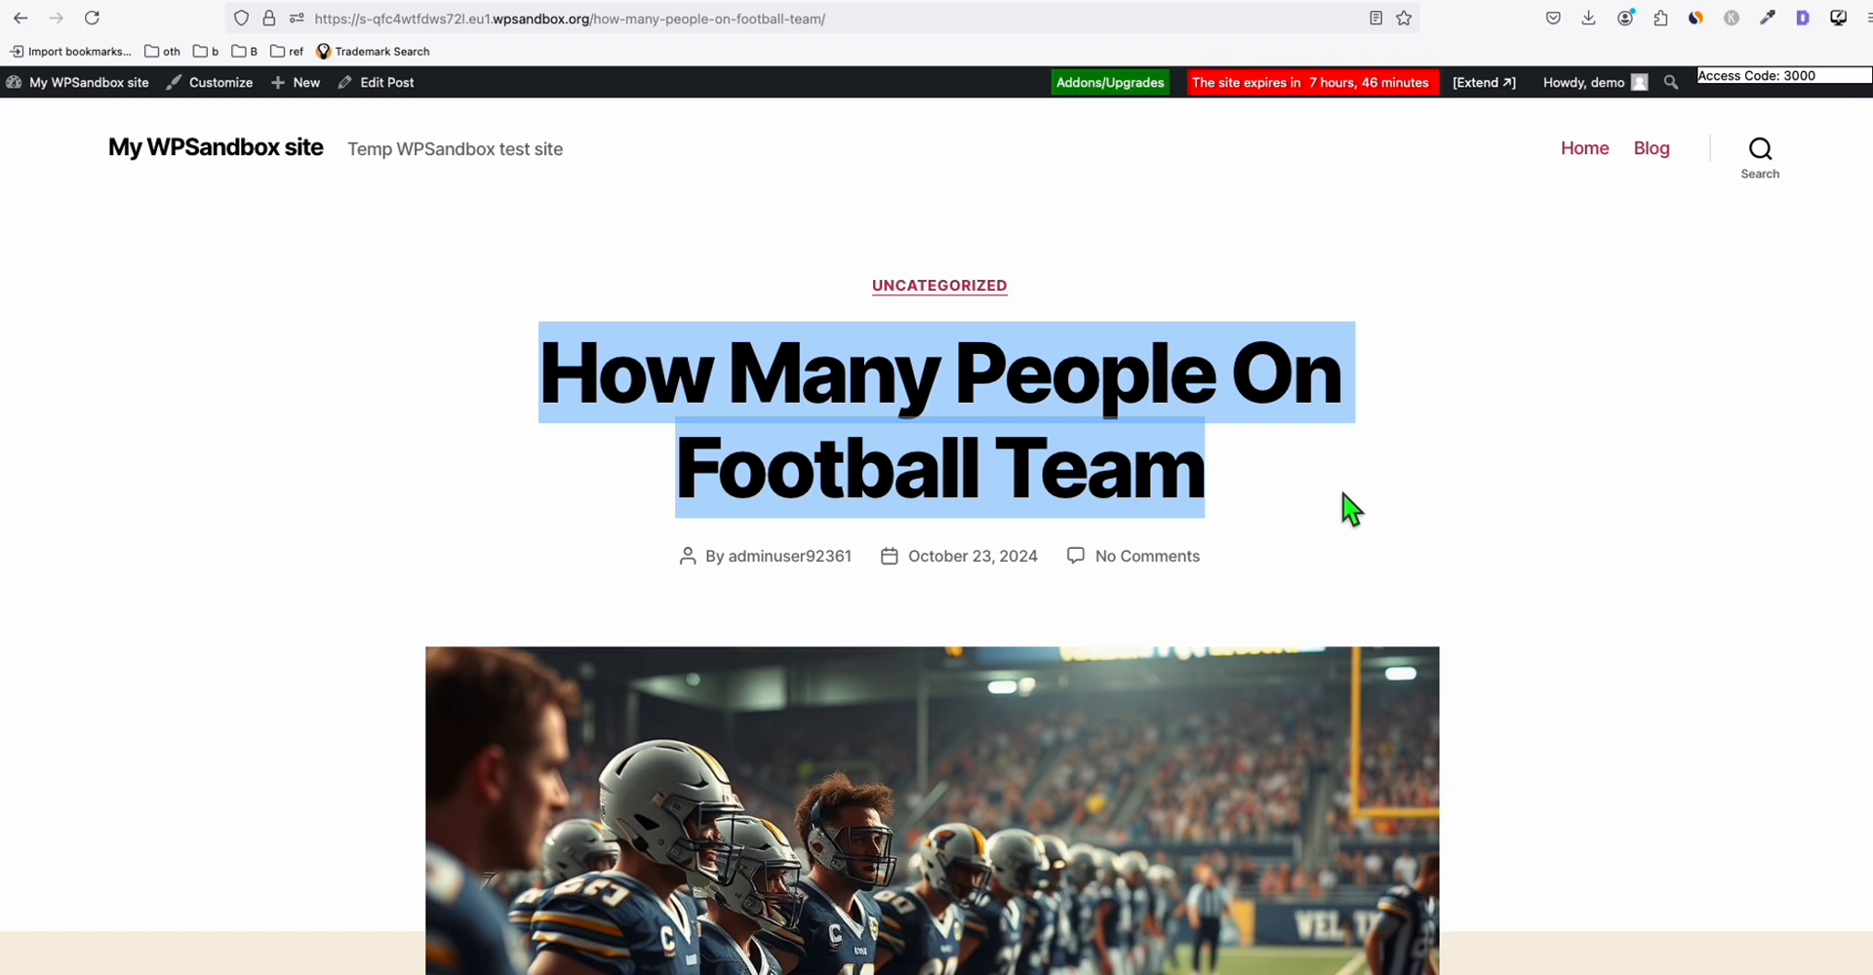
{"action": "mouse_move", "coordinate": [503, 356]}
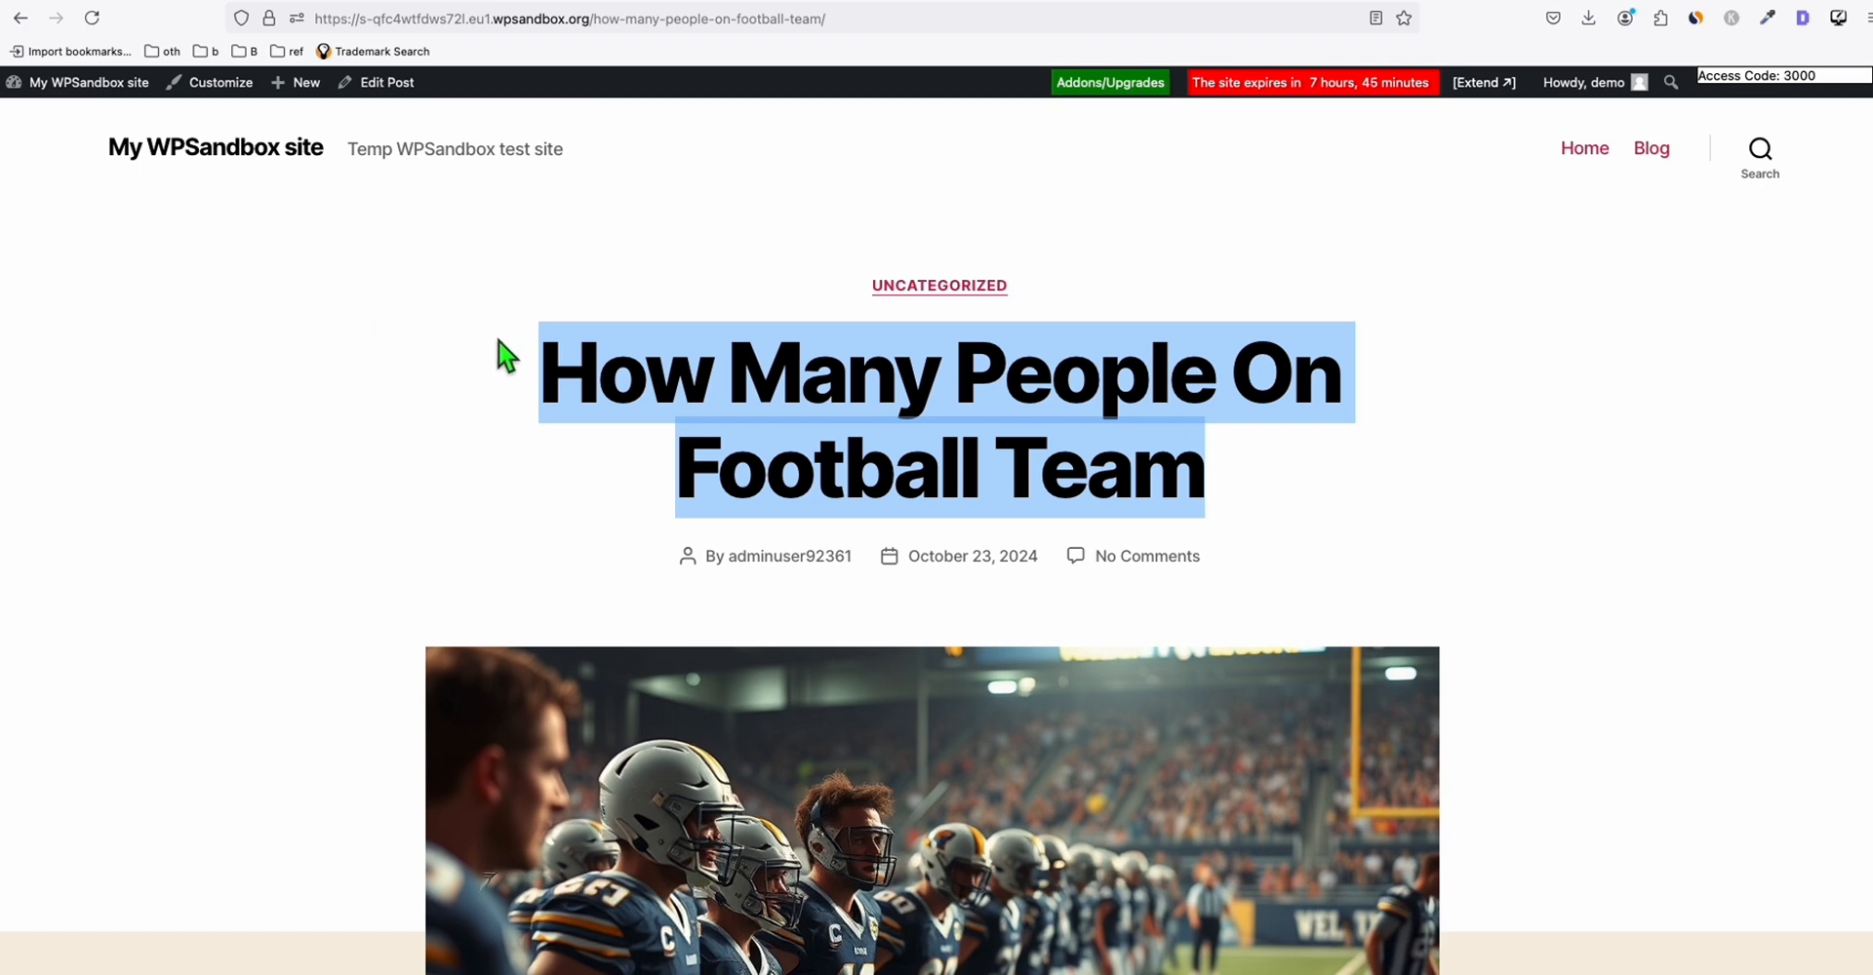
{"action": "mouse_move", "coordinate": [597, 362]}
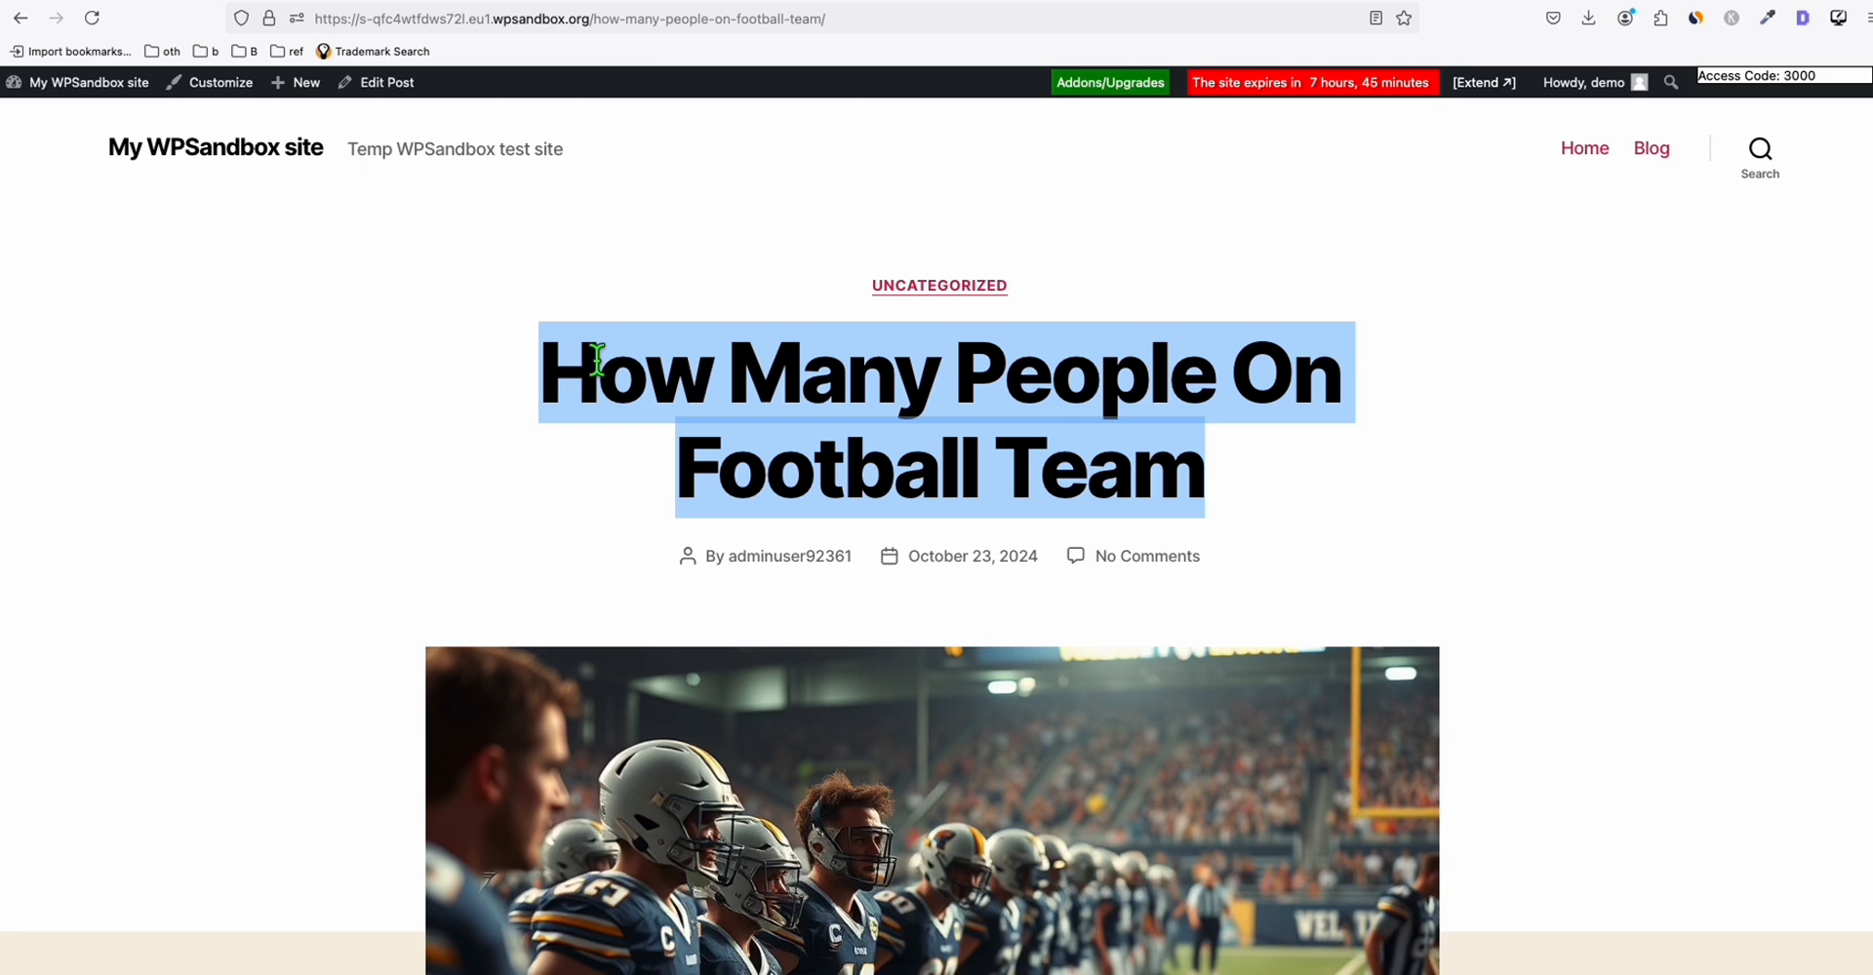
{"action": "scroll", "scroll_direction": "down", "scroll_amount": 3}
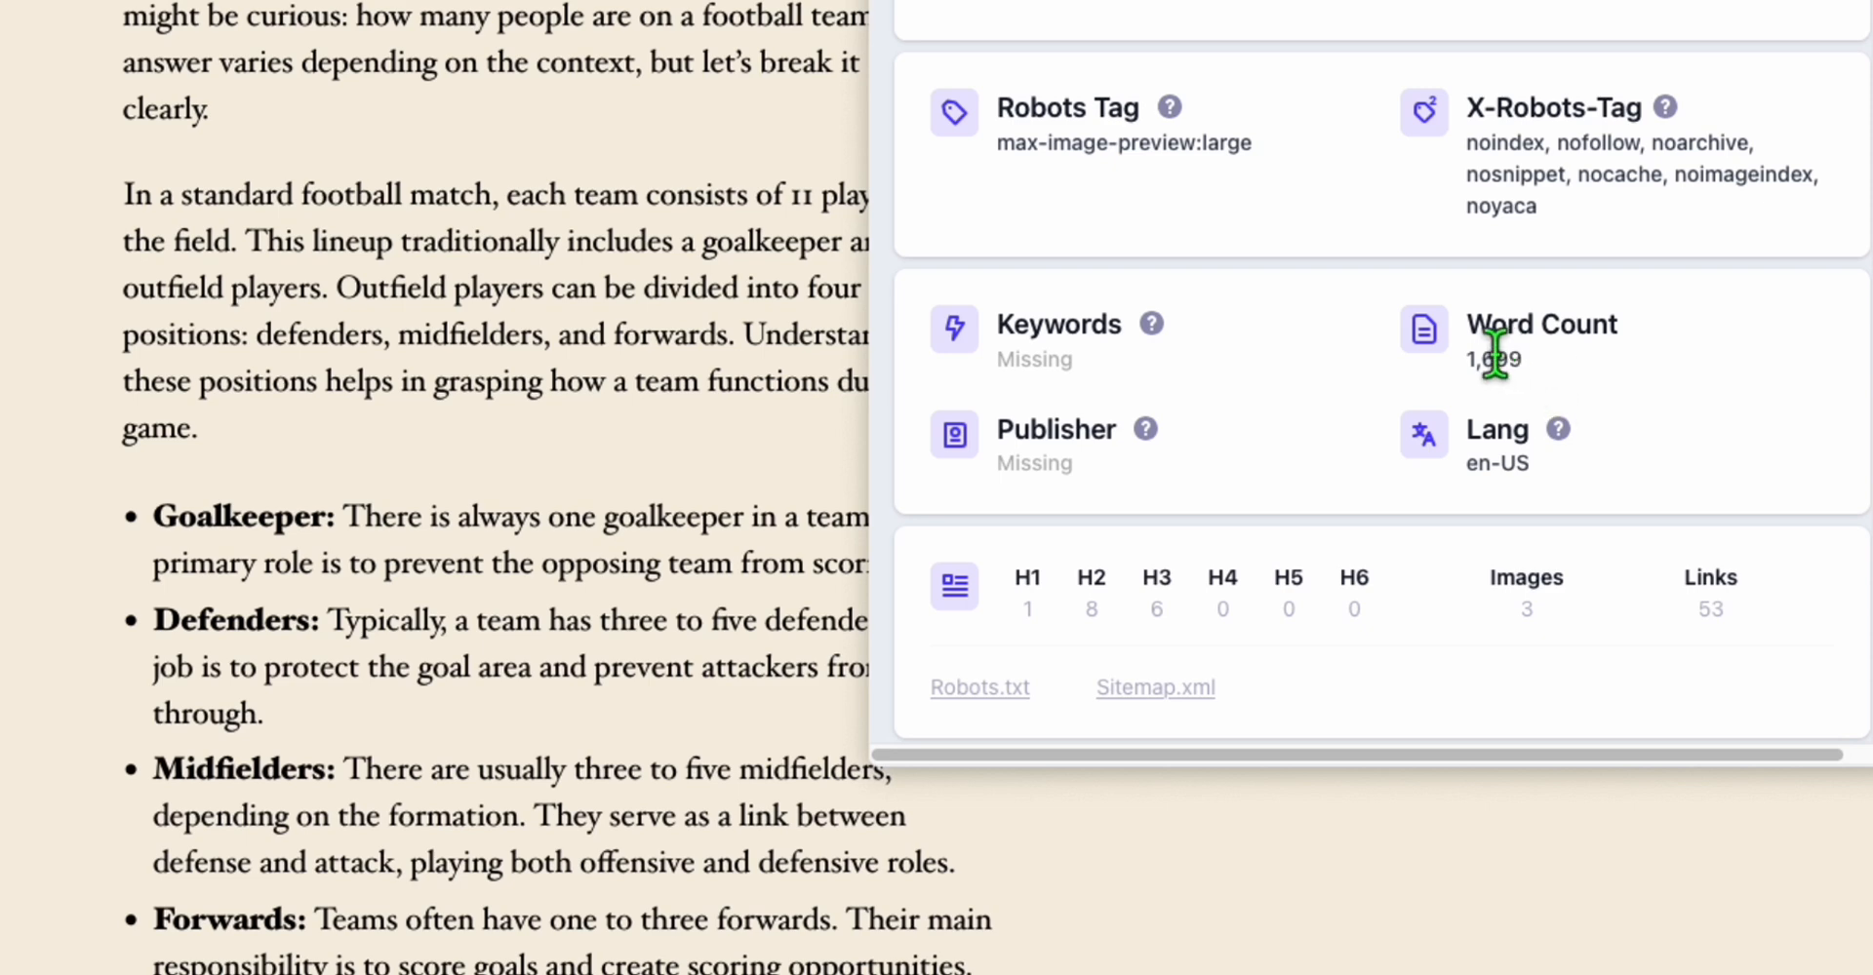
Check the article's SEO summary in the extension popup
{"action": "double_click", "coordinate": [1493, 359]}
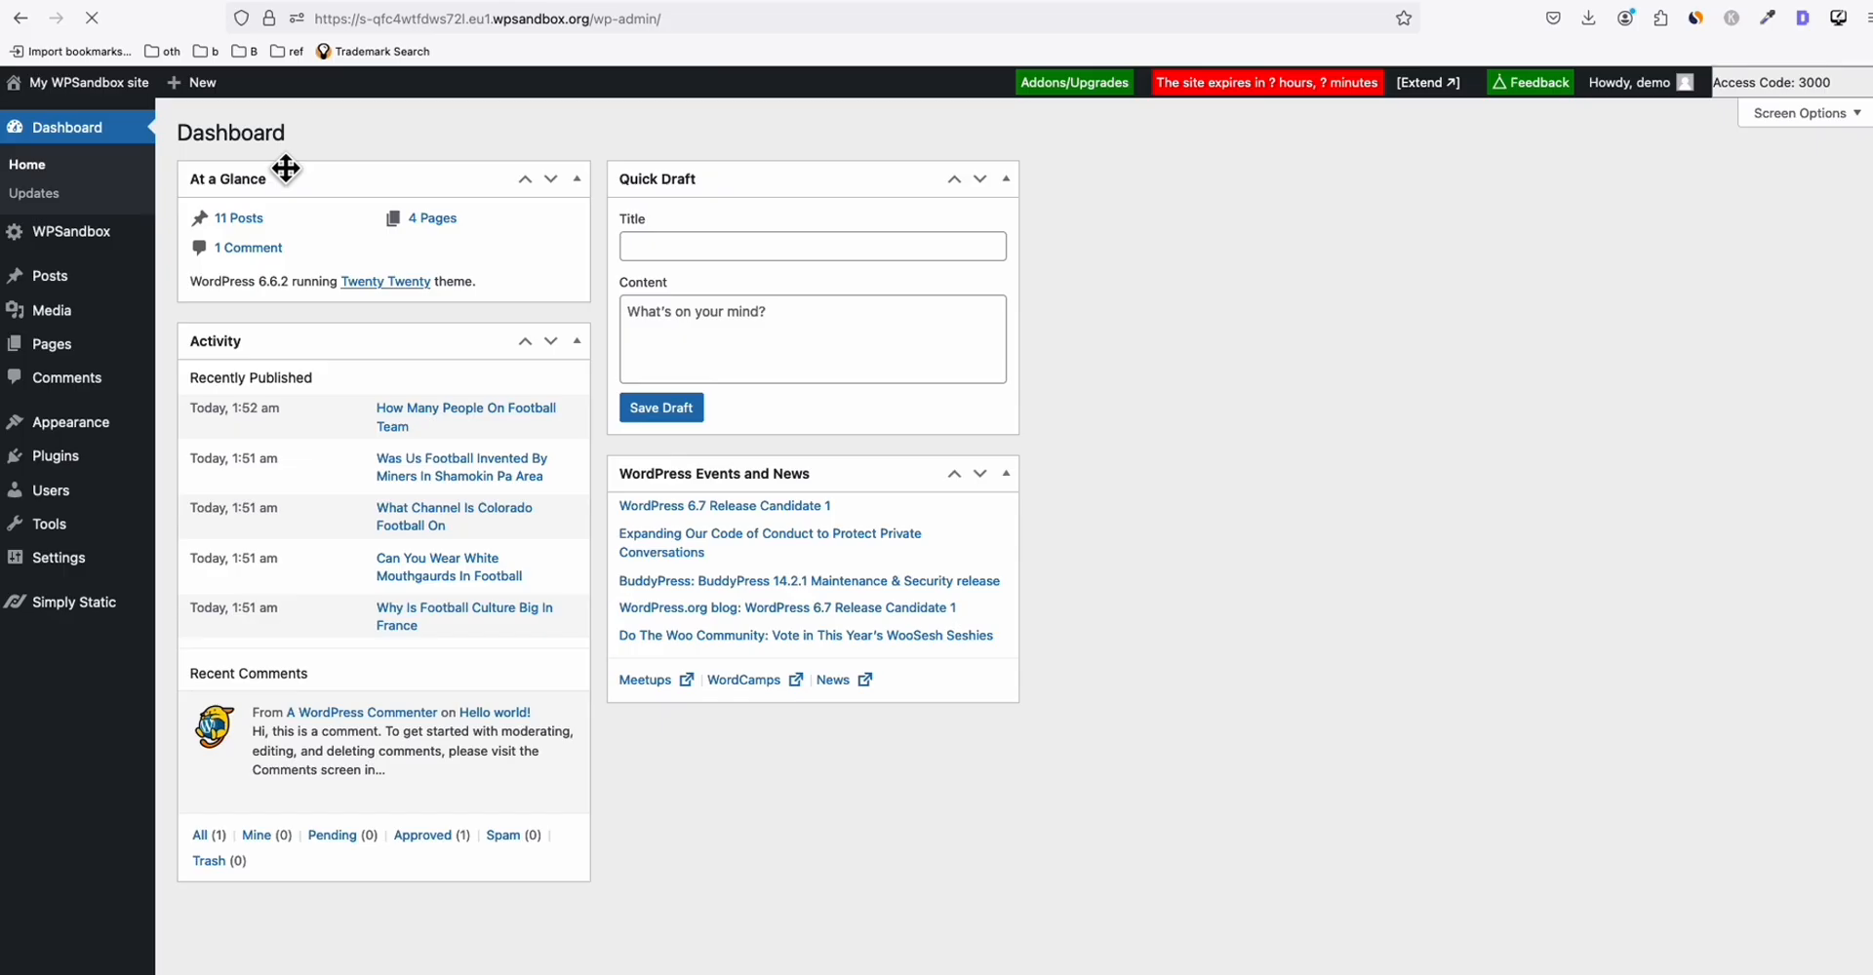
Run Simply Static's Generate Static Files to export all 83 pages into a ZIP archive
{"action": "left_click", "coordinate": [73, 602]}
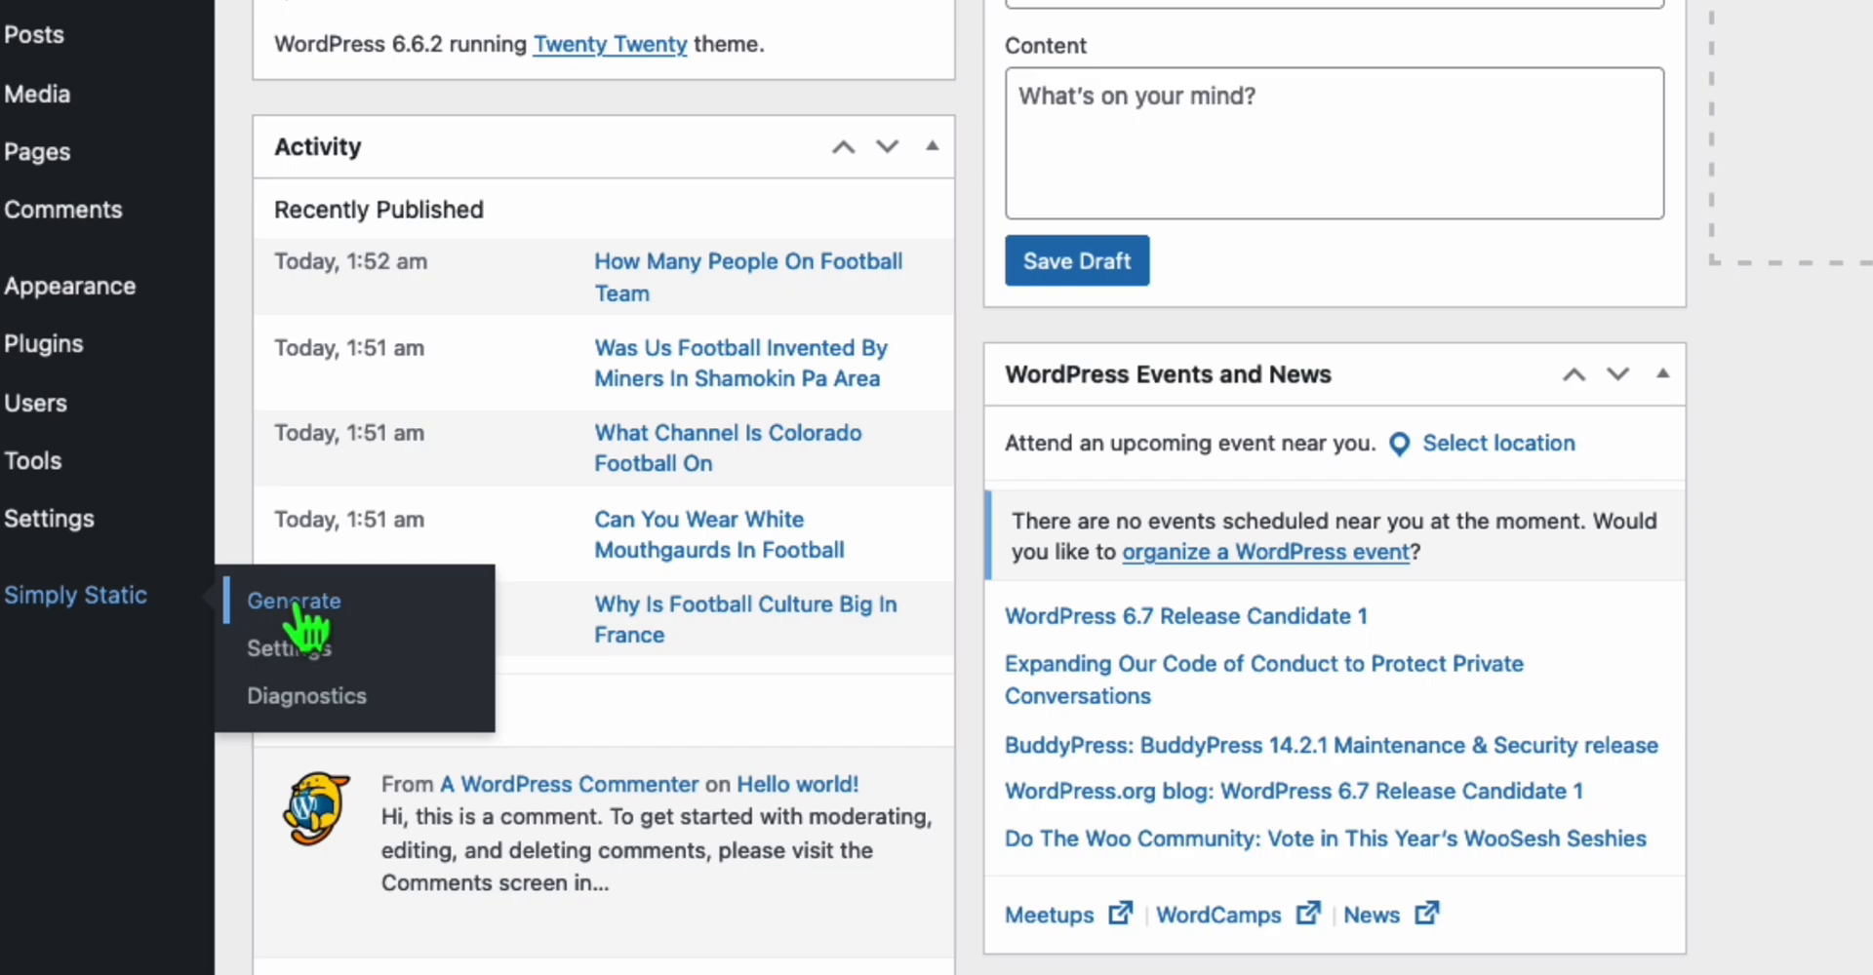
{"action": "left_click", "coordinate": [293, 601]}
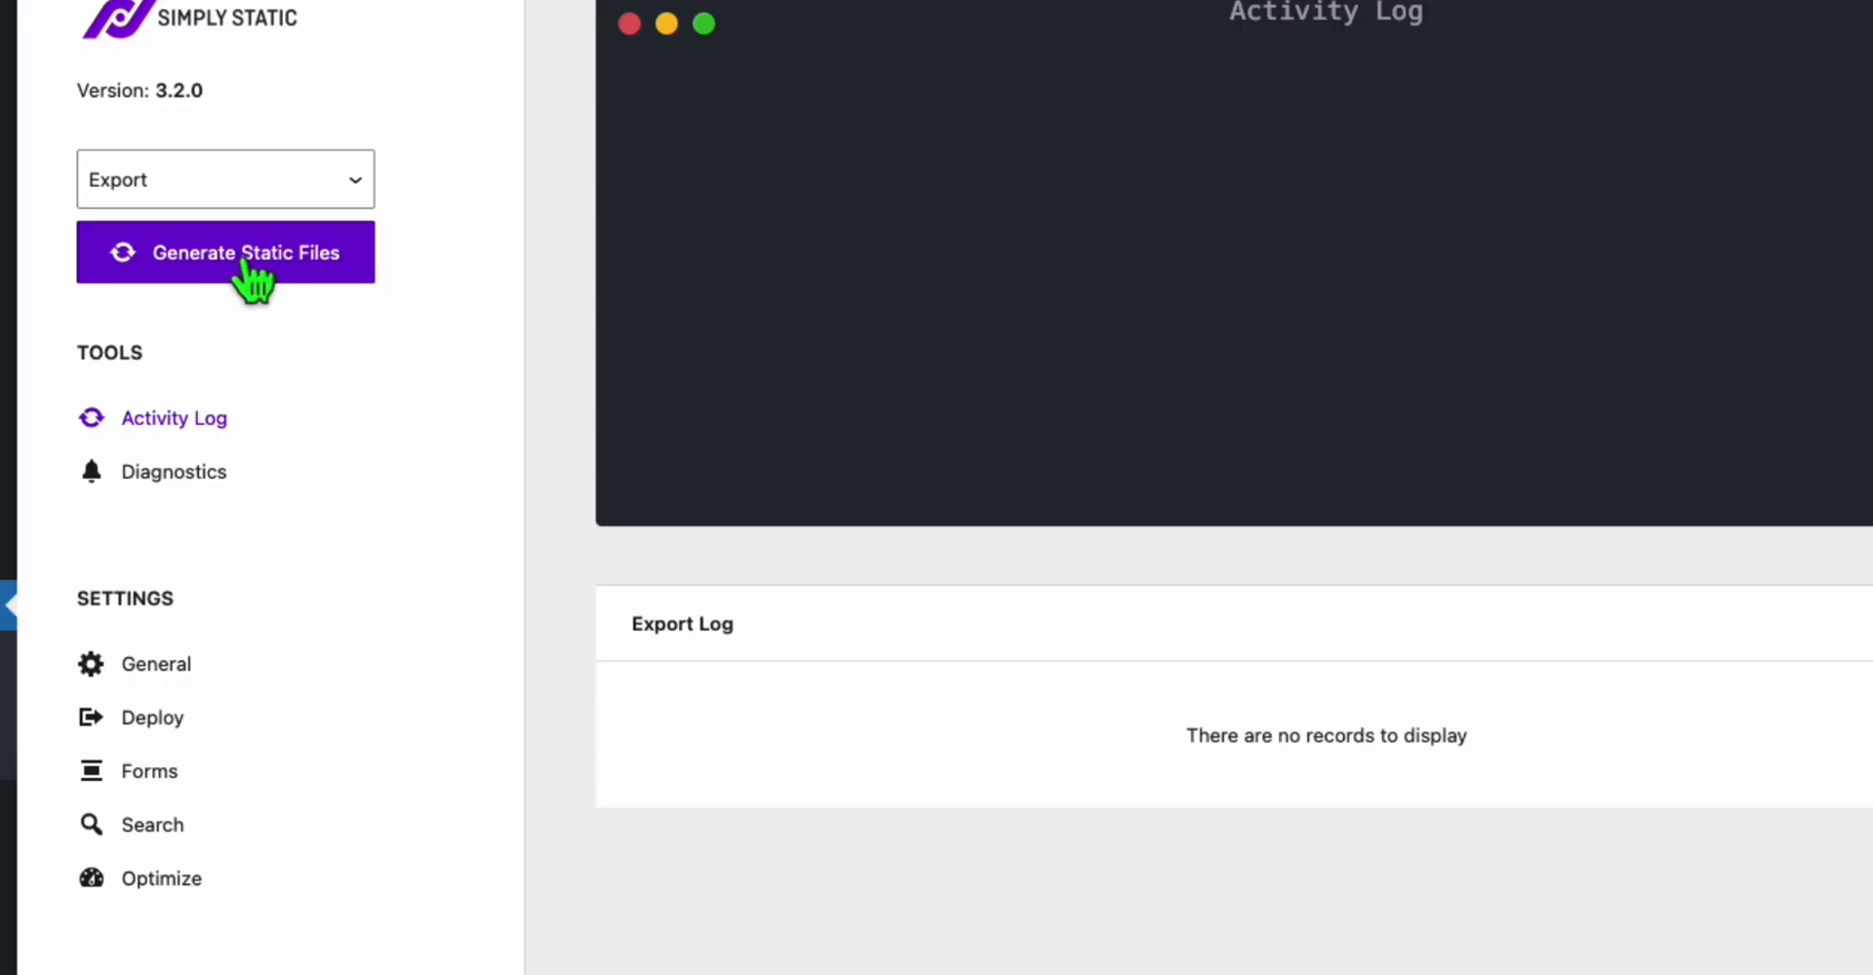
{"action": "left_click", "coordinate": [224, 252]}
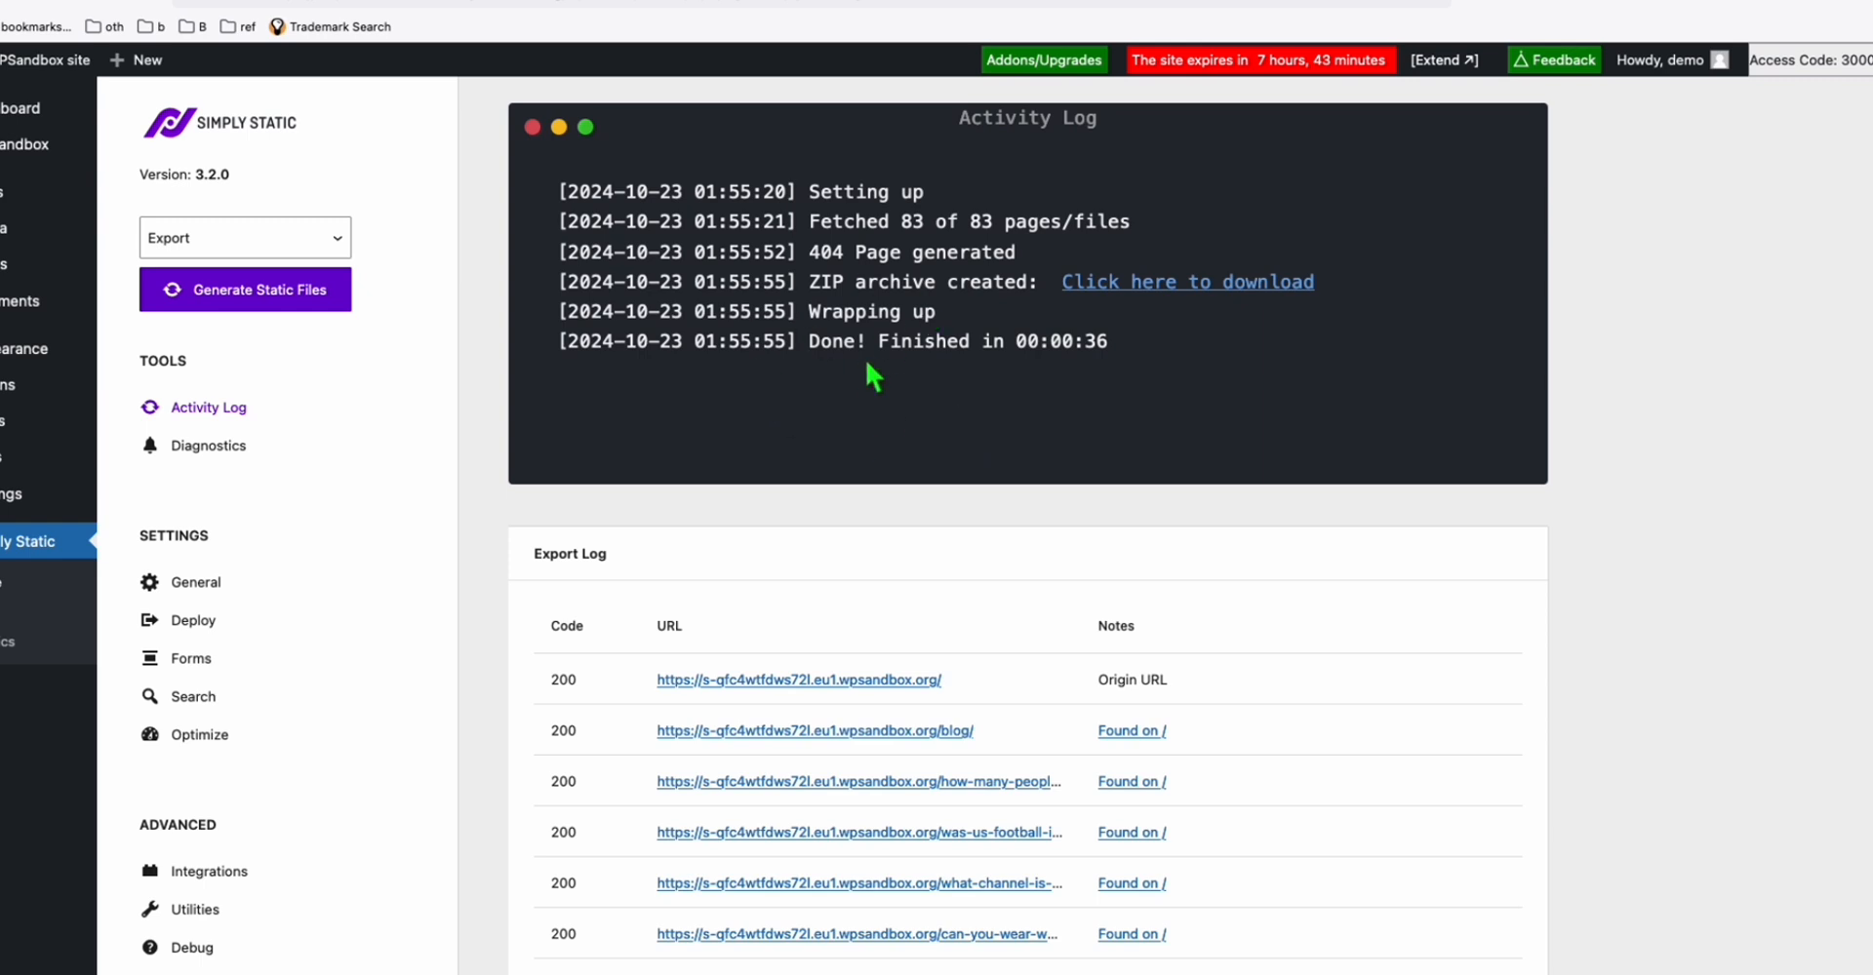
{"action": "mouse_move", "coordinate": [1176, 292]}
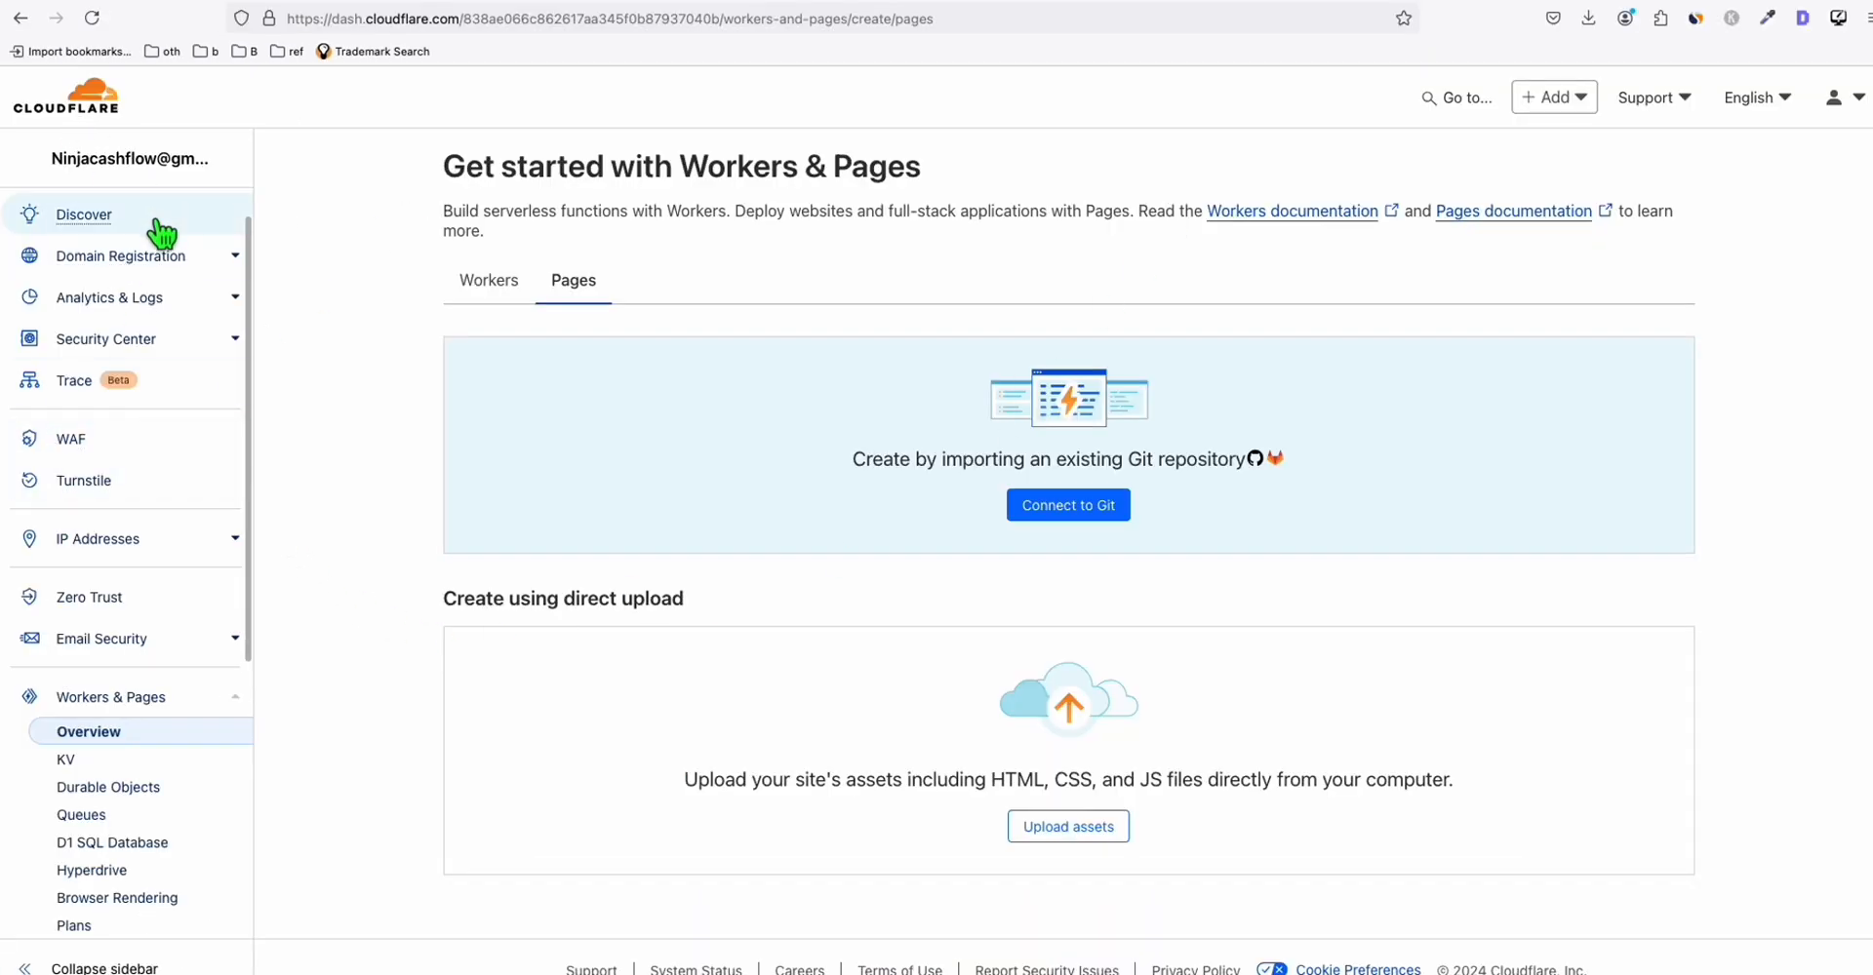
{"action": "mouse_move", "coordinate": [119, 734]}
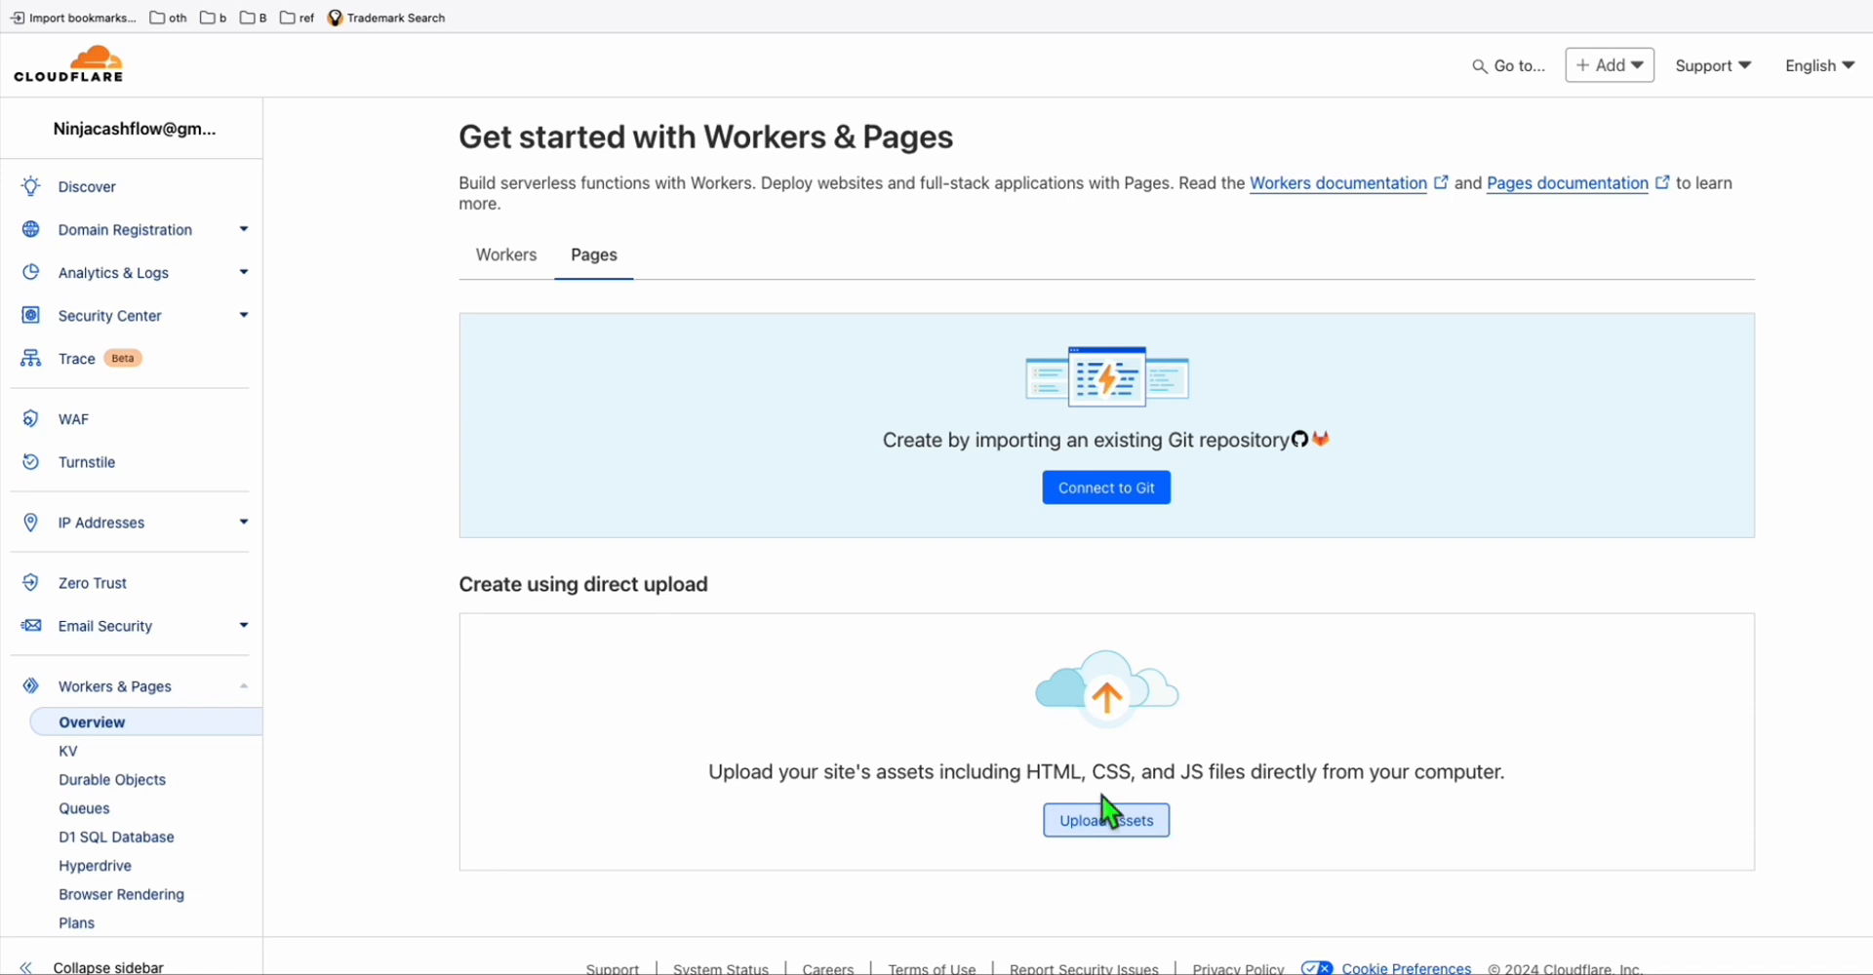
Create a Cloudflare Pages project named socolive24 using direct file upload
{"action": "left_click", "coordinate": [1105, 820]}
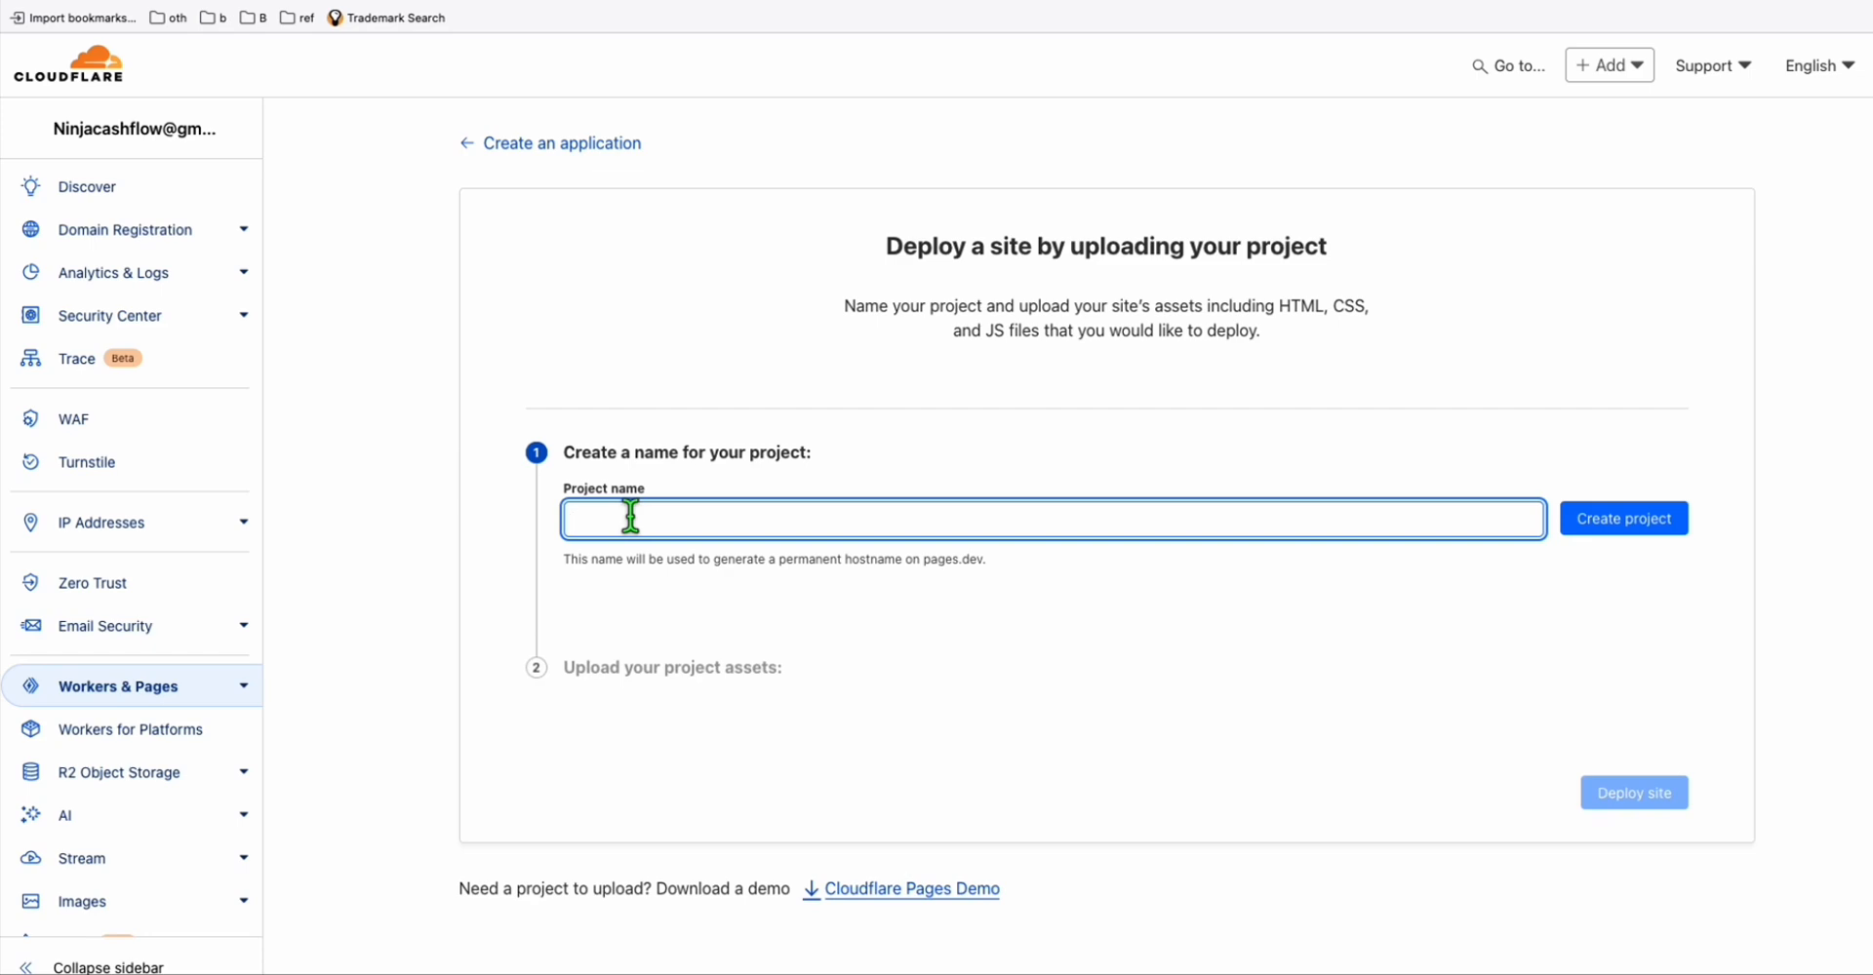
{"action": "type", "text": "socolive24"}
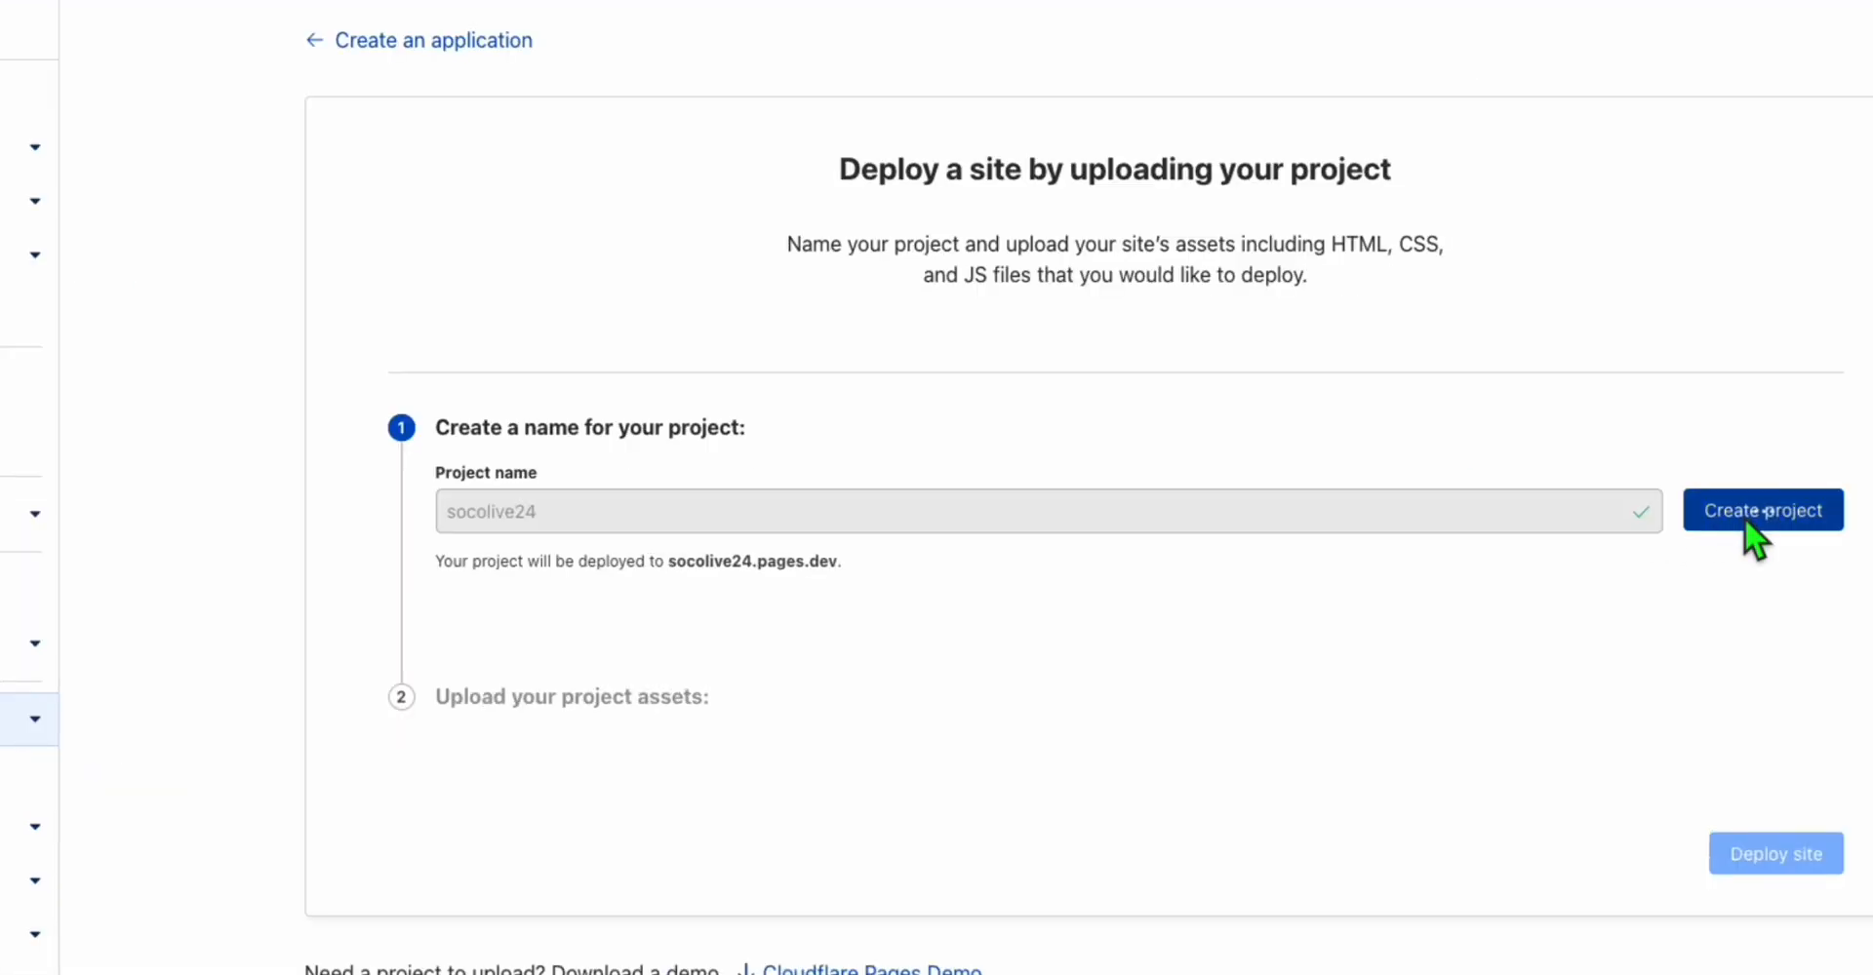
{"action": "left_click", "coordinate": [1761, 510]}
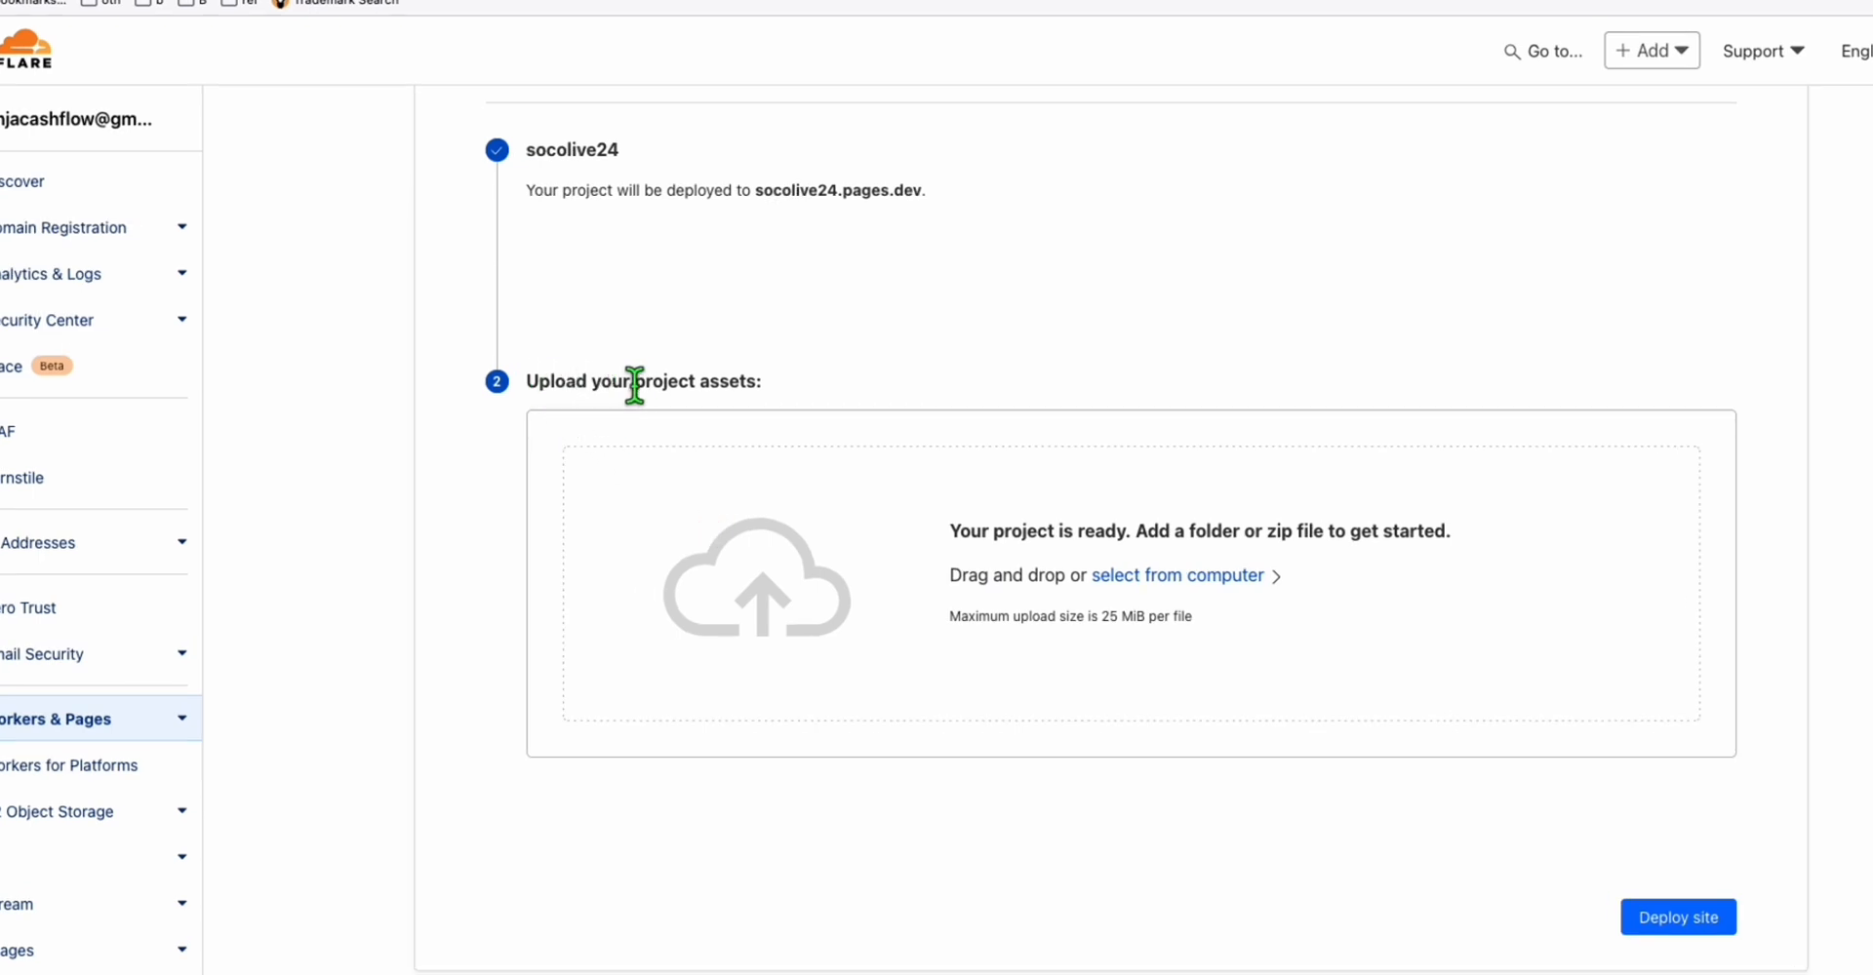
{"action": "mouse_move", "coordinate": [1240, 597]}
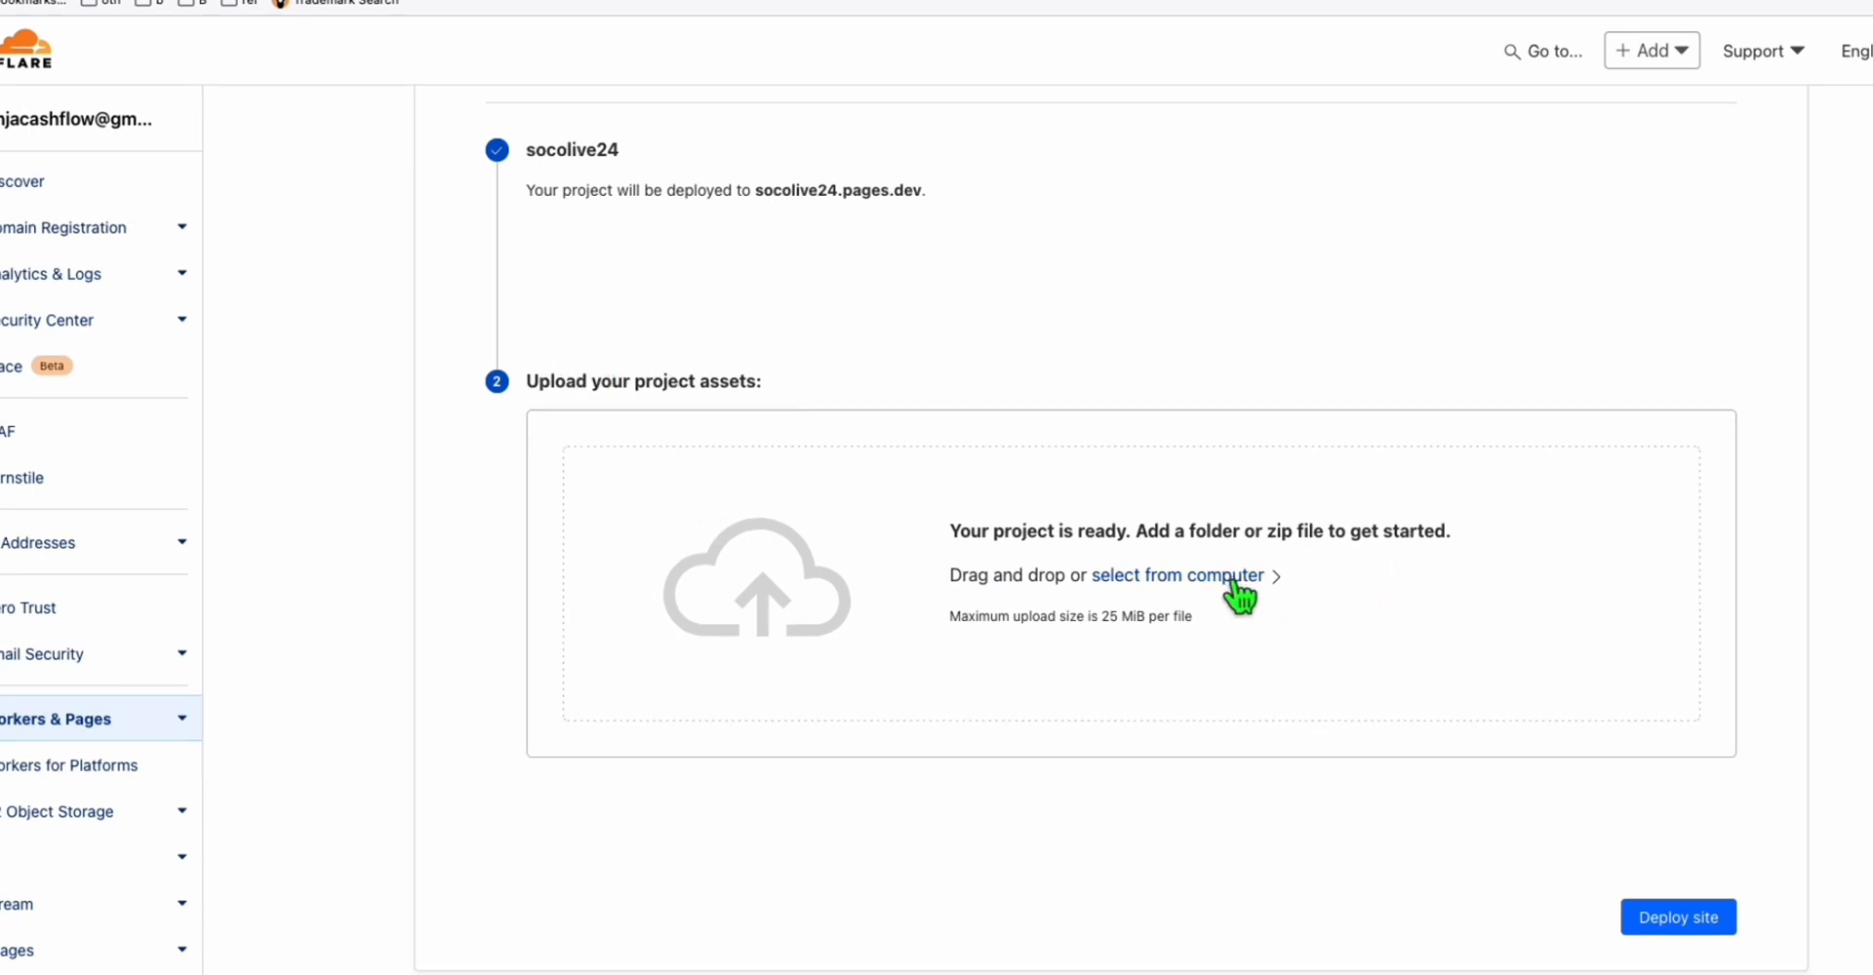
Upload the 83 exported site files and deploy them as the live socolive24 site
{"action": "left_click", "coordinate": [1177, 575]}
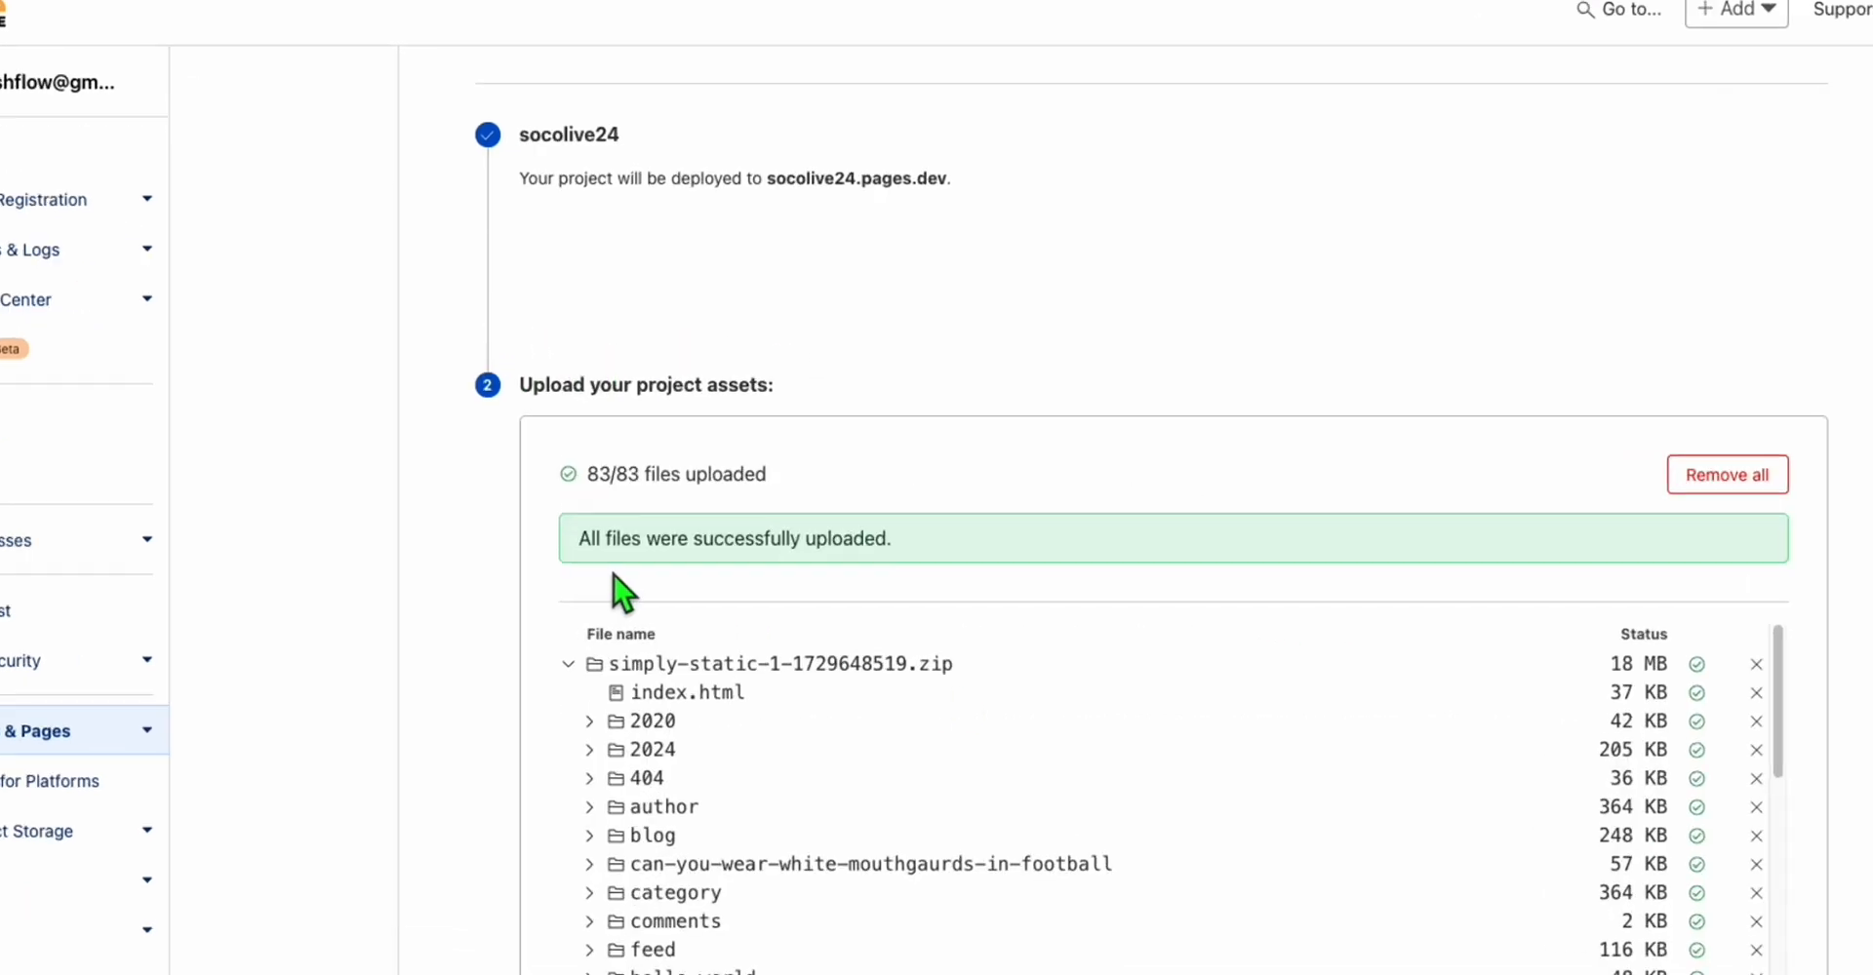
{"action": "scroll", "scroll_direction": "down", "scroll_amount": 3}
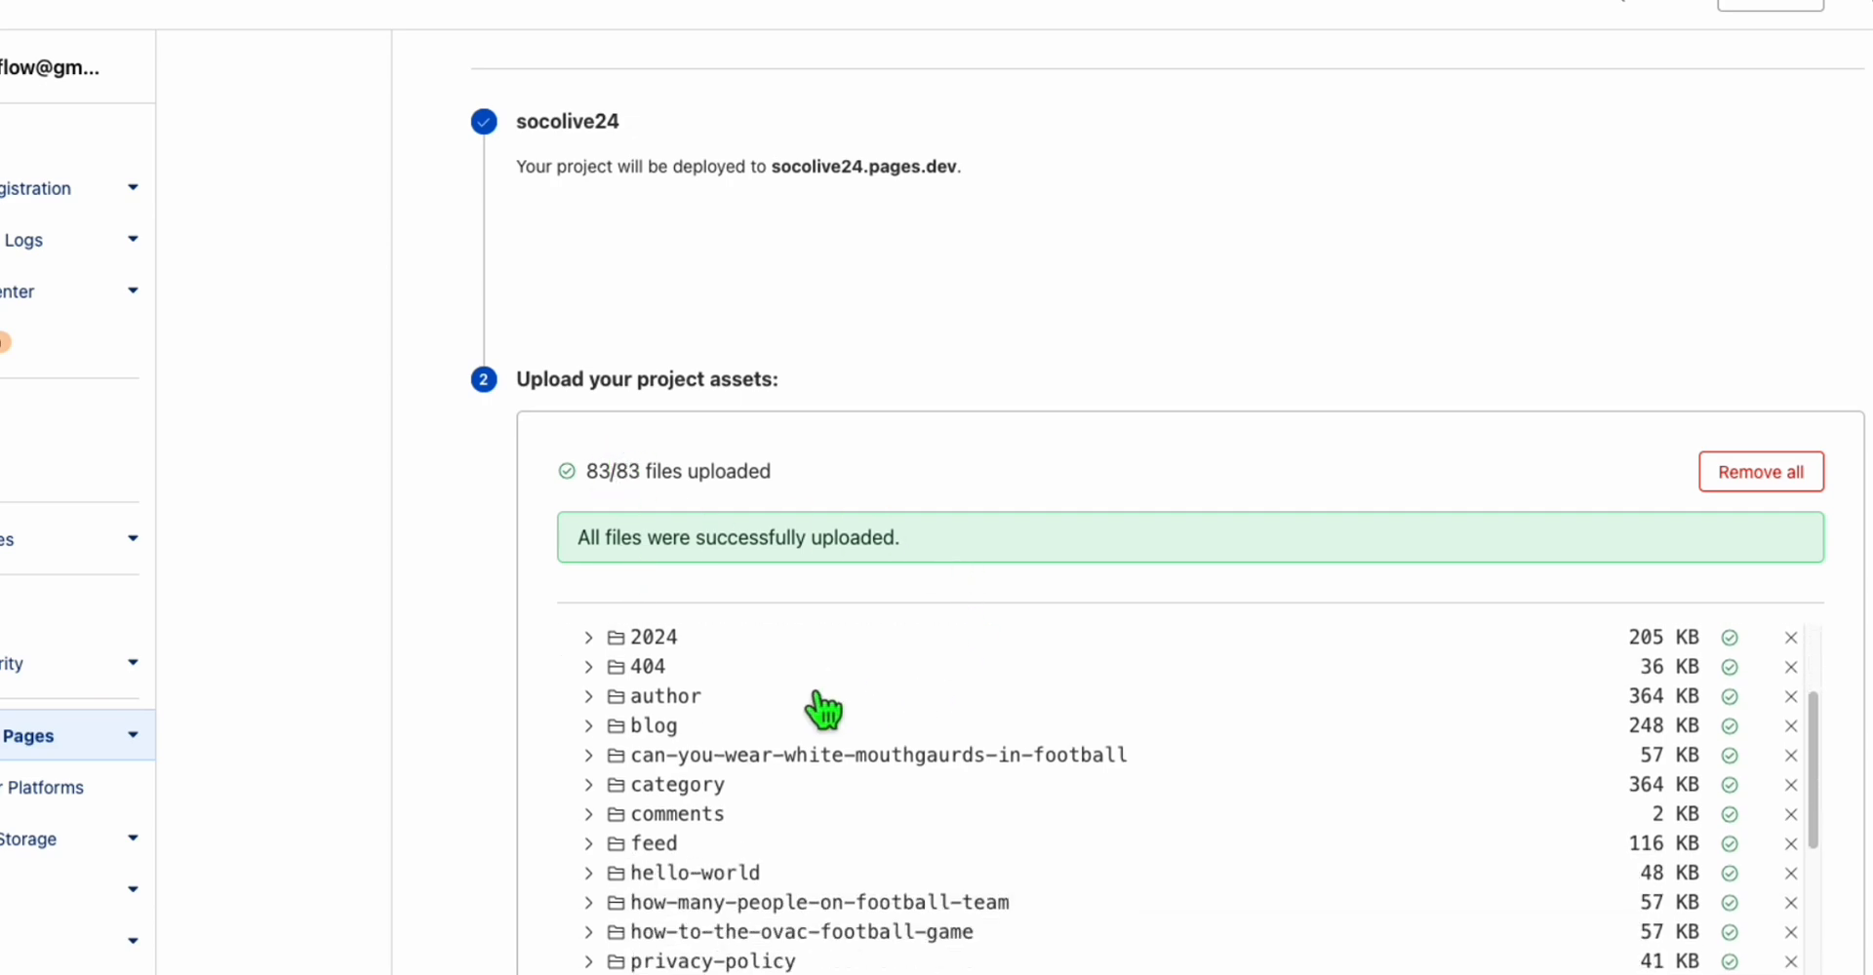
{"action": "scroll", "scroll_direction": "down", "scroll_amount": 3}
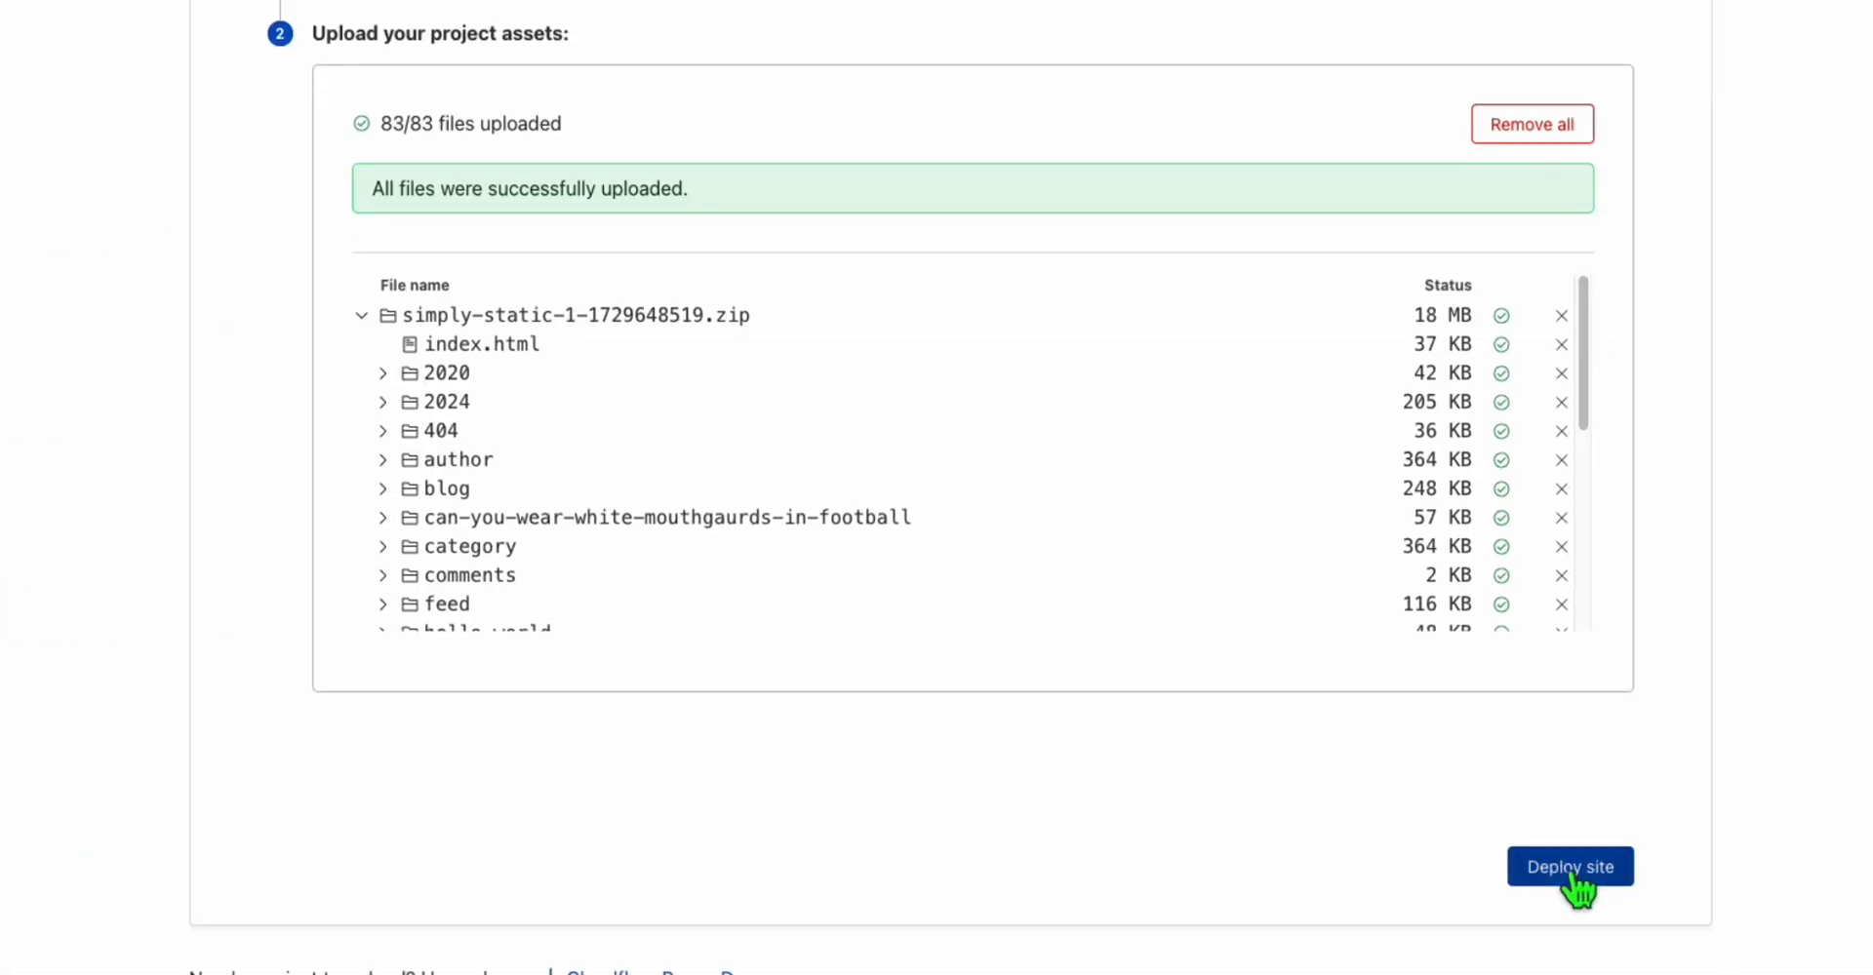
{"action": "left_click", "coordinate": [1569, 867]}
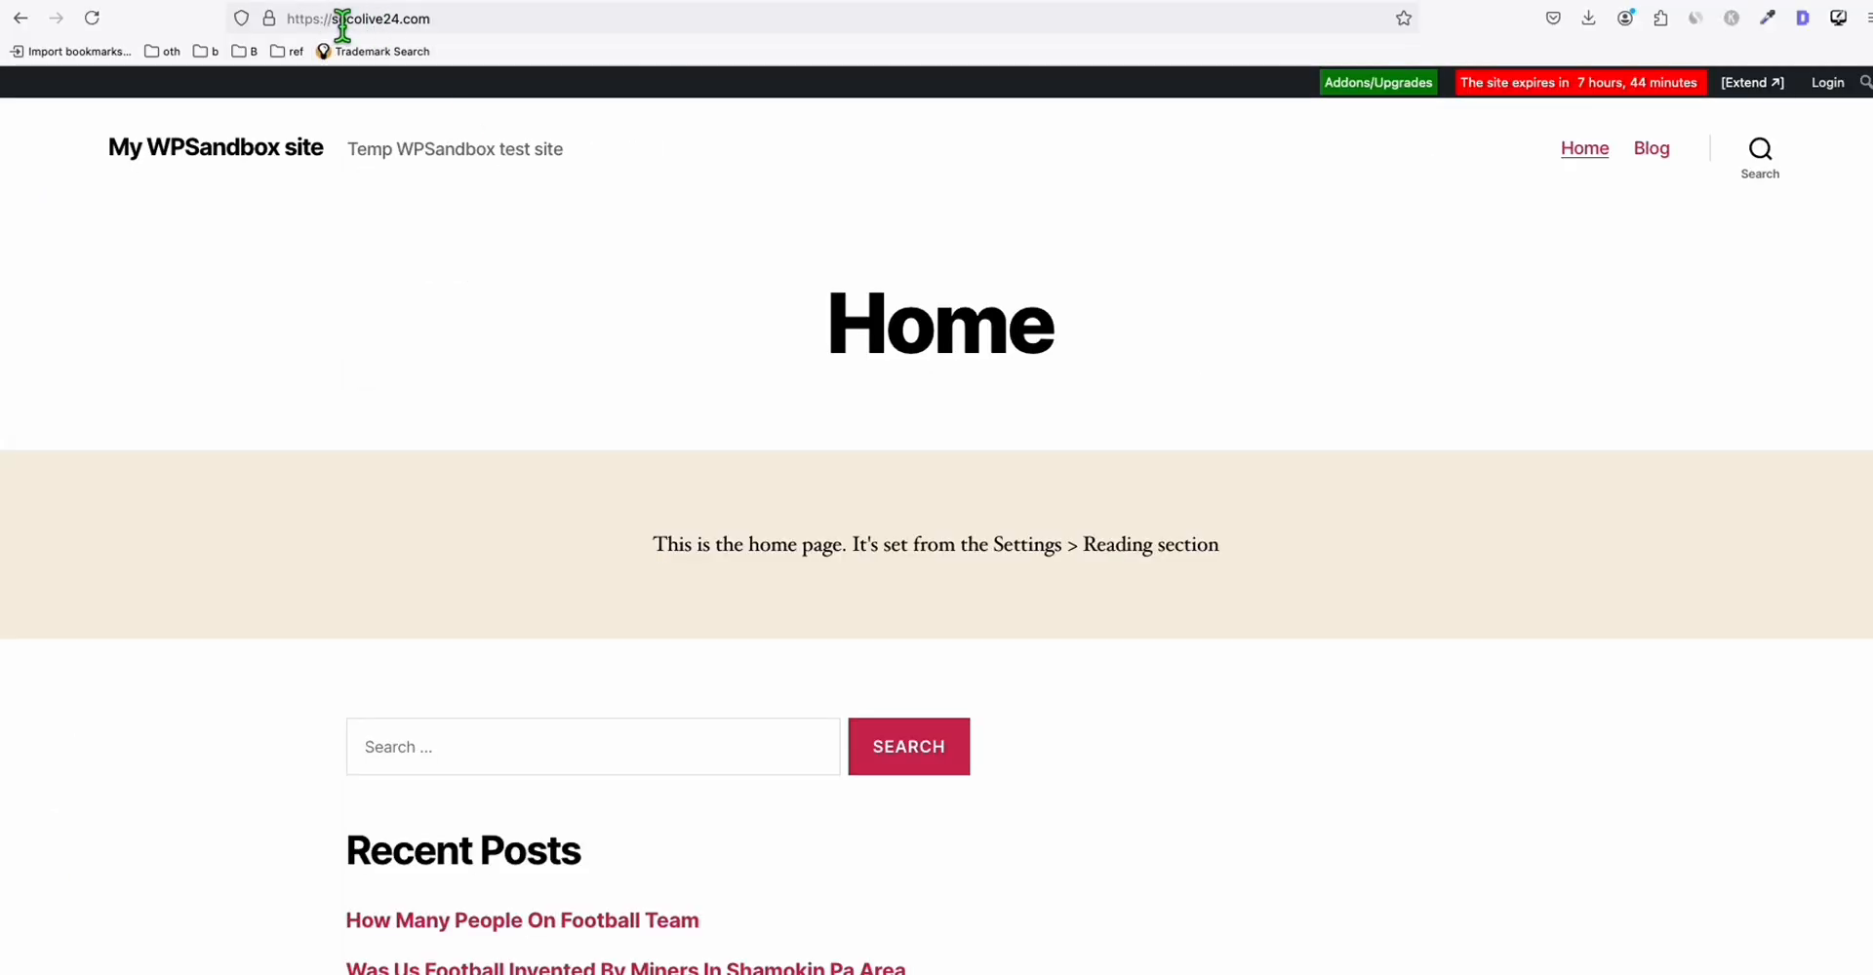
Browse the socolive24.com home page and open the Shamokin miners football article
{"action": "scroll", "scroll_direction": "down", "scroll_amount": 3}
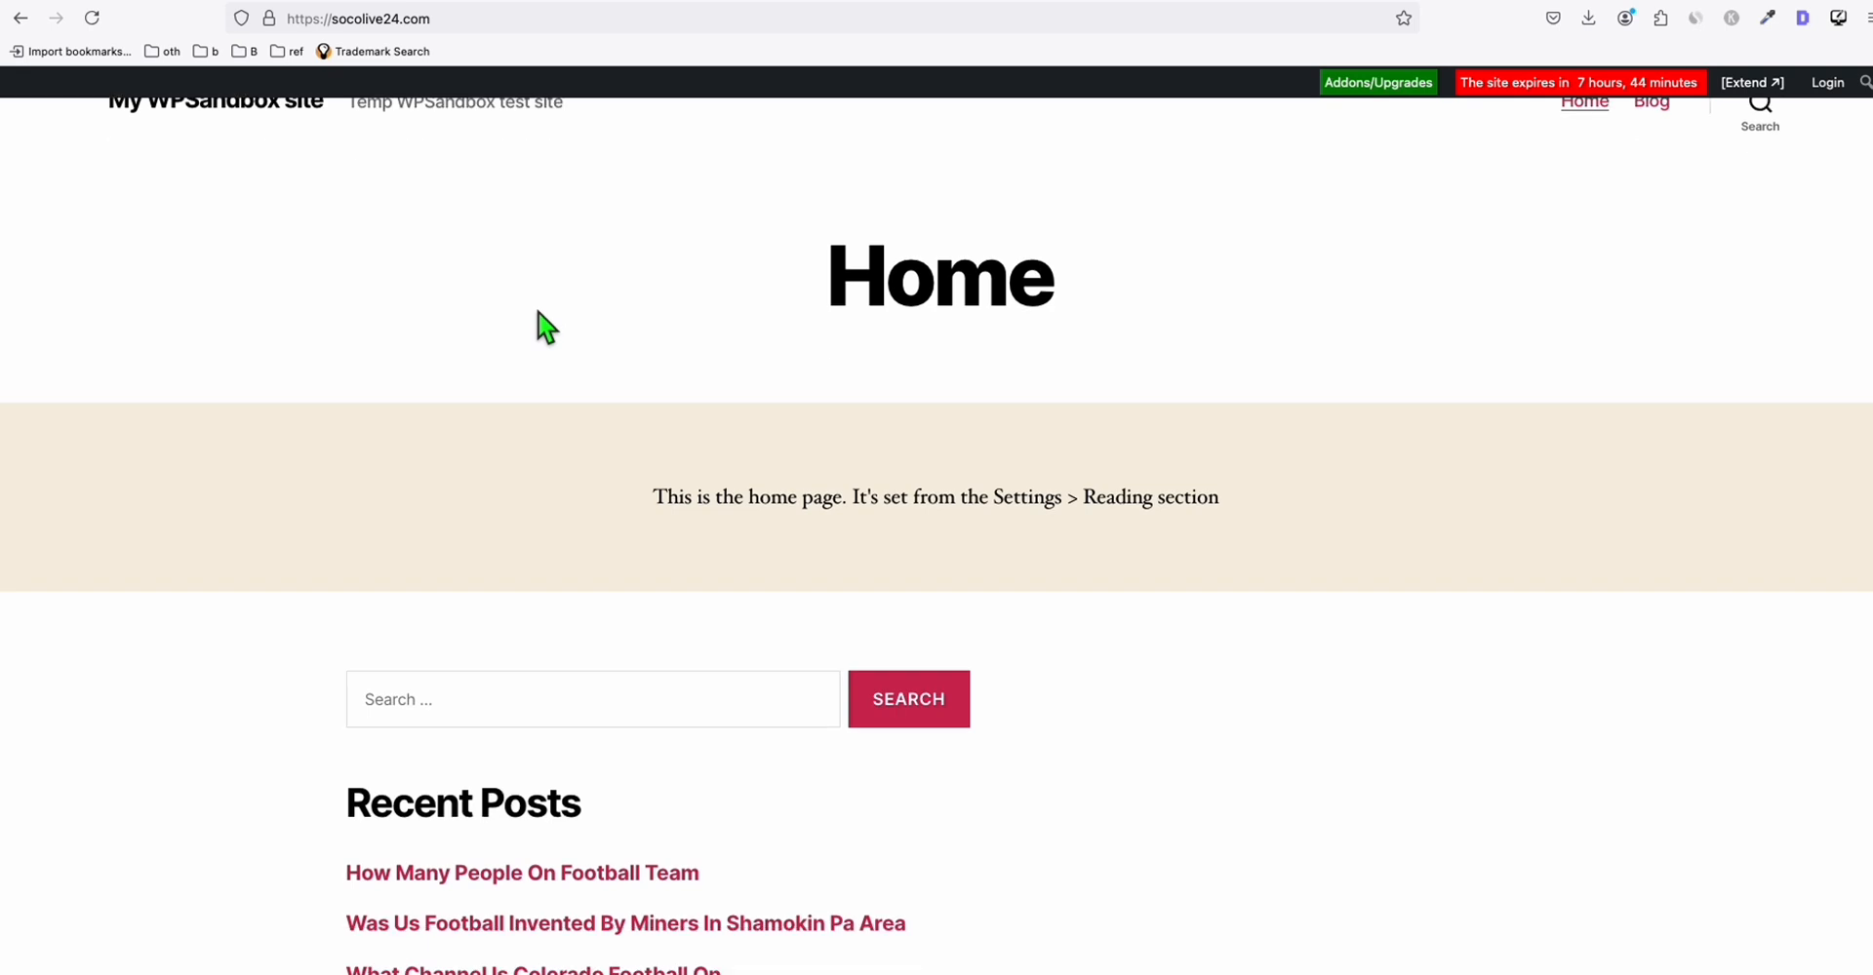
{"action": "scroll", "scroll_direction": "down", "scroll_amount": 3}
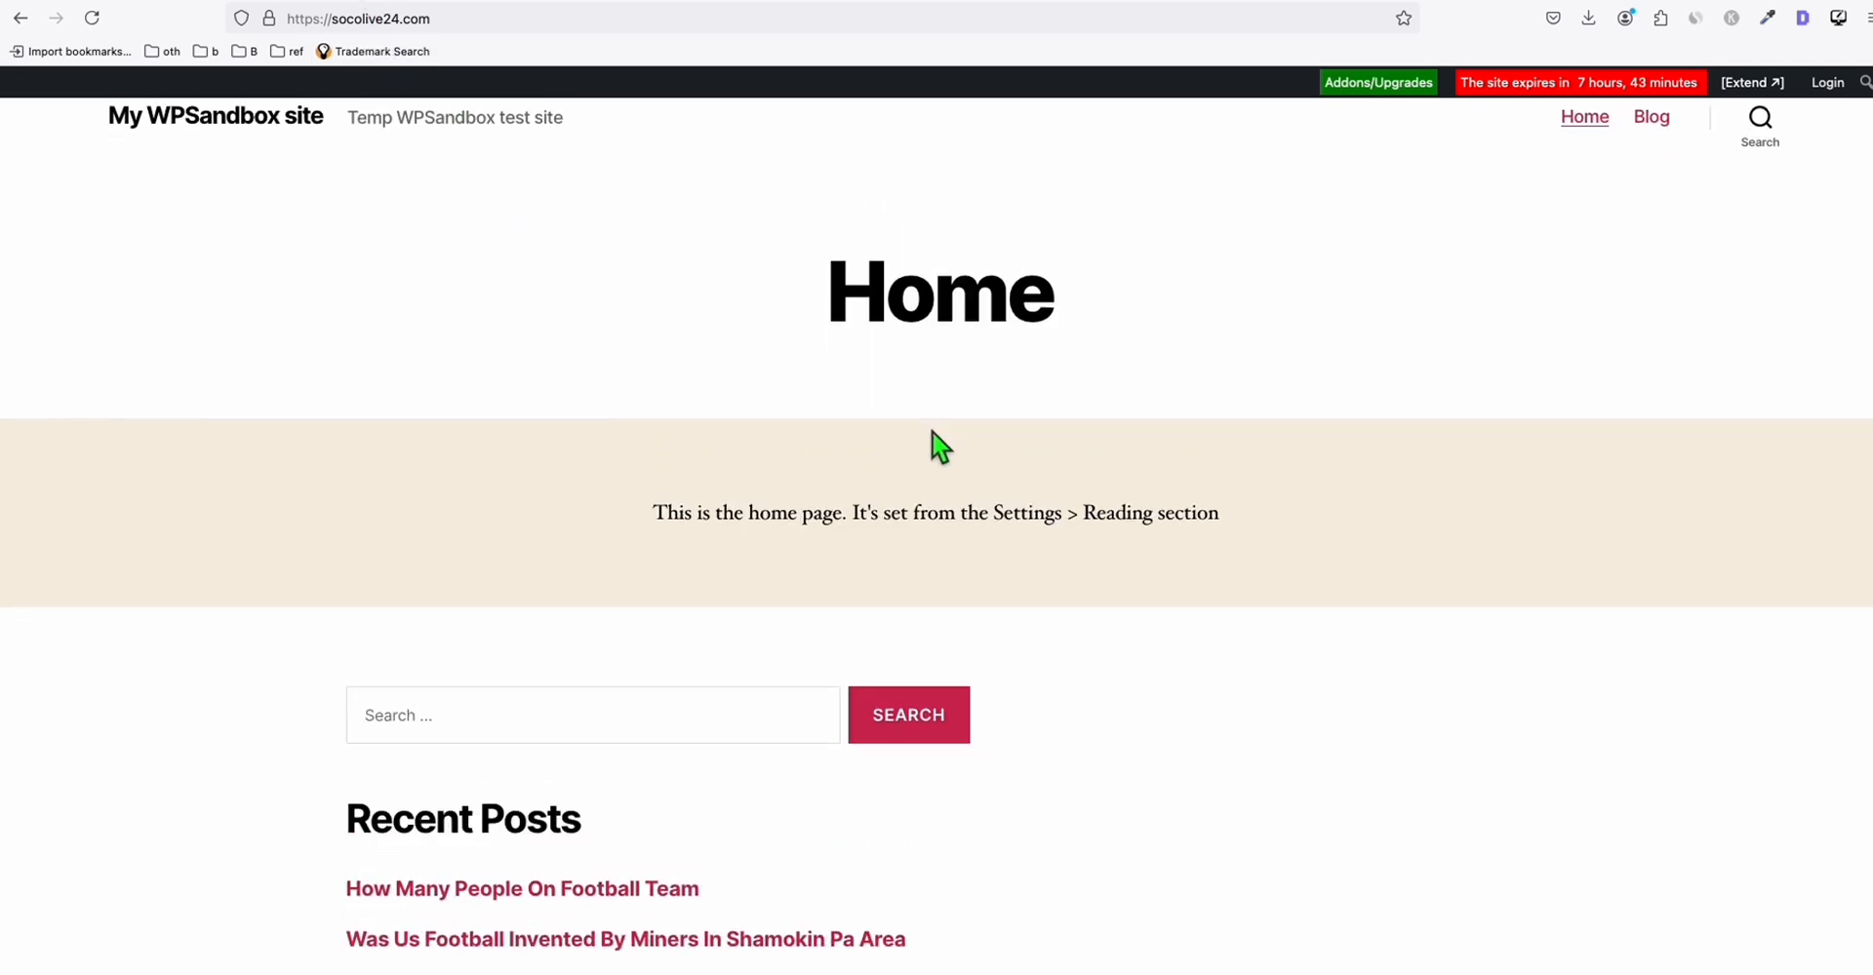
{"action": "left_click", "coordinate": [625, 844]}
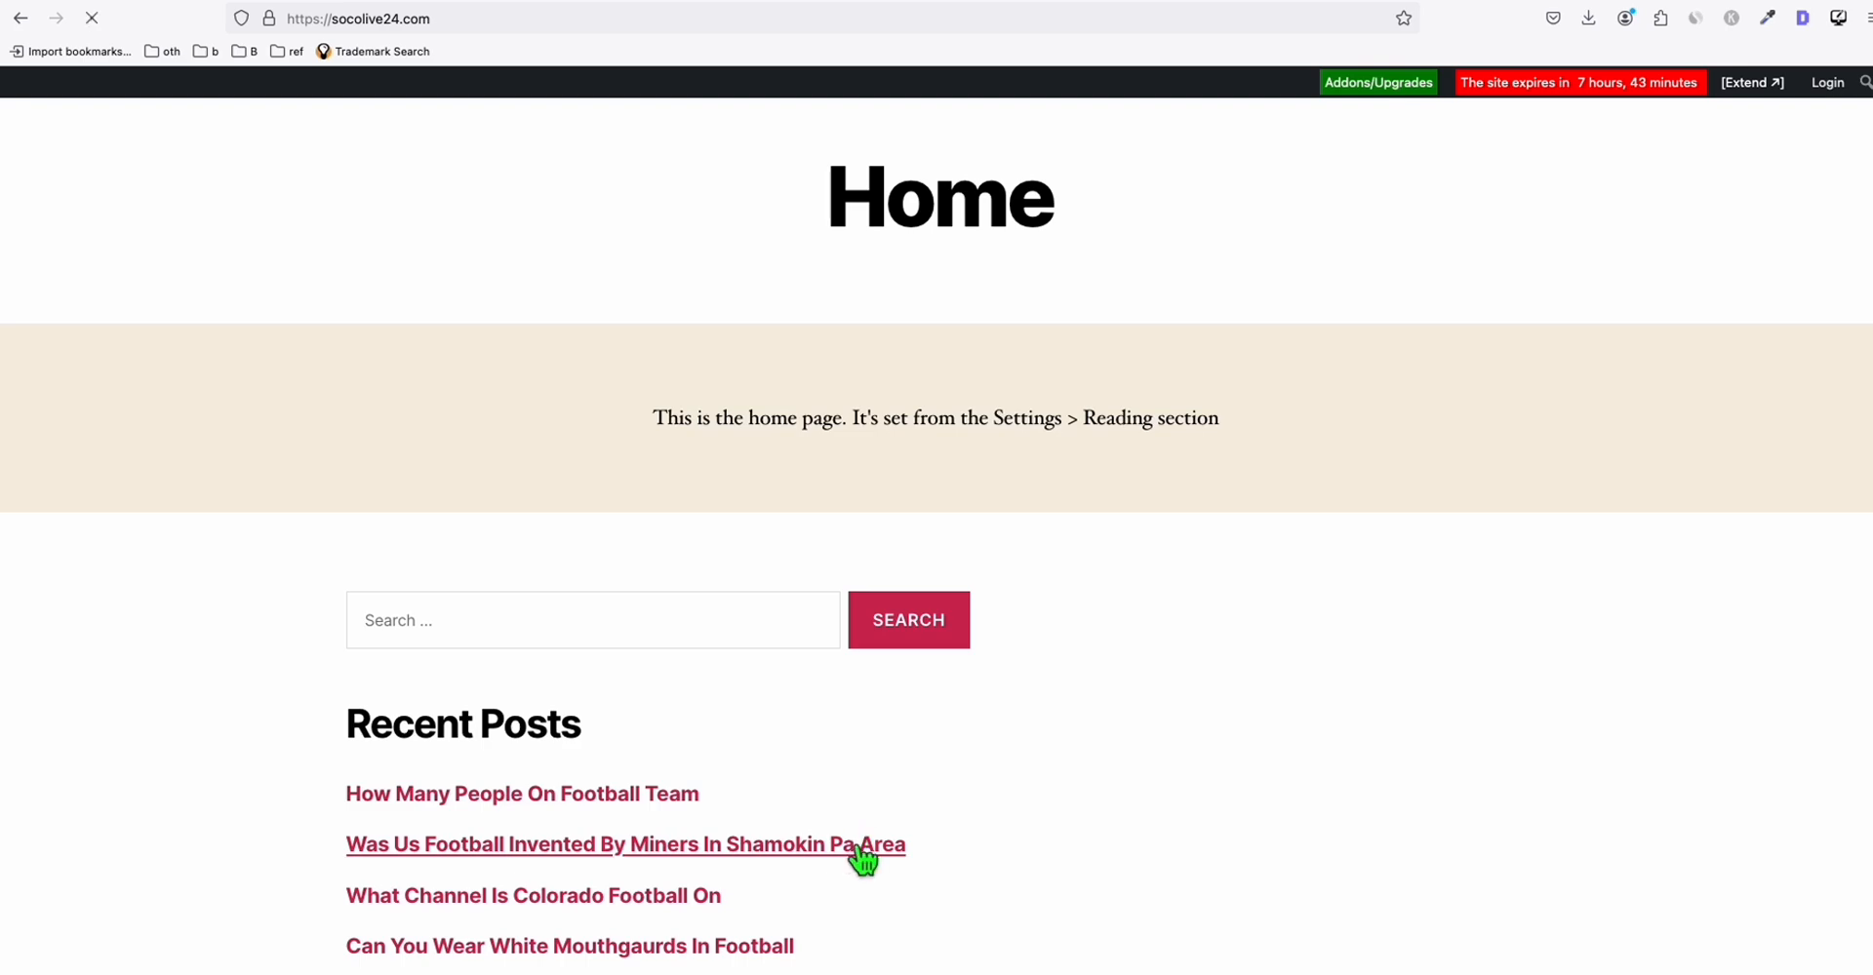
{"action": "left_click", "coordinate": [624, 844]}
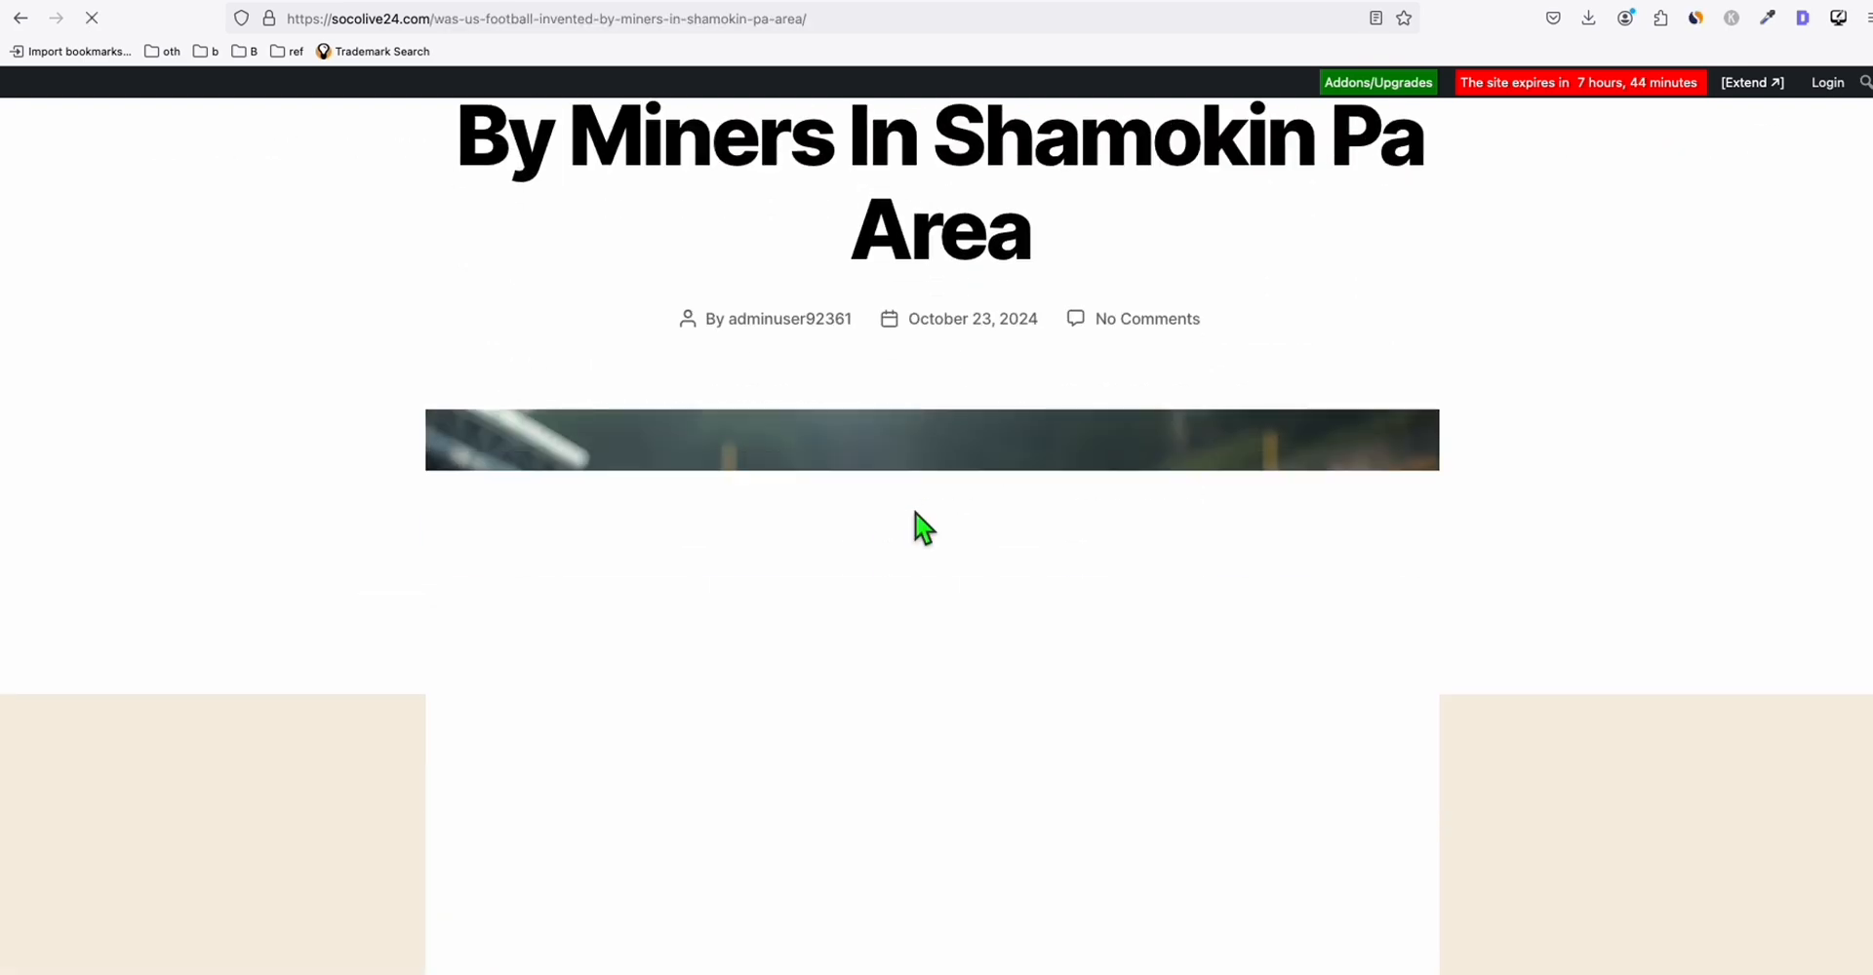
Scroll through the Shamokin miners article and its image
{"action": "scroll", "scroll_direction": "down", "scroll_amount": 3}
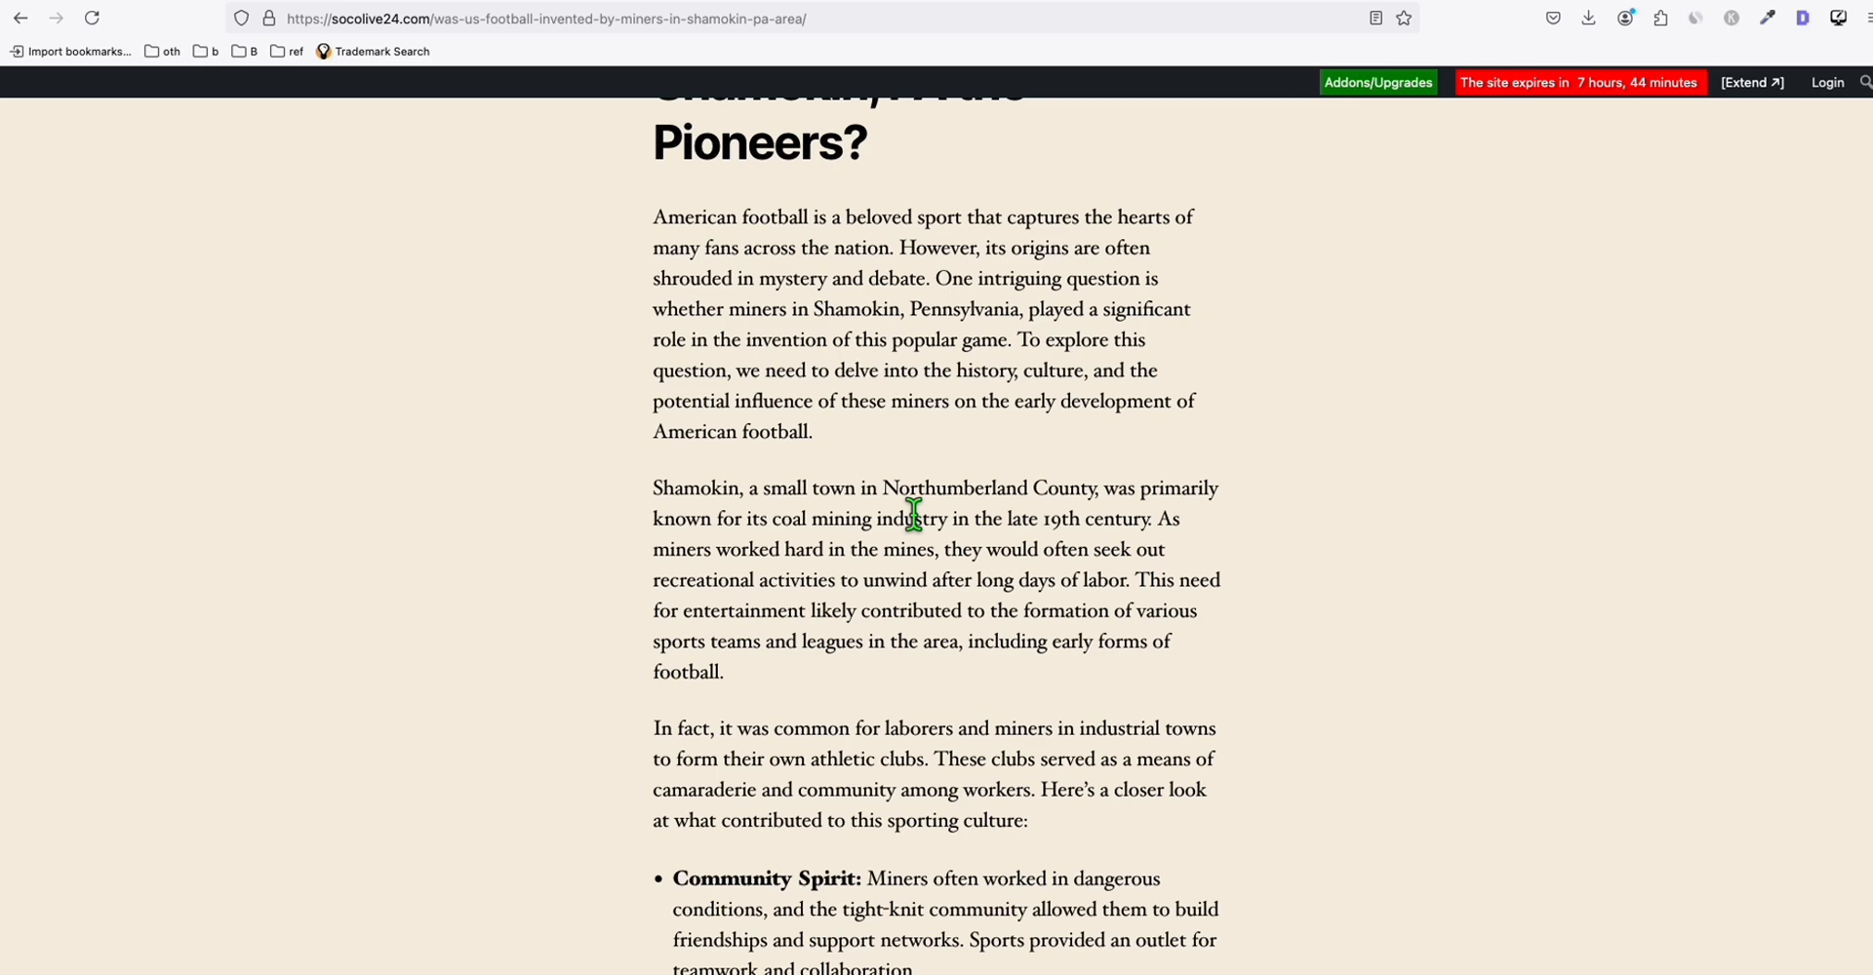
{"action": "scroll", "scroll_direction": "down", "scroll_amount": 3}
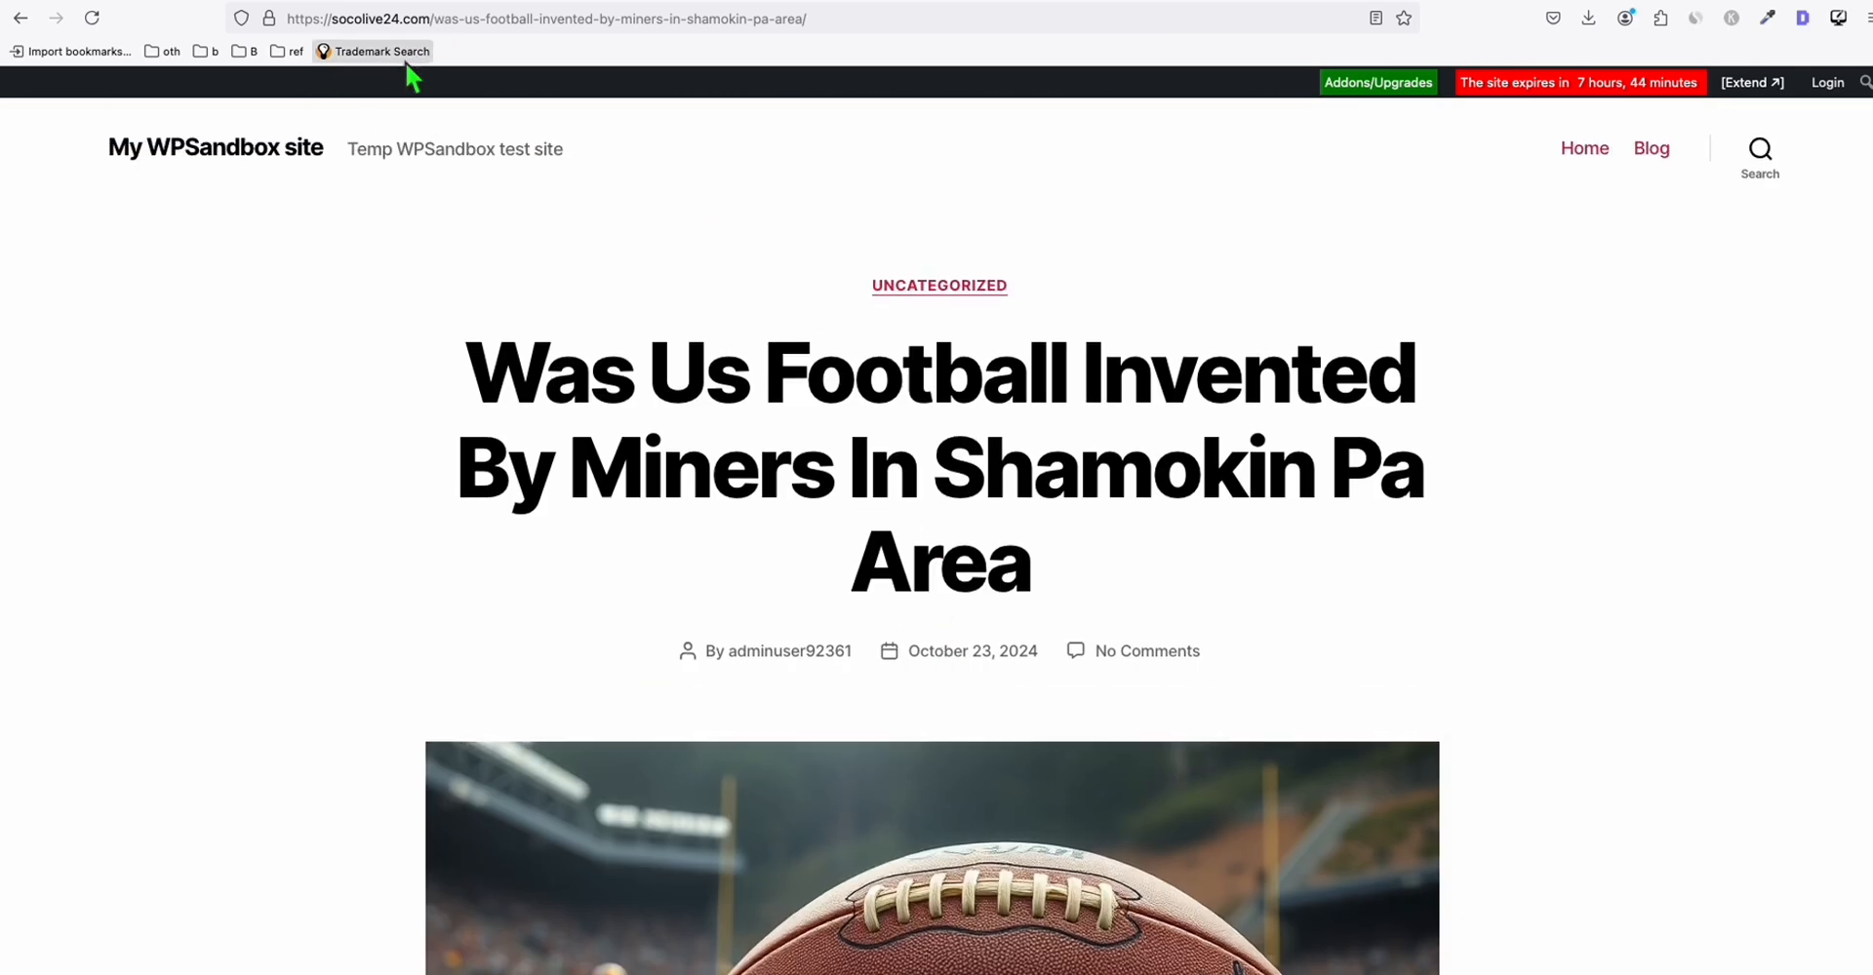
{"action": "scroll", "scroll_direction": "down", "scroll_amount": 3}
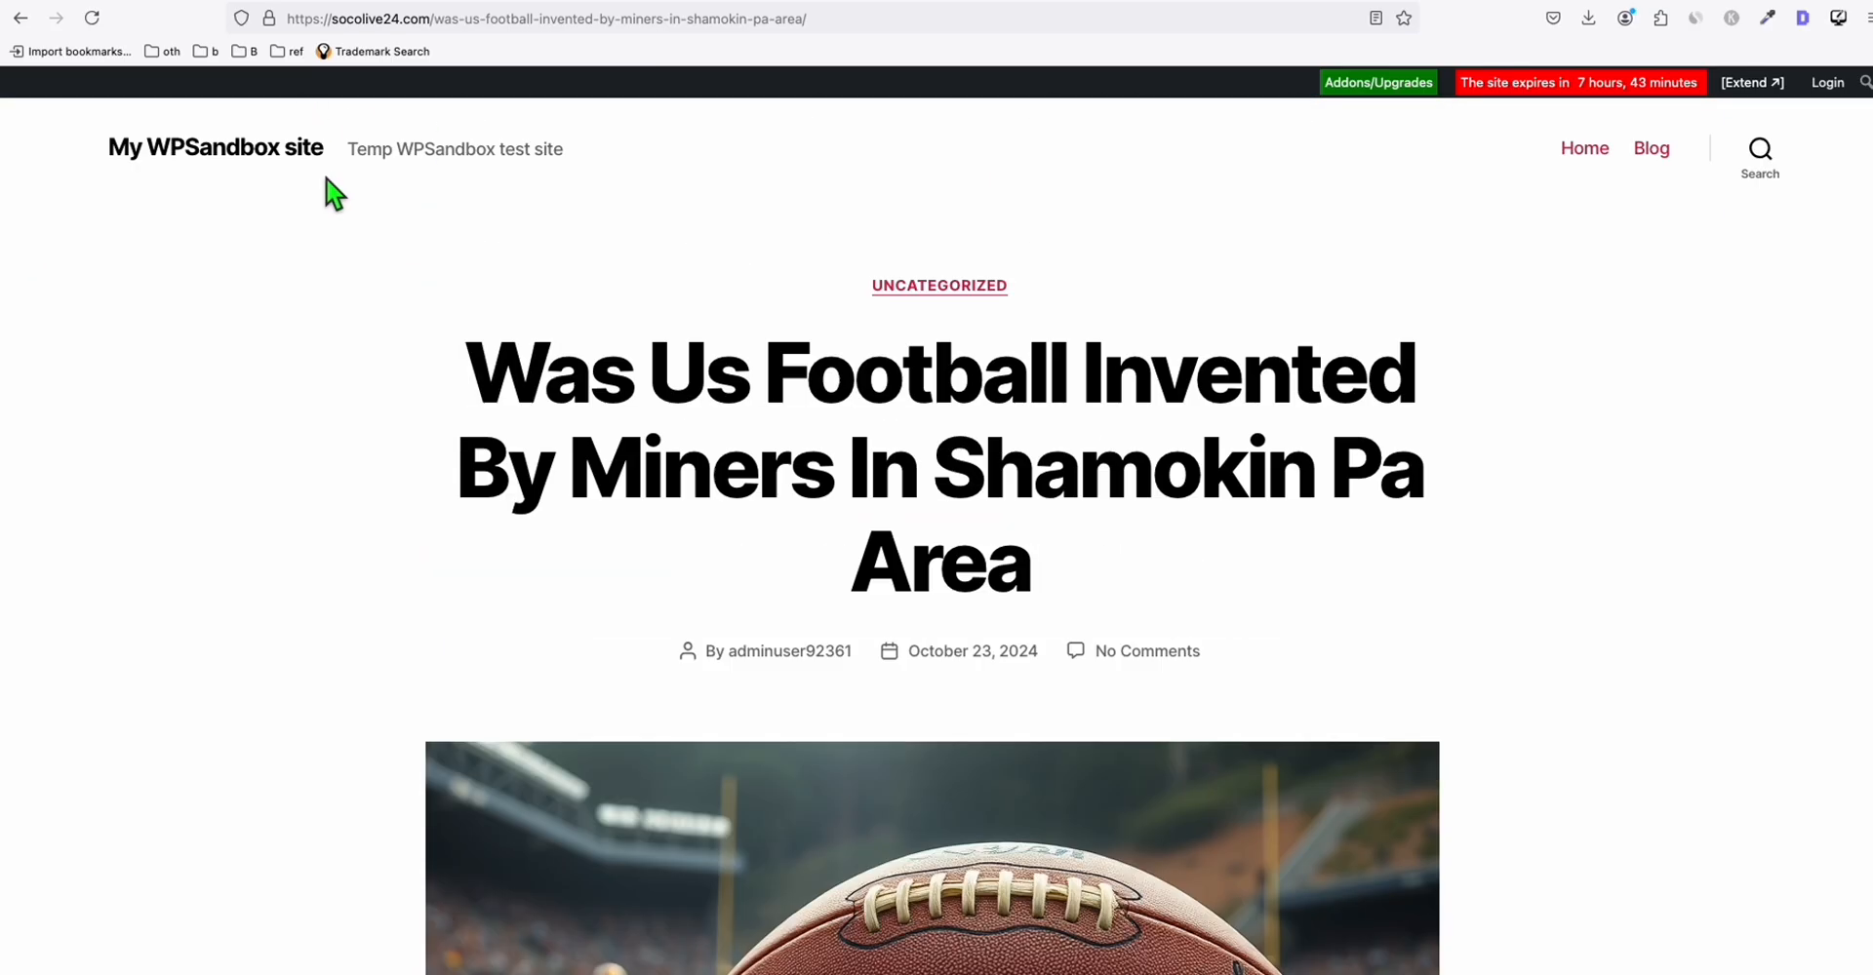
{"action": "mouse_move", "coordinate": [1129, 14]}
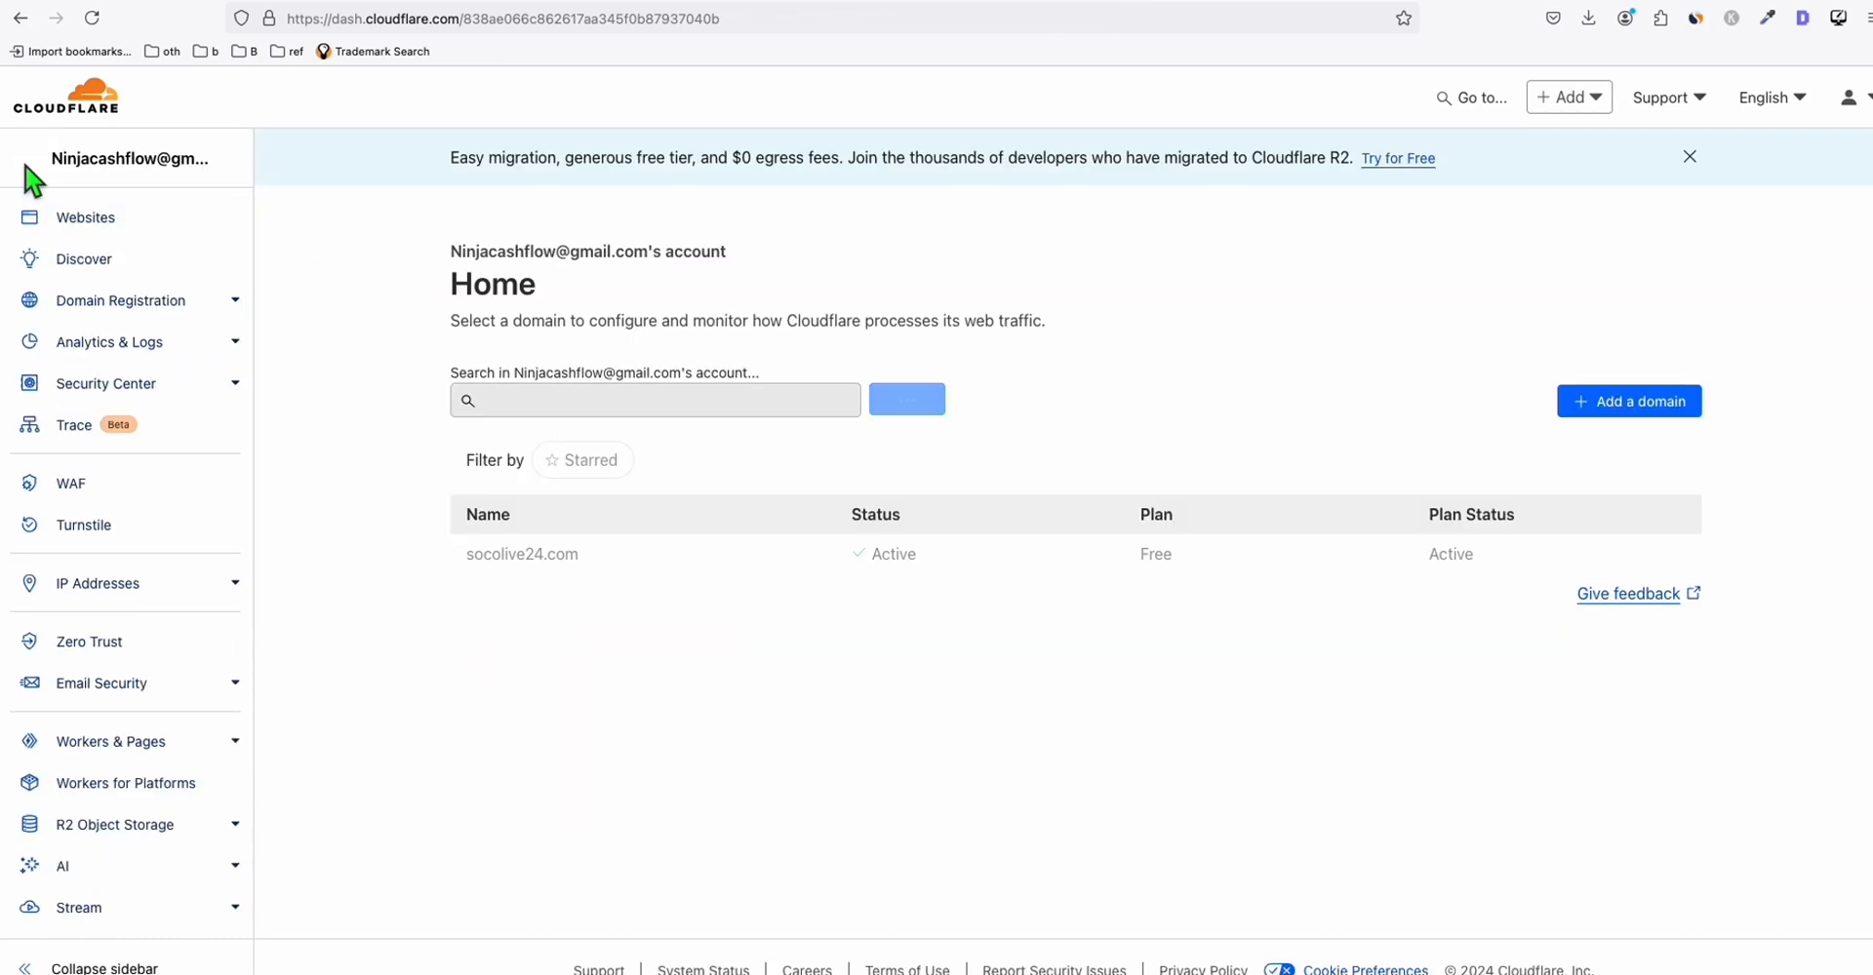
View the socolive24 Pages project's custom domains showing socolive24.com active with SSL
{"action": "left_click", "coordinate": [112, 742]}
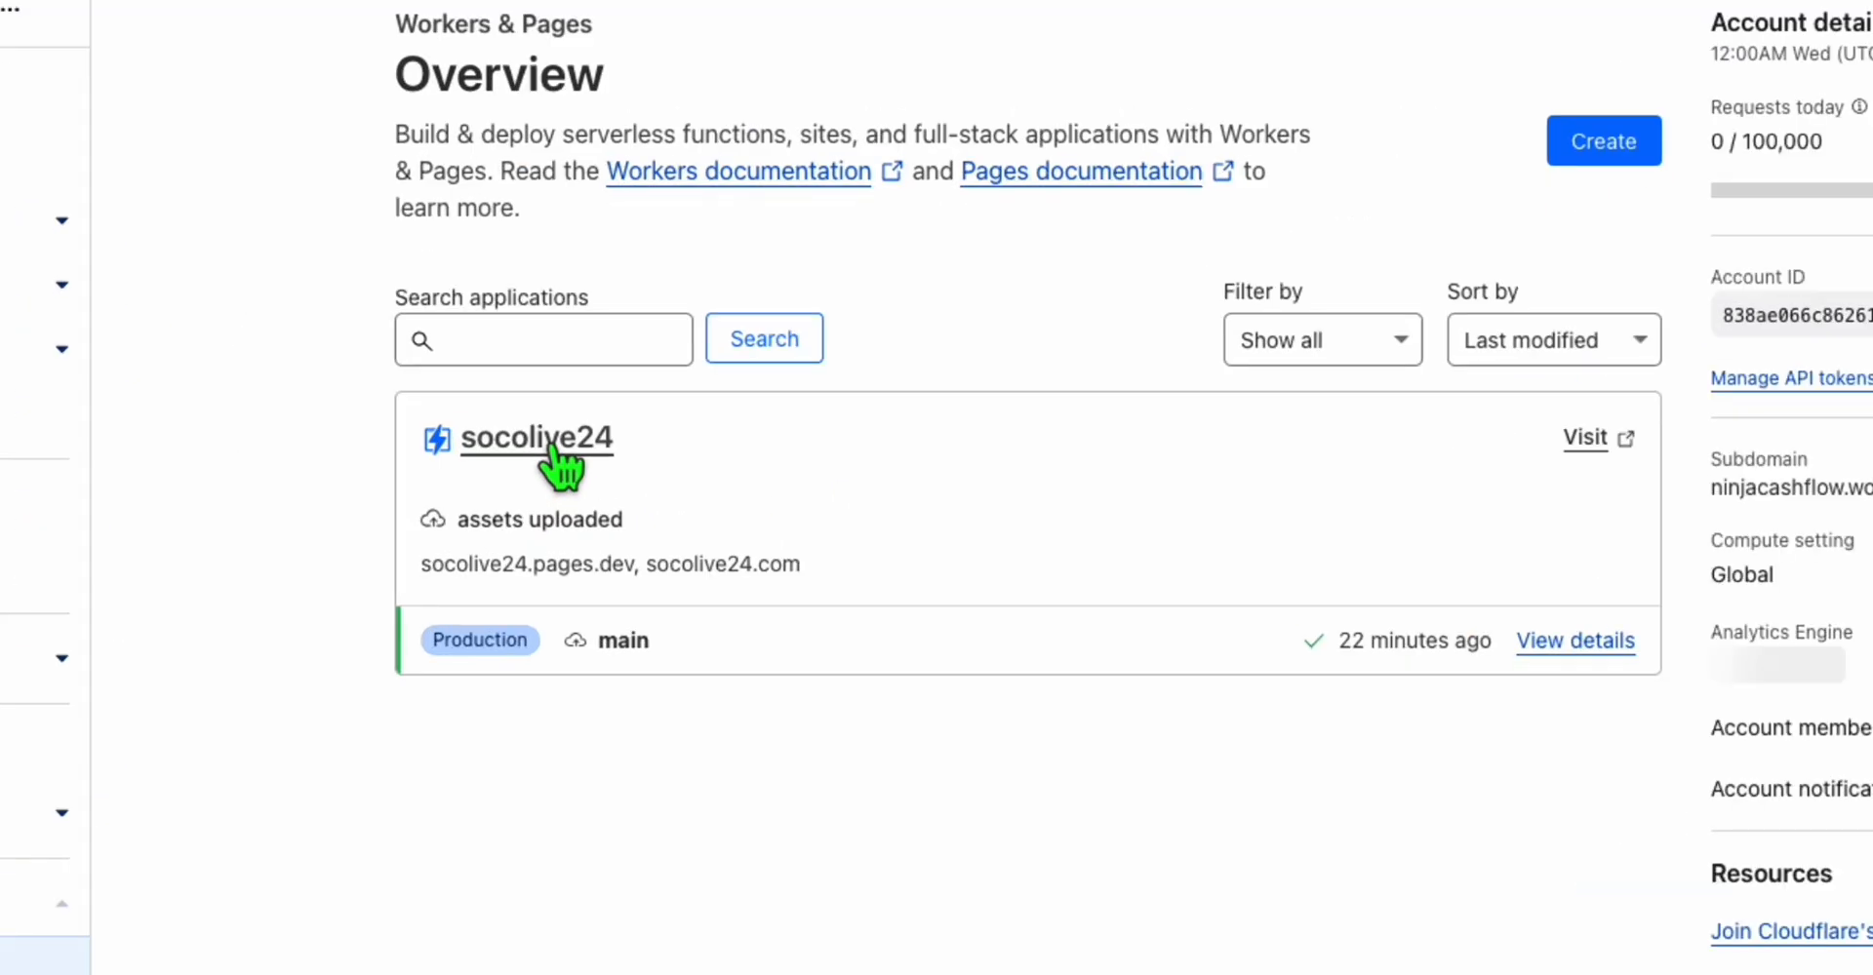
{"action": "left_click", "coordinate": [535, 437]}
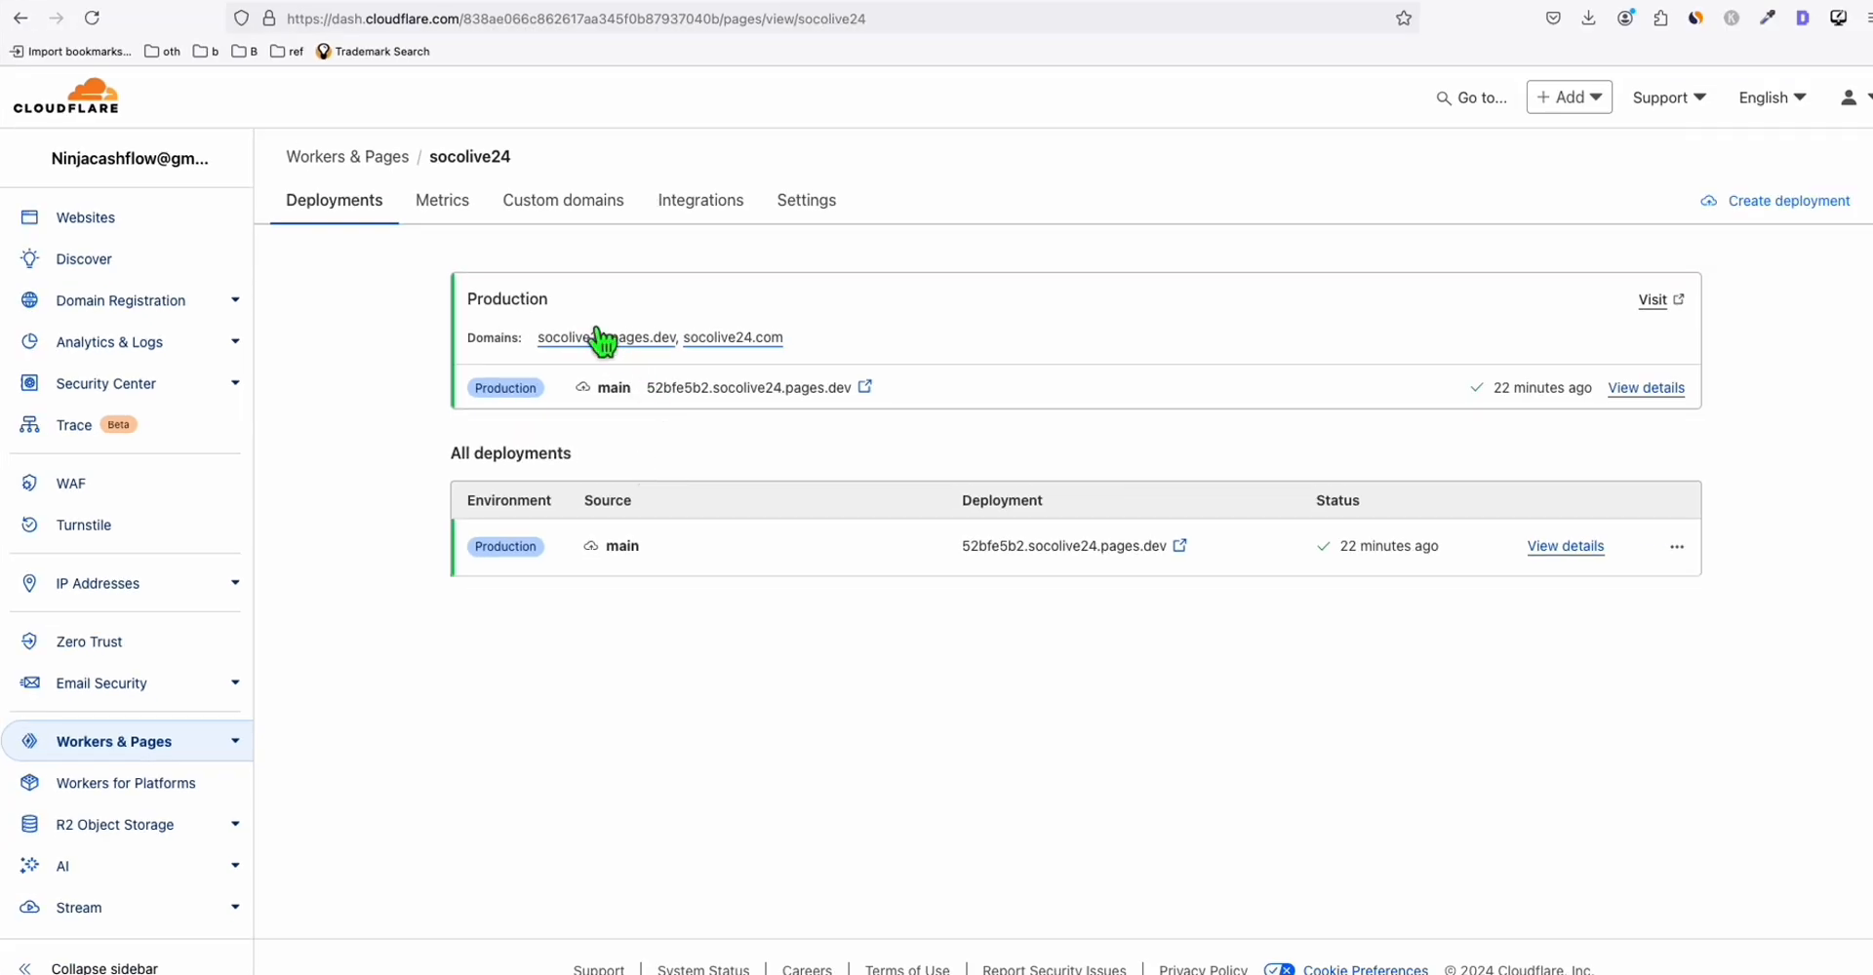
{"action": "left_click", "coordinate": [562, 199]}
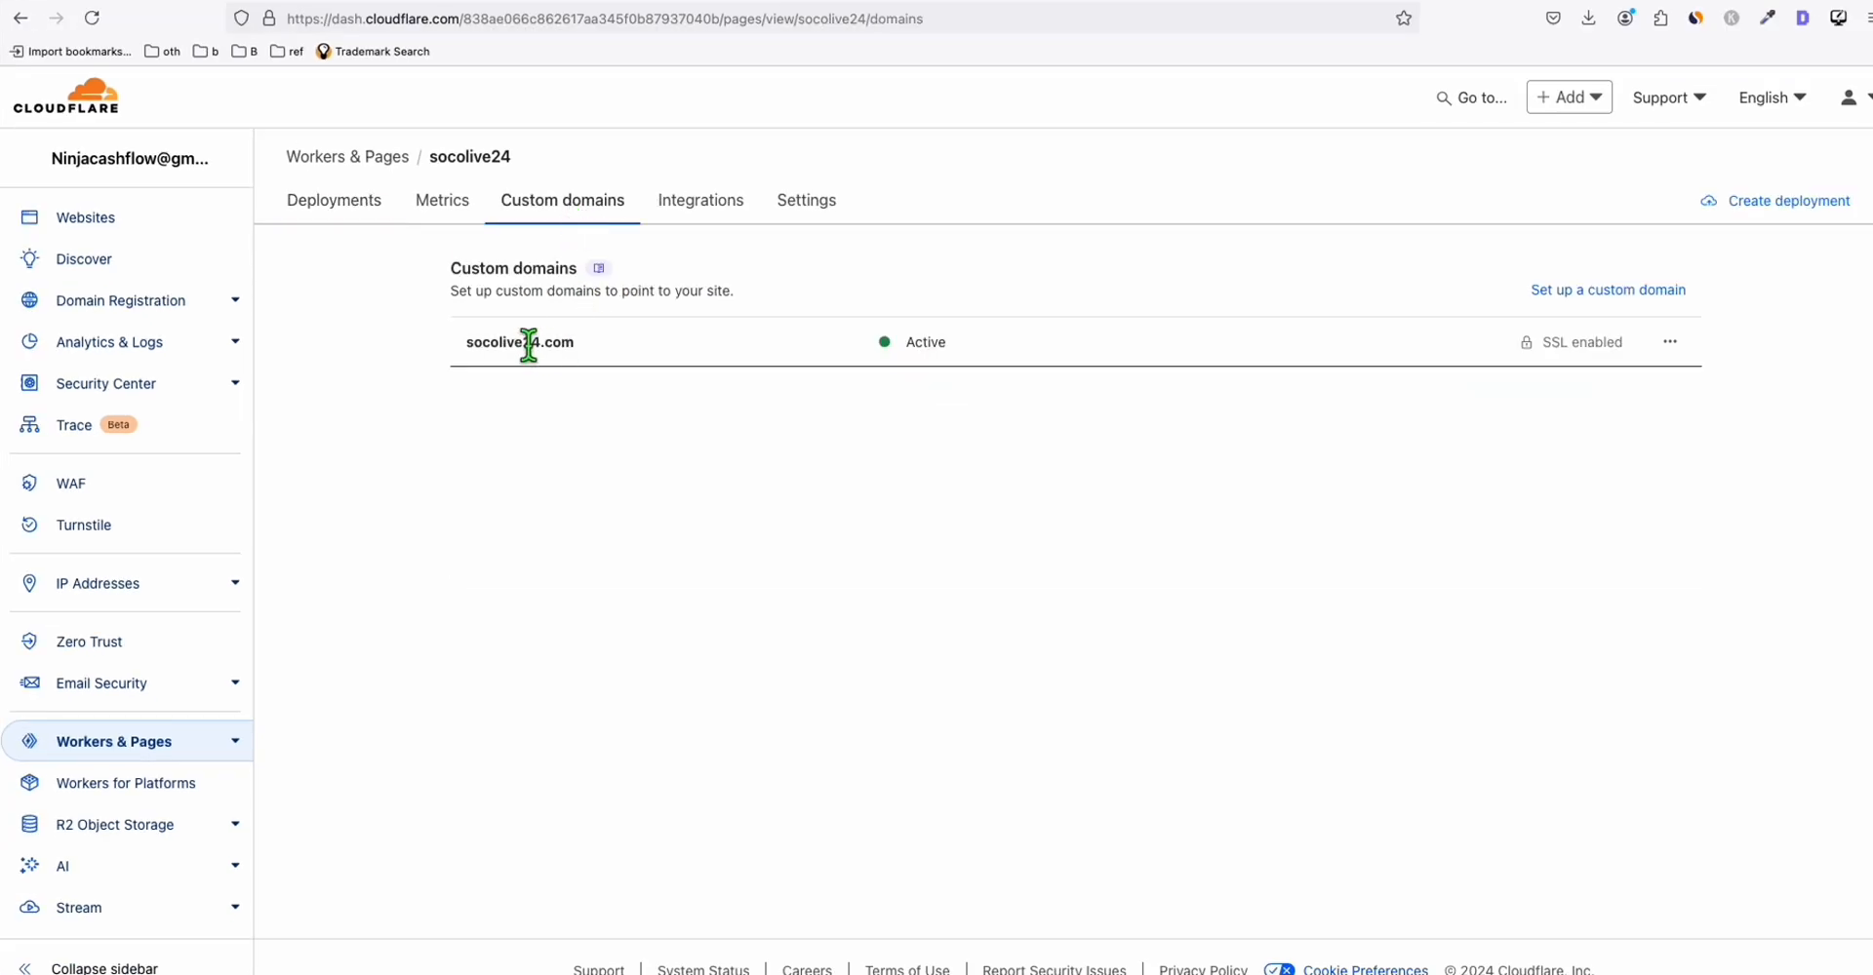
{"action": "double_click", "coordinate": [518, 342]}
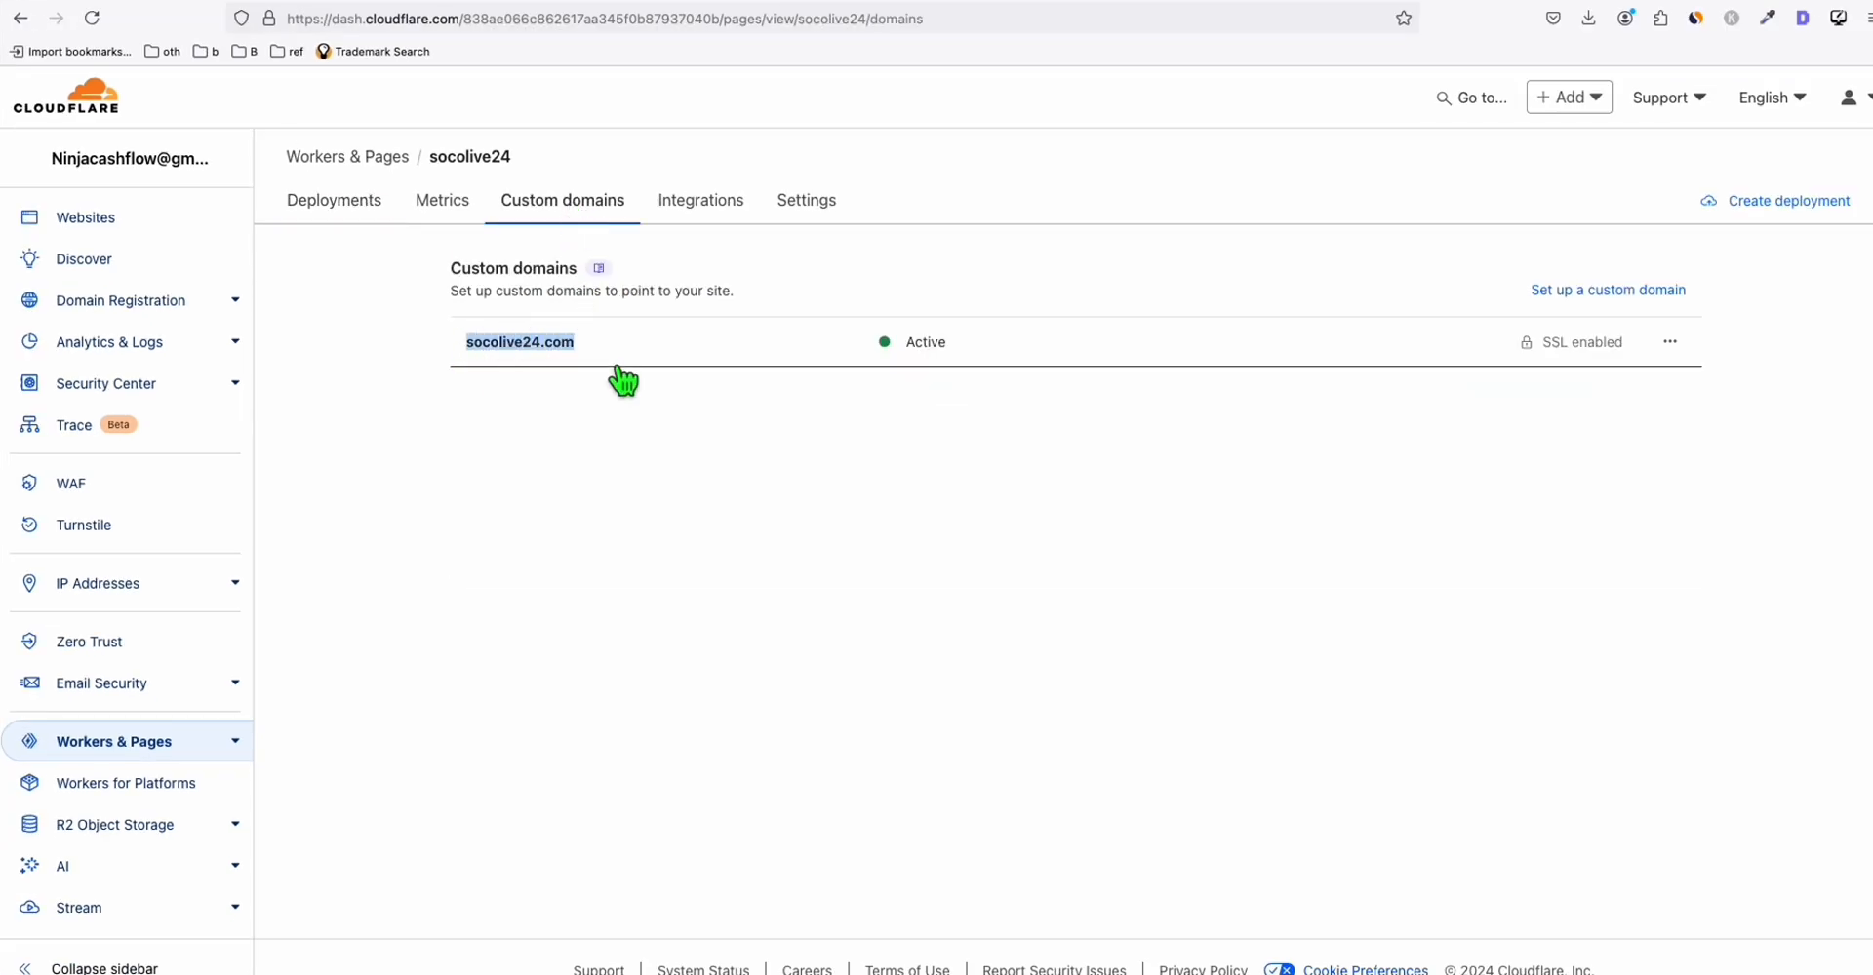
{"action": "mouse_move", "coordinate": [621, 382]}
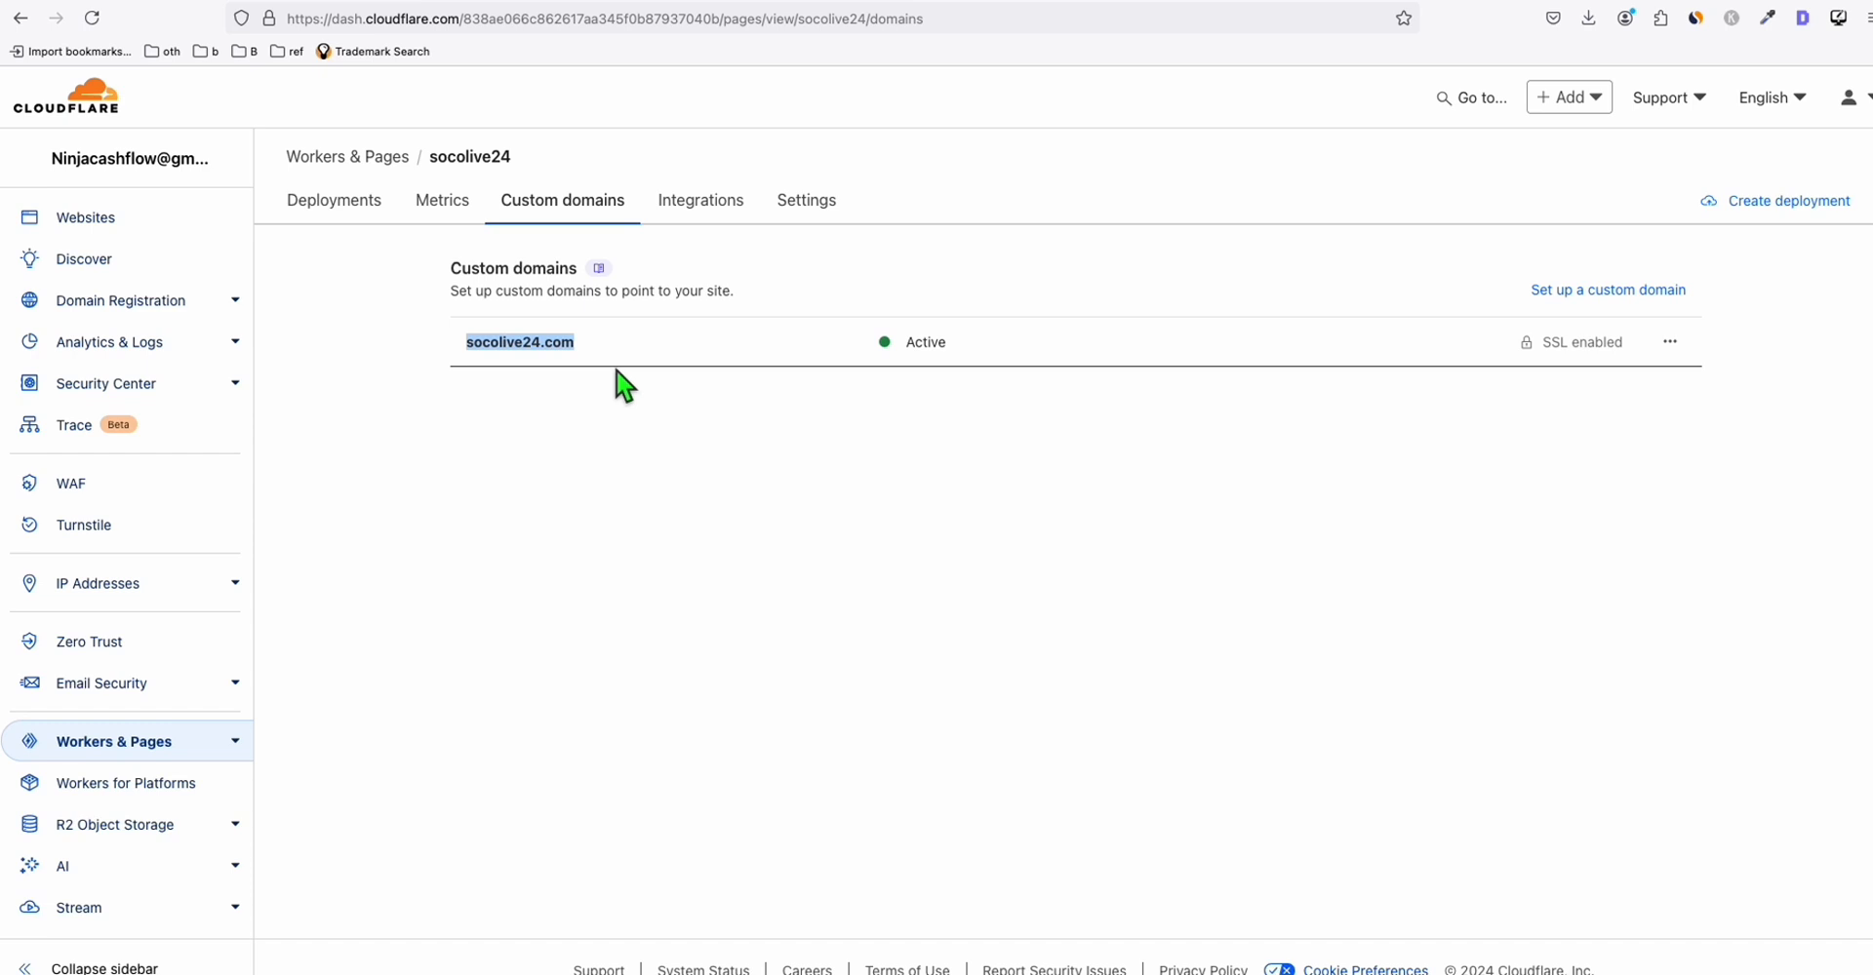
{"action": "mouse_move", "coordinate": [394, 394]}
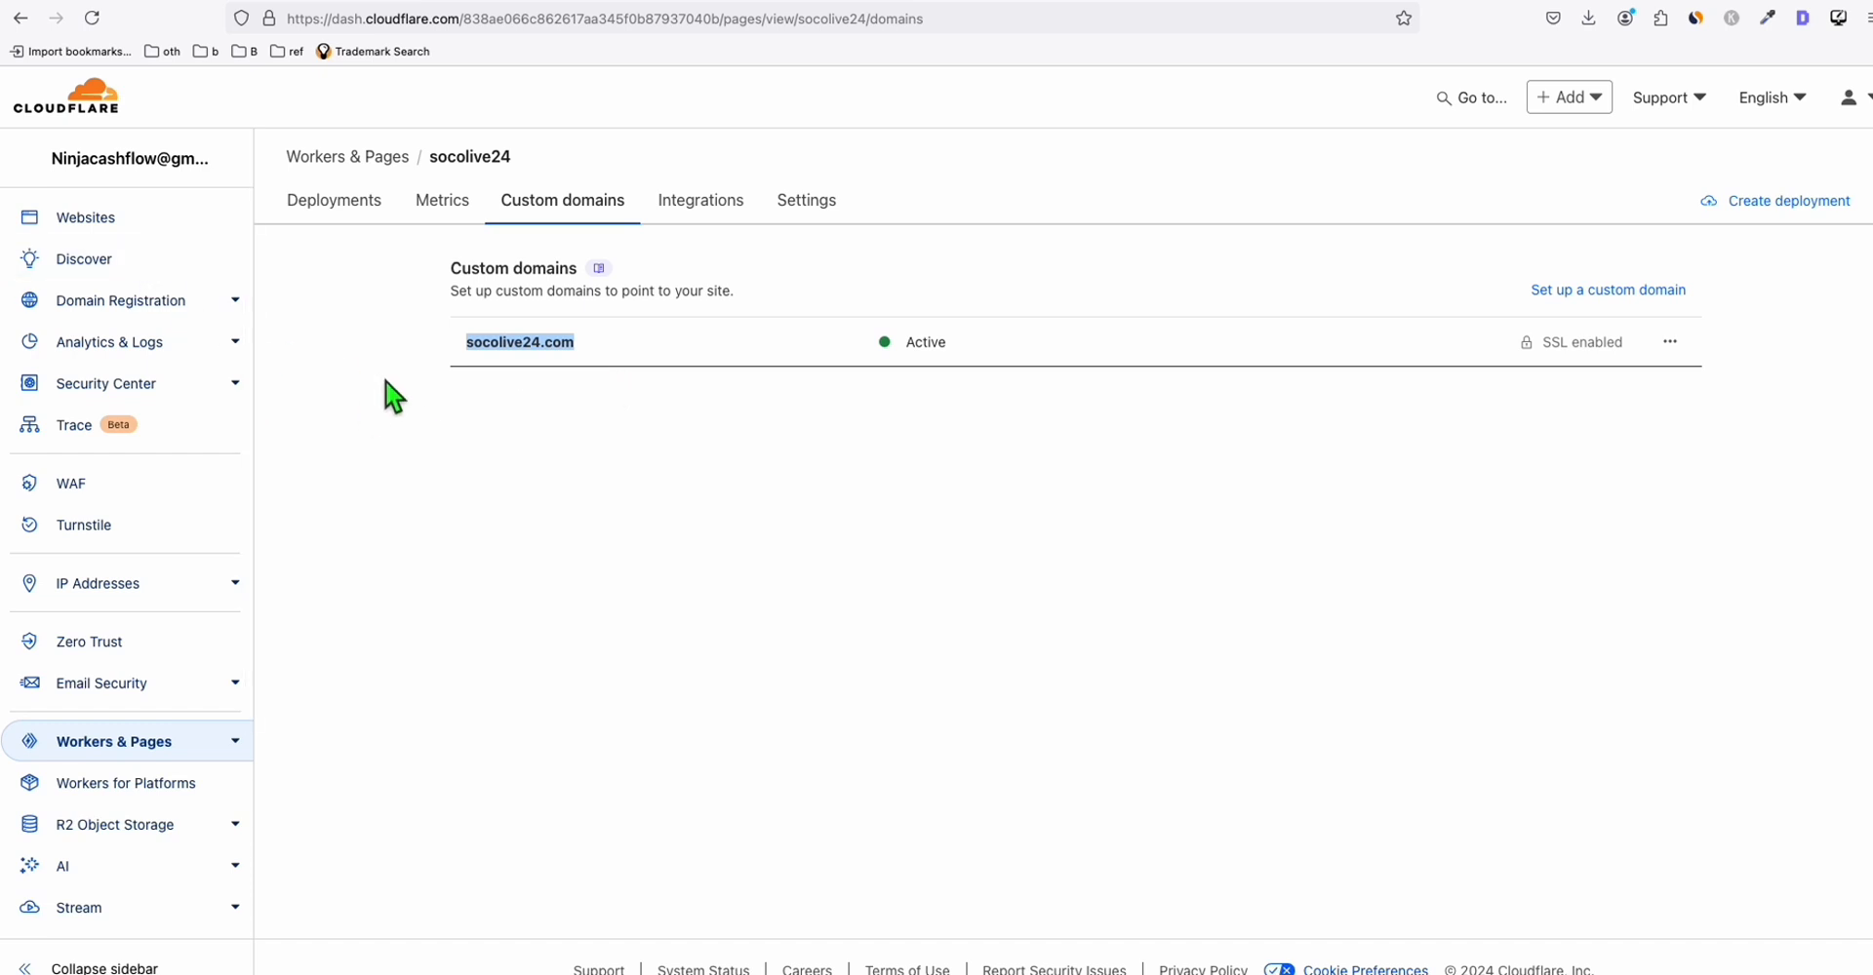
{"action": "mouse_move", "coordinate": [929, 673]}
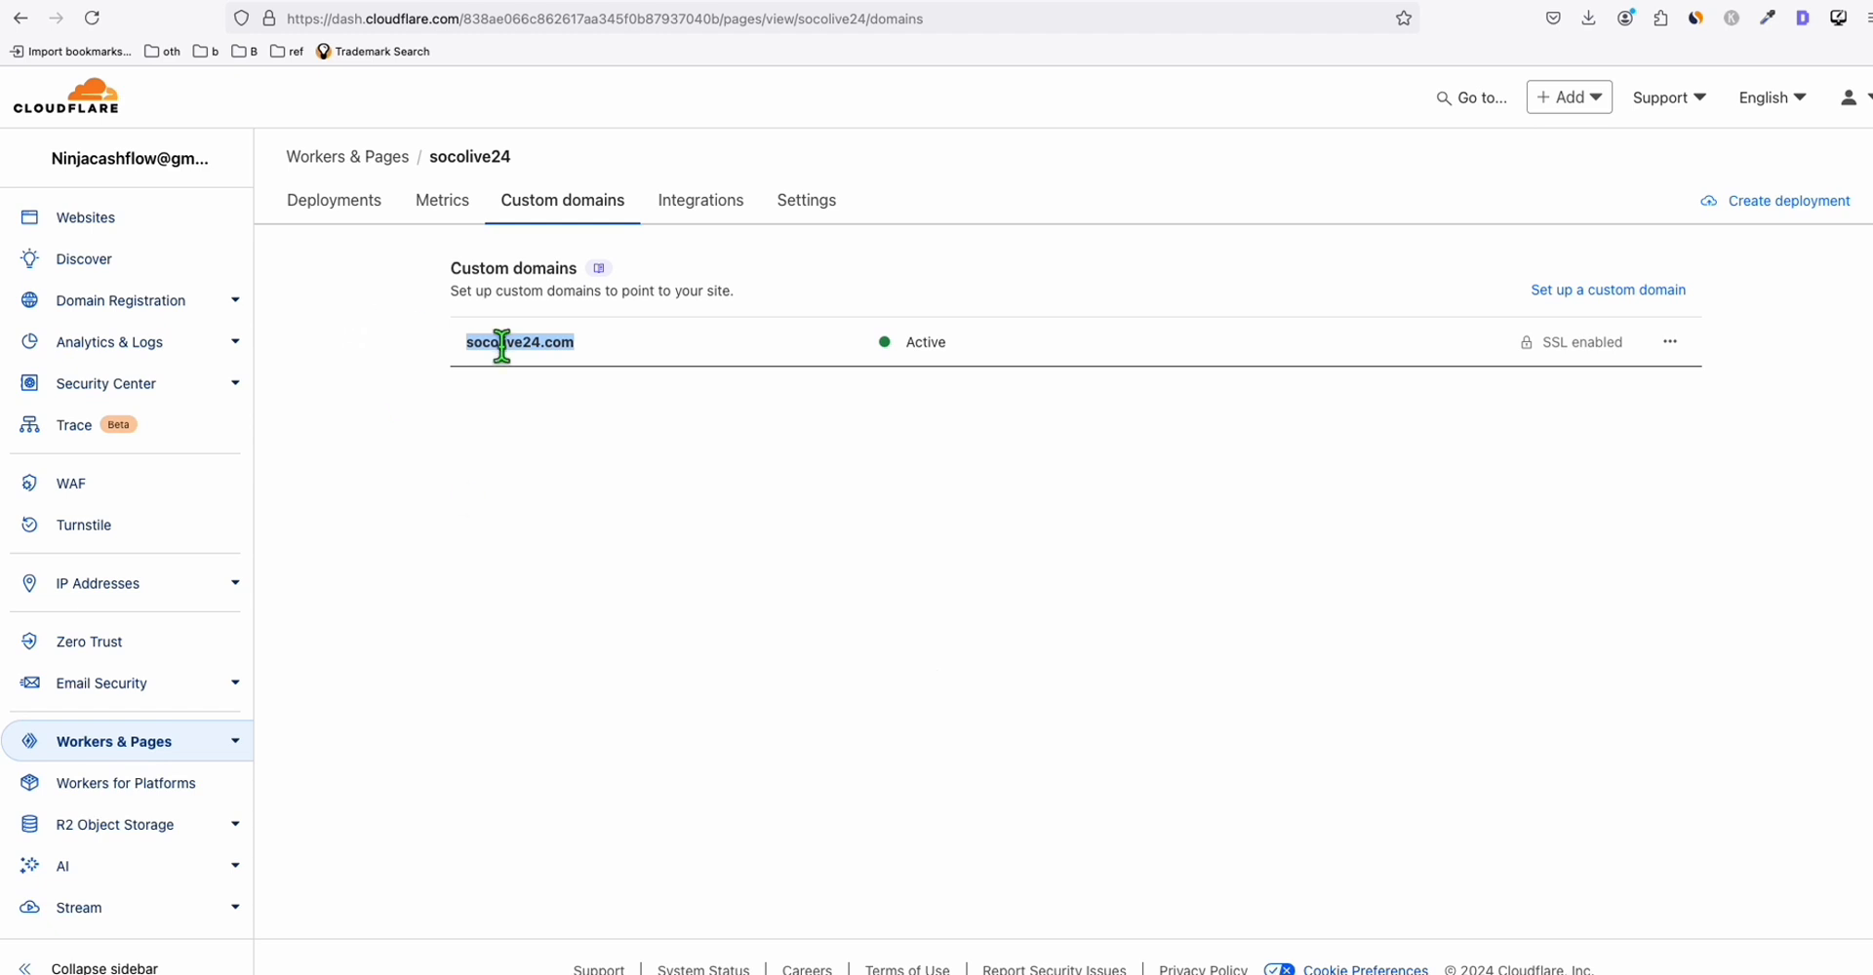
{"action": "left_click", "coordinate": [86, 218]}
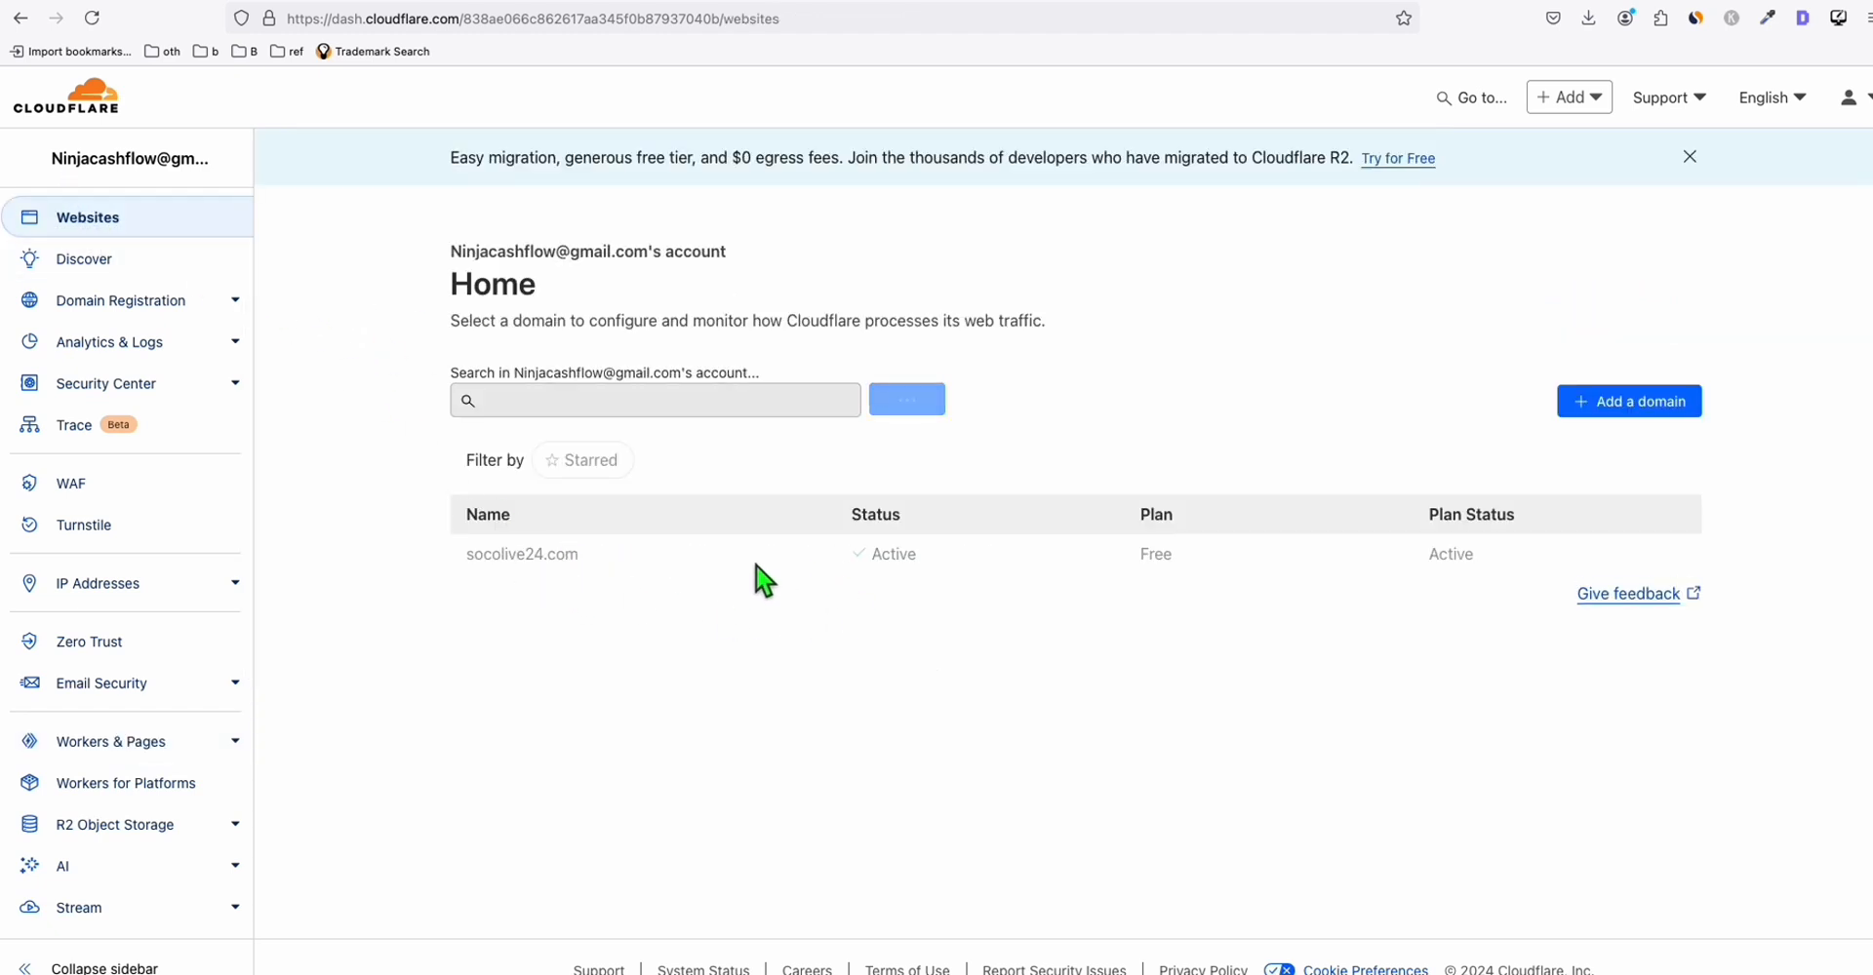
In socolive24.com's DNS records, start a new CNAME record after copying the pages.dev target
{"action": "left_click", "coordinate": [521, 553]}
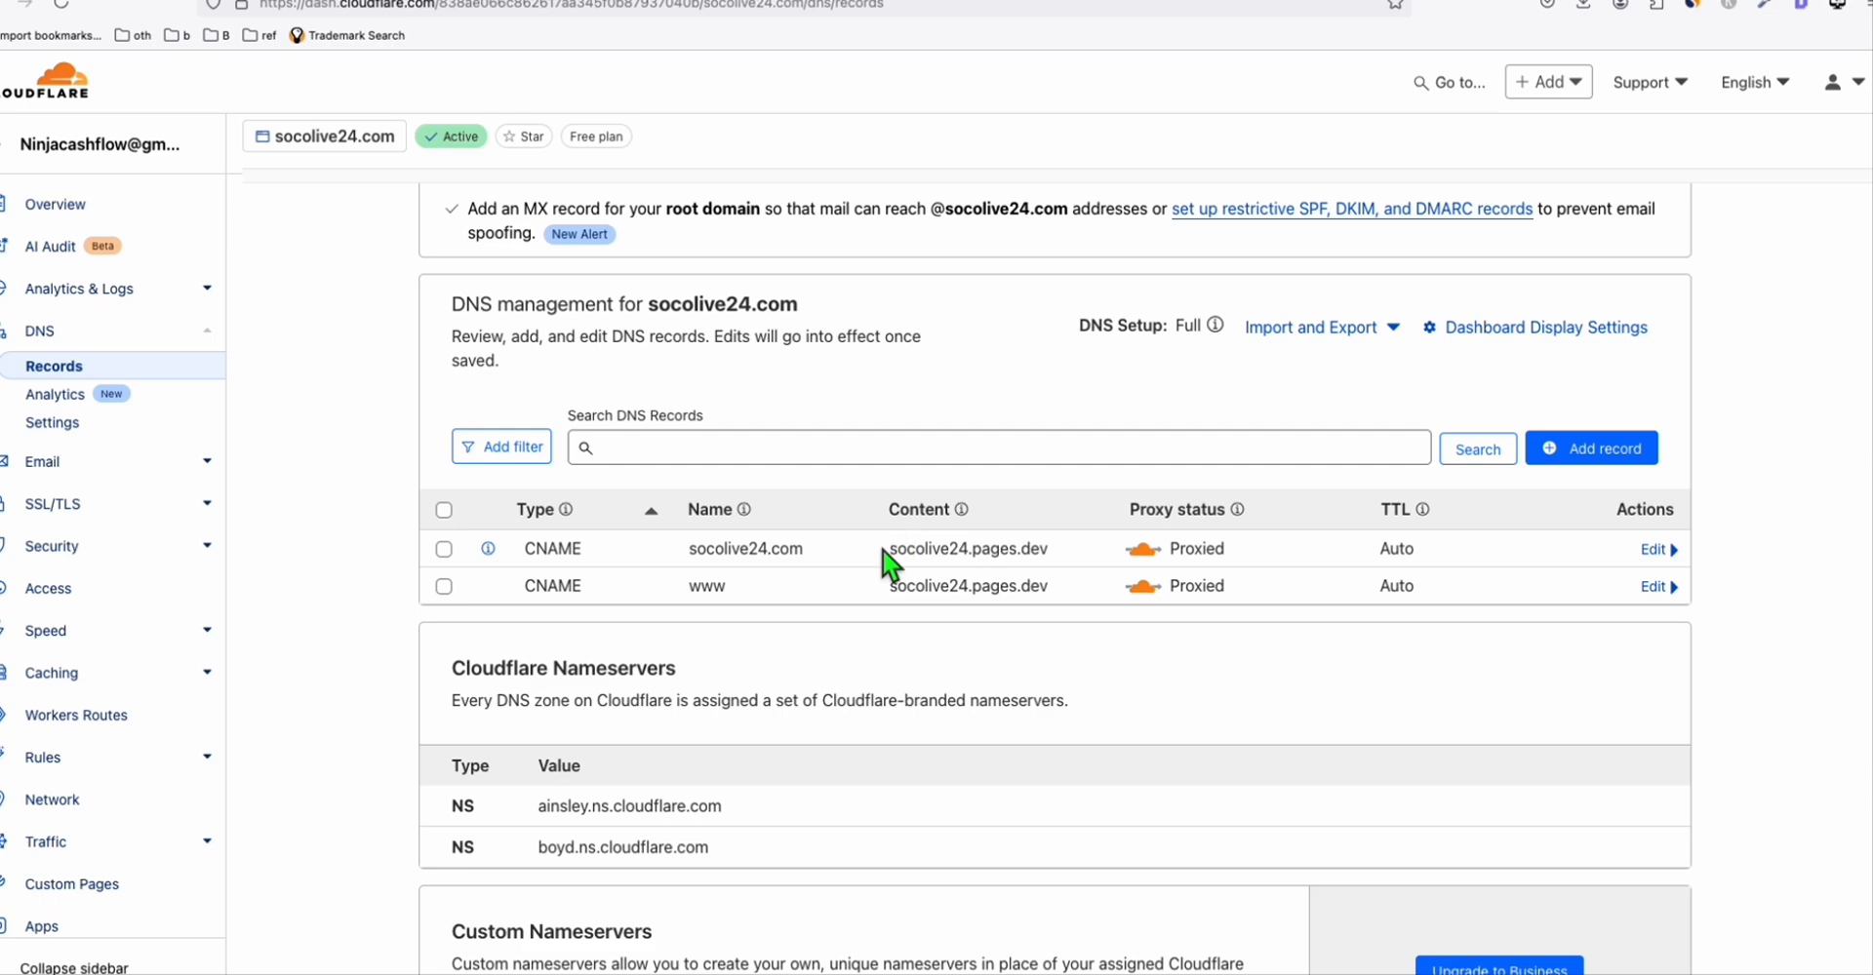
{"action": "double_click", "coordinate": [967, 548]}
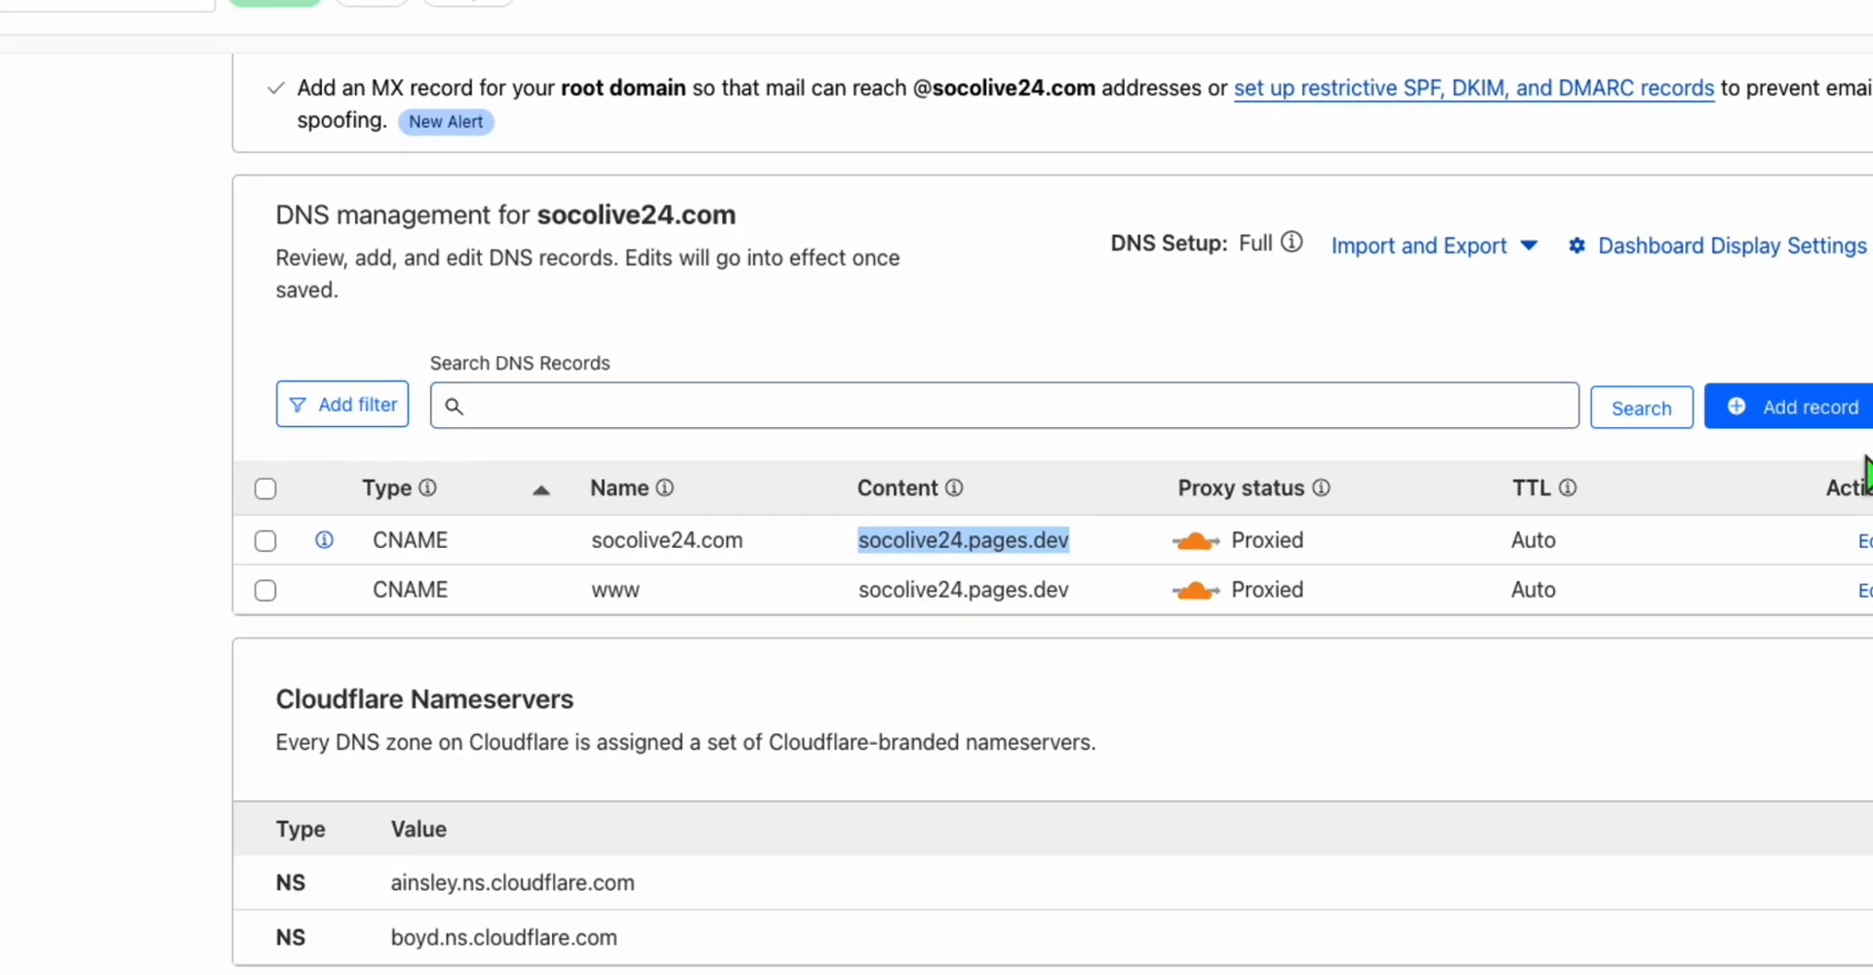
{"action": "left_click", "coordinate": [1803, 407]}
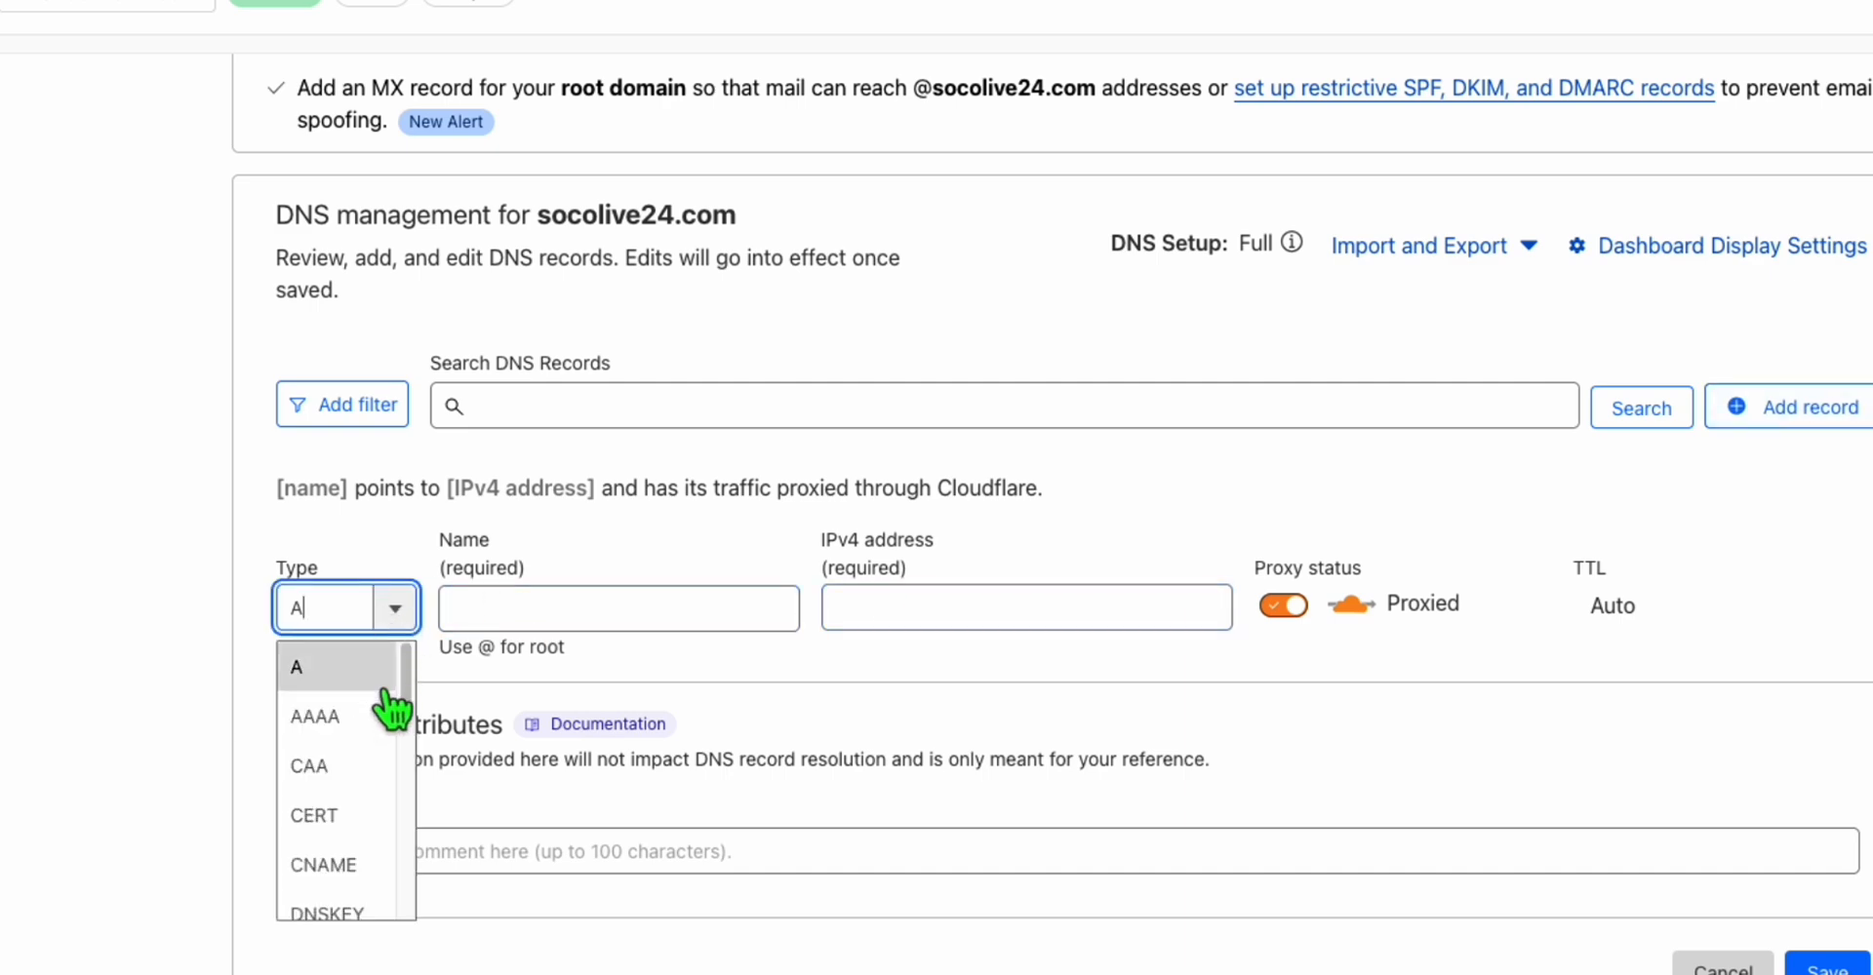
{"action": "left_click", "coordinate": [323, 864]}
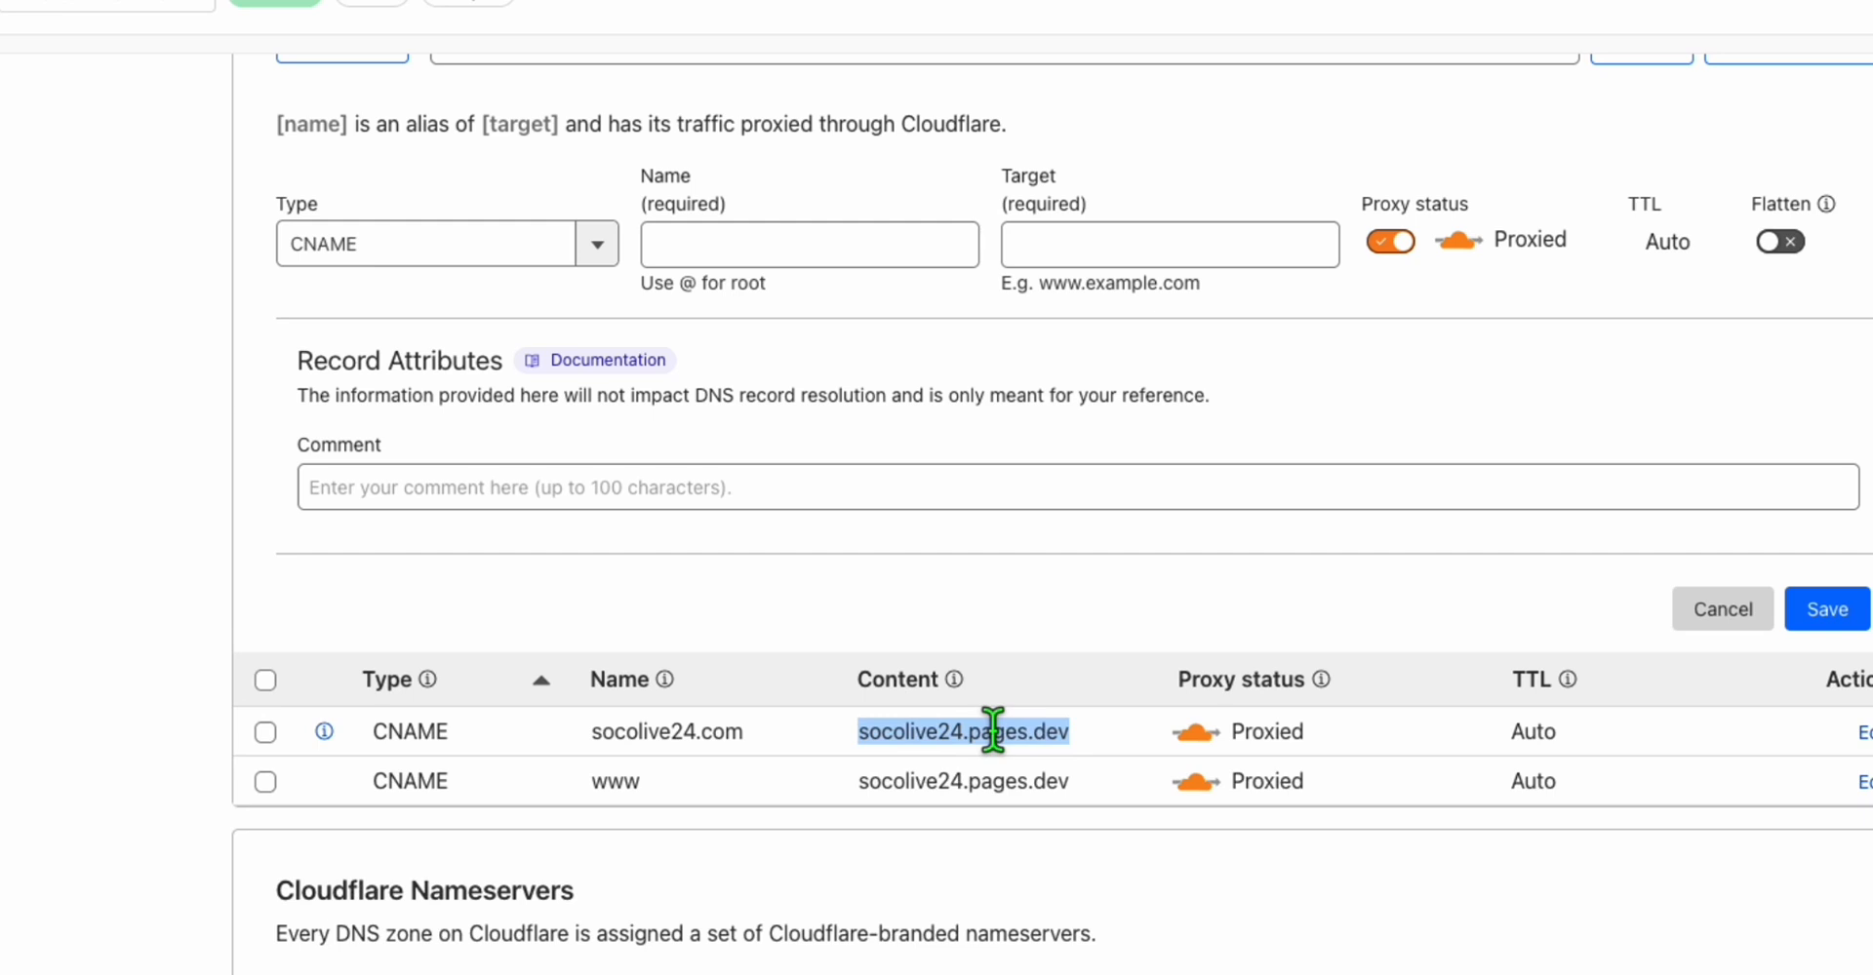
Fill the CNAME record with target socolive24.pages.dev and names www and @
{"action": "type", "text": "socolive24.pages.dev"}
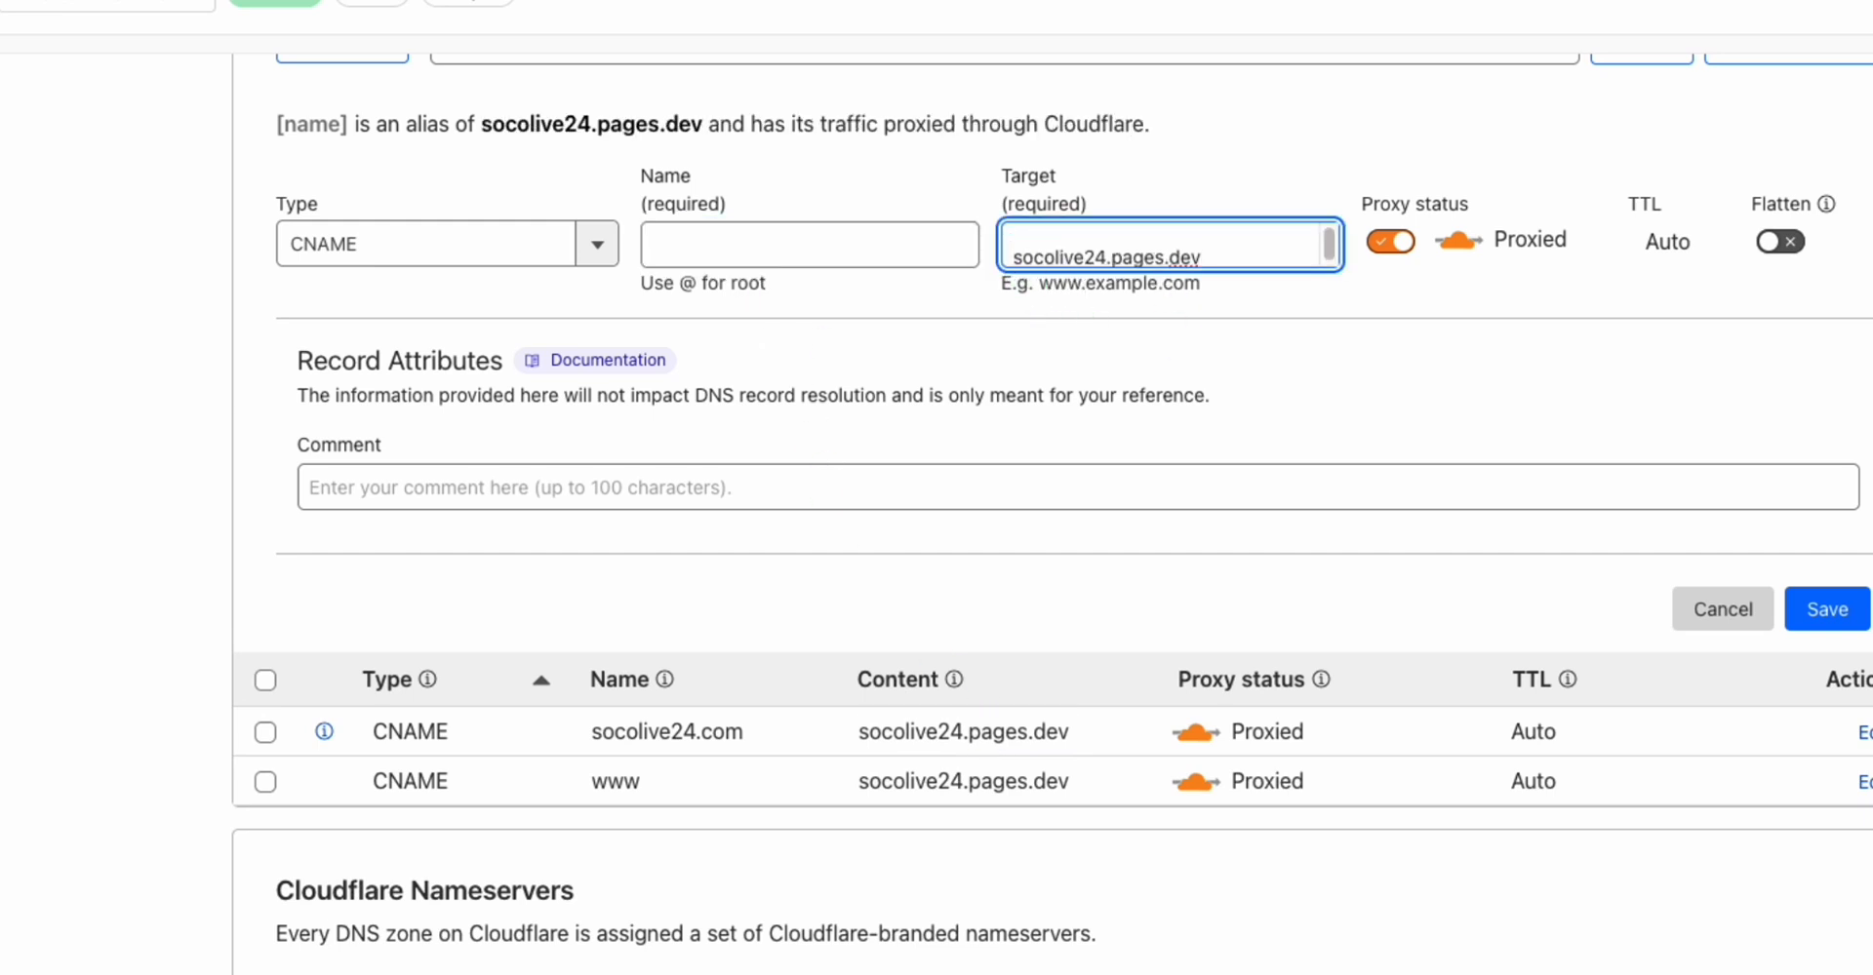
{"action": "type", "text": "www"}
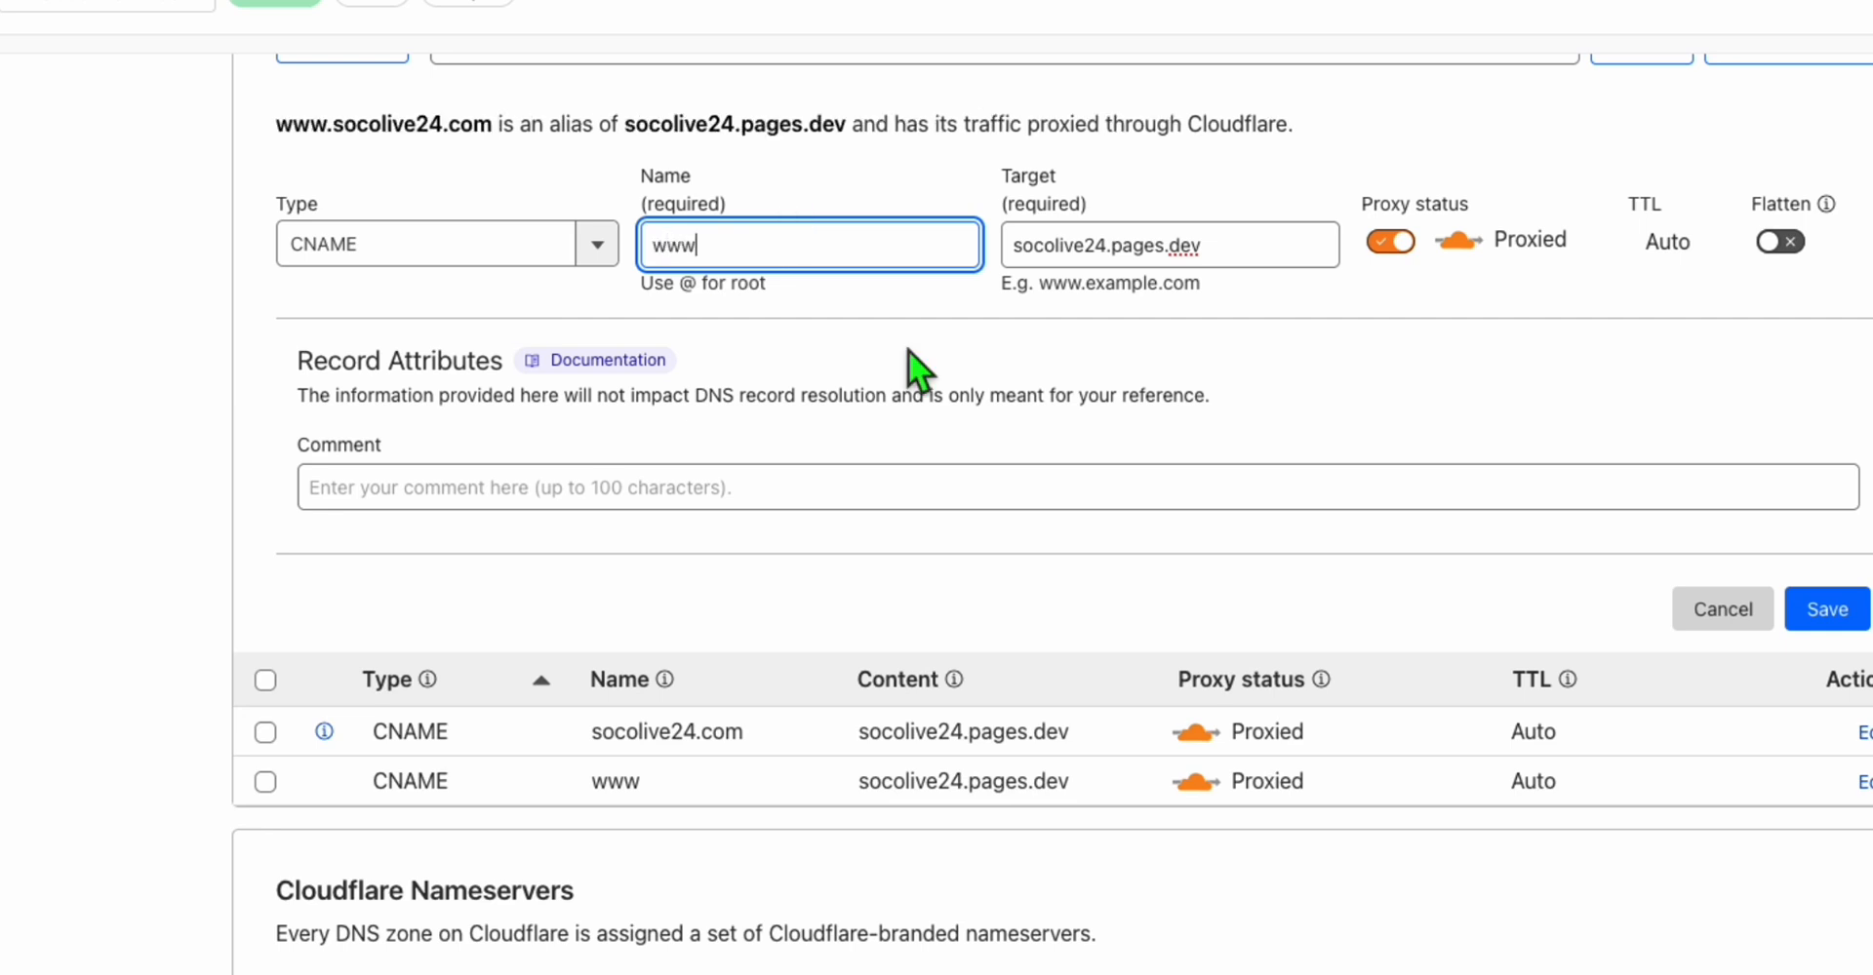
{"action": "mouse_move", "coordinate": [1495, 564]}
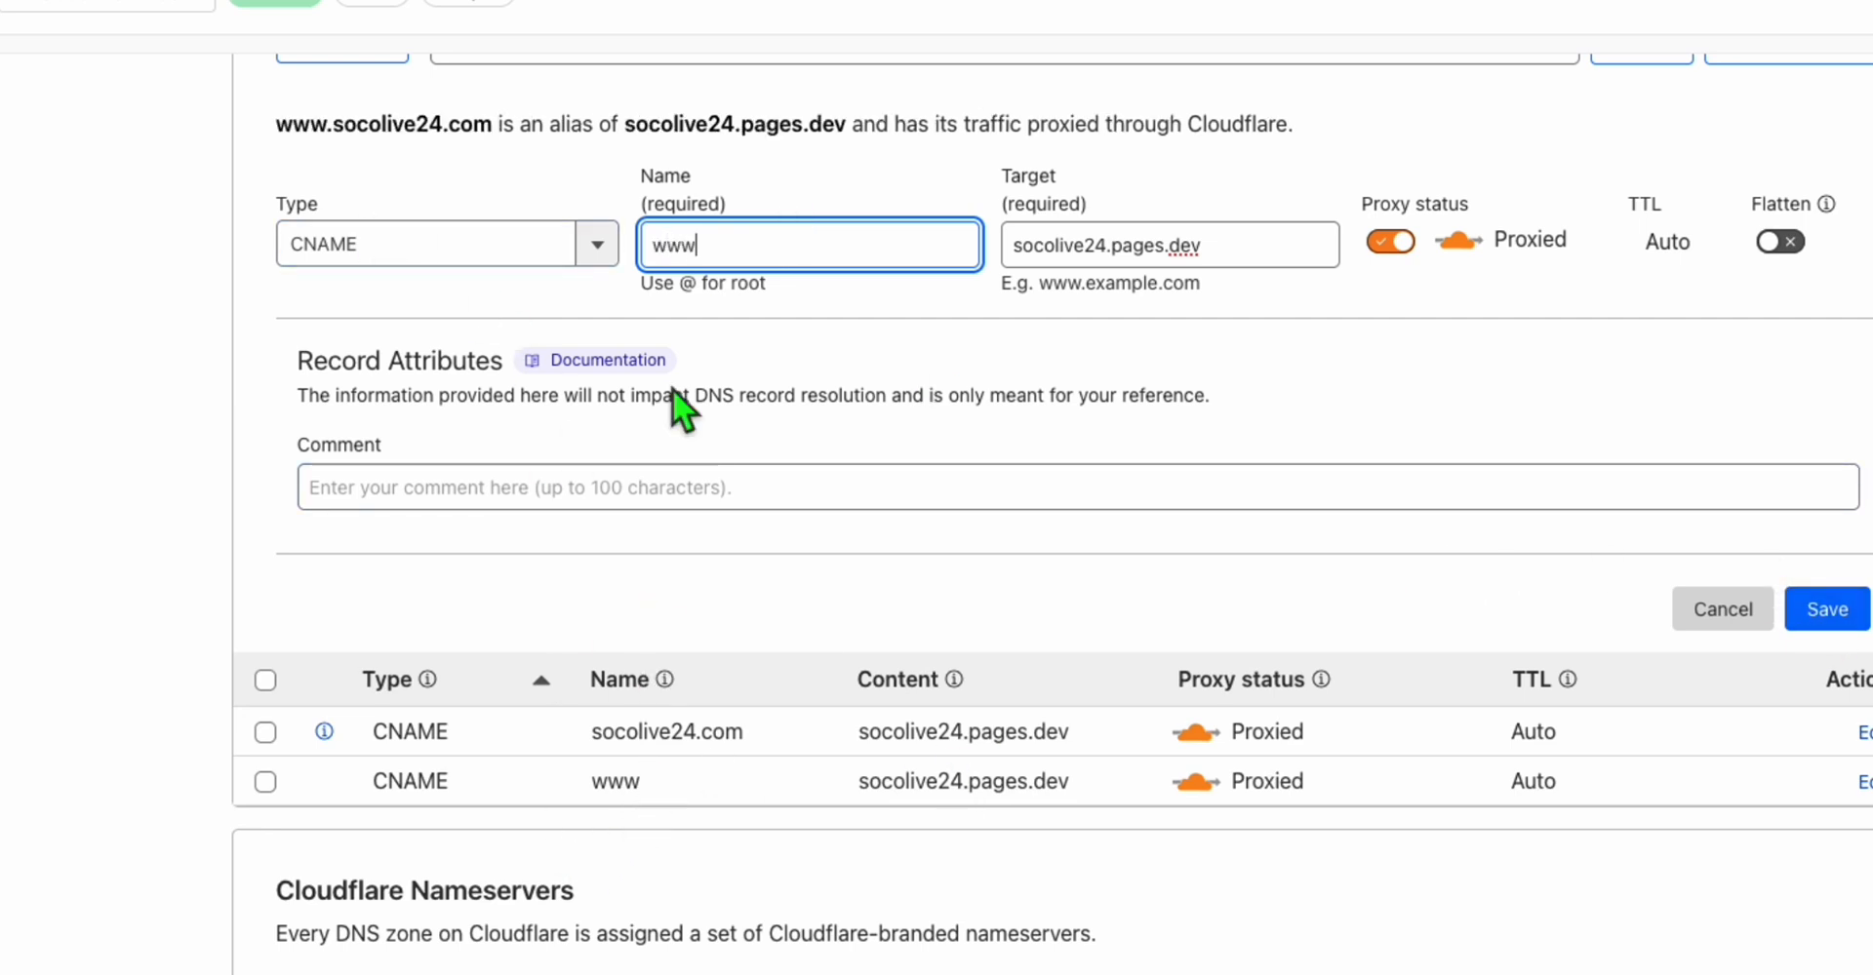
{"action": "type", "text": "@"}
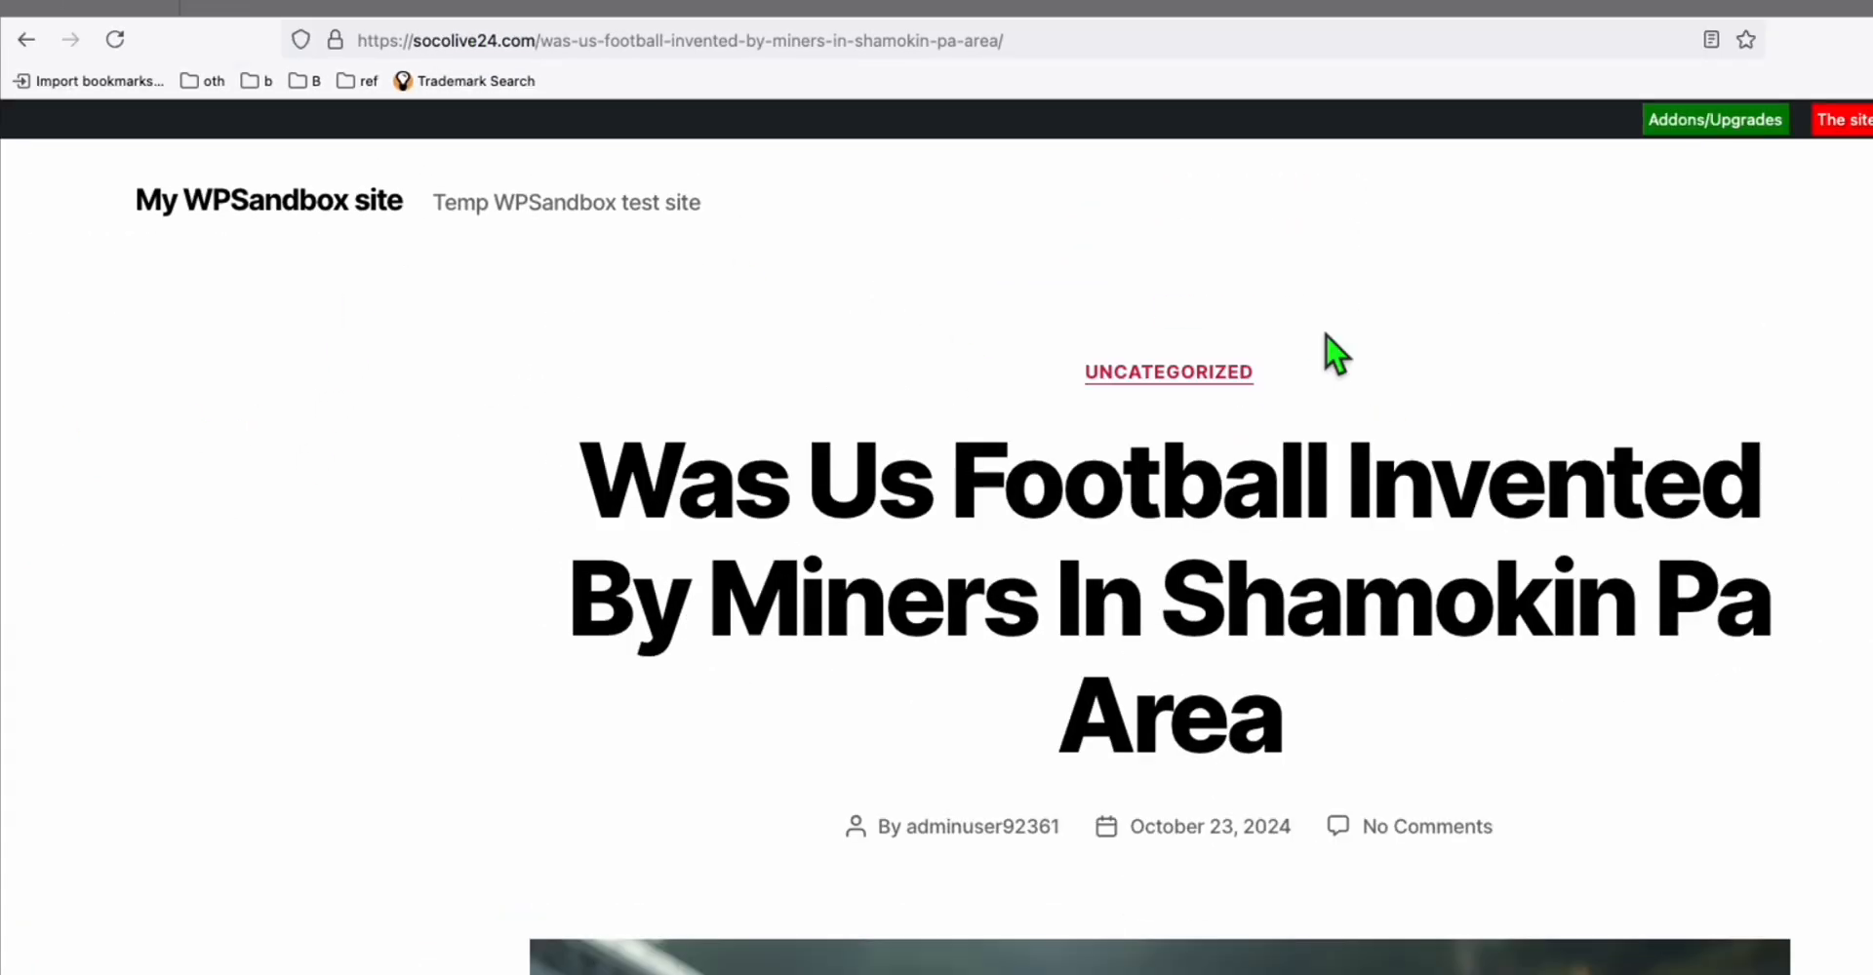
Scroll the article and return to the socolive24.com home page via Home
{"action": "scroll", "scroll_direction": "down", "scroll_amount": 3}
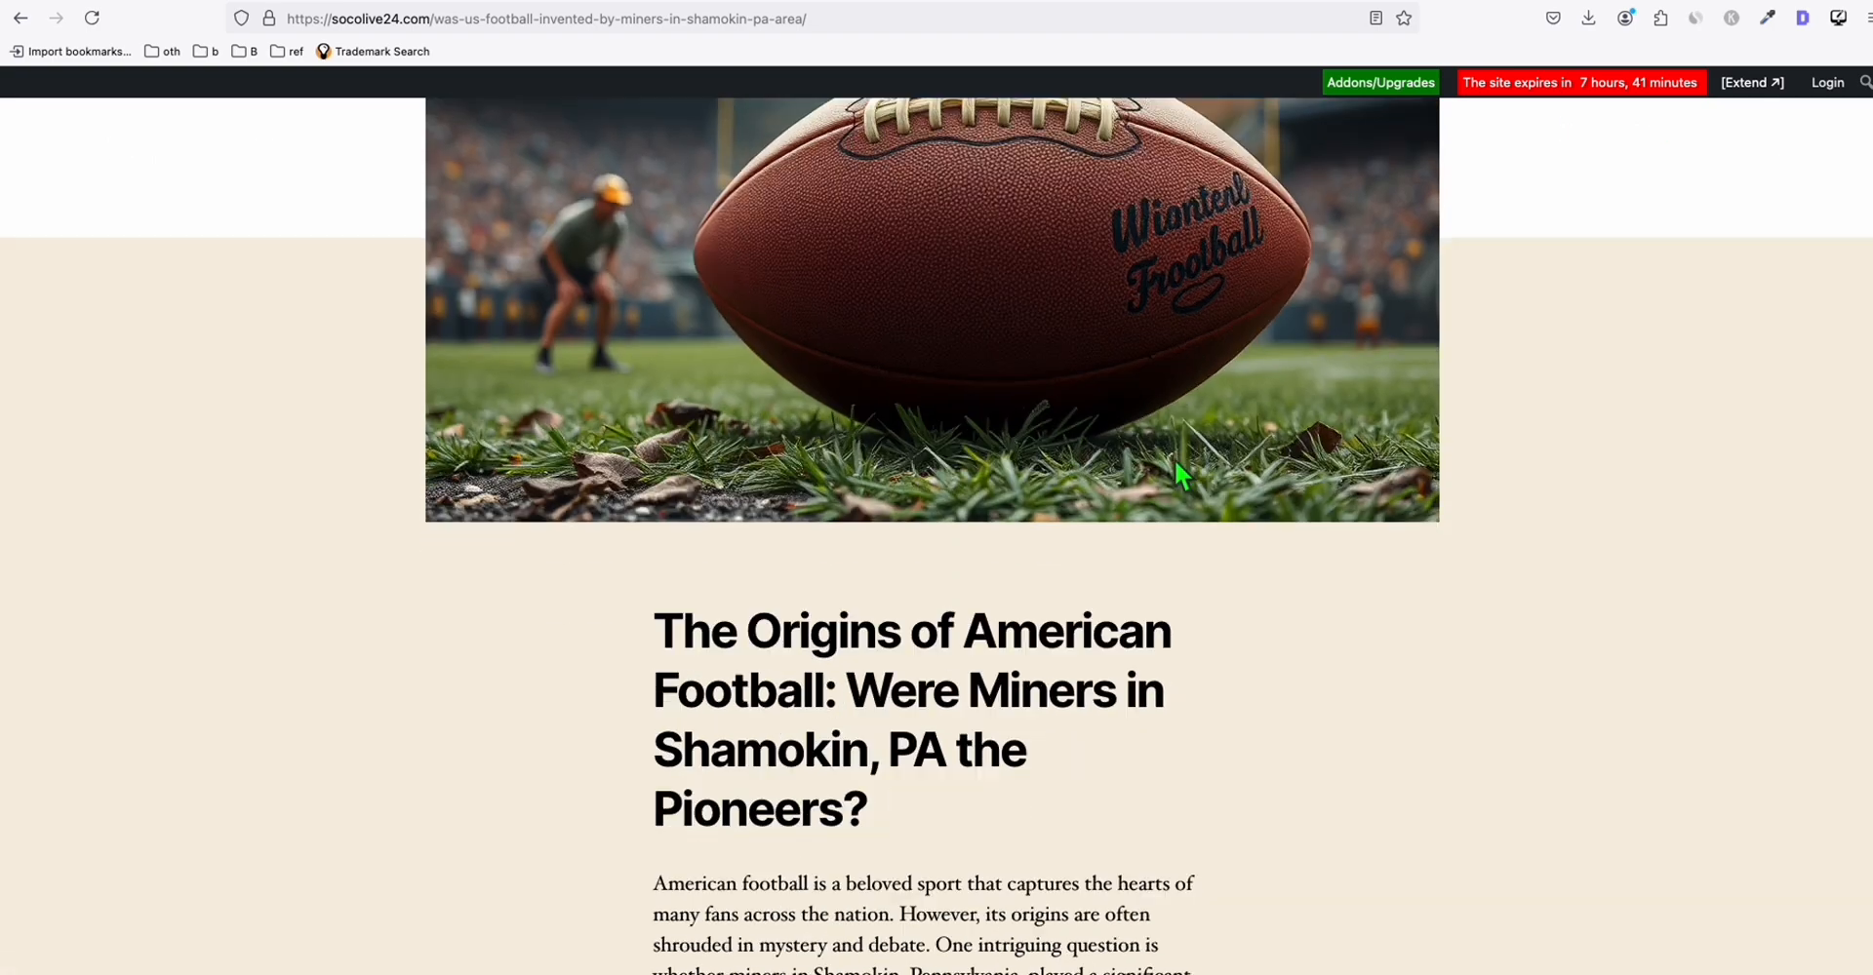
{"action": "scroll", "scroll_direction": "down", "scroll_amount": 3}
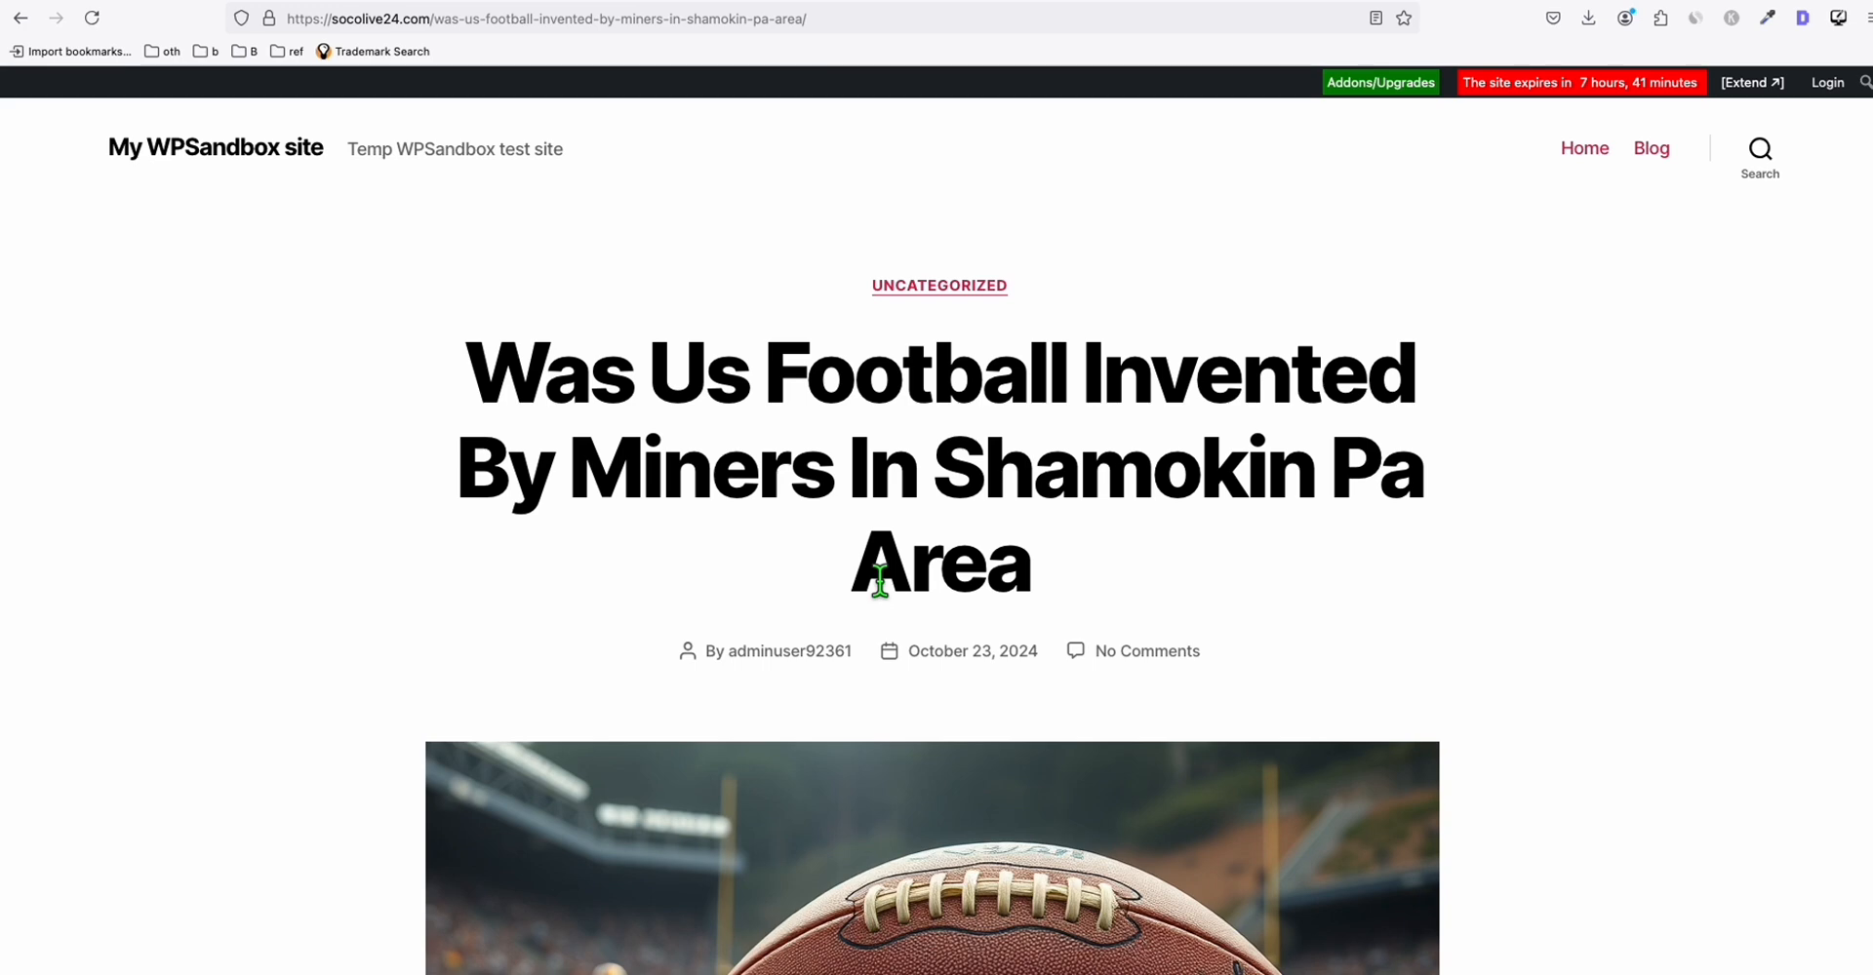
{"action": "mouse_move", "coordinate": [1585, 163]}
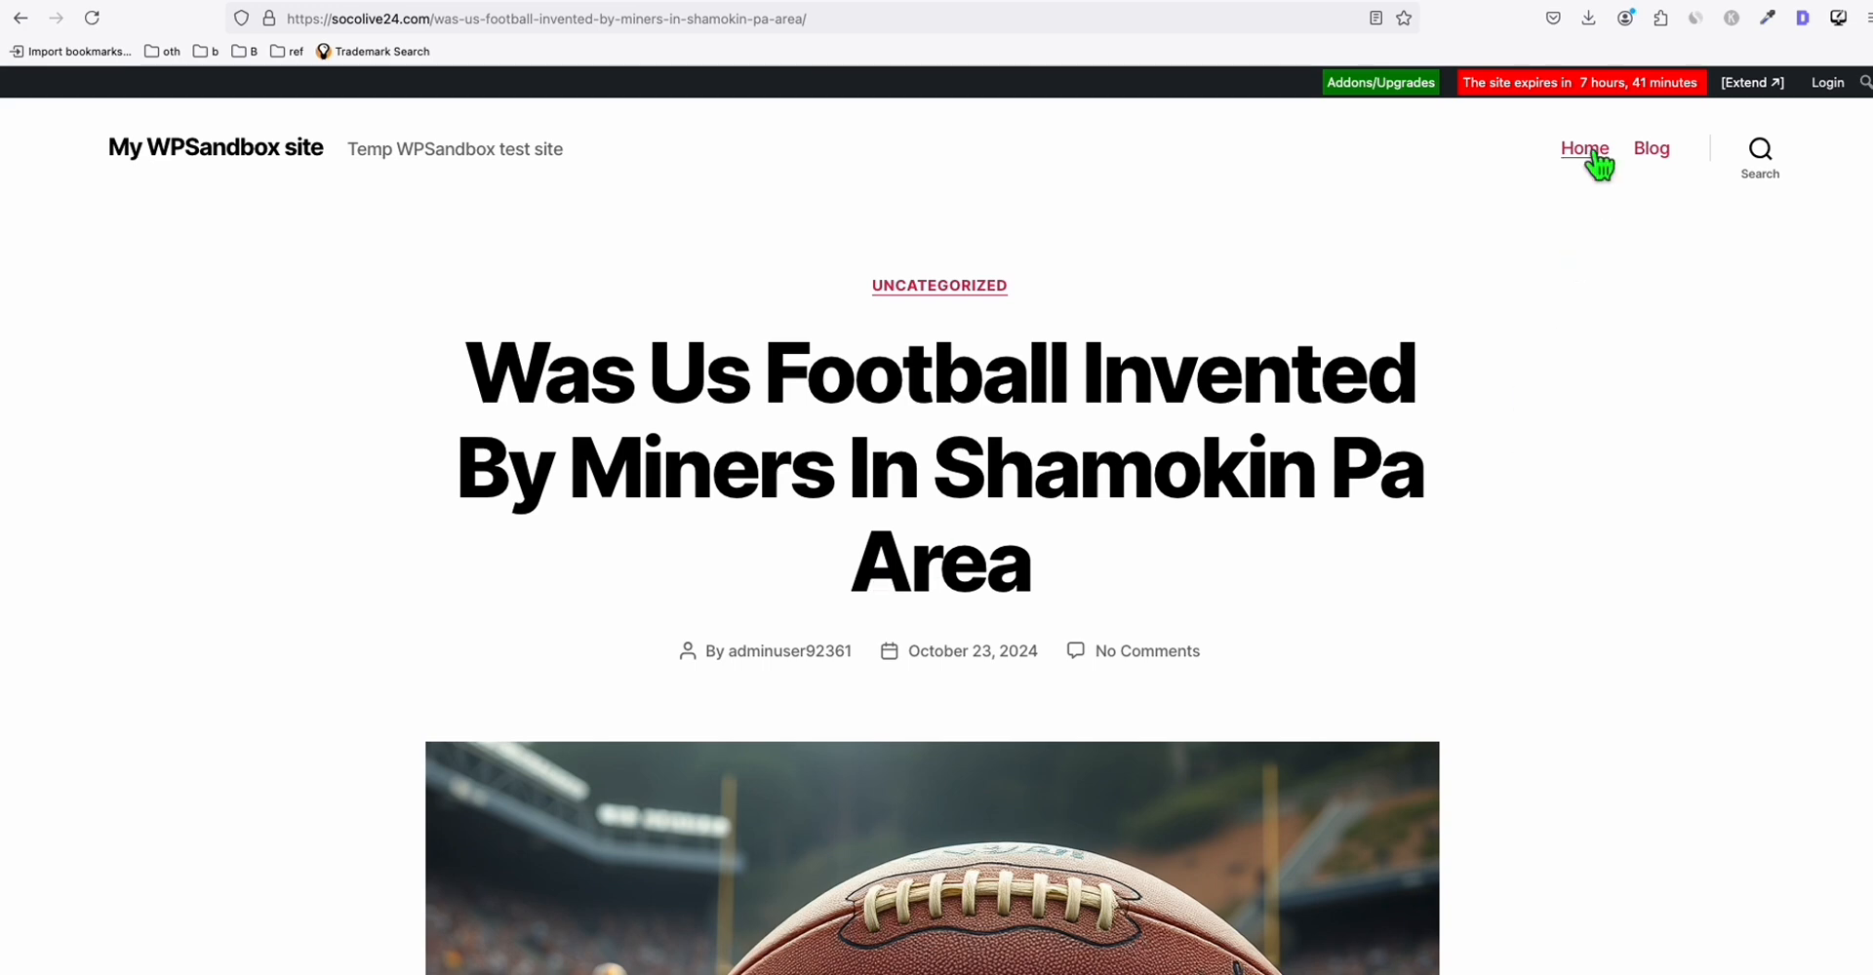
{"action": "mouse_move", "coordinate": [1588, 165]}
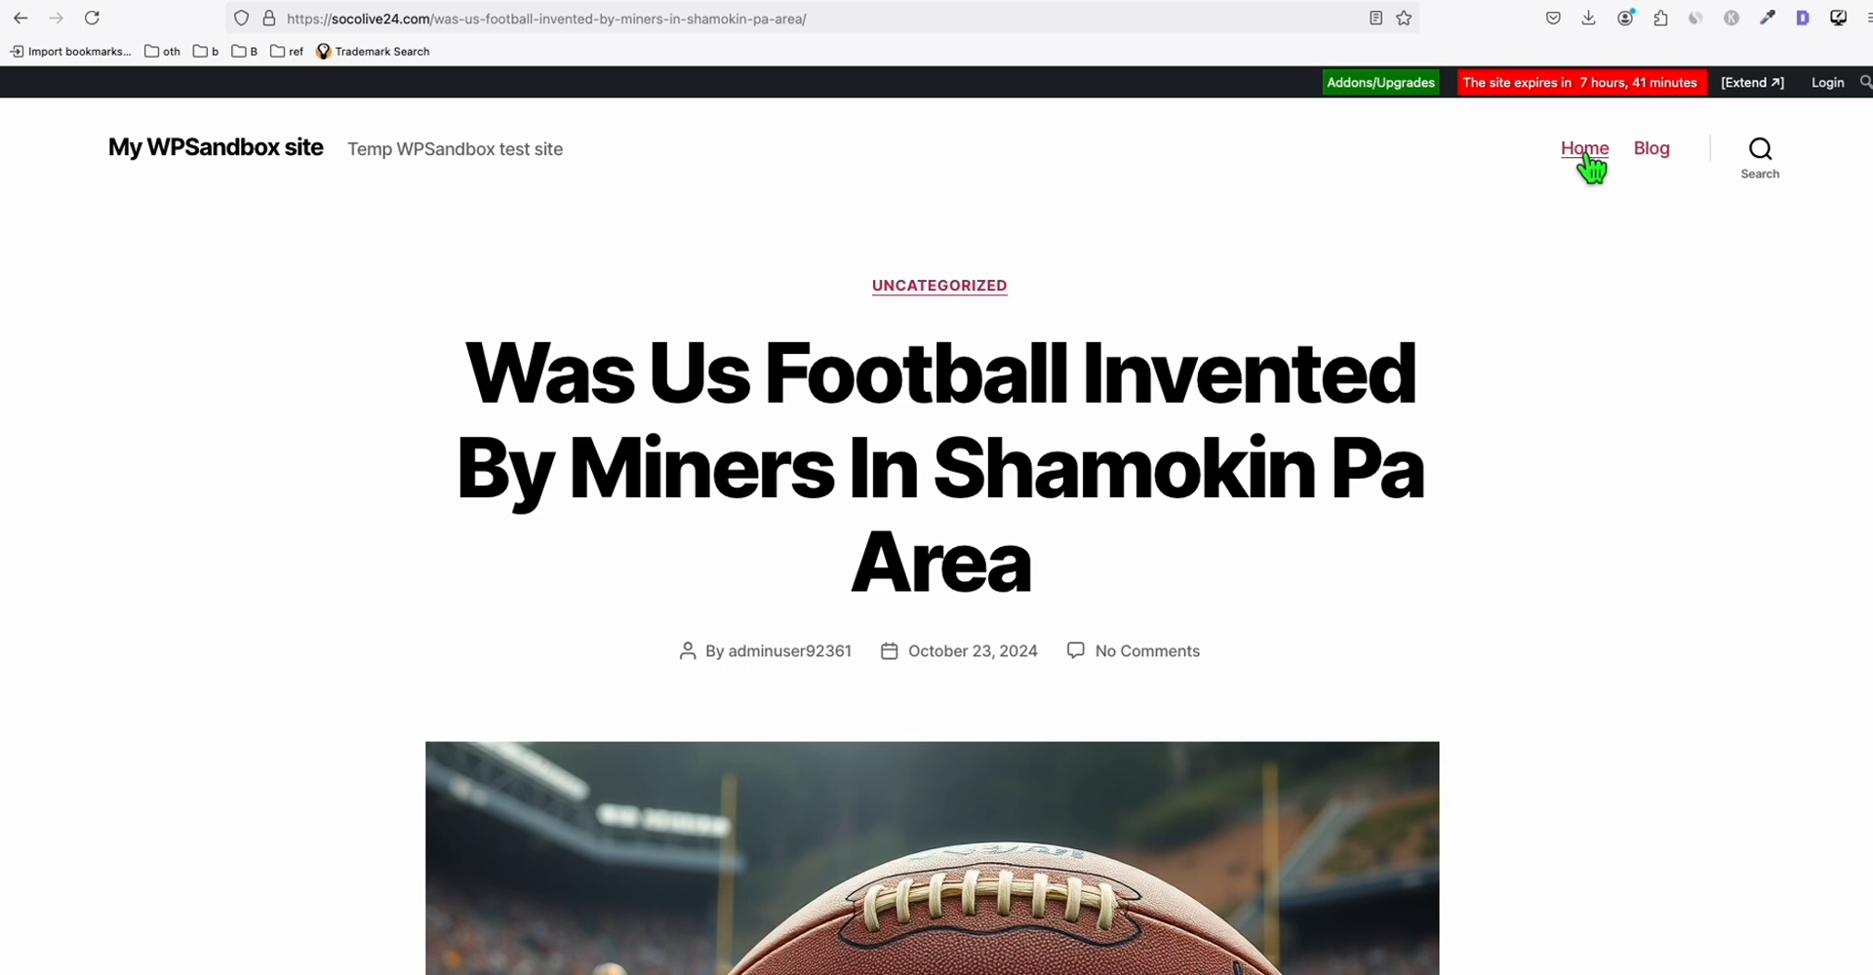
{"action": "left_click", "coordinate": [1584, 149]}
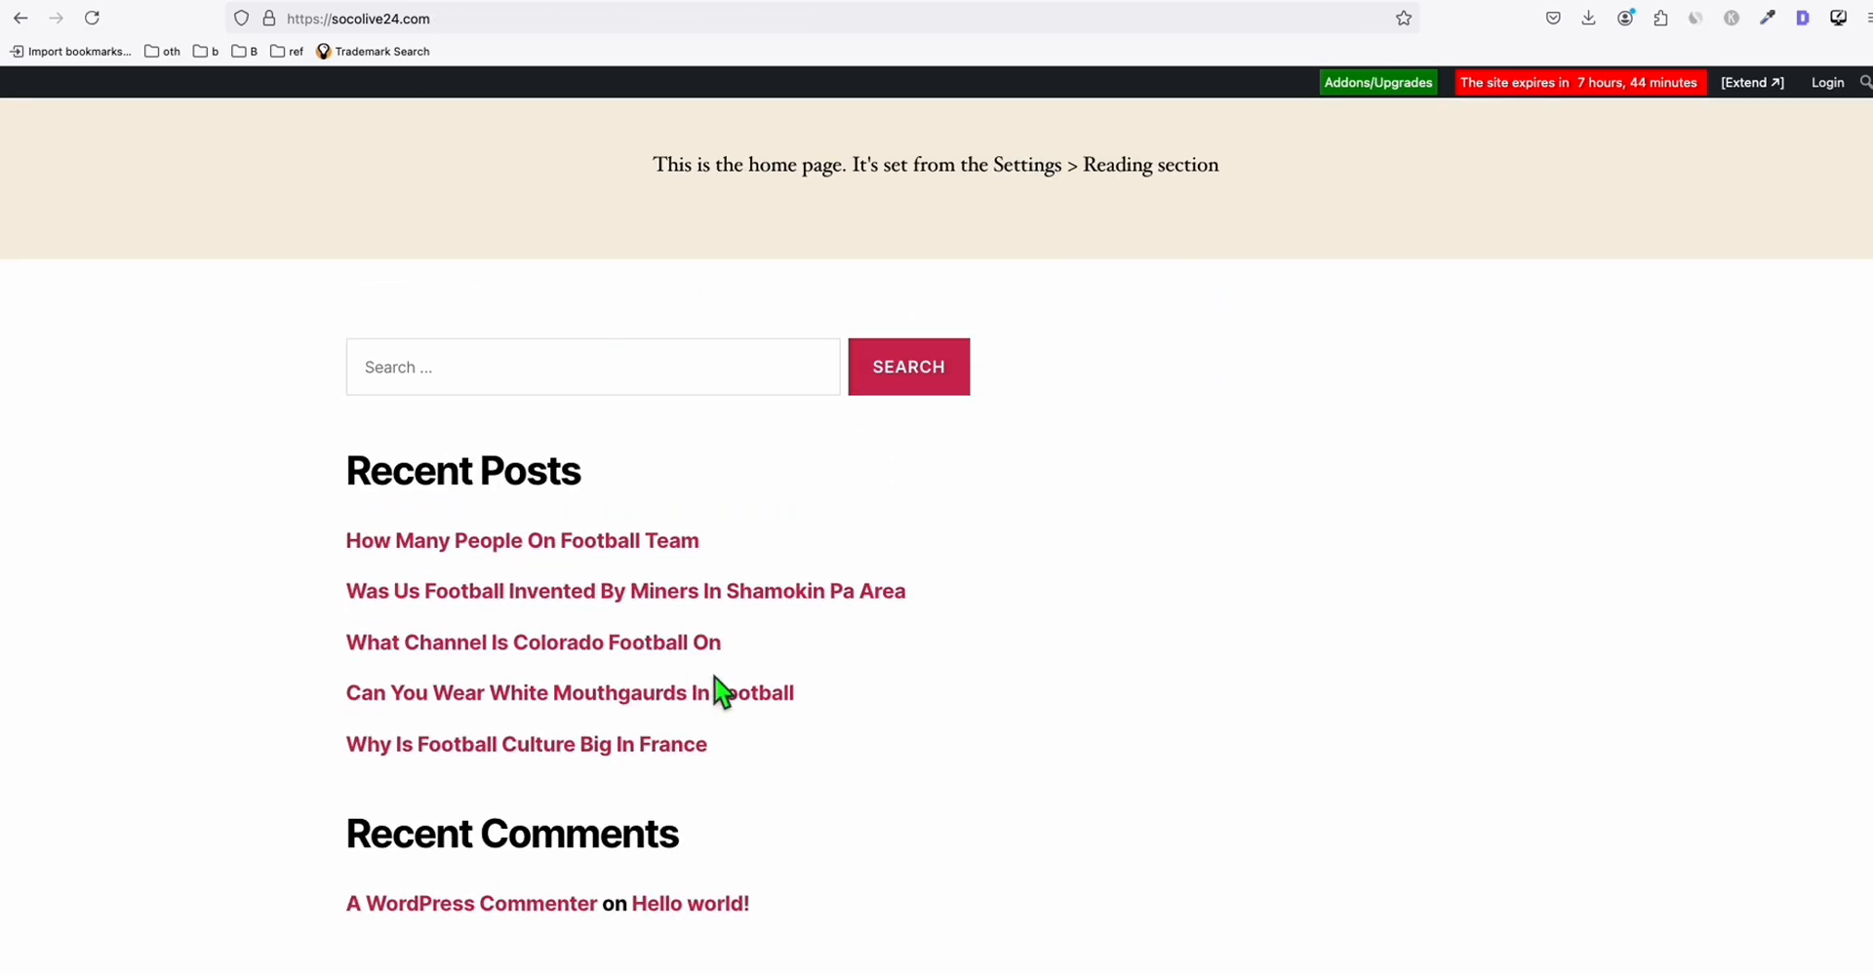